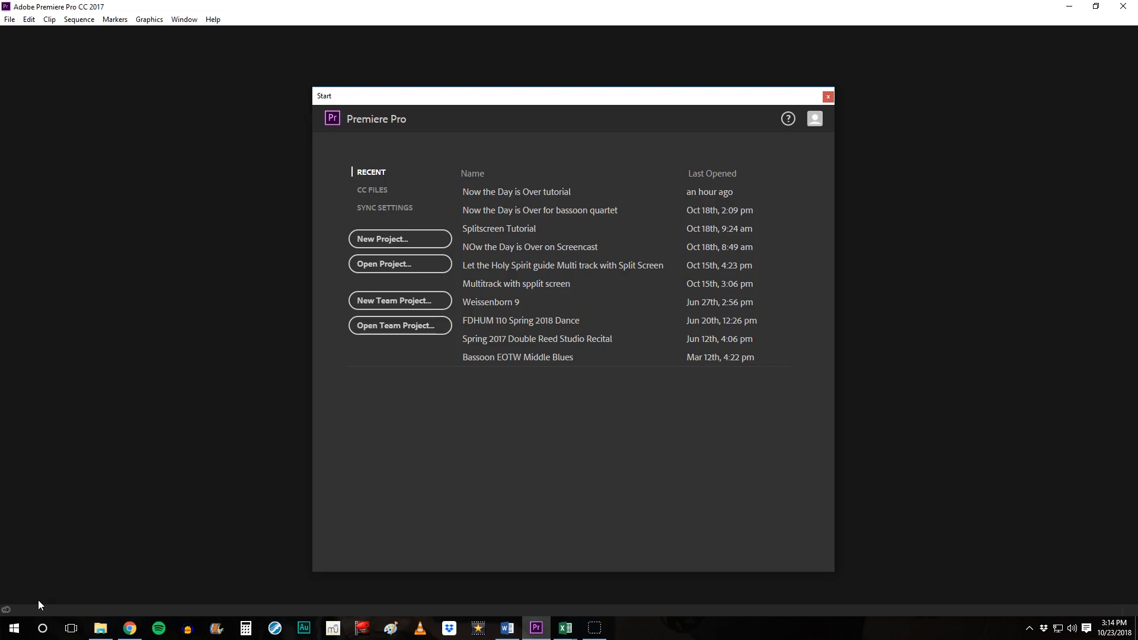
pyautogui.moveTo(351, 303)
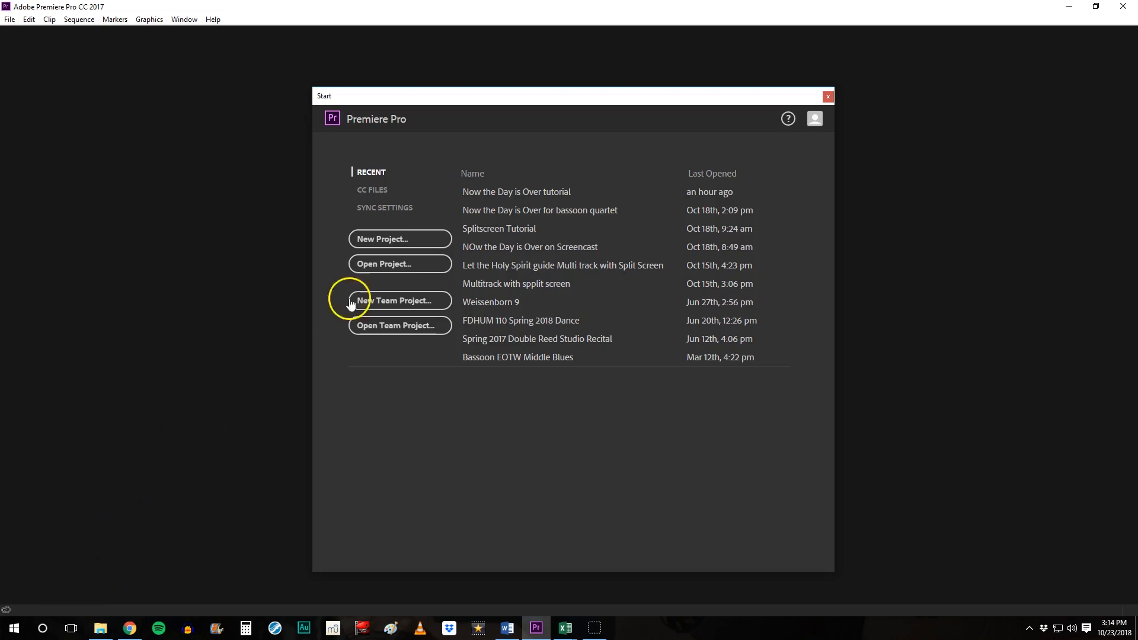
# Create a new project named 'Now the Day is Over' and confirm it
pyautogui.click(382, 238)
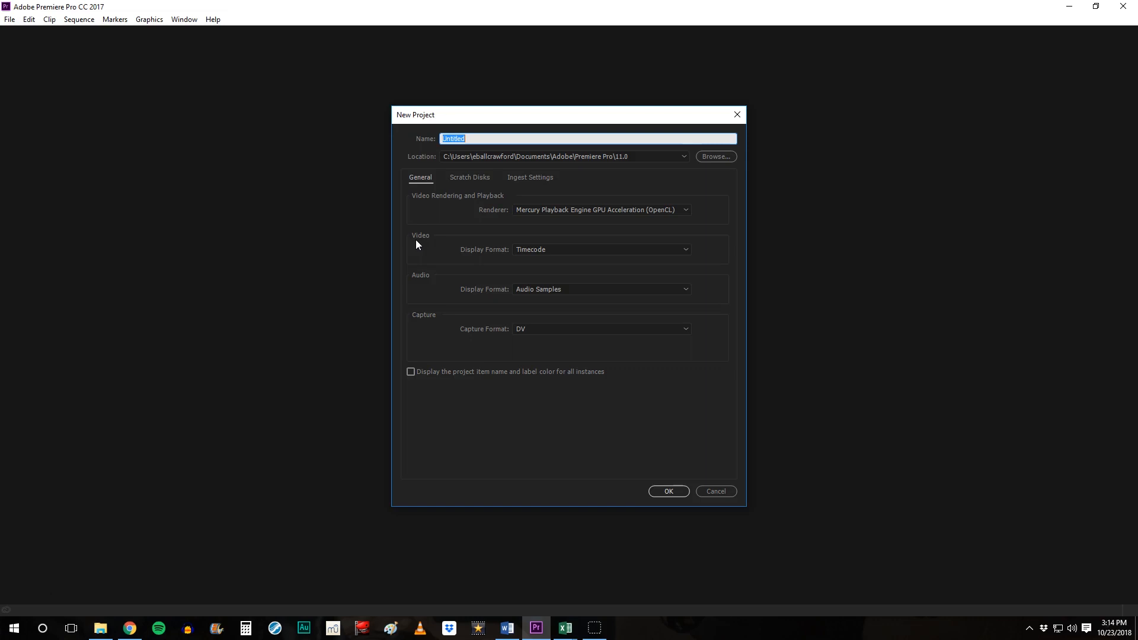
pyautogui.write('Now the Day')
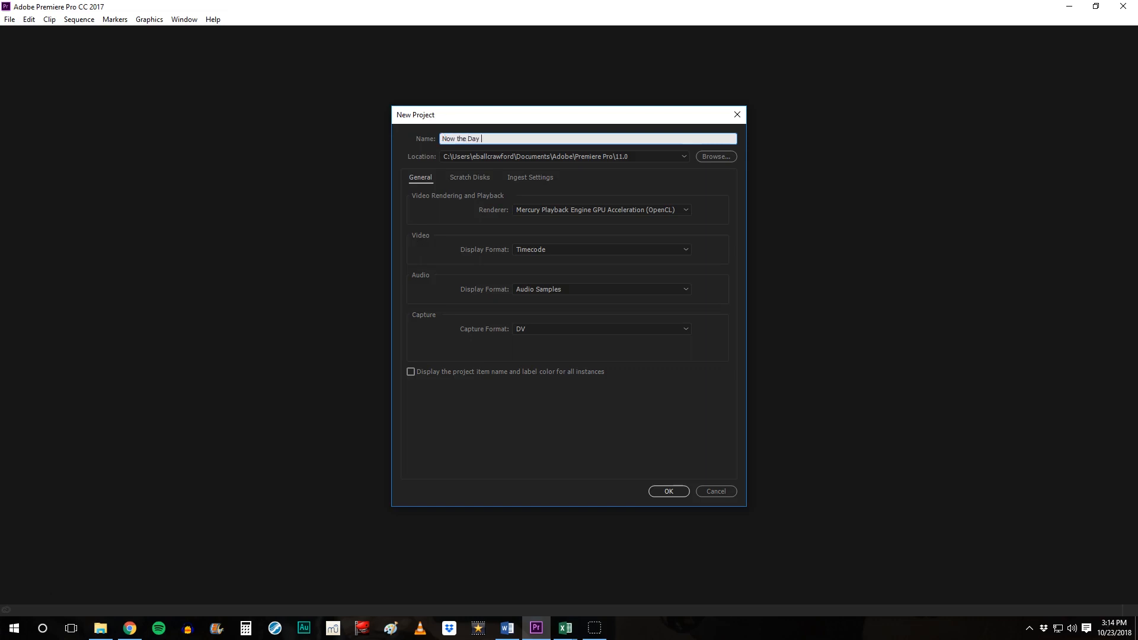
pyautogui.write('is Over')
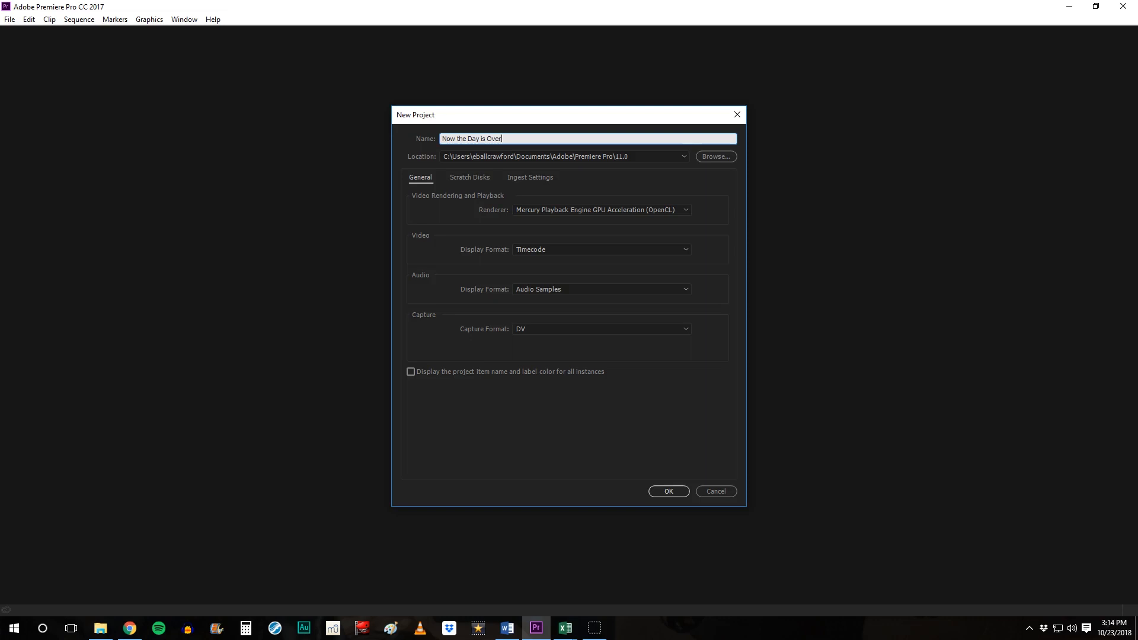
pyautogui.moveTo(647, 361)
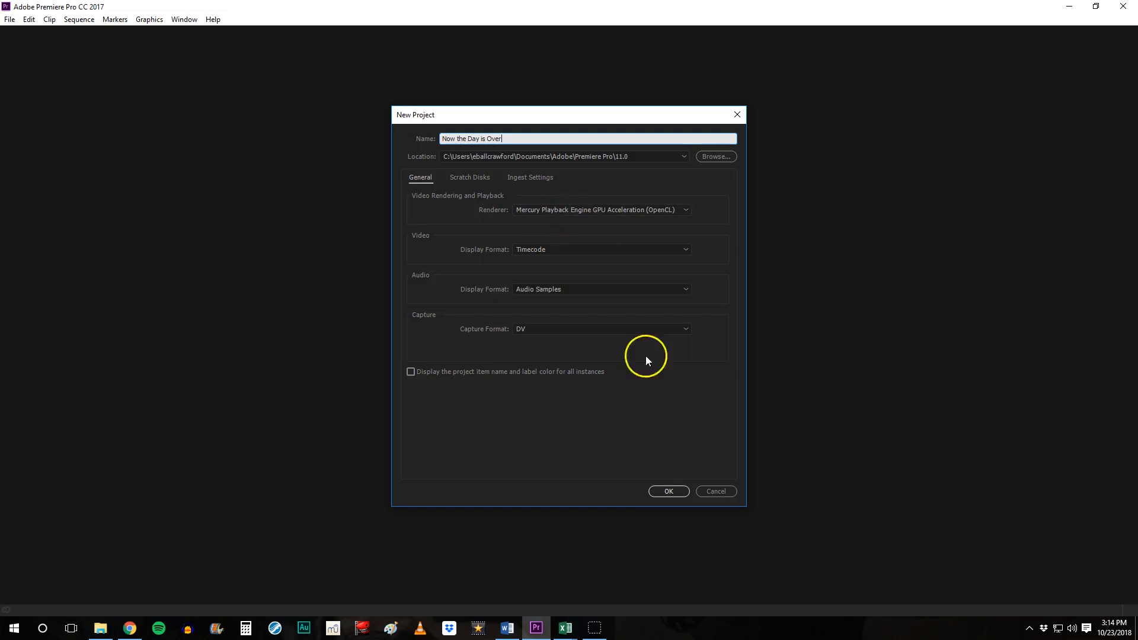
pyautogui.click(667, 491)
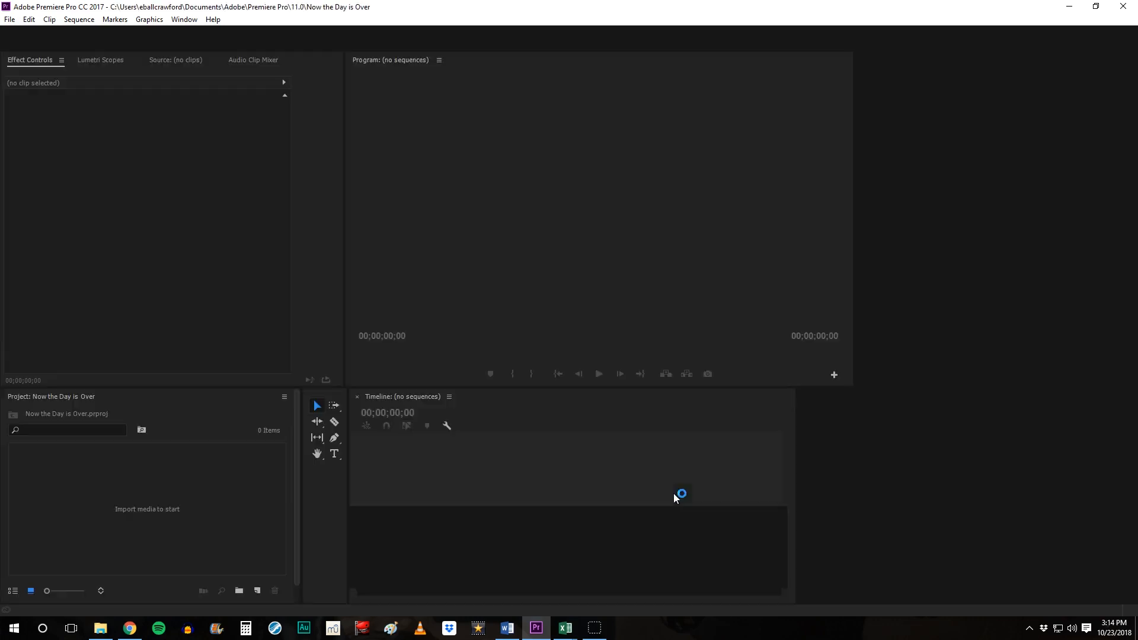
pyautogui.click(549, 37)
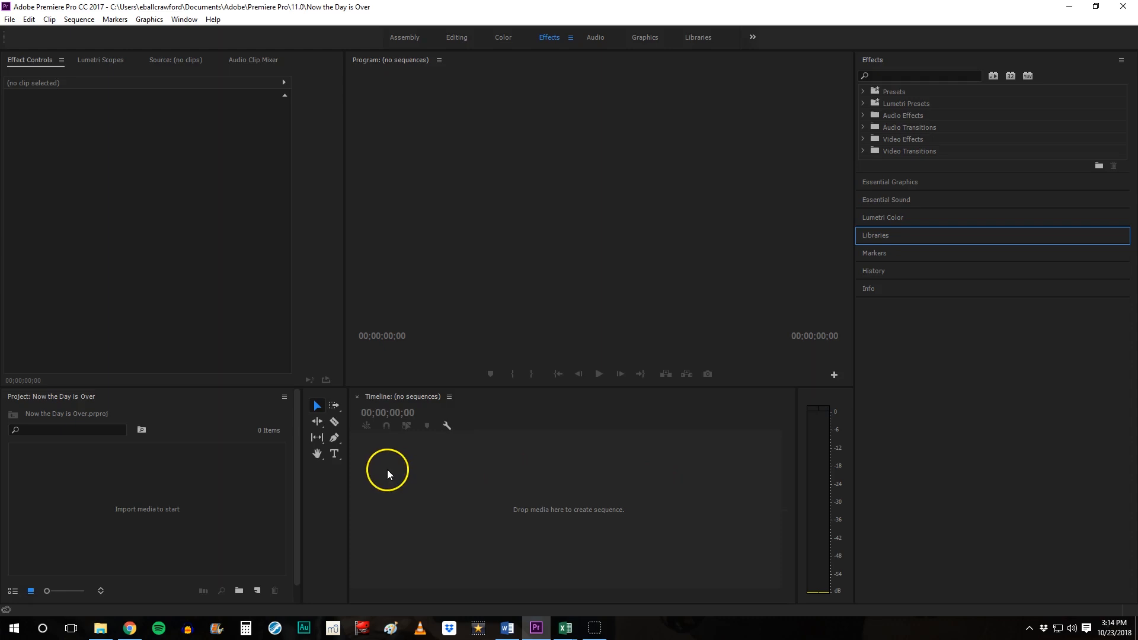
pyautogui.moveTo(294, 455)
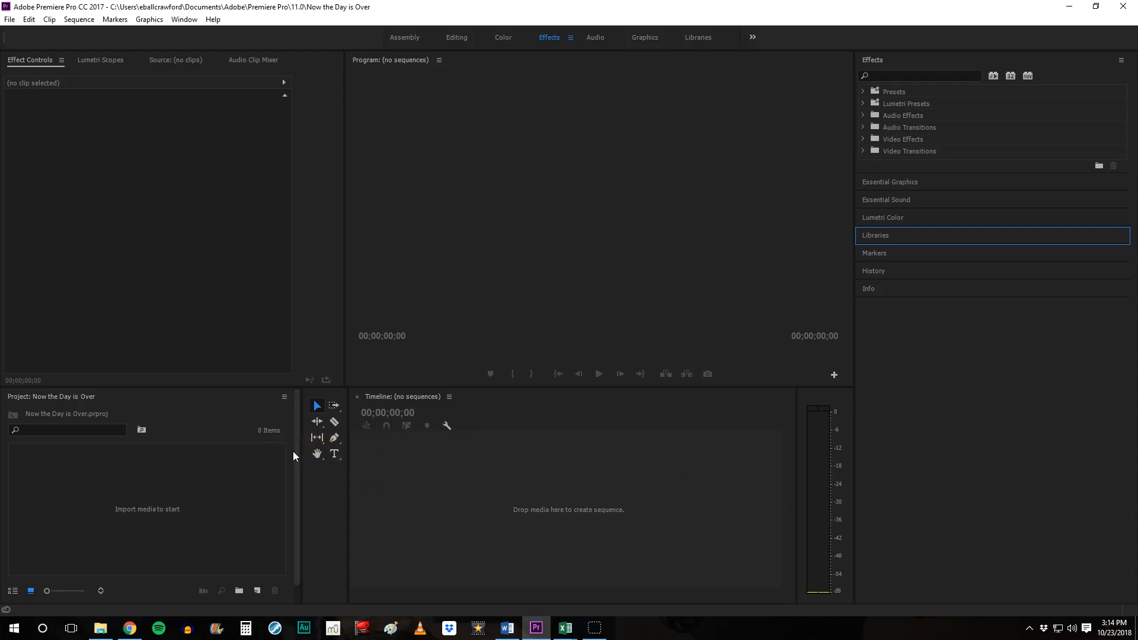
pyautogui.moveTo(173, 319)
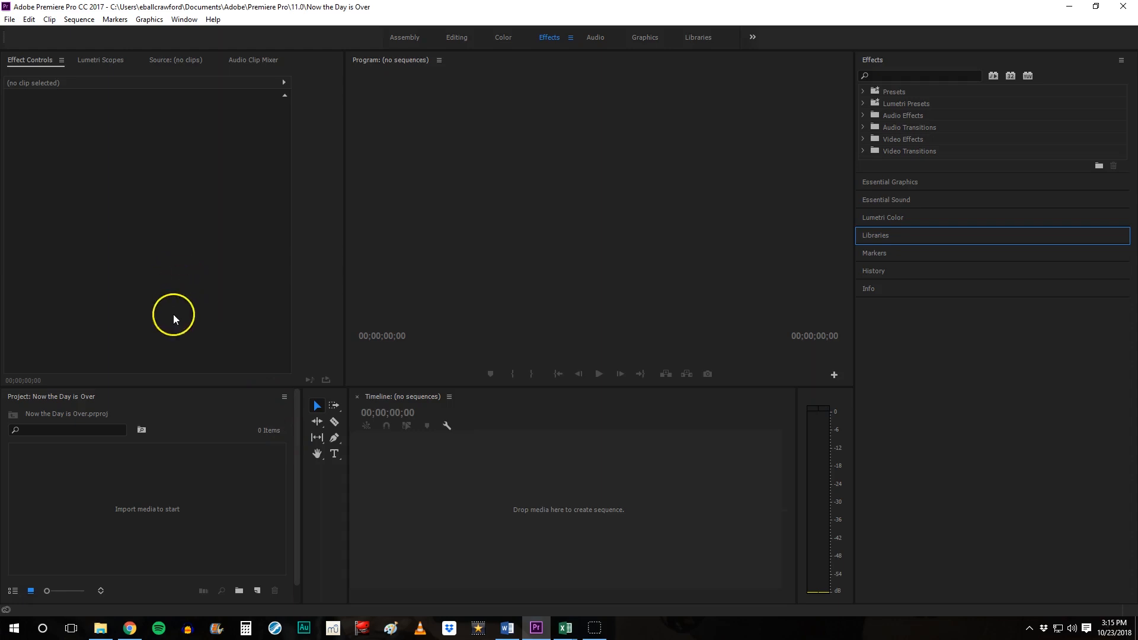
pyautogui.moveTo(127, 521)
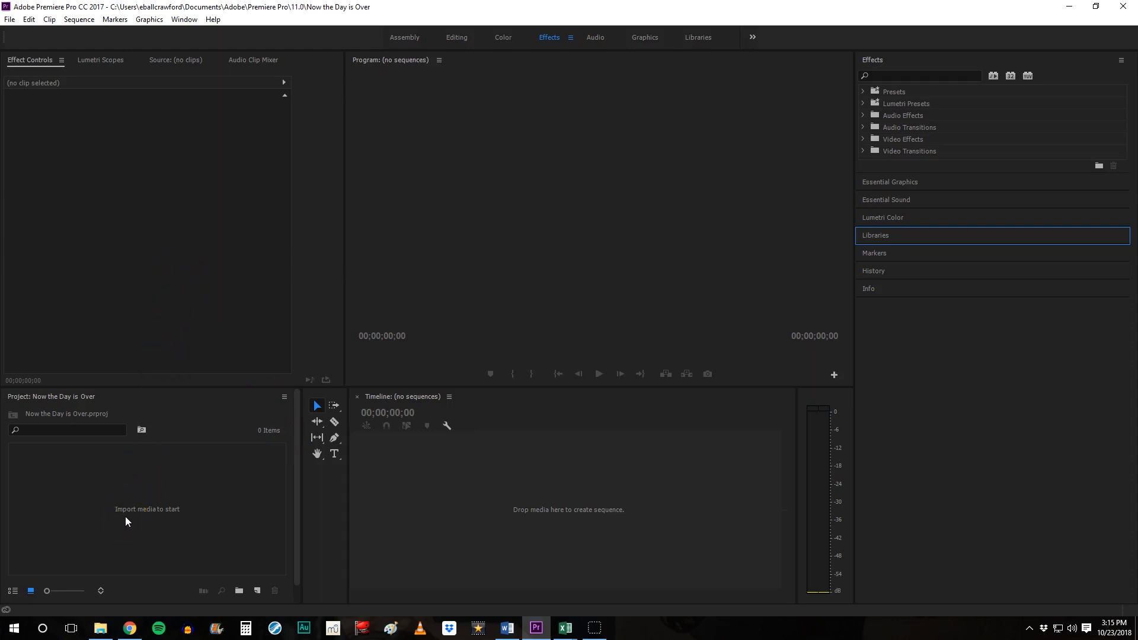
# Import Now the Day is Over videos 1–4 from the Videos folder
pyautogui.doubleClick(147, 508)
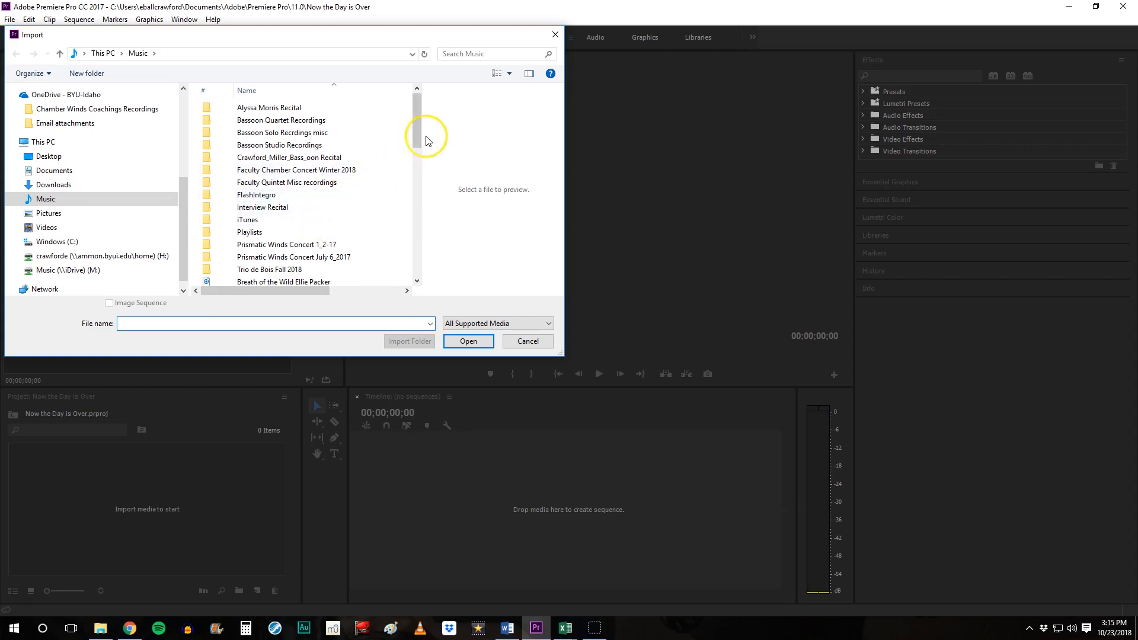
pyautogui.scroll(-3)
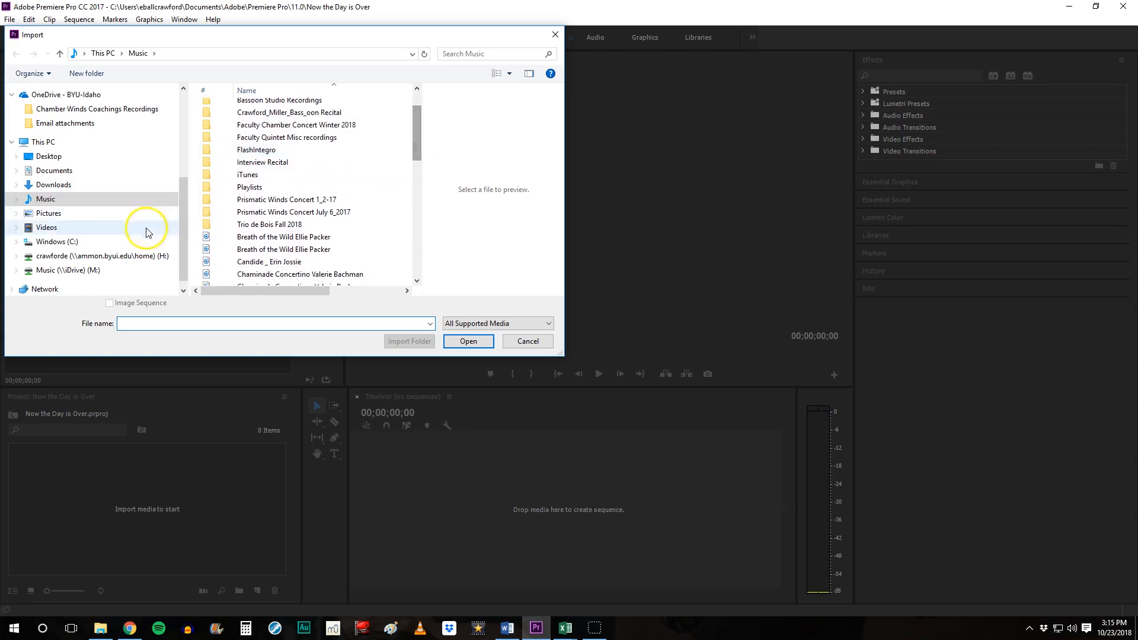
pyautogui.click(47, 228)
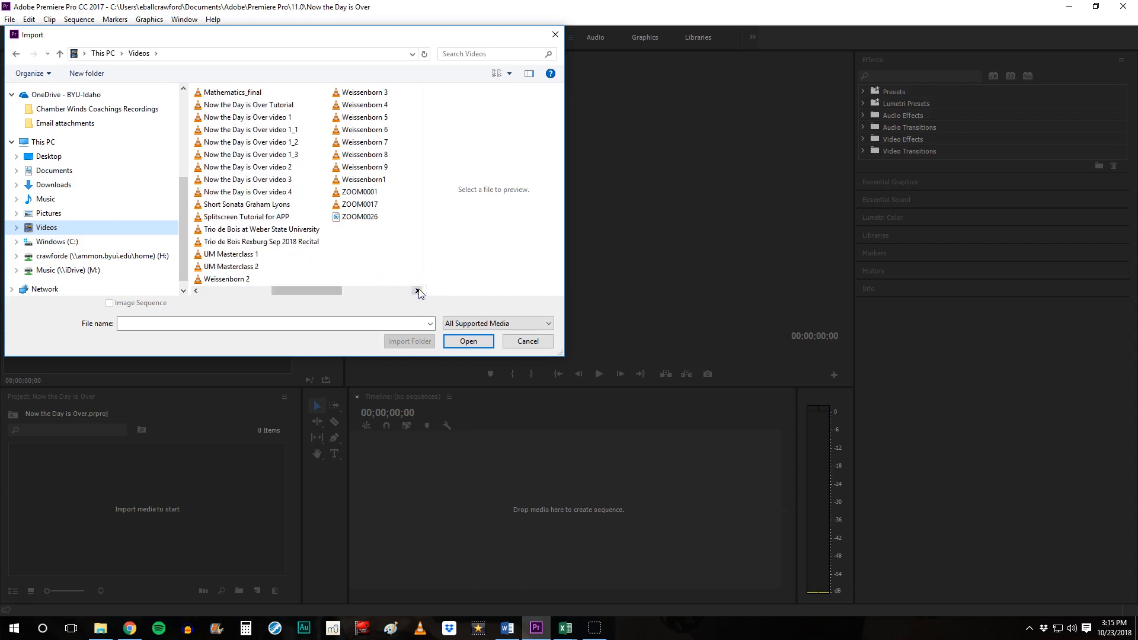
pyautogui.click(250, 117)
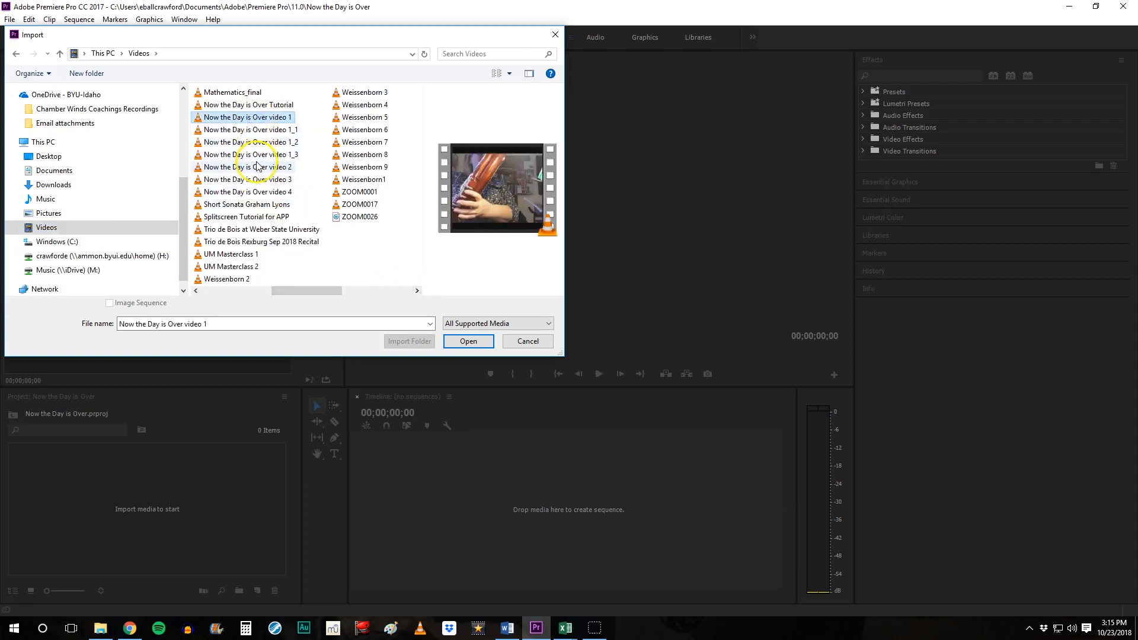
pyautogui.click(251, 168)
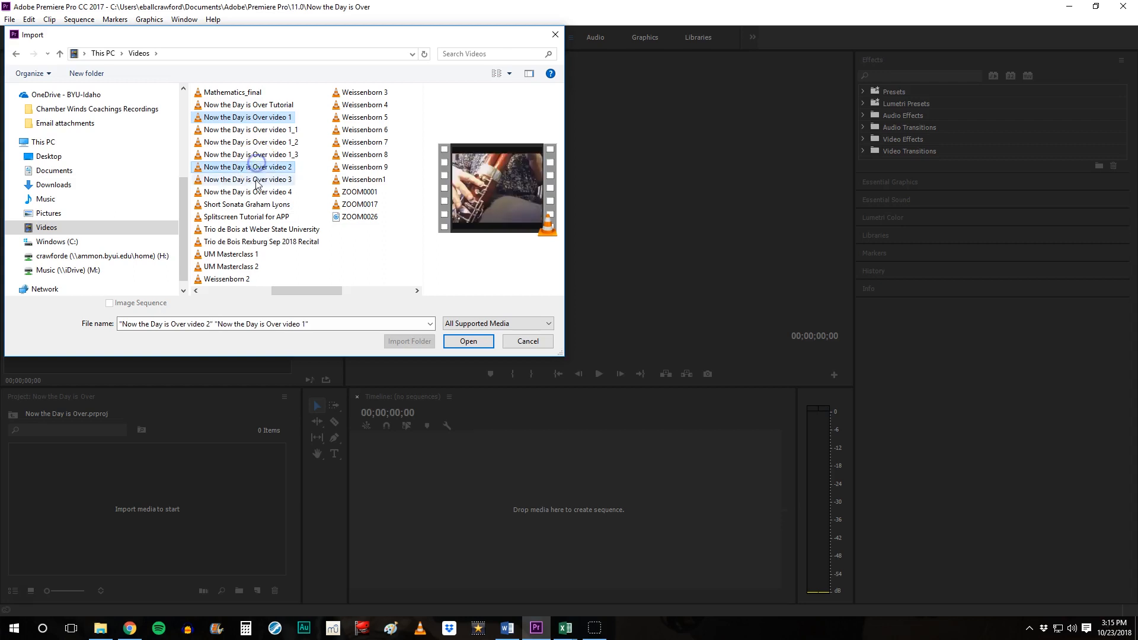
pyautogui.click(468, 341)
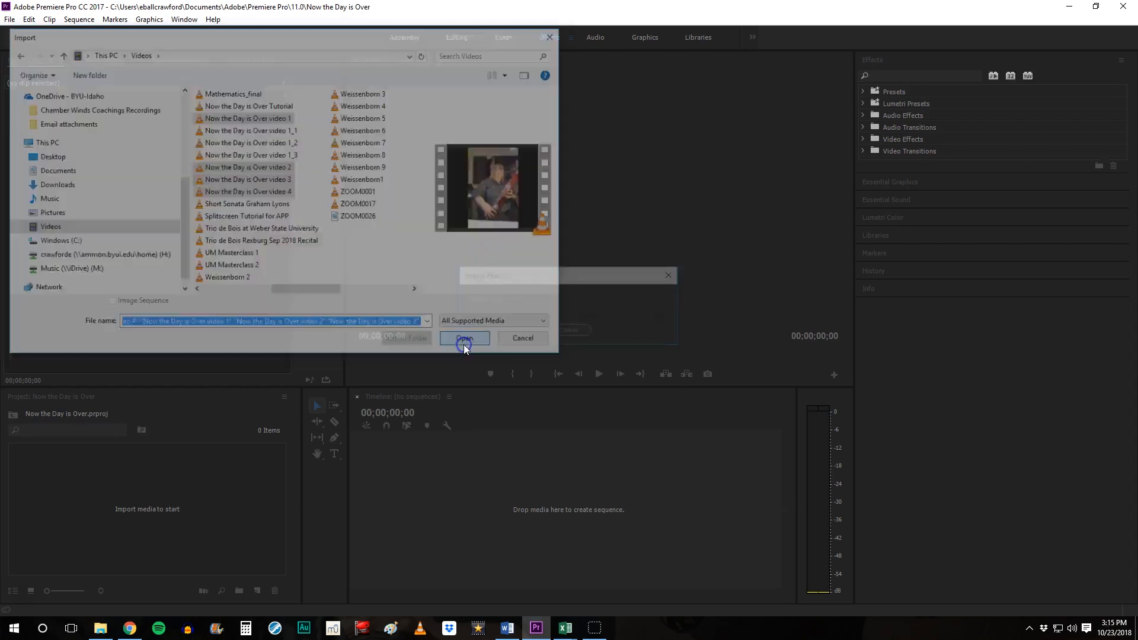
pyautogui.click(463, 338)
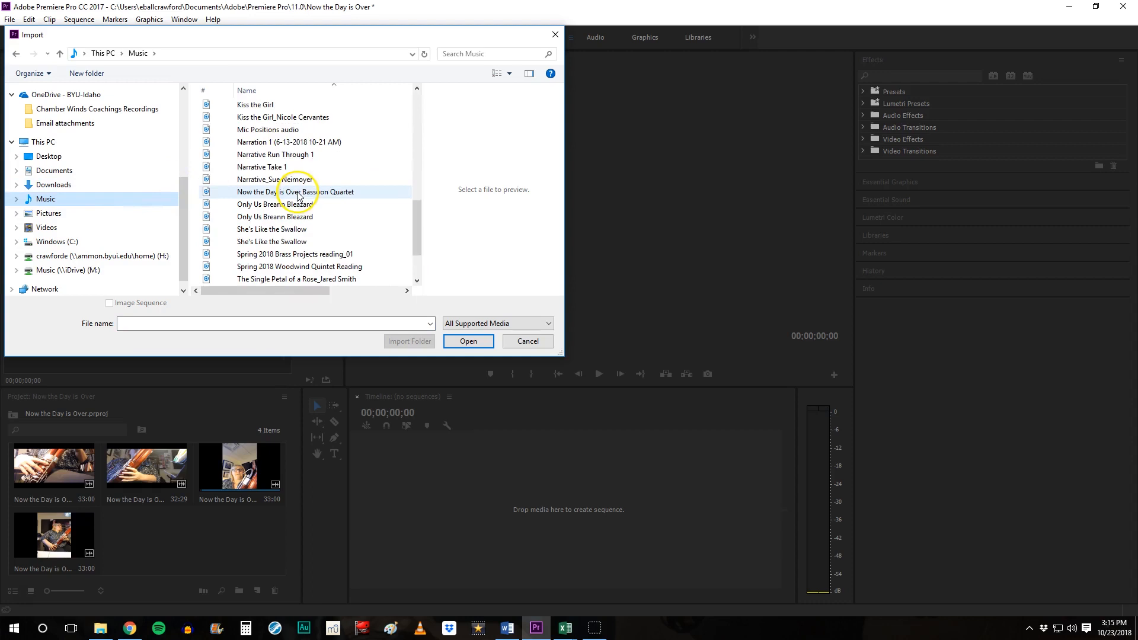
# Choose the bassoon quartet audio recording in the import window
pyautogui.click(468, 342)
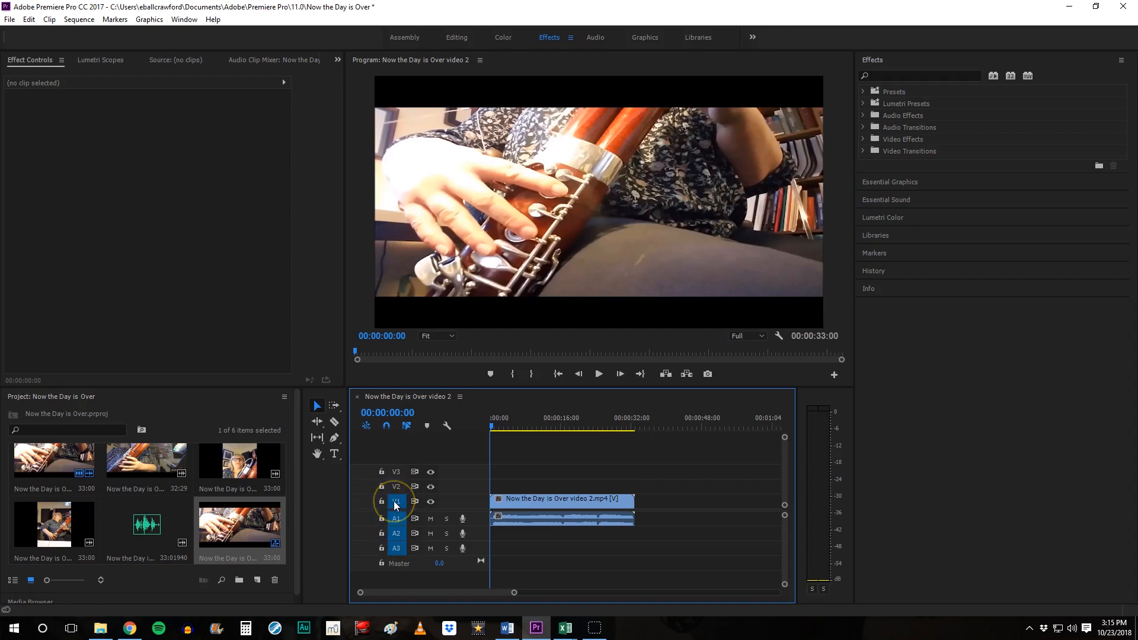
# Target tracks V1, A2 and A3 for placing the quartet clips
pyautogui.click(396, 500)
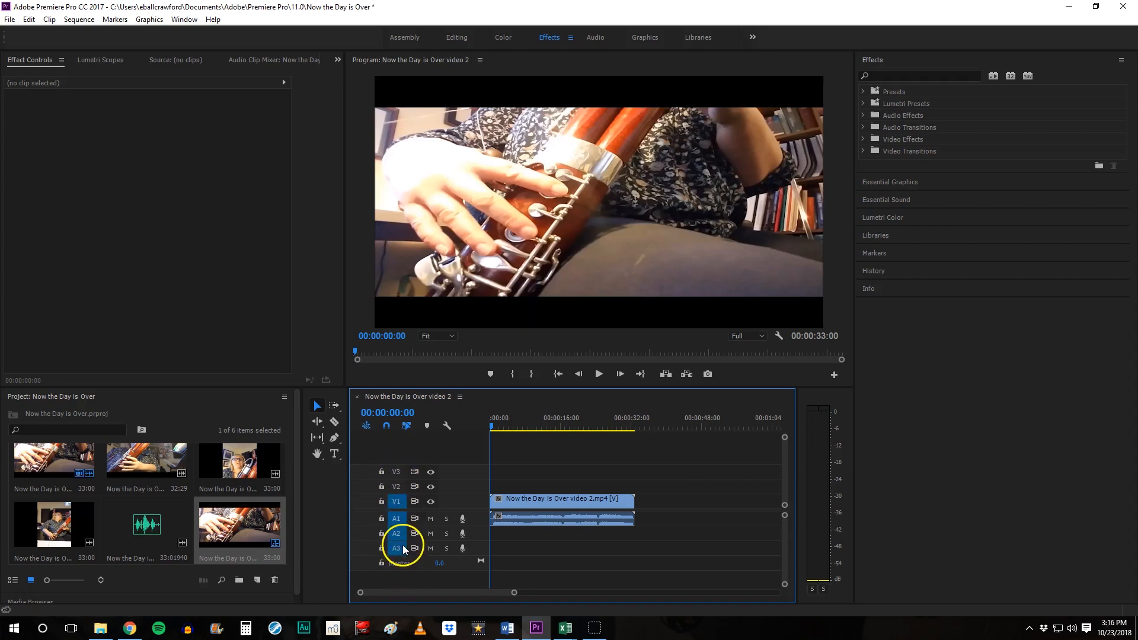
pyautogui.click(396, 548)
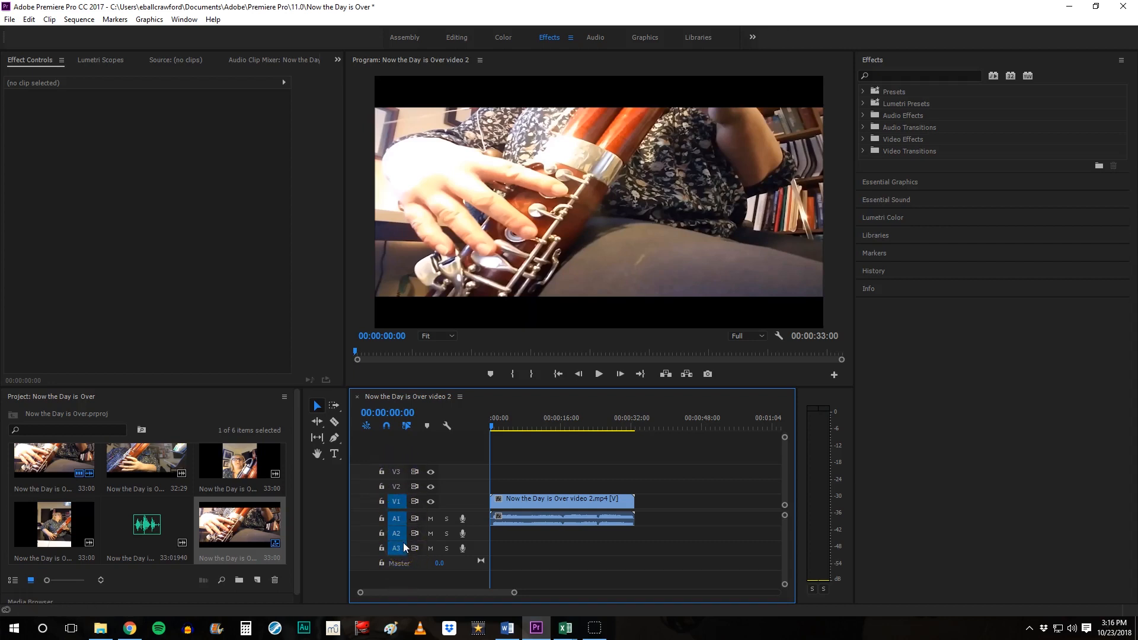
pyautogui.click(384, 425)
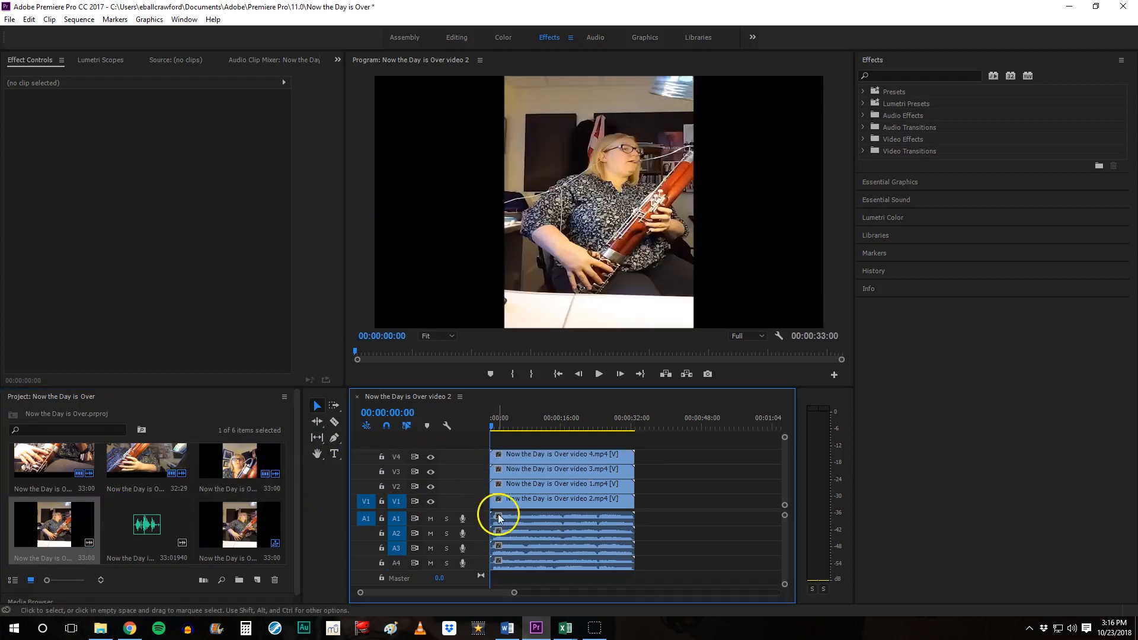
pyautogui.moveTo(526, 564)
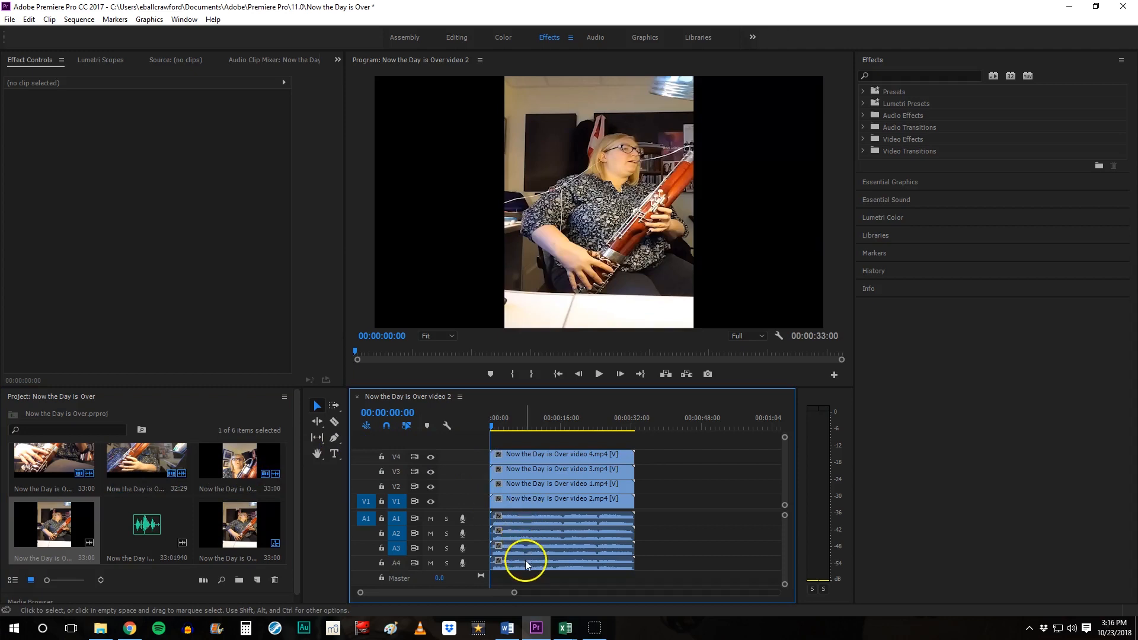
pyautogui.moveTo(526, 459)
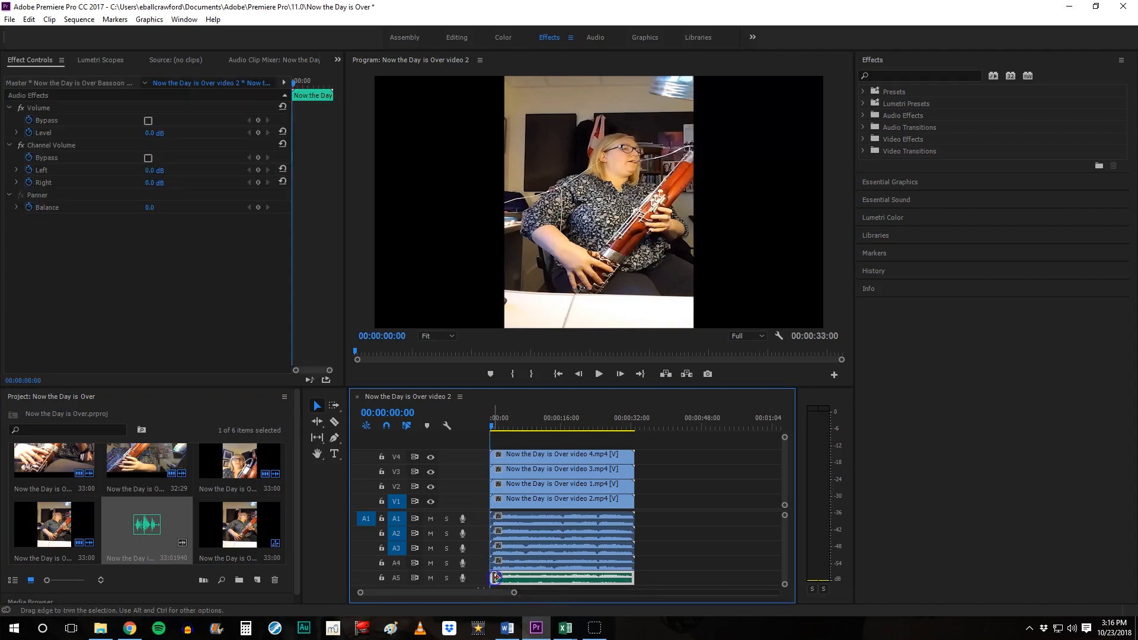
pyautogui.moveTo(464, 386)
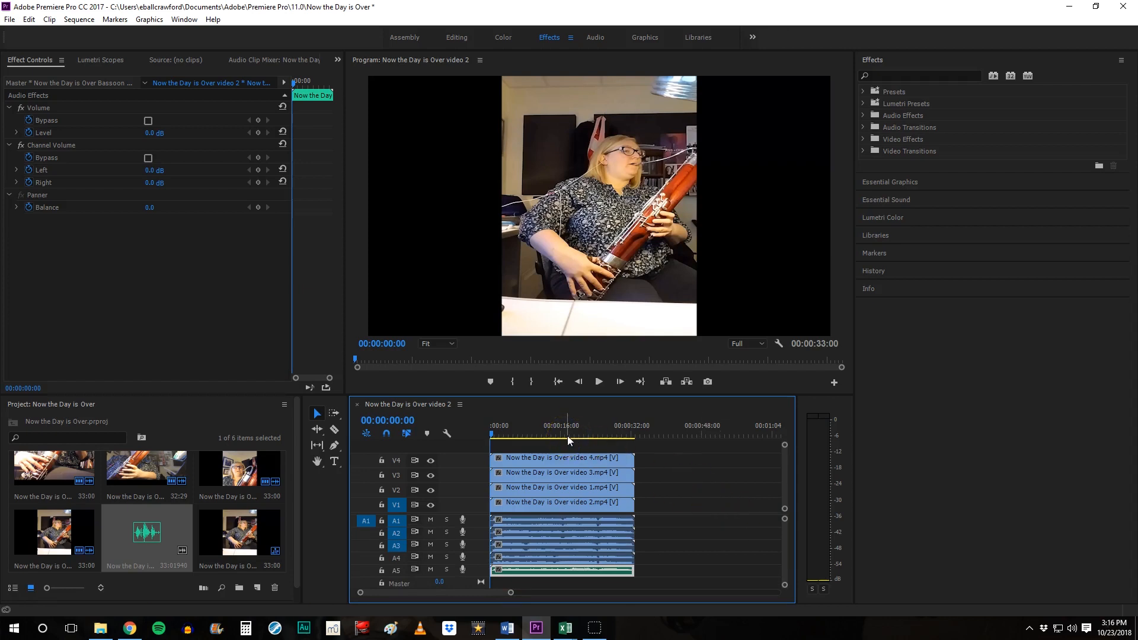
pyautogui.moveTo(684, 292)
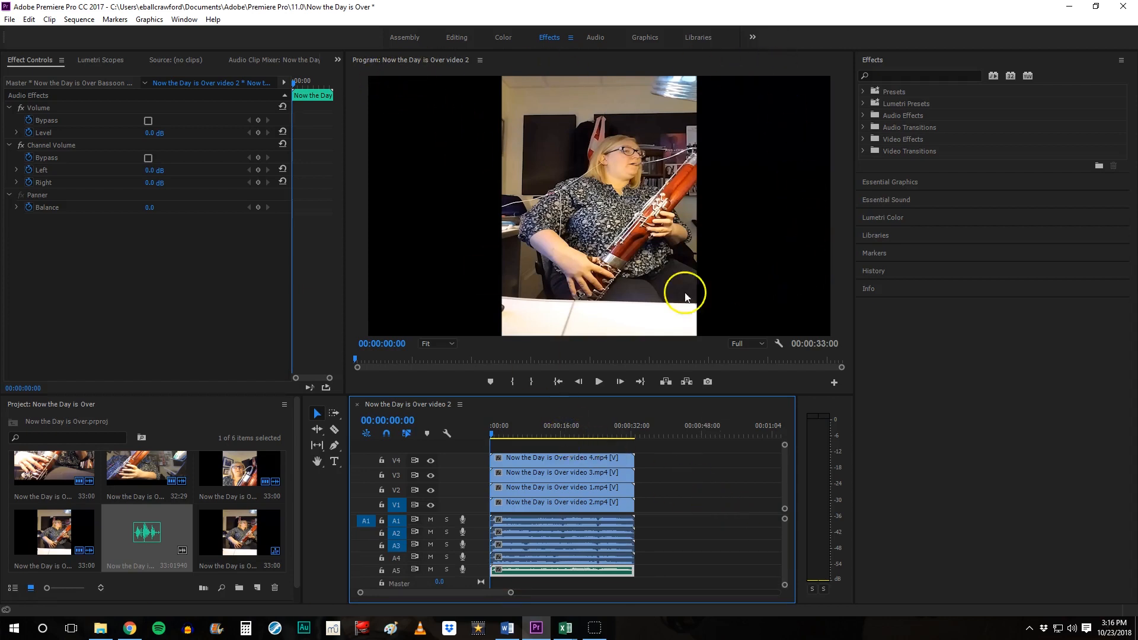
pyautogui.moveTo(625, 280)
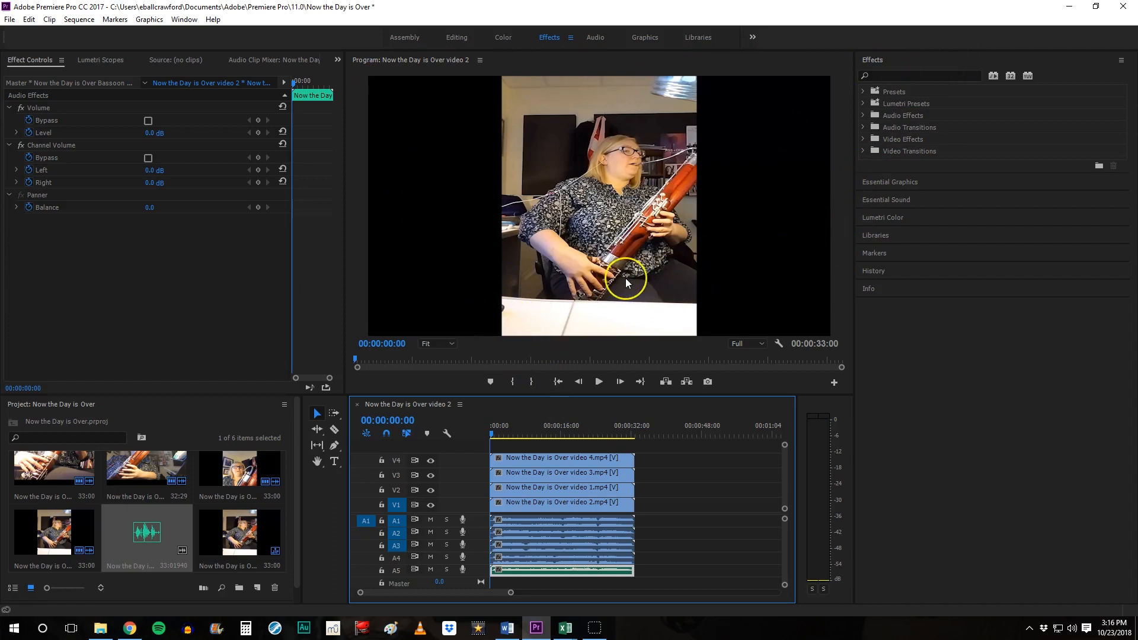
pyautogui.moveTo(544, 91)
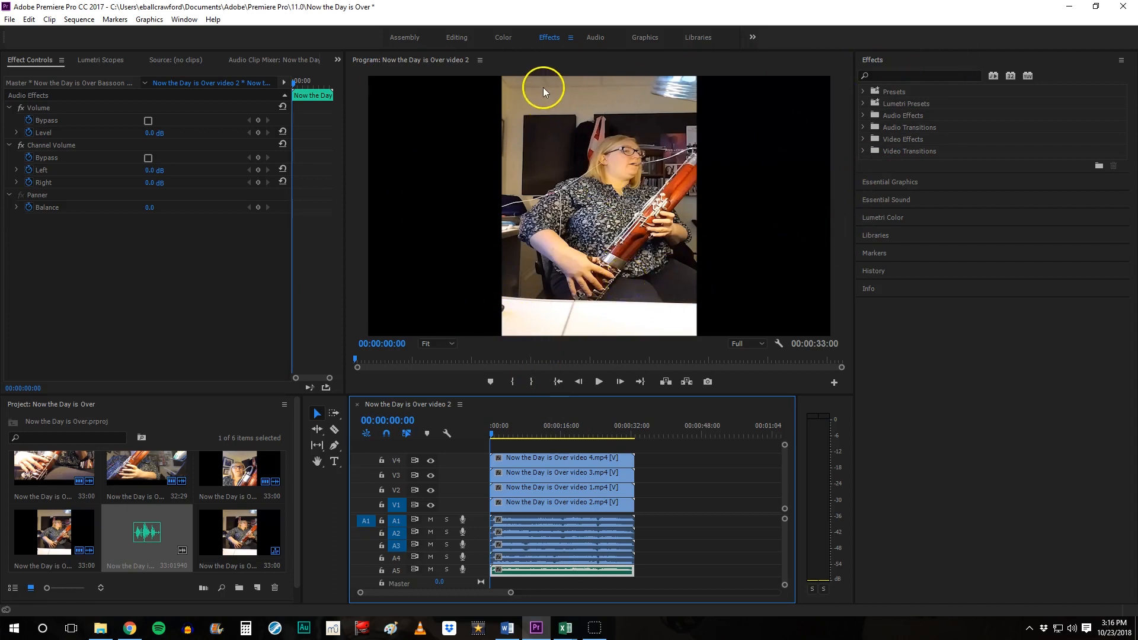
pyautogui.moveTo(572, 294)
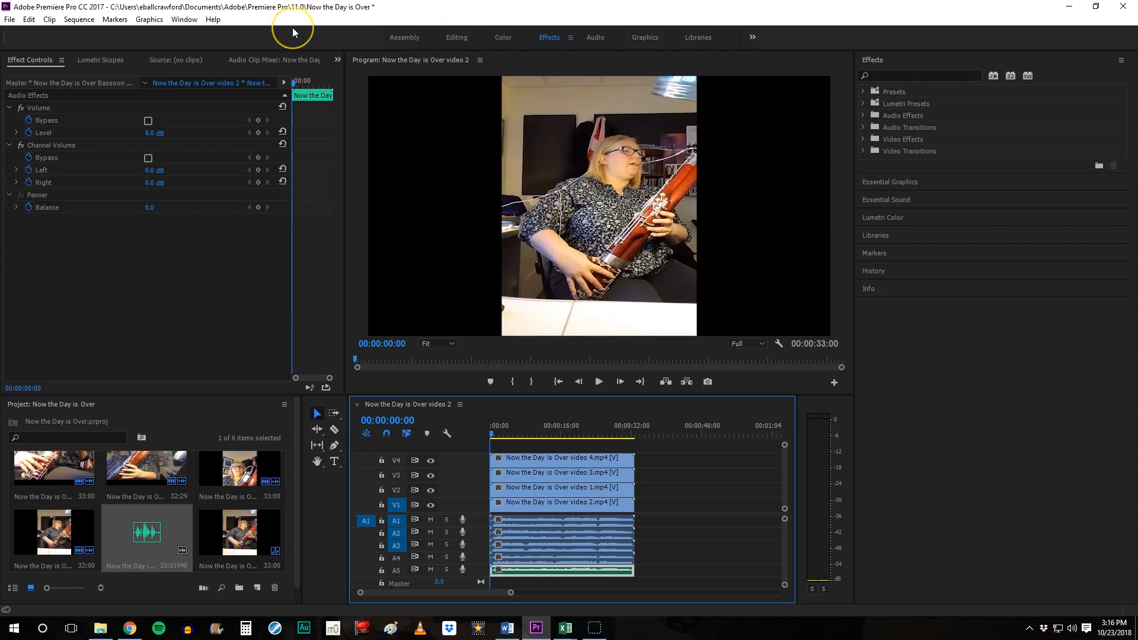
pyautogui.moveTo(294, 33)
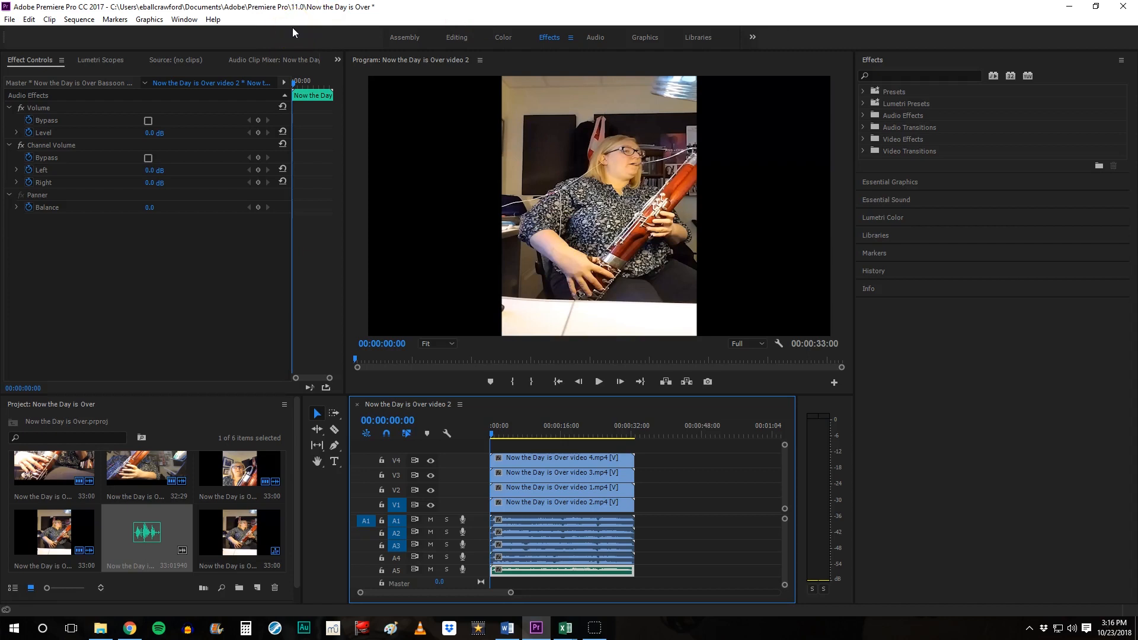
pyautogui.moveTo(247, 31)
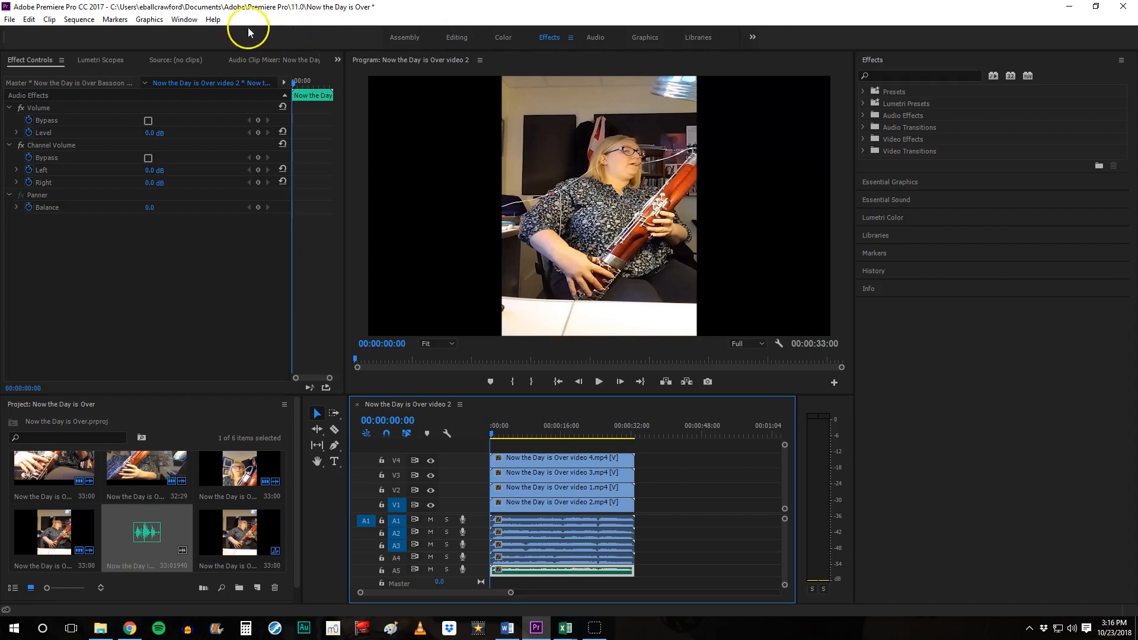
# Set the sequence to a Custom 1920×1080 editing mode and accept deleting the previews
pyautogui.click(78, 19)
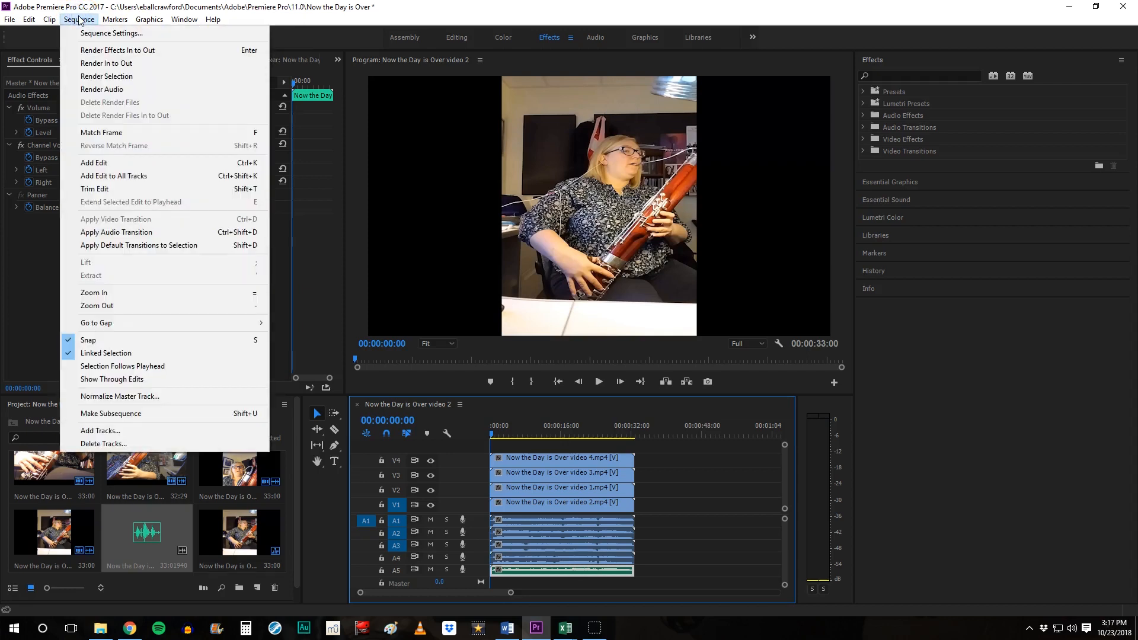
pyautogui.click(112, 33)
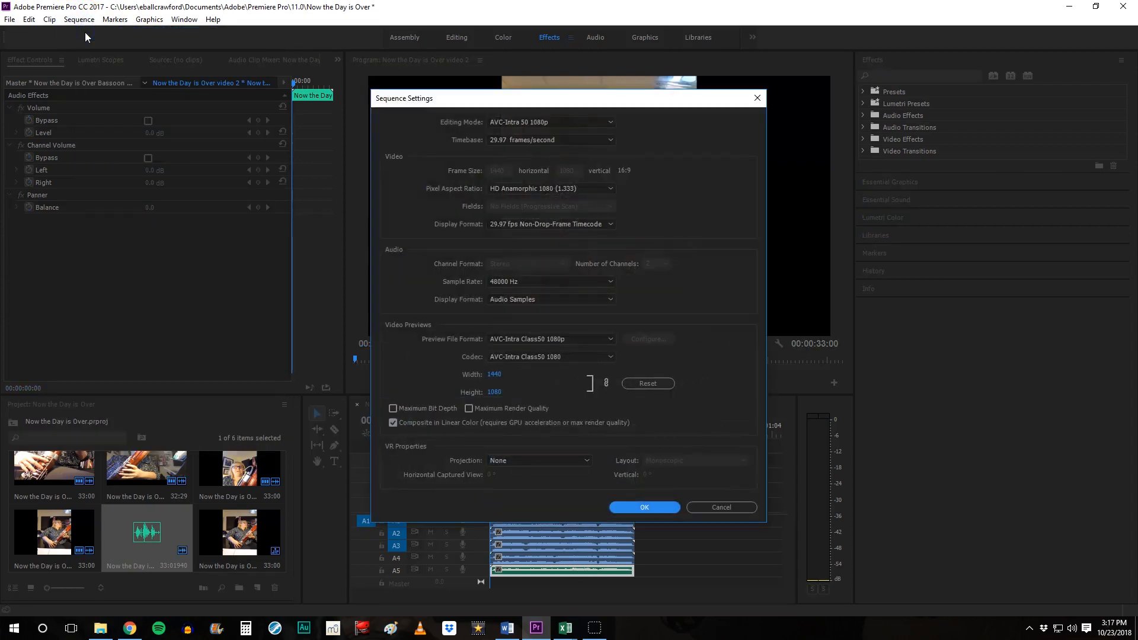
pyautogui.moveTo(218, 35)
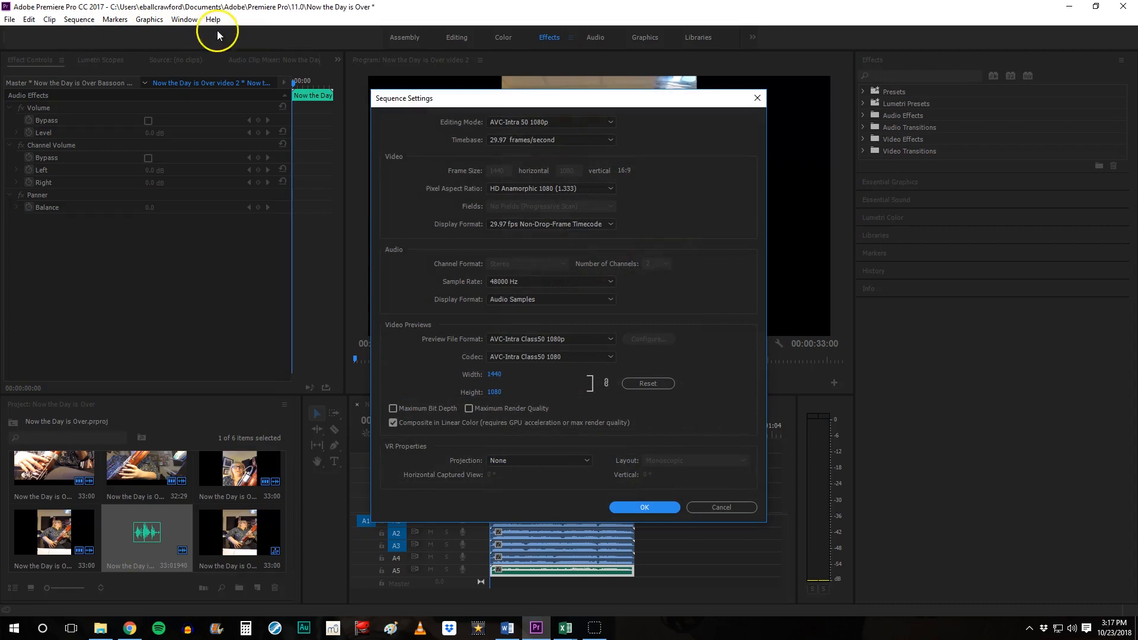
pyautogui.click(610, 122)
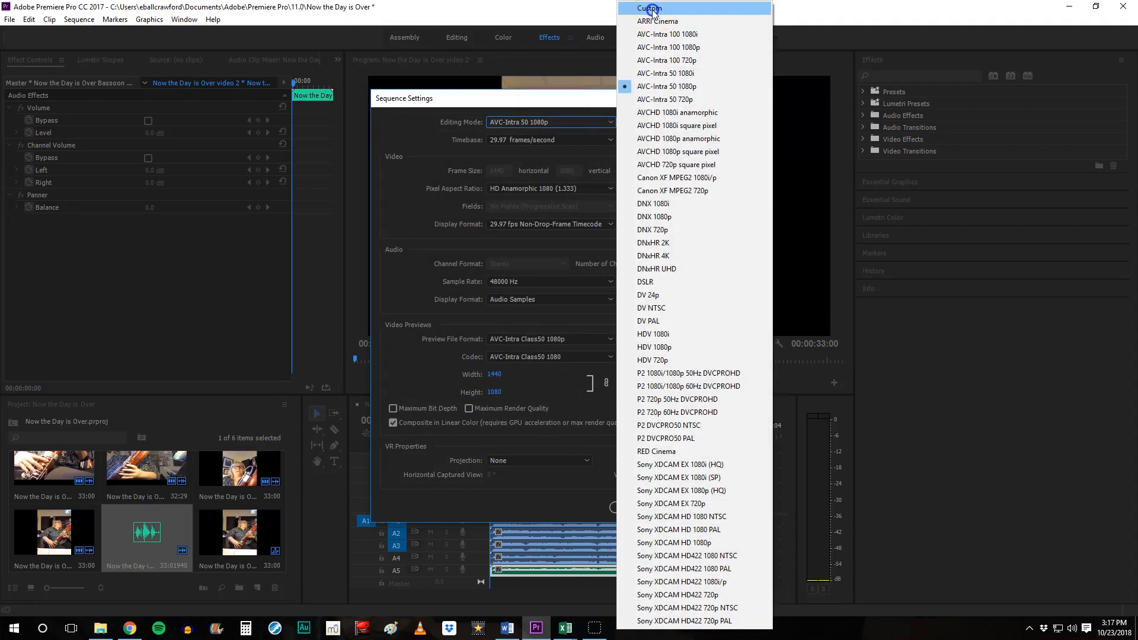
pyautogui.click(648, 8)
pyautogui.write('1920')
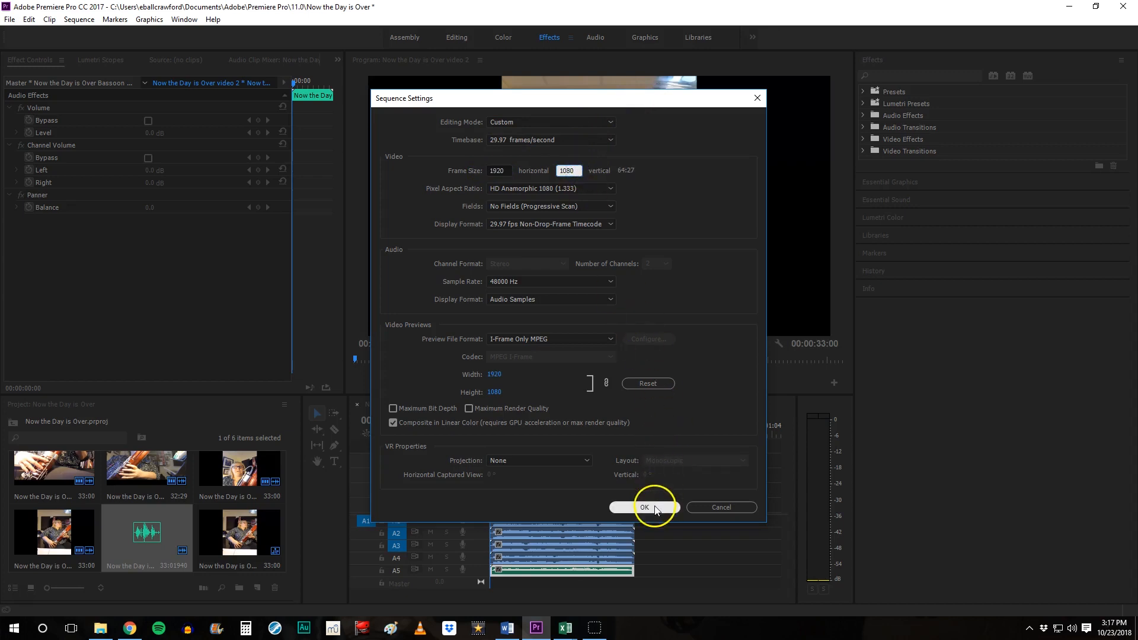
pyautogui.click(644, 506)
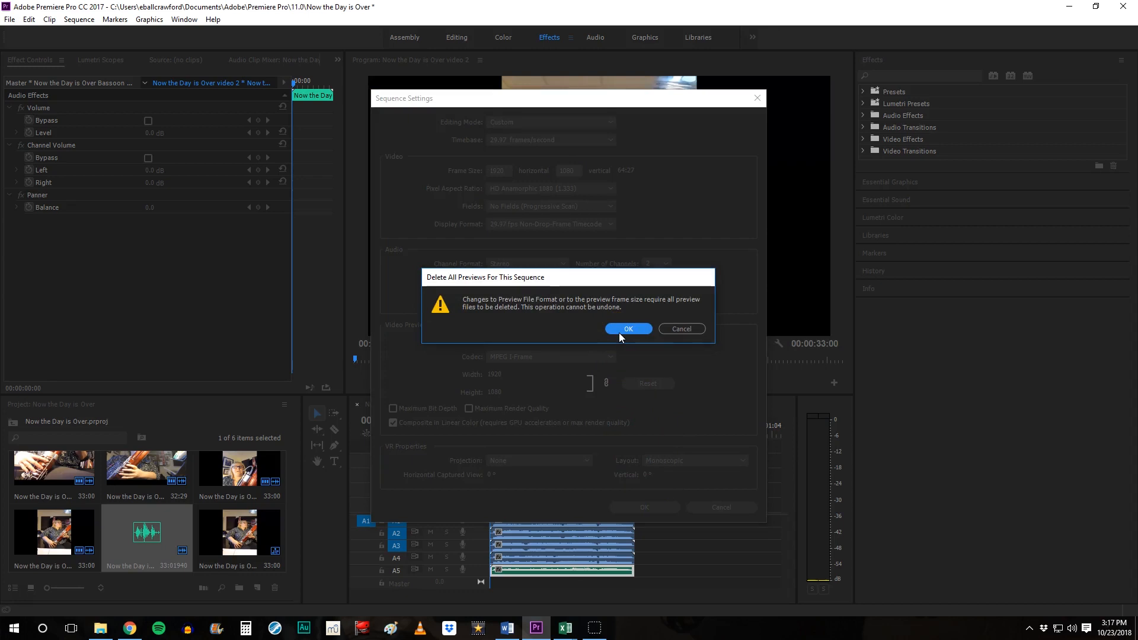
pyautogui.click(627, 329)
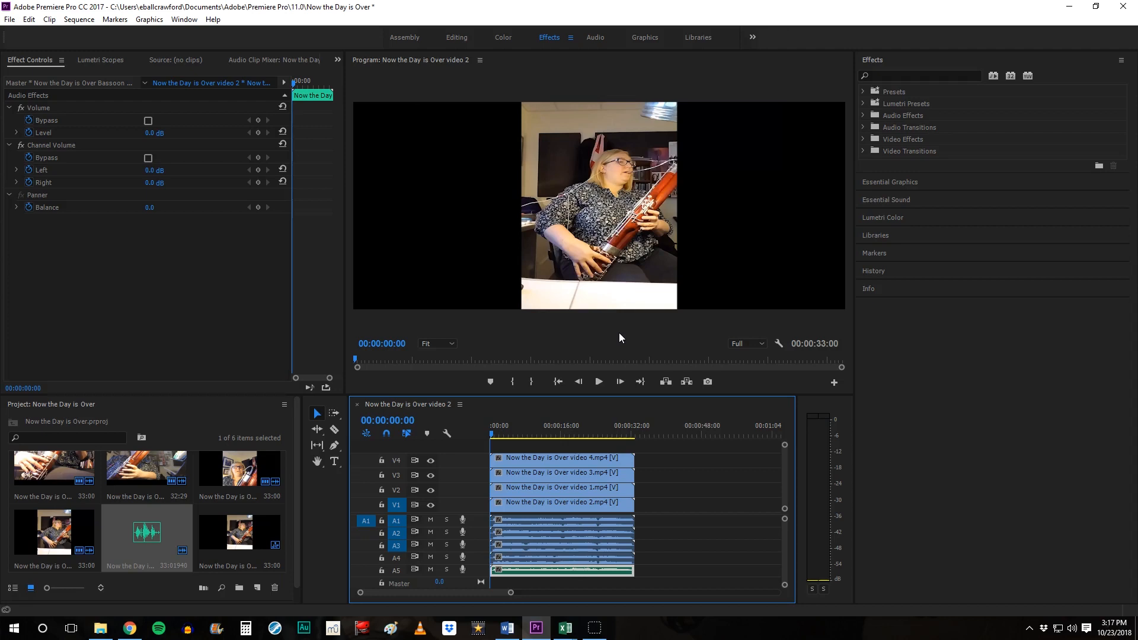
pyautogui.moveTo(450, 212)
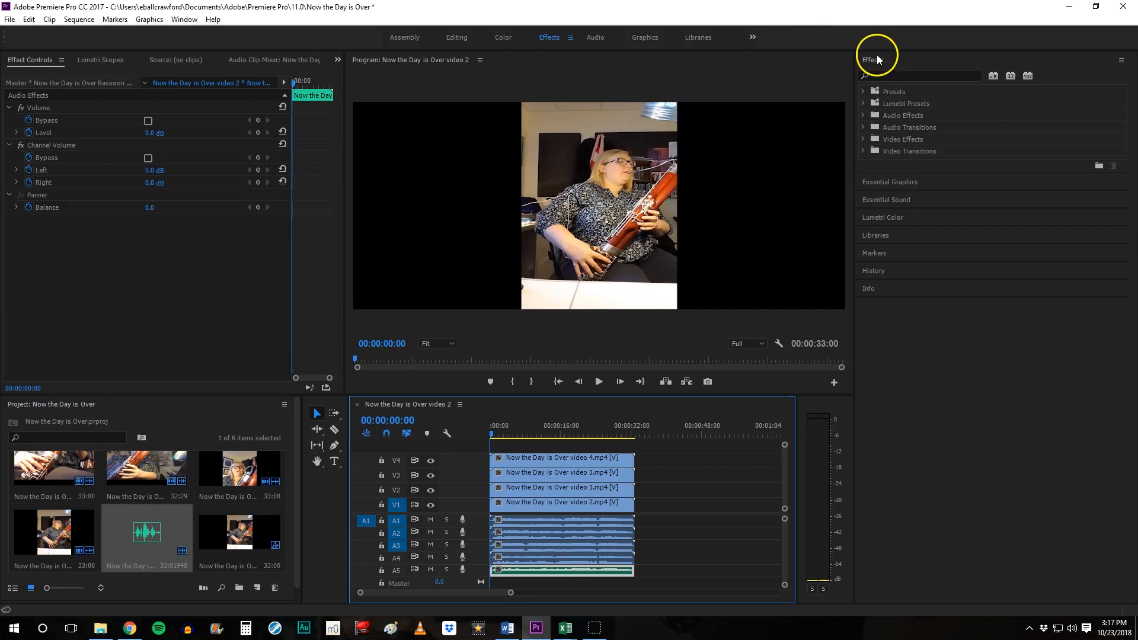
pyautogui.moveTo(876, 59)
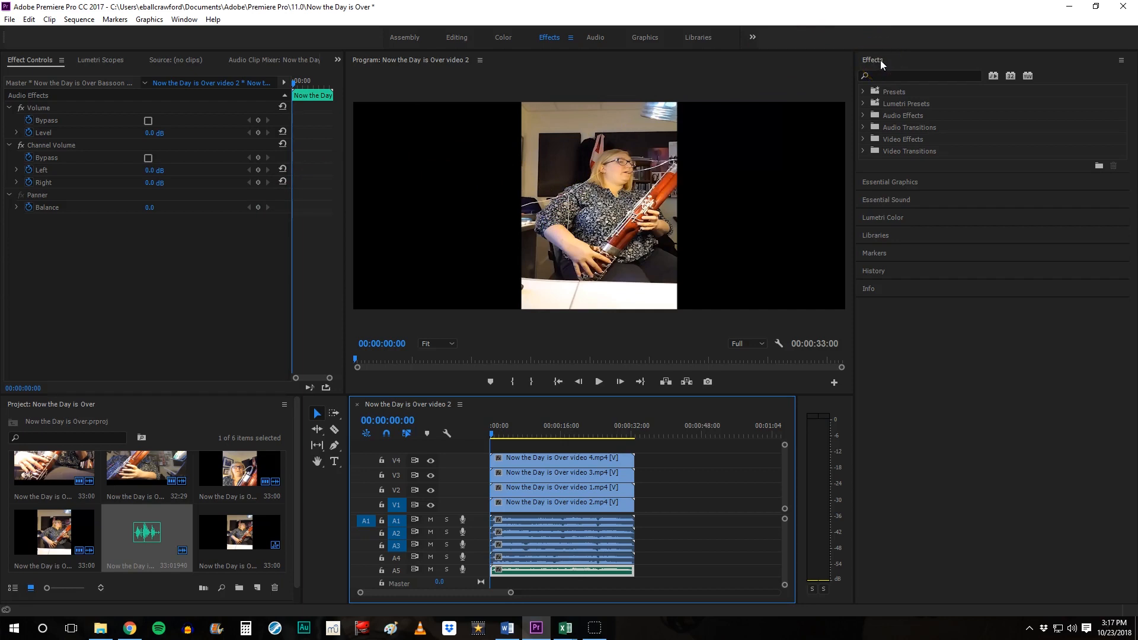
pyautogui.moveTo(828, 50)
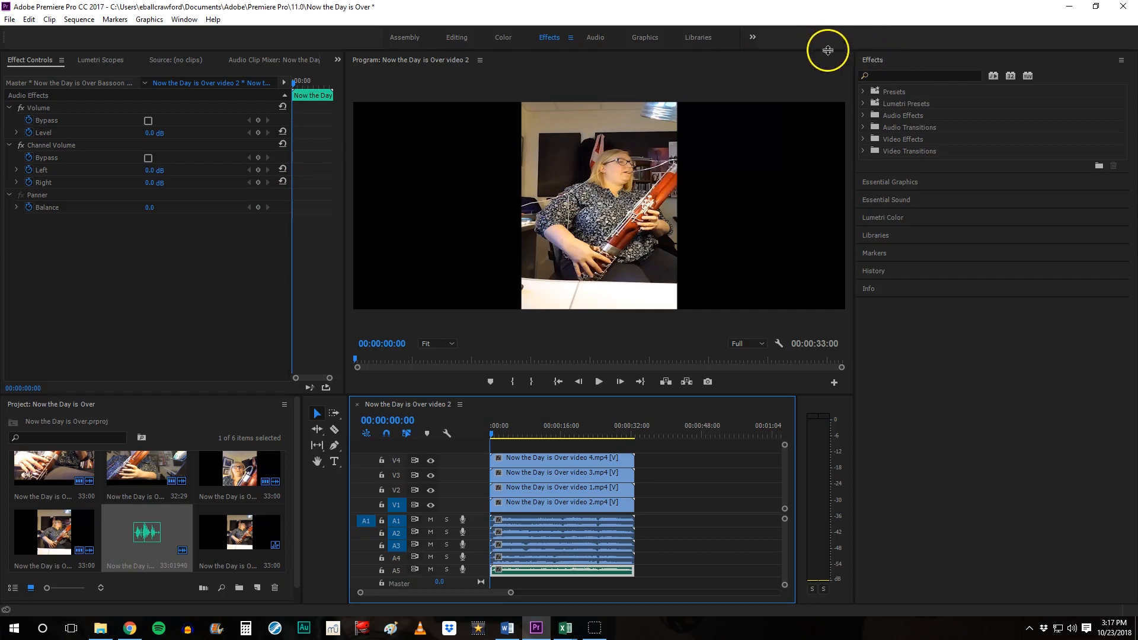
pyautogui.moveTo(392, 38)
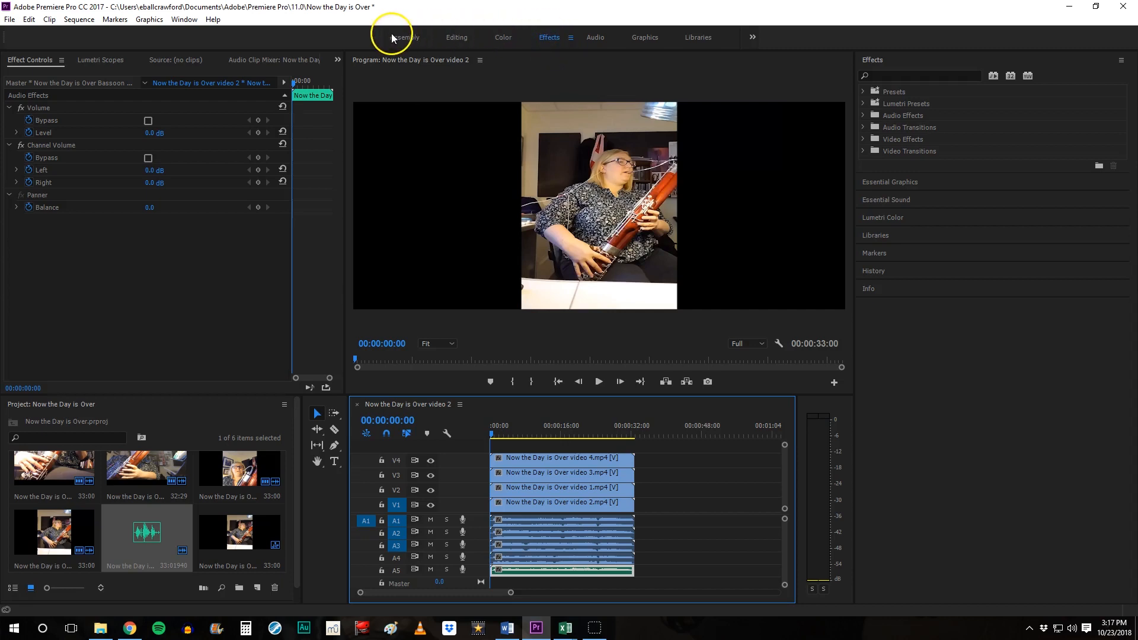
pyautogui.moveTo(544, 37)
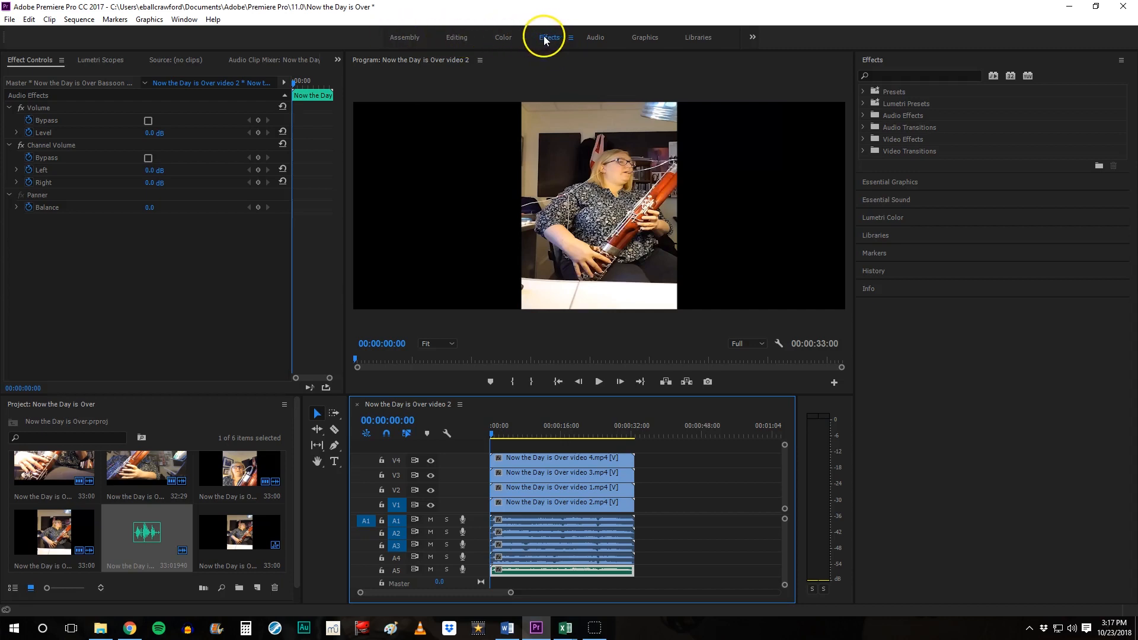
pyautogui.moveTo(919, 65)
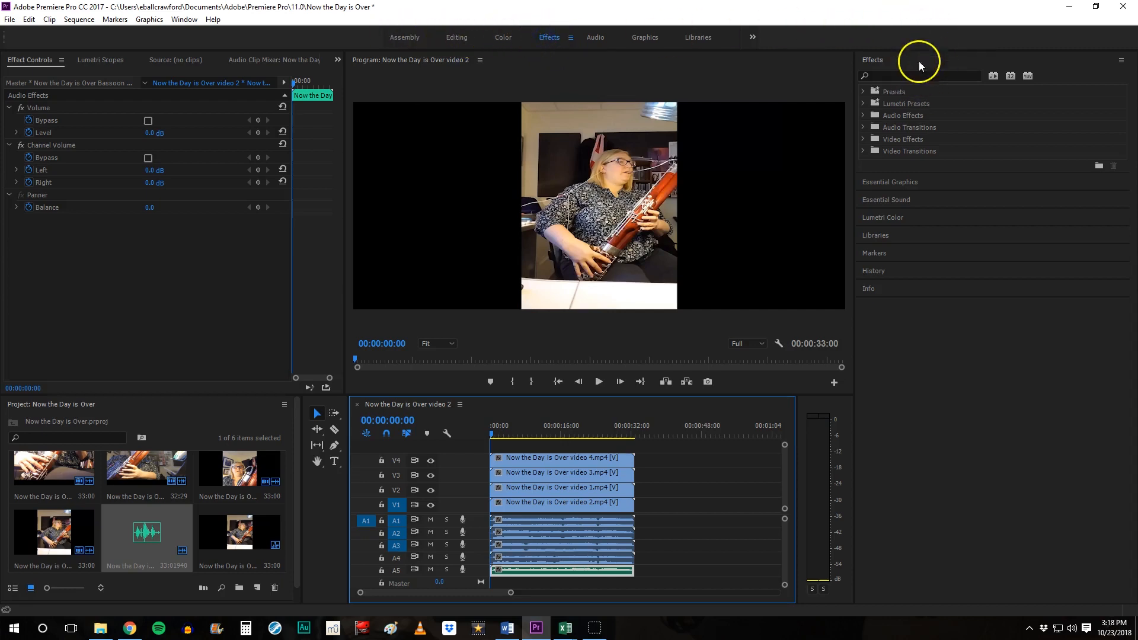
pyautogui.moveTo(858, 182)
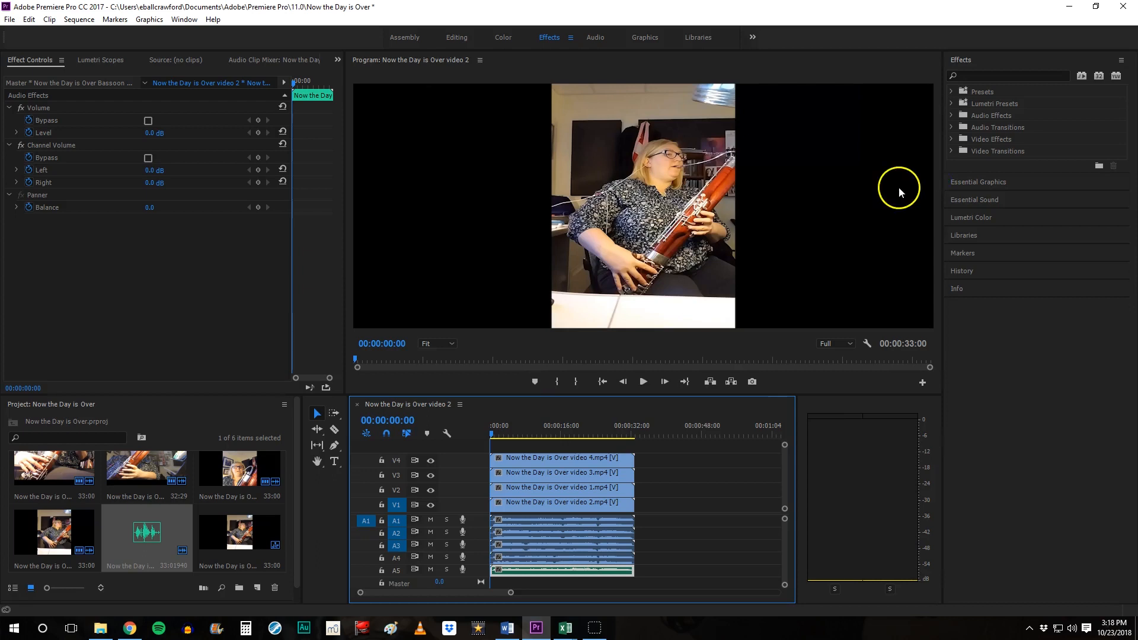
pyautogui.moveTo(775, 201)
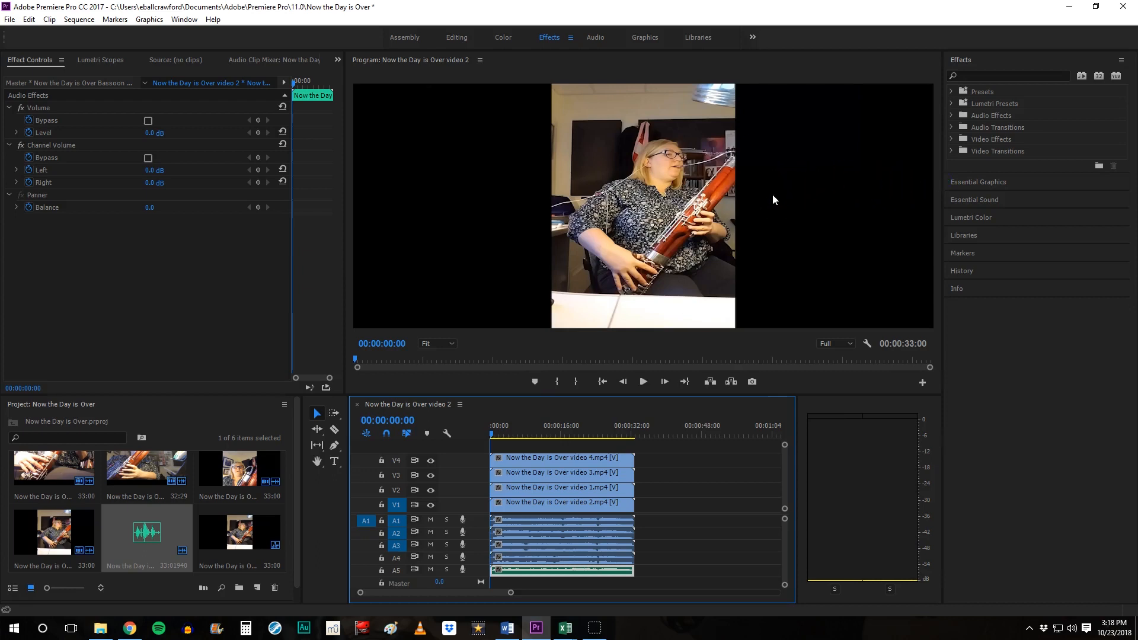
pyautogui.moveTo(714, 166)
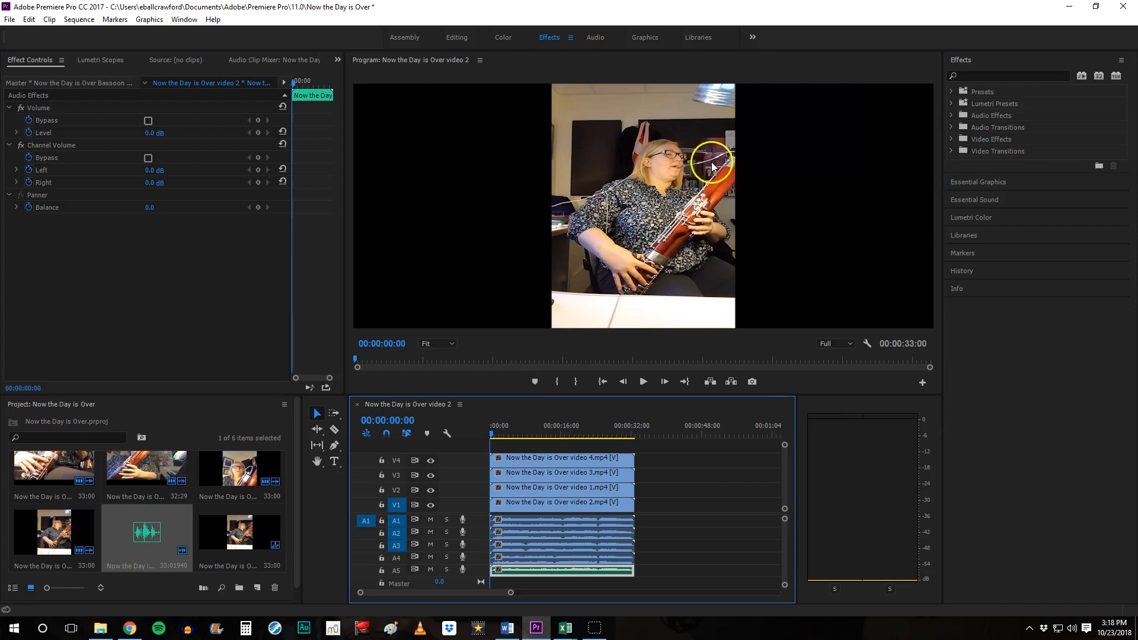
pyautogui.moveTo(675, 166)
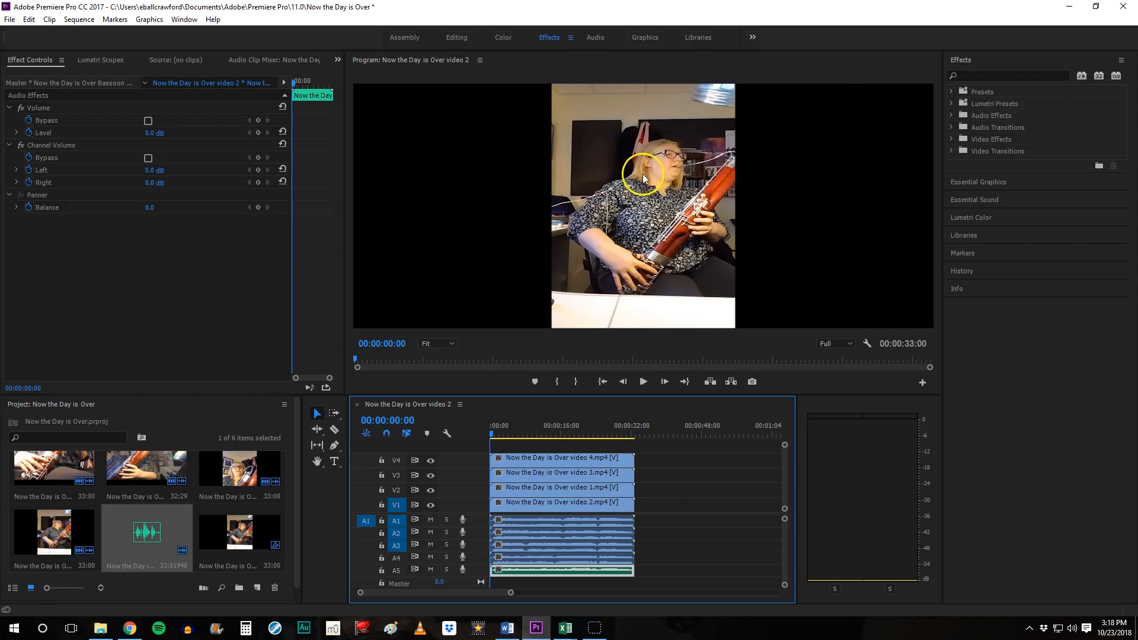
# Select the video 4 clip to adjust its Motion scale and position
pyautogui.click(559, 458)
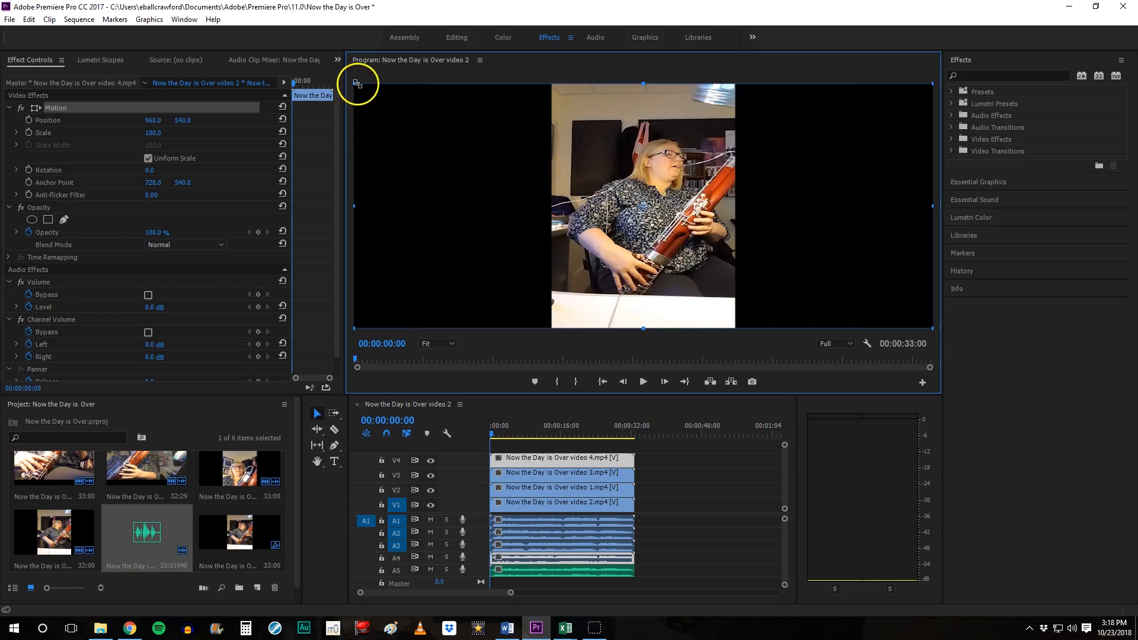
pyautogui.moveTo(933, 82)
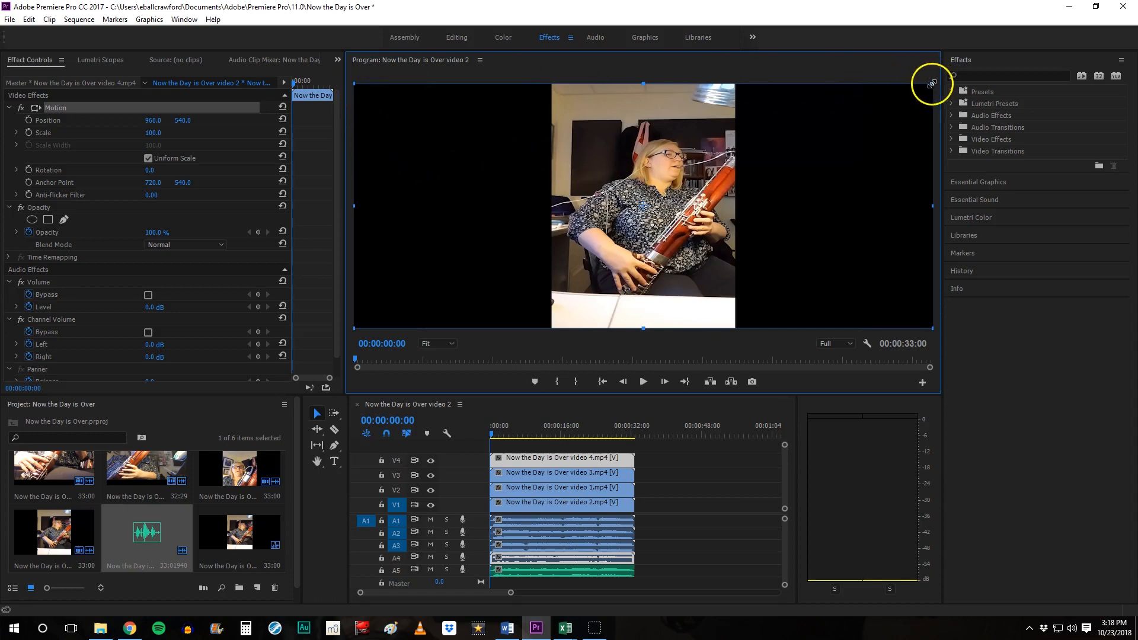
pyautogui.moveTo(644, 82)
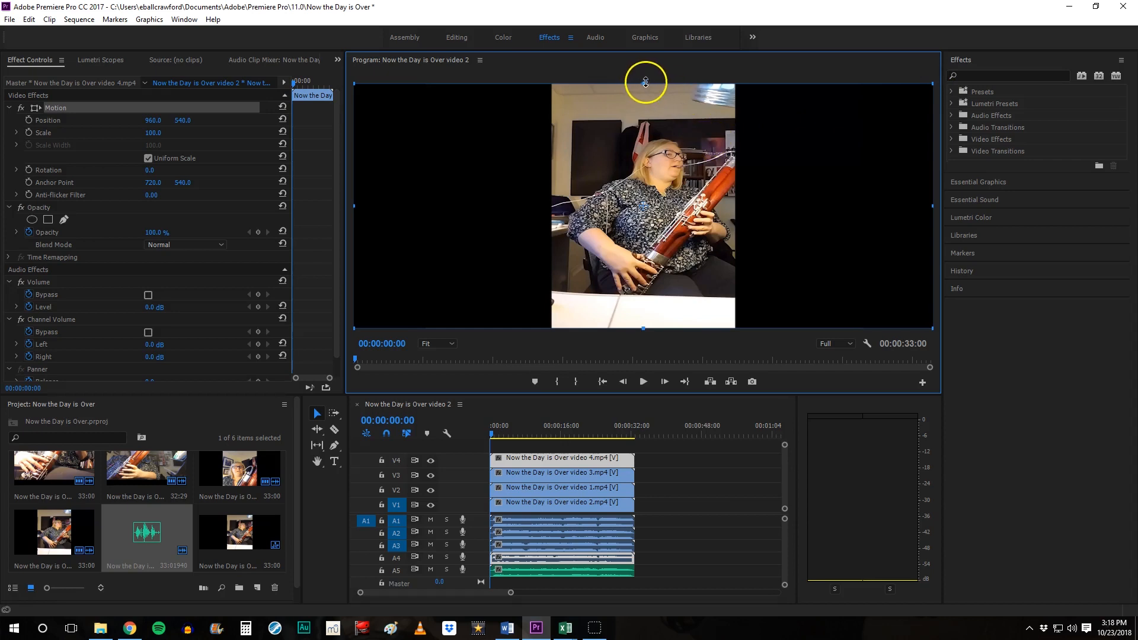
pyautogui.moveTo(355, 204)
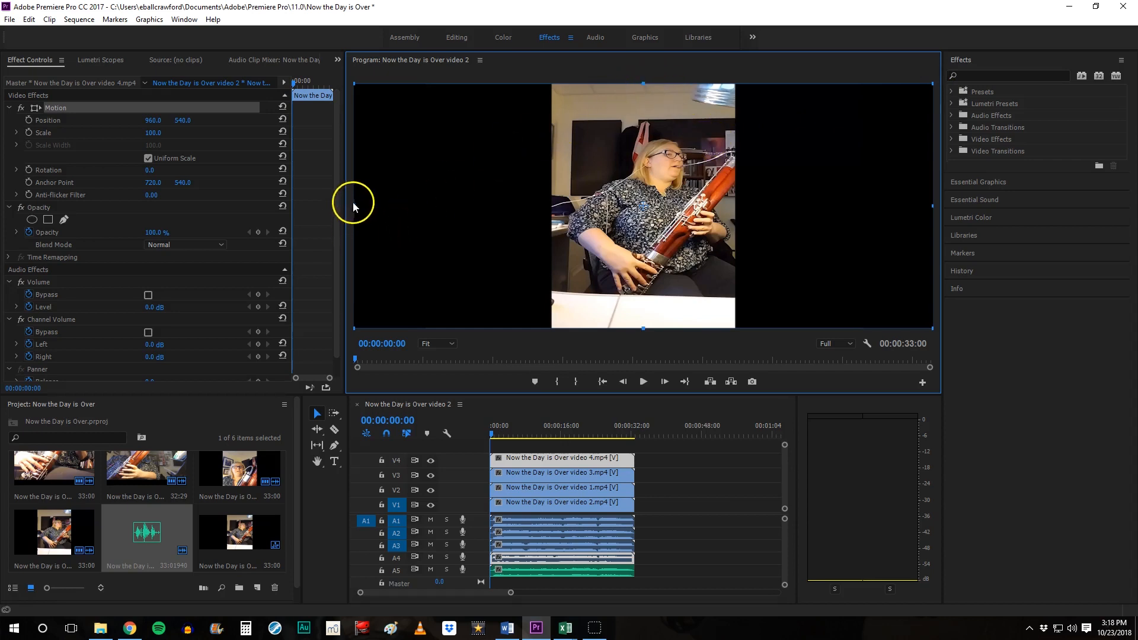
pyautogui.moveTo(932, 206)
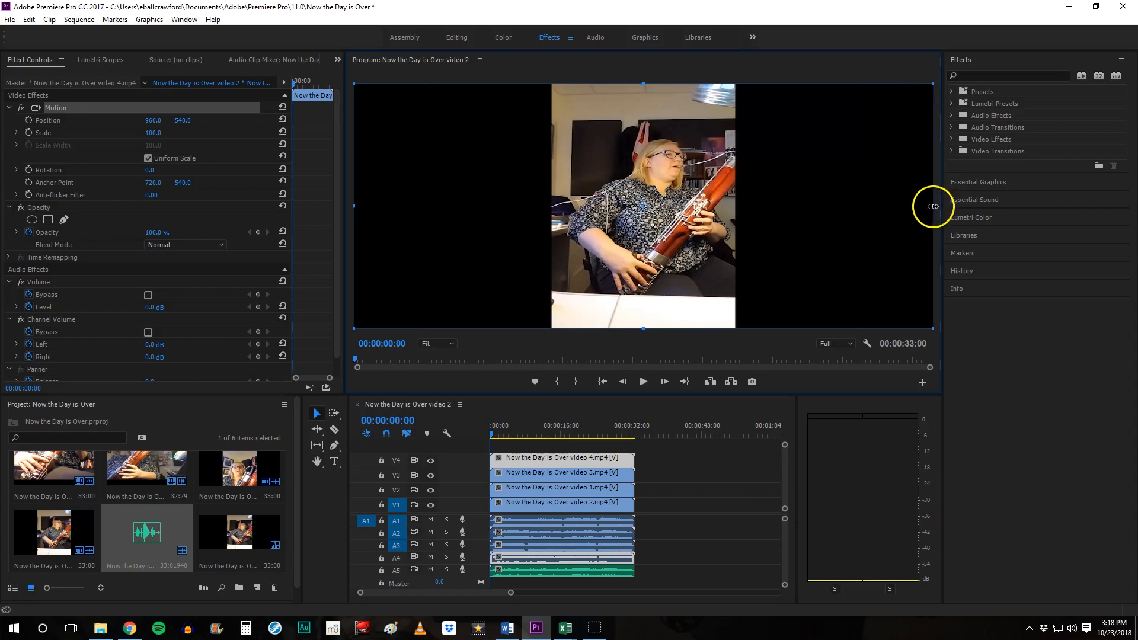
pyautogui.moveTo(933, 82)
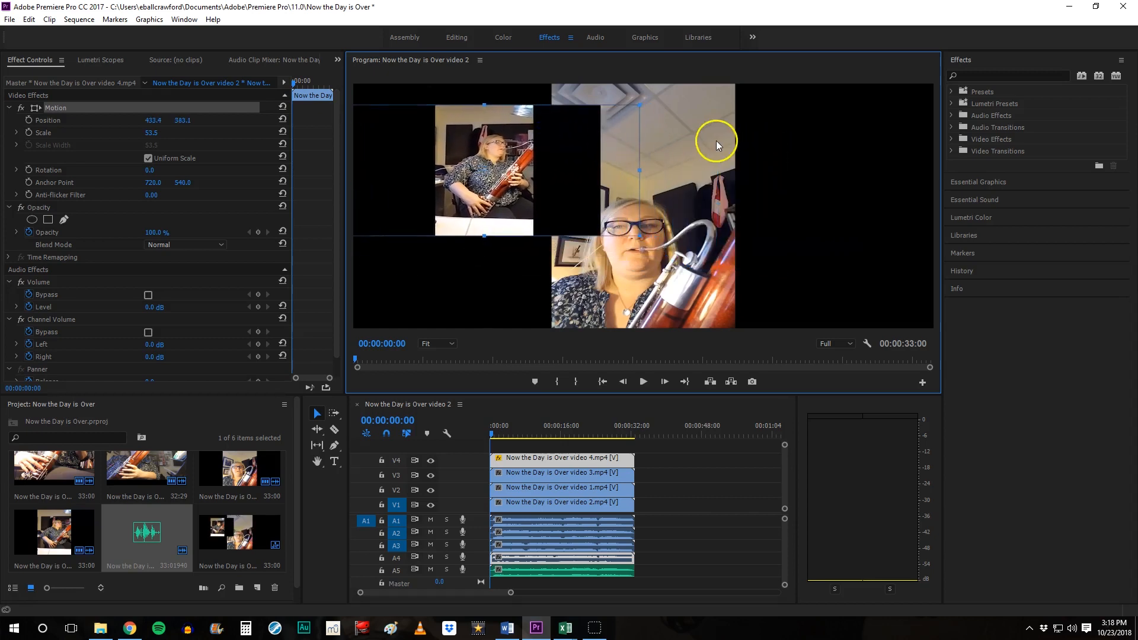
pyautogui.moveTo(523, 144)
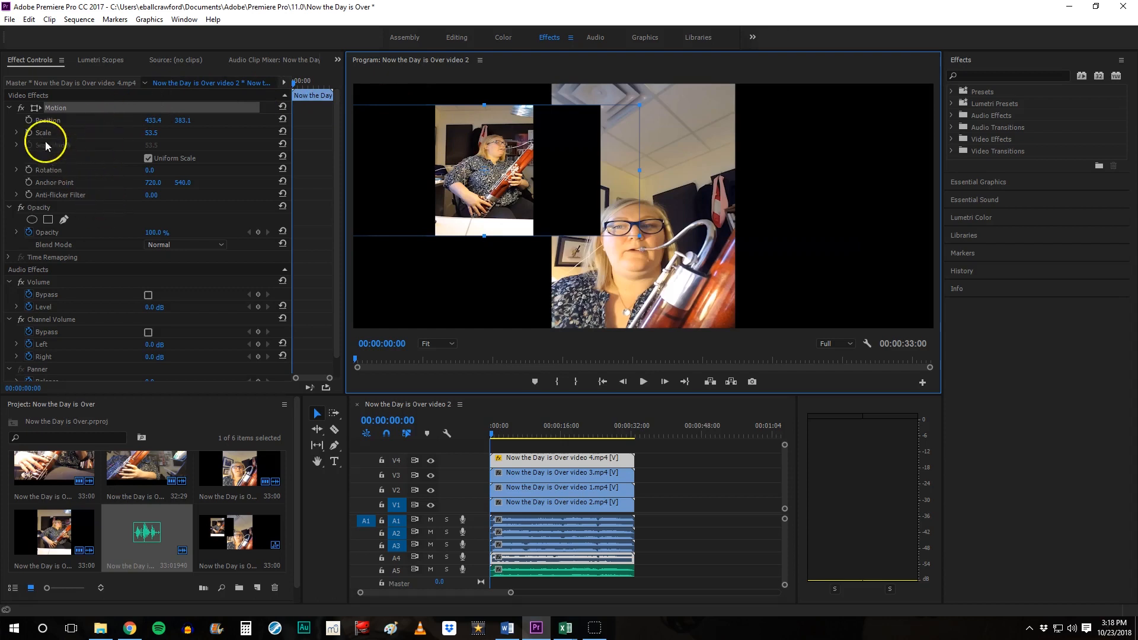
pyautogui.moveTo(49, 216)
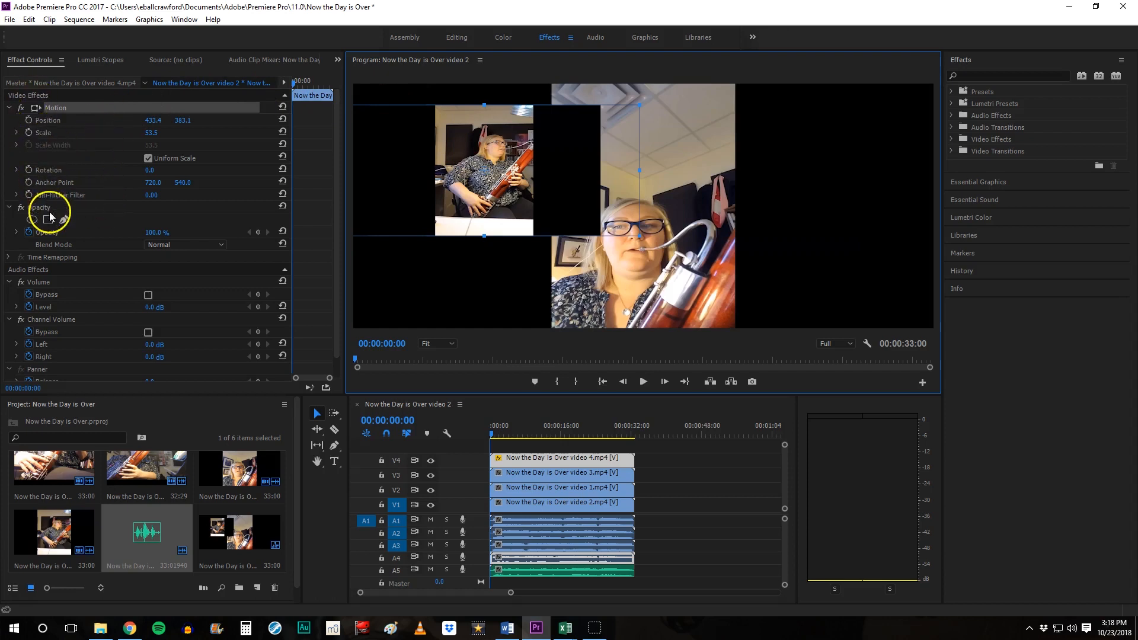
pyautogui.moveTo(231, 172)
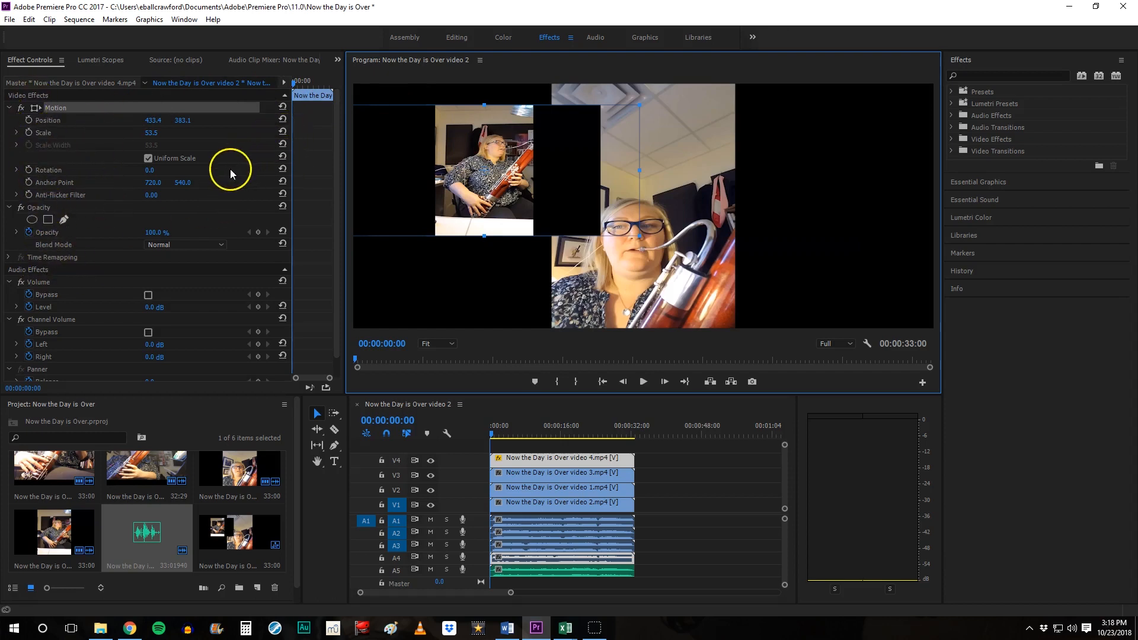
pyautogui.moveTo(112, 141)
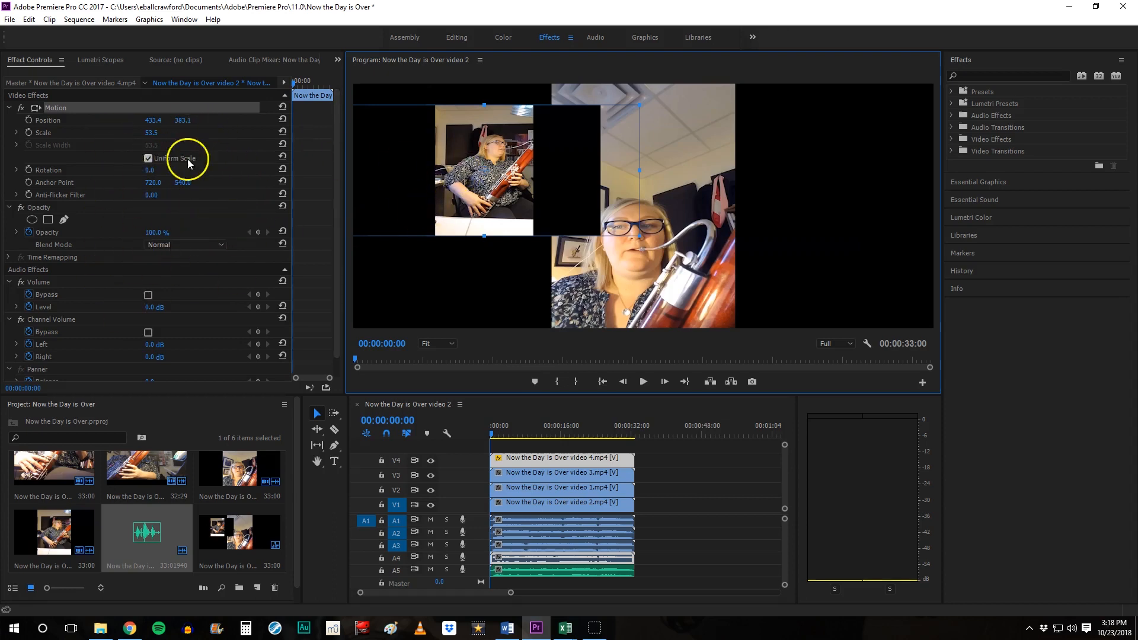
pyautogui.moveTo(195, 203)
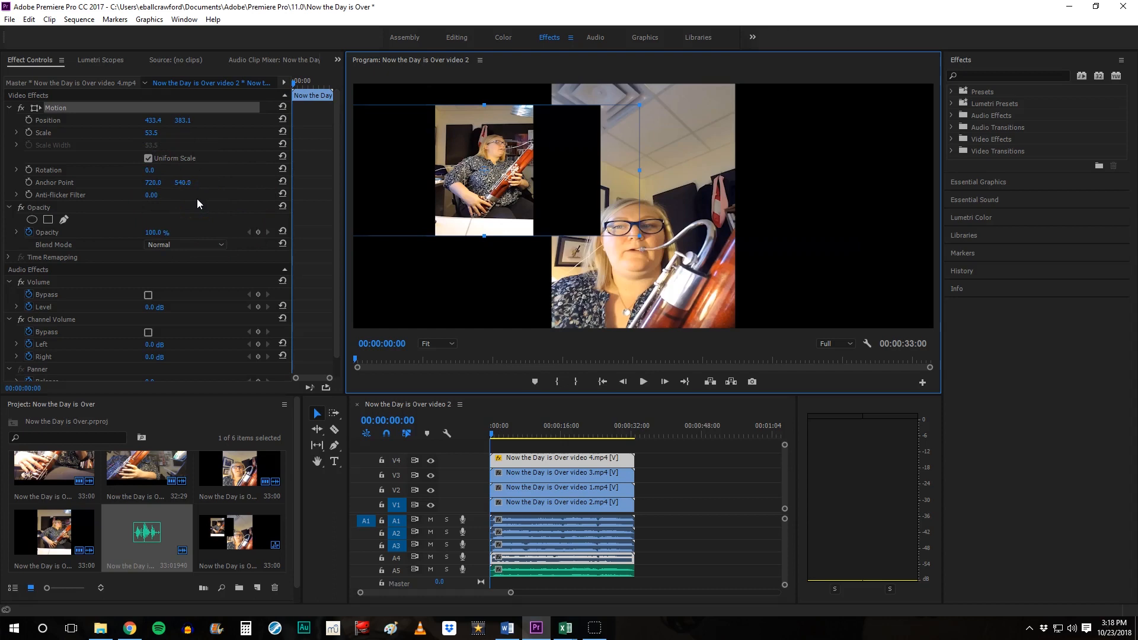
pyautogui.moveTo(886, 116)
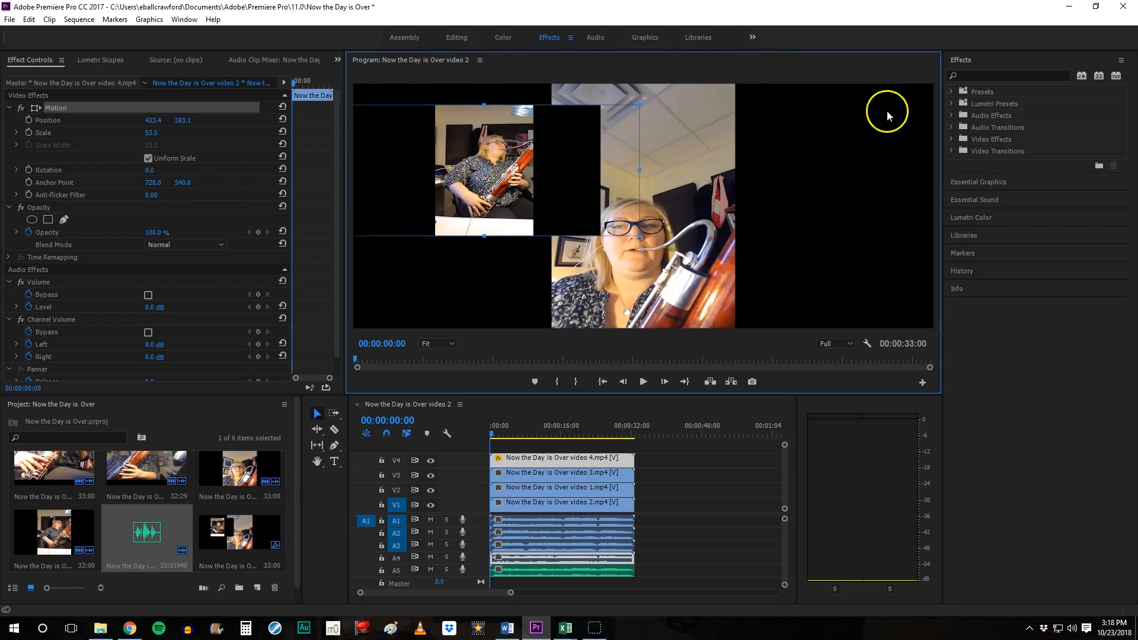
pyautogui.moveTo(972, 86)
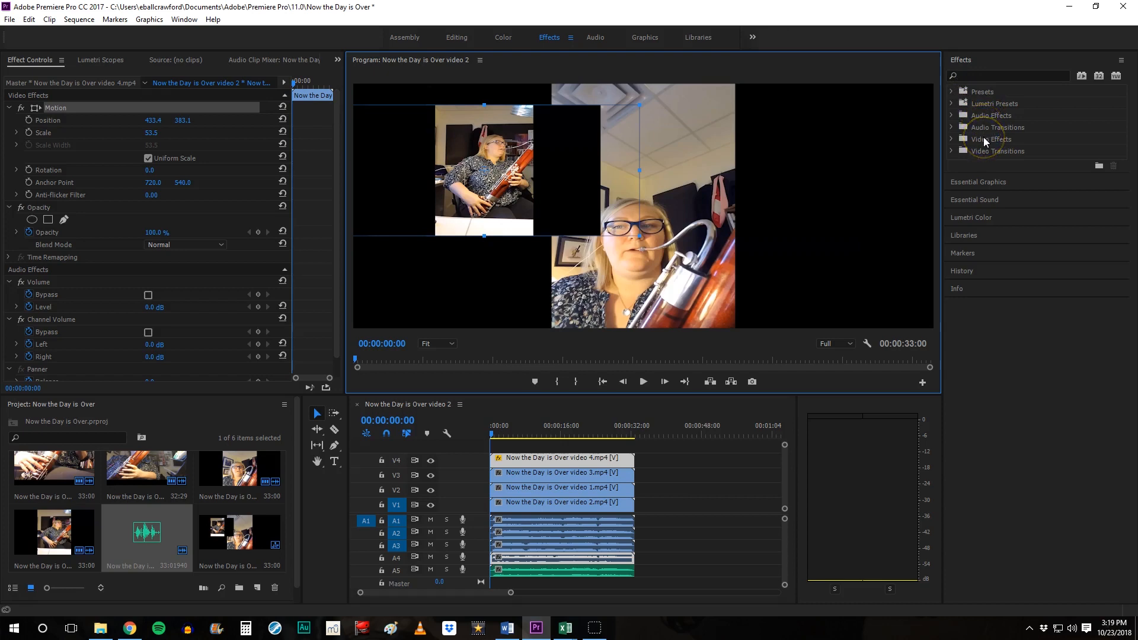
pyautogui.moveTo(982, 157)
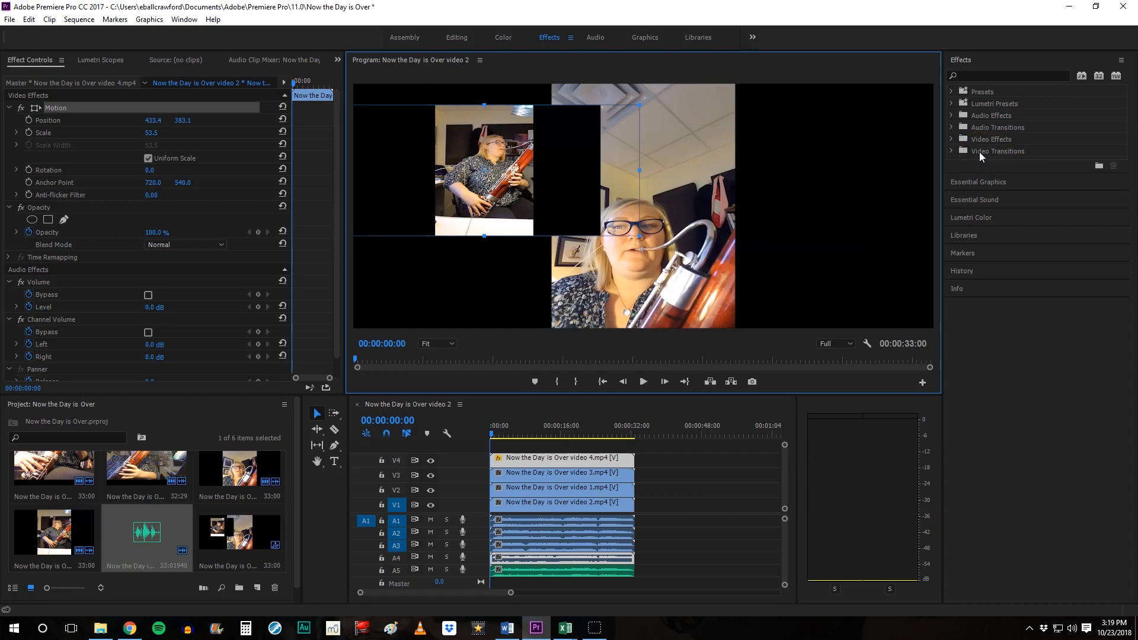
pyautogui.moveTo(979, 154)
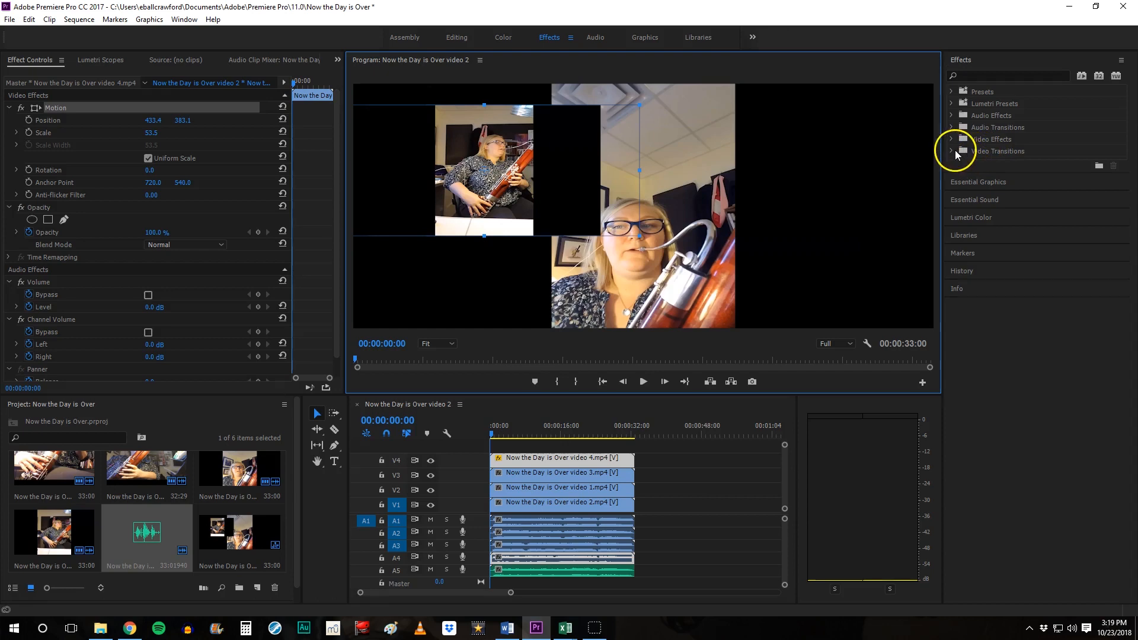
# Expand Video Transitions > Dissolve and pick the Dip to Black transition
pyautogui.click(957, 151)
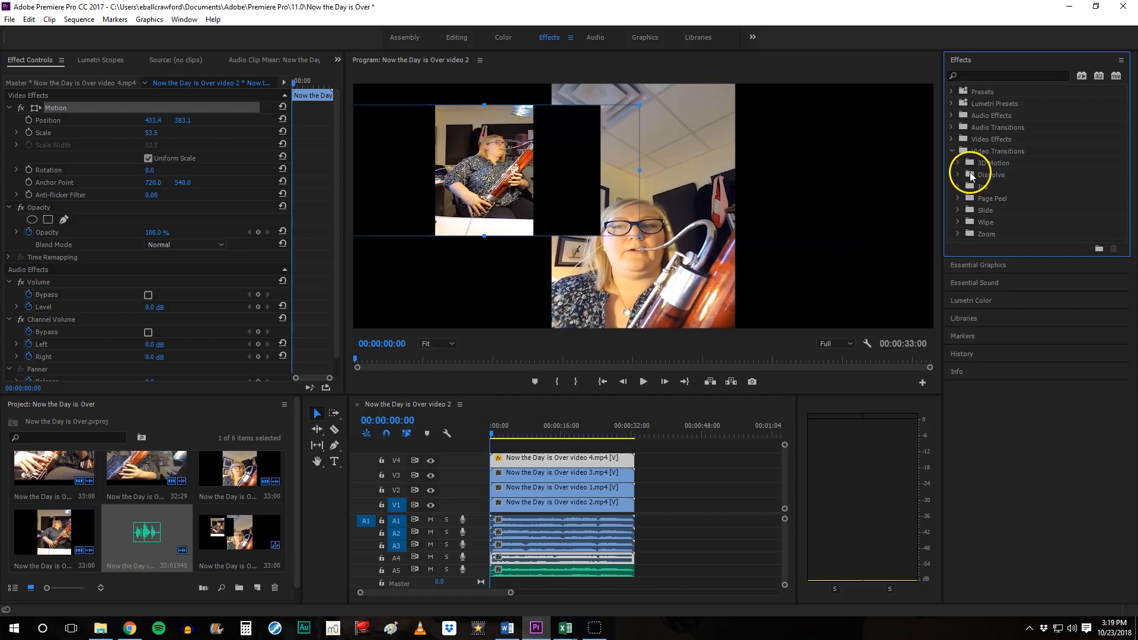
pyautogui.click(959, 174)
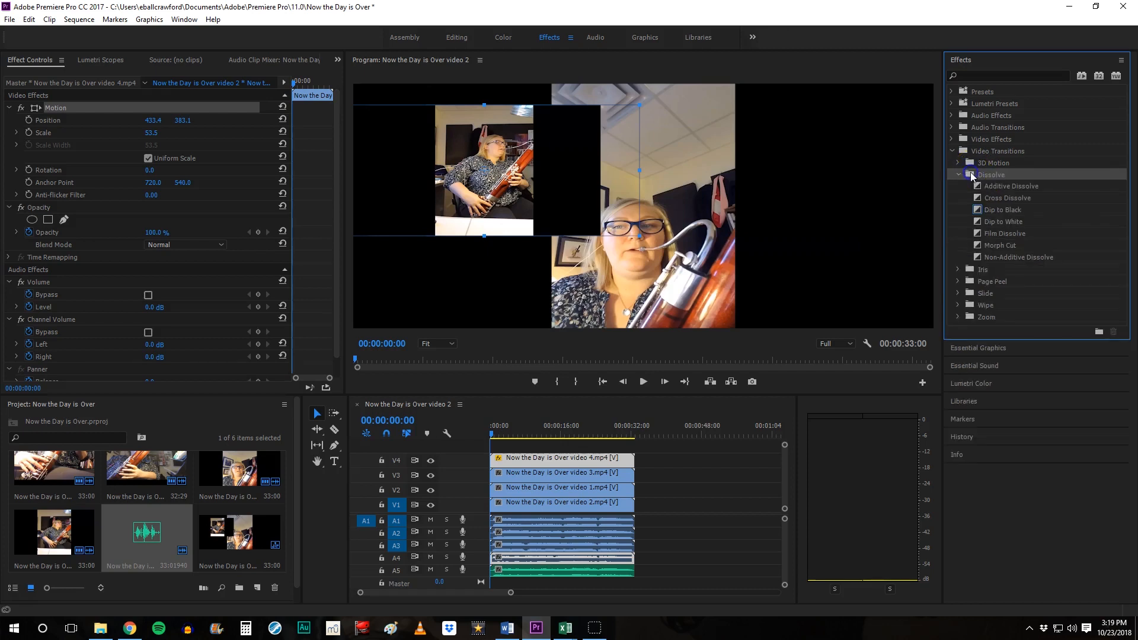
pyautogui.moveTo(976, 212)
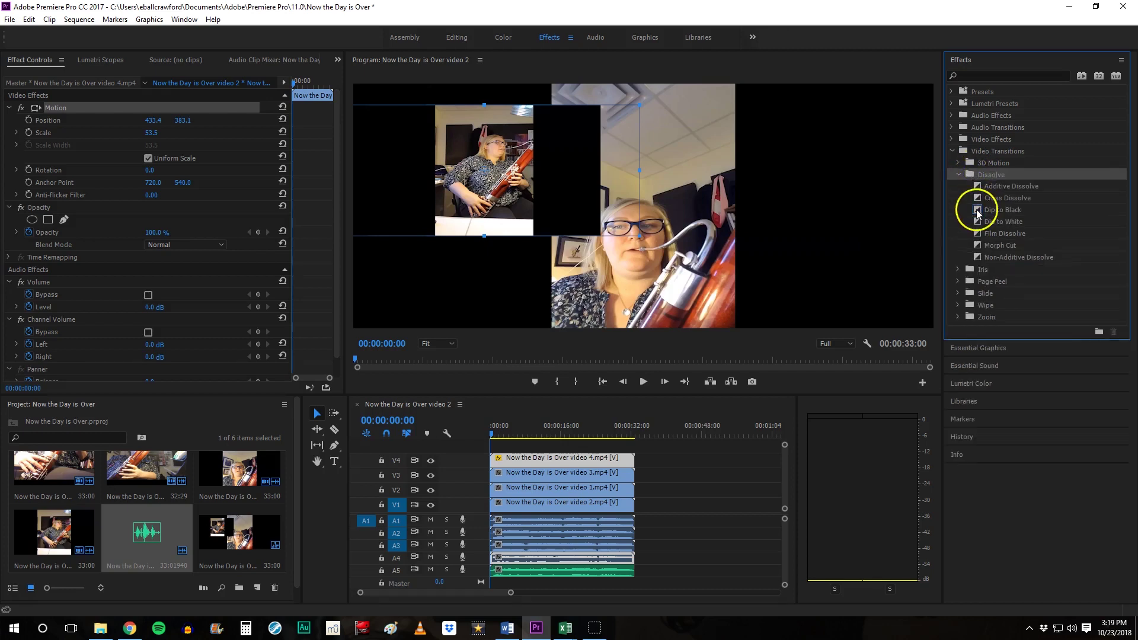
pyautogui.click(1003, 210)
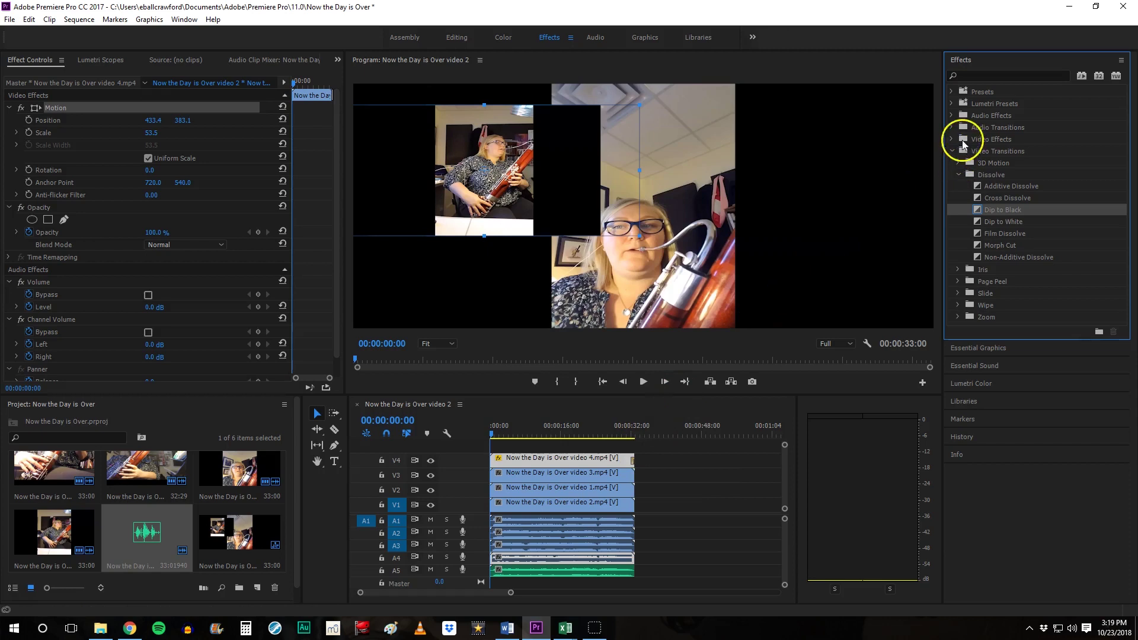
# Apply a Crop effect to video 4 and increase its Left crop value
pyautogui.click(953, 139)
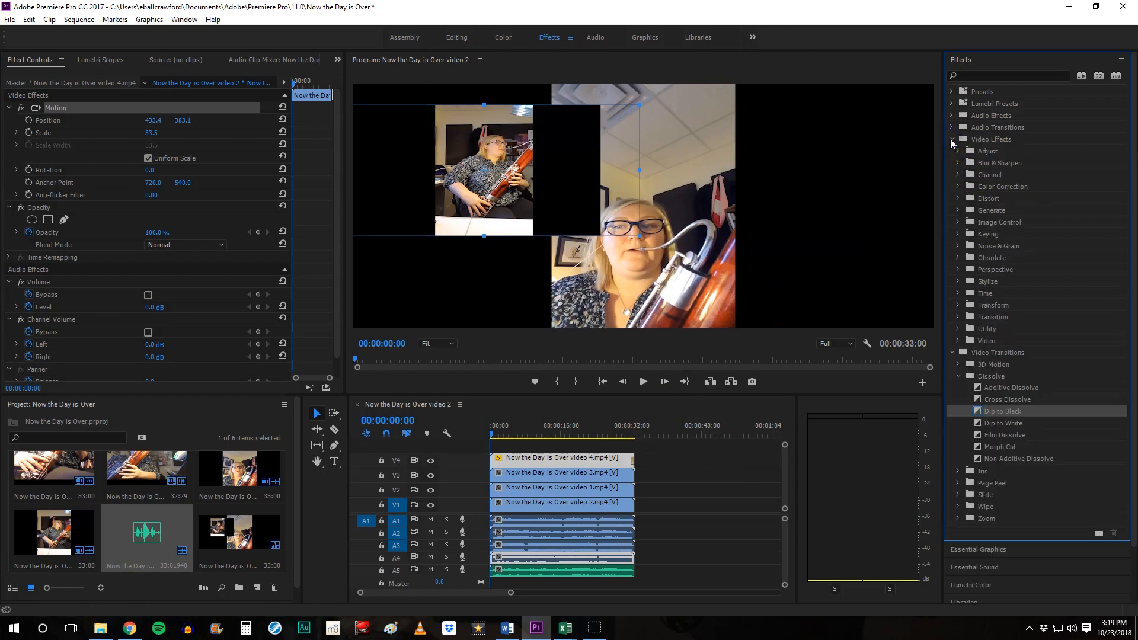
pyautogui.moveTo(458, 137)
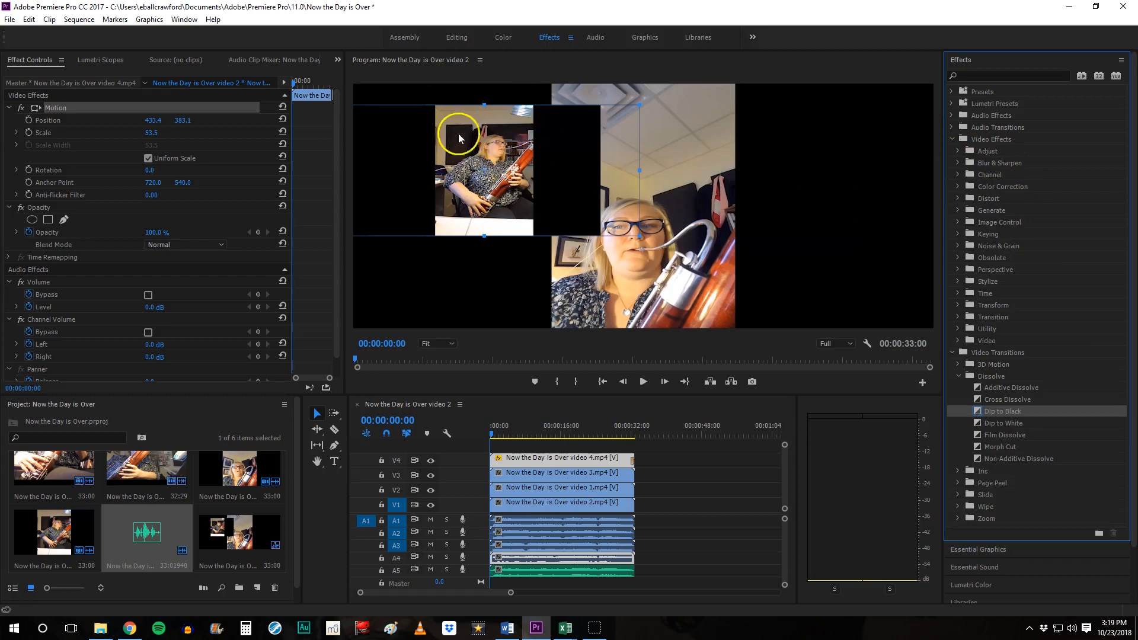
pyautogui.moveTo(945, 366)
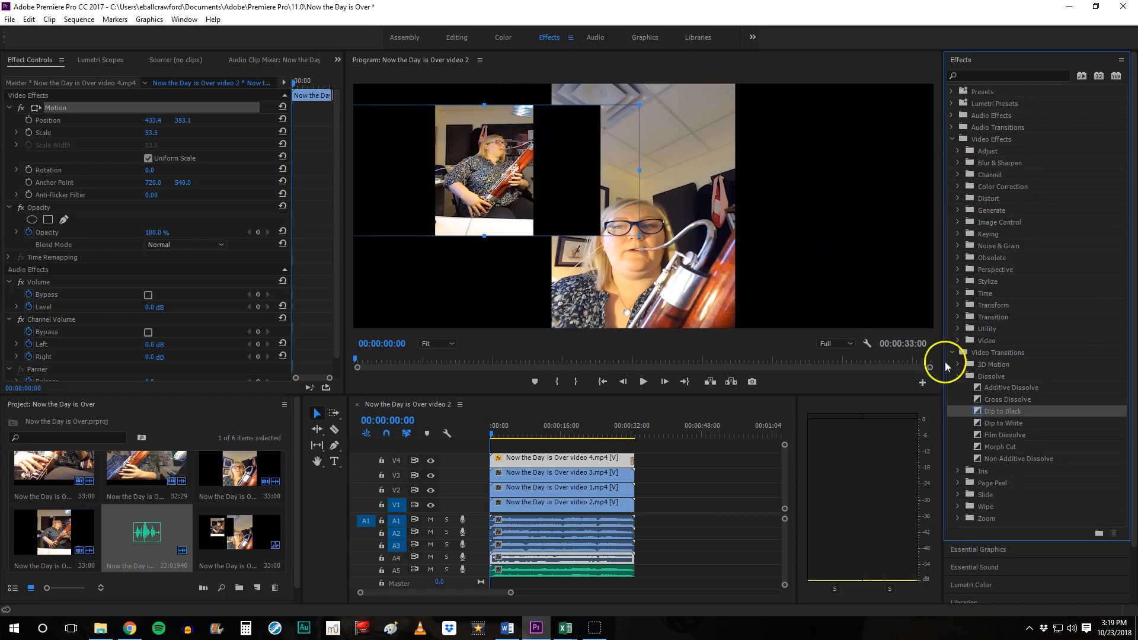
pyautogui.moveTo(980, 153)
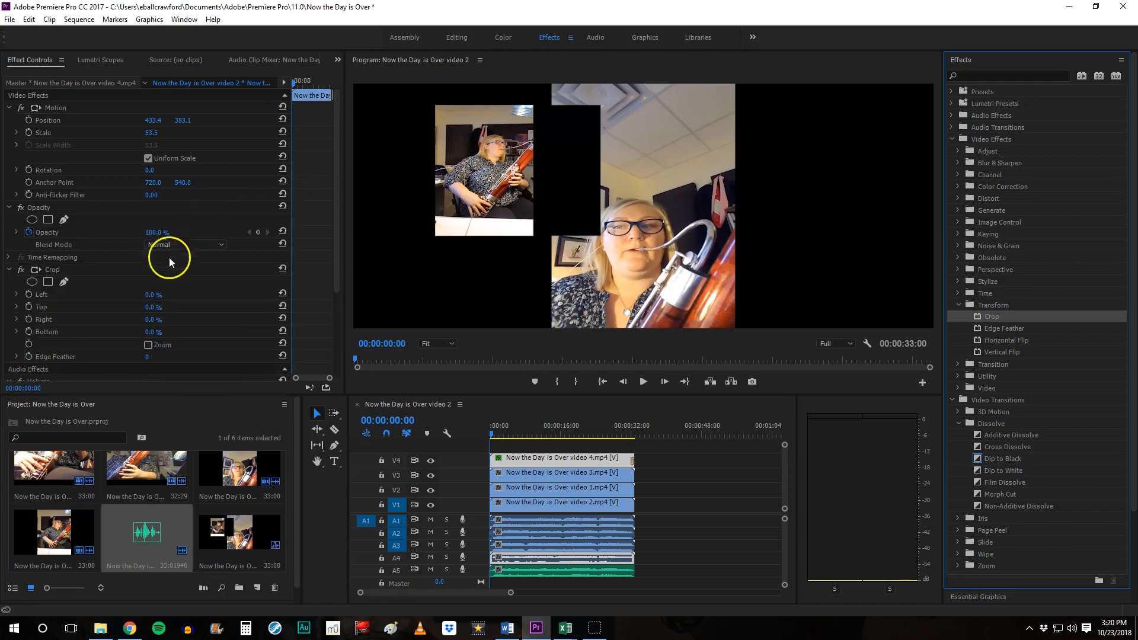
pyautogui.moveTo(149, 294)
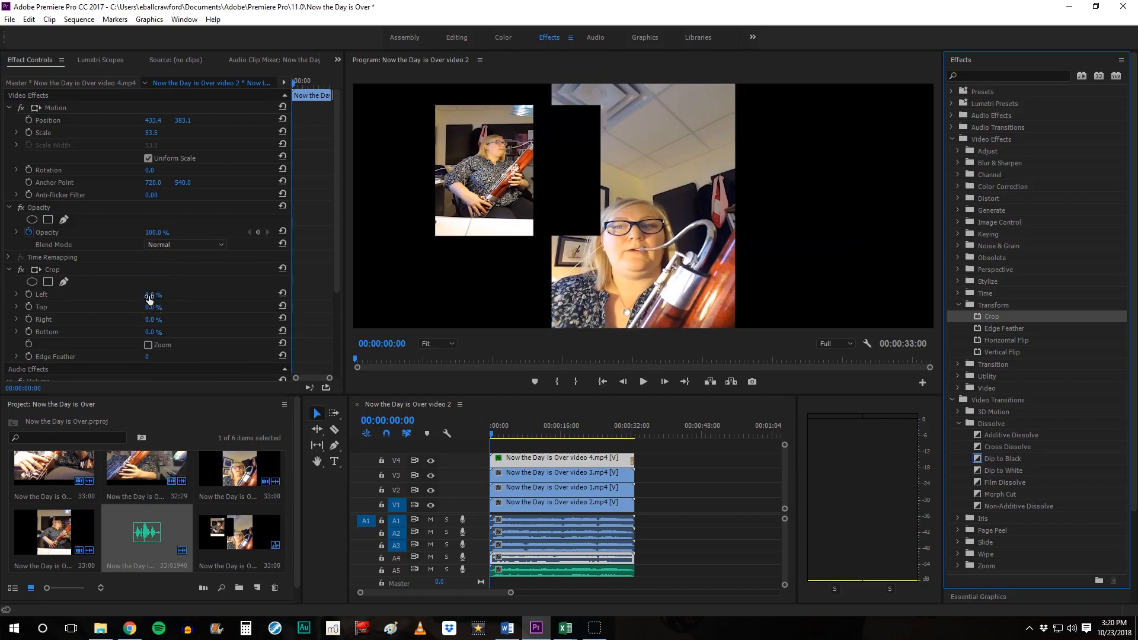
pyautogui.click(153, 294)
pyautogui.write('66')
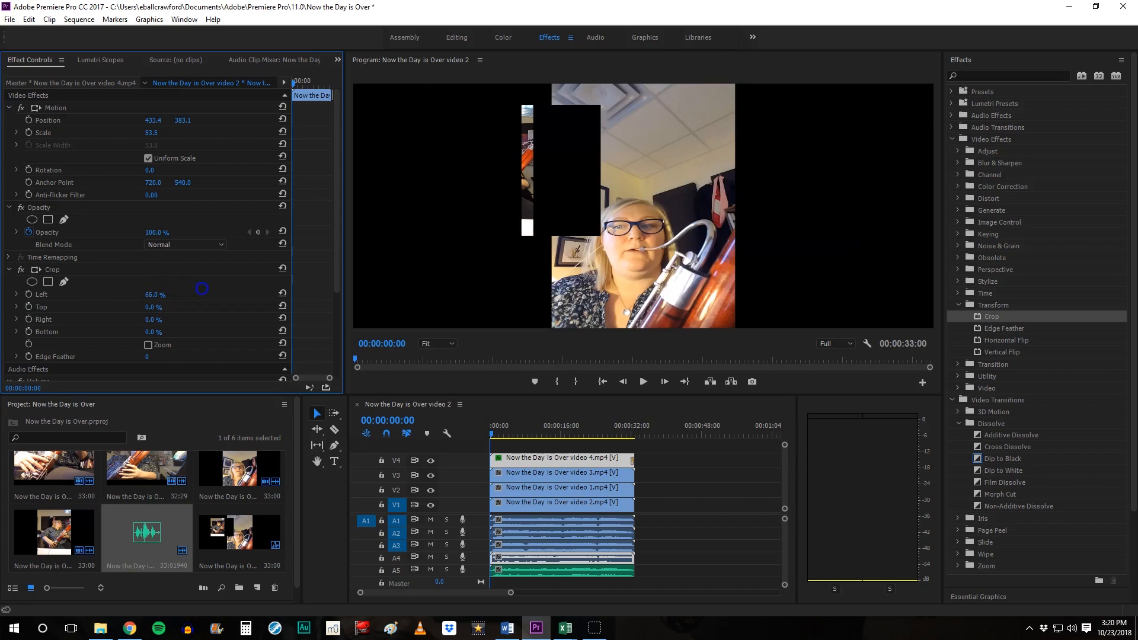
pyautogui.moveTo(201, 289); pyautogui.dragTo(177, 292)
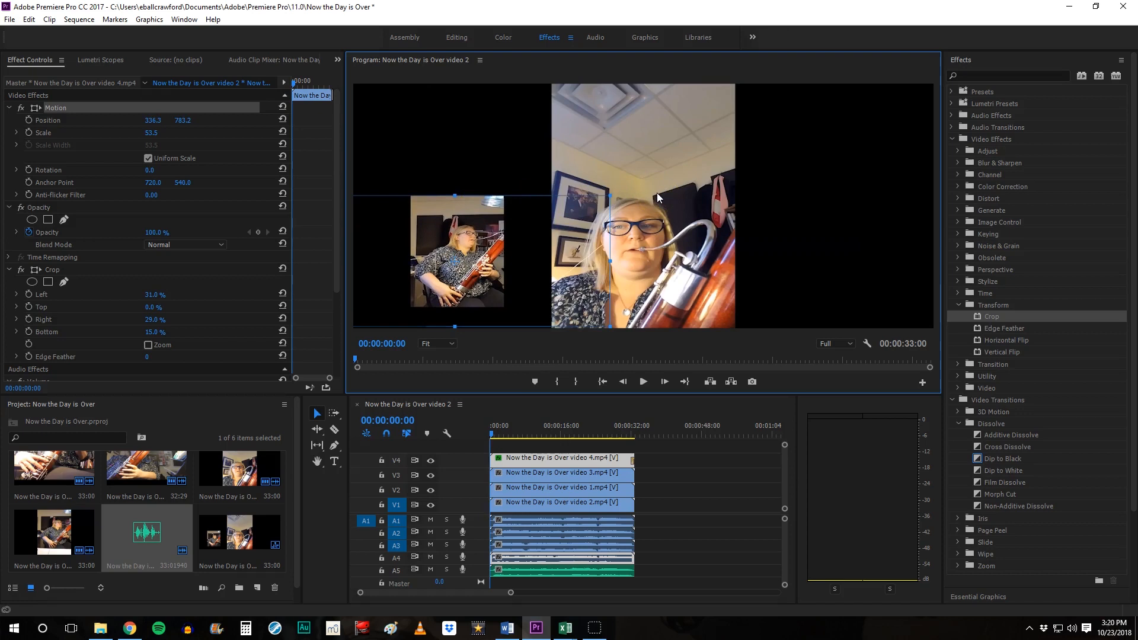
# Reposition the third video clip lower in the frame via its Position value
pyautogui.click(559, 473)
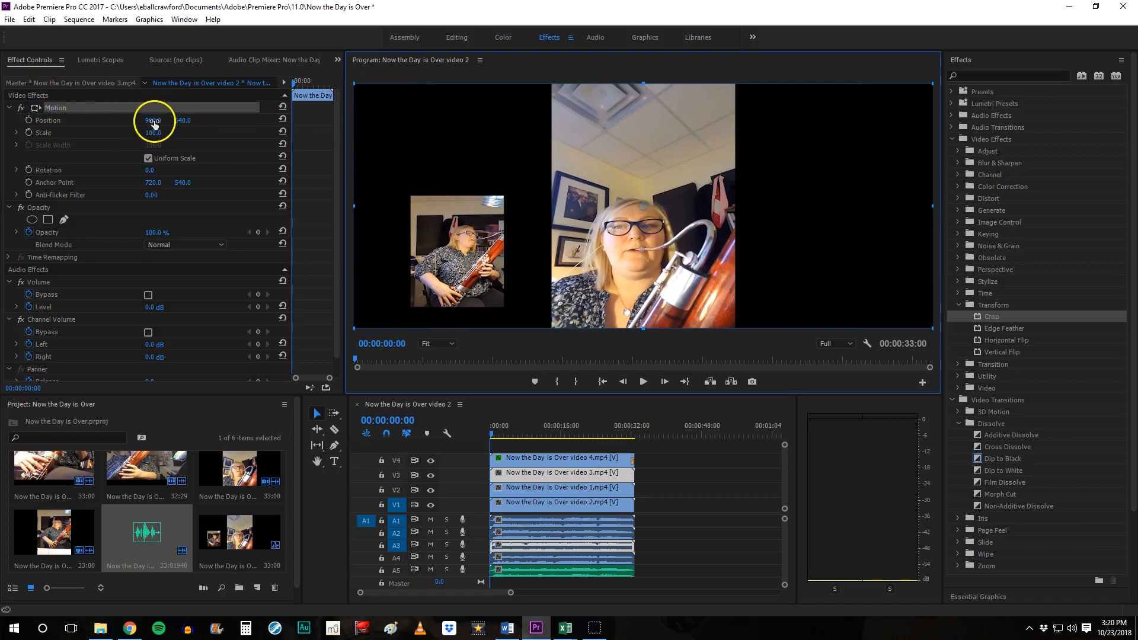
pyautogui.moveTo(152, 120); pyautogui.dragTo(144, 120)
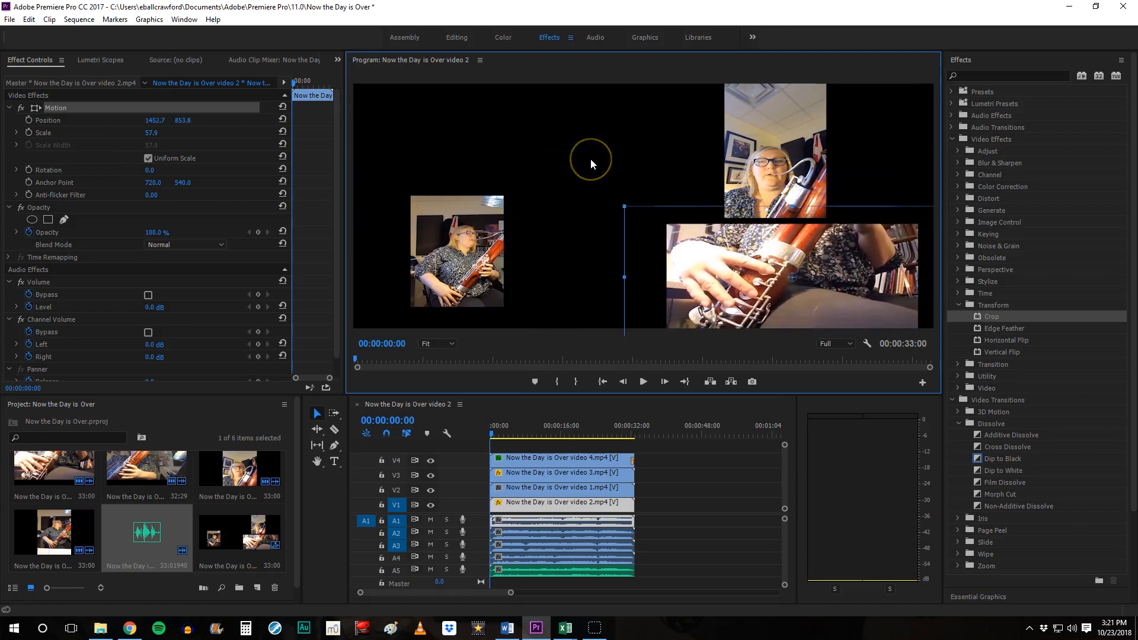
pyautogui.click(555, 458)
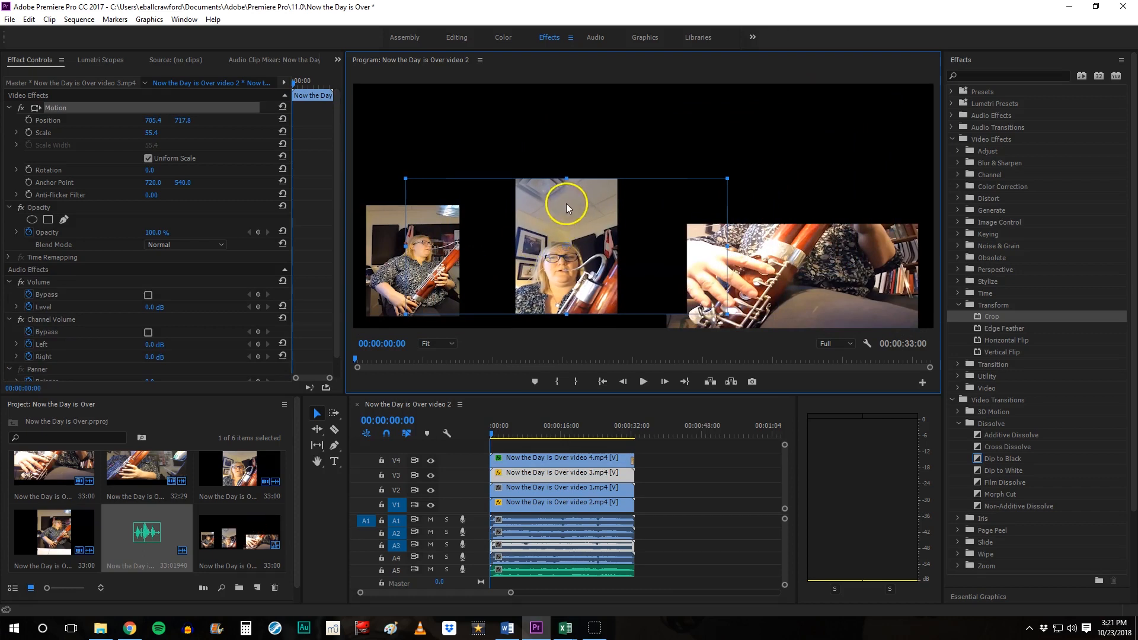
pyautogui.moveTo(1029, 246)
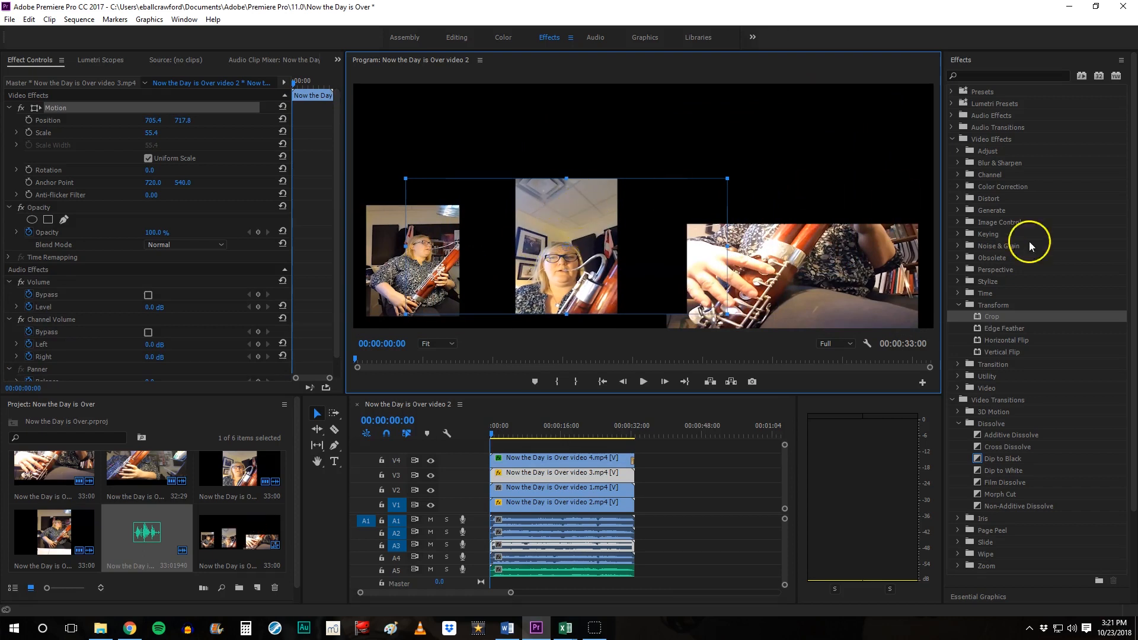
pyautogui.moveTo(1014, 321)
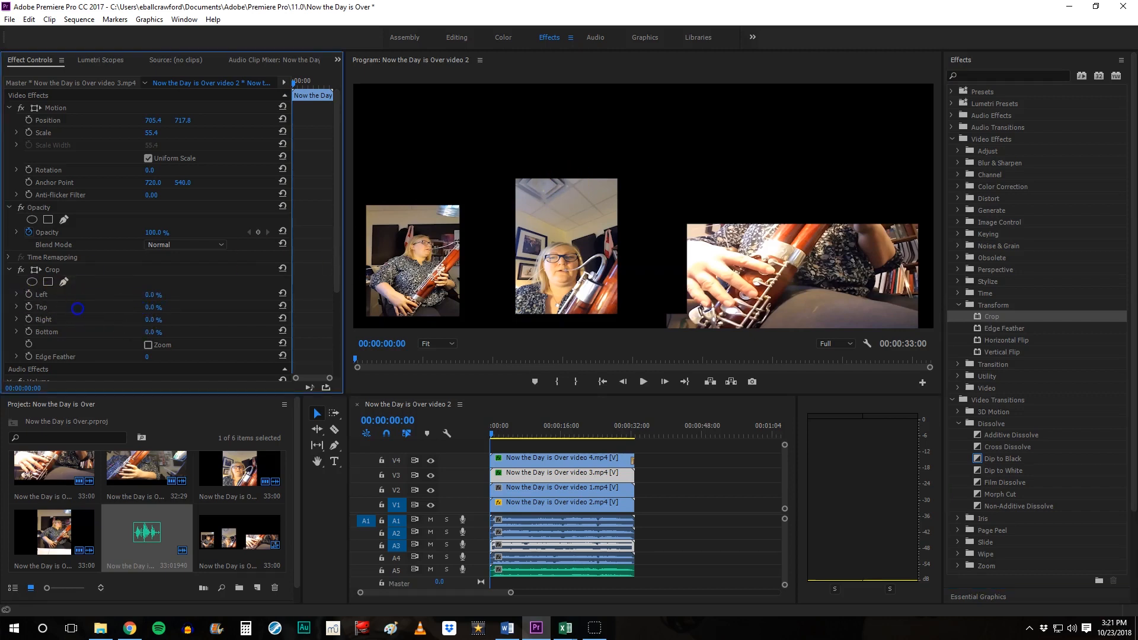
pyautogui.moveTo(104, 307)
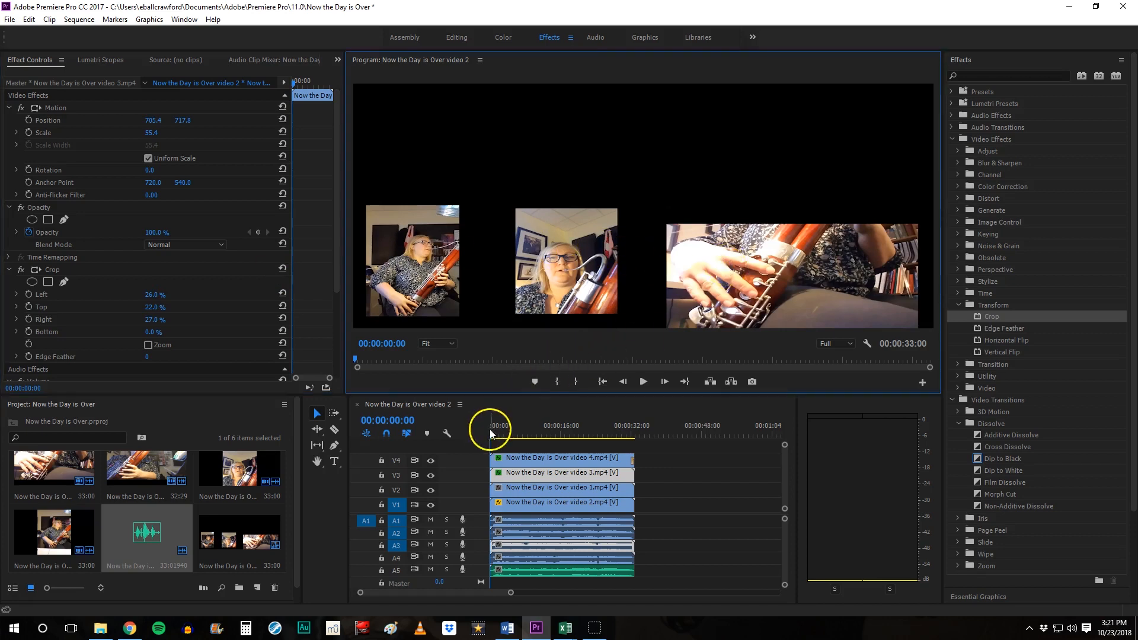
# Move the playhead just past the sequence start to see all panels
pyautogui.click(493, 431)
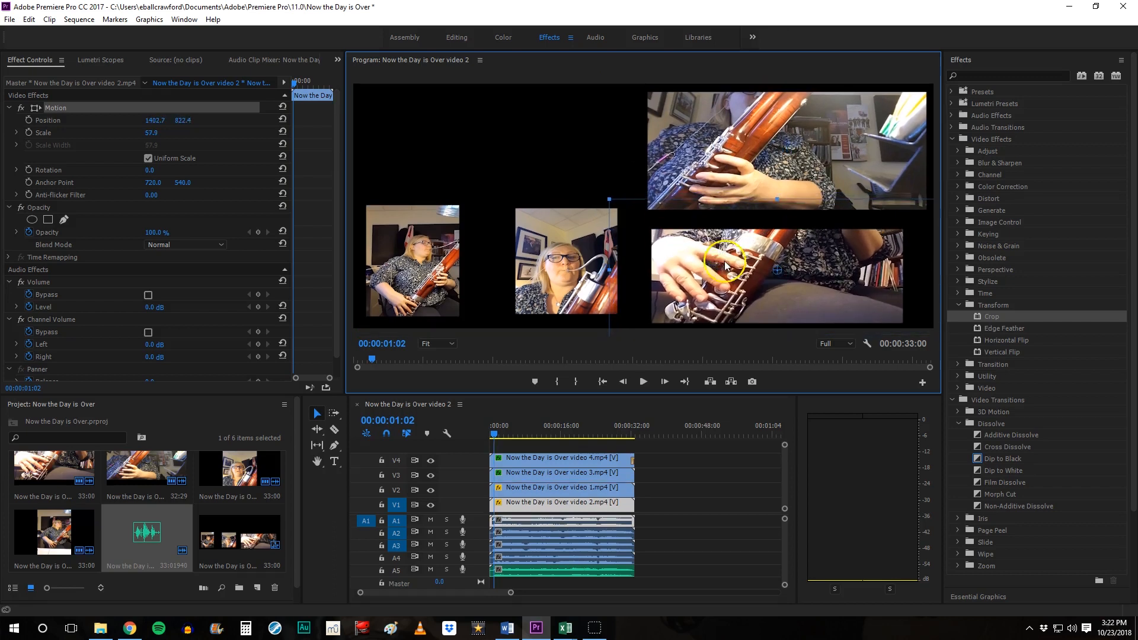
pyautogui.moveTo(574, 253)
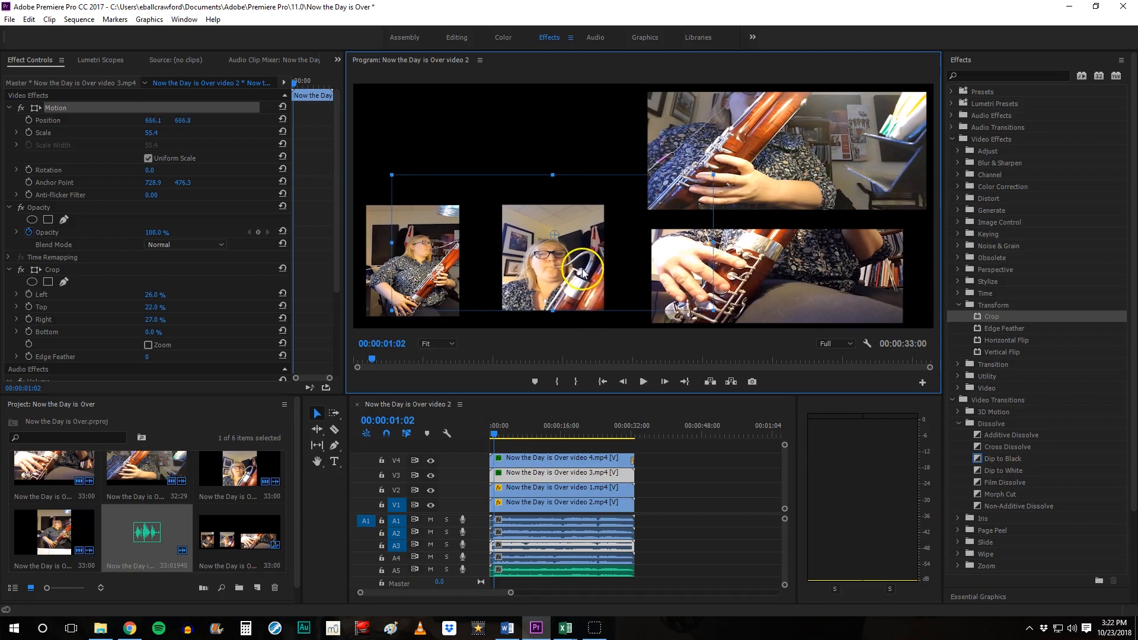
pyautogui.moveTo(629, 465)
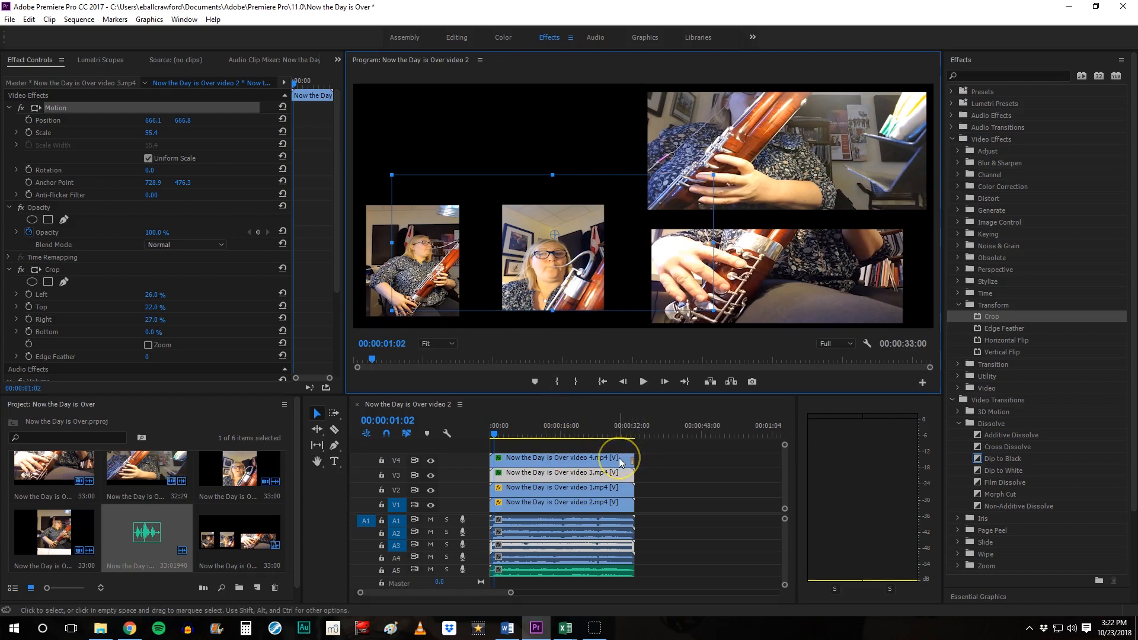
pyautogui.moveTo(620, 464)
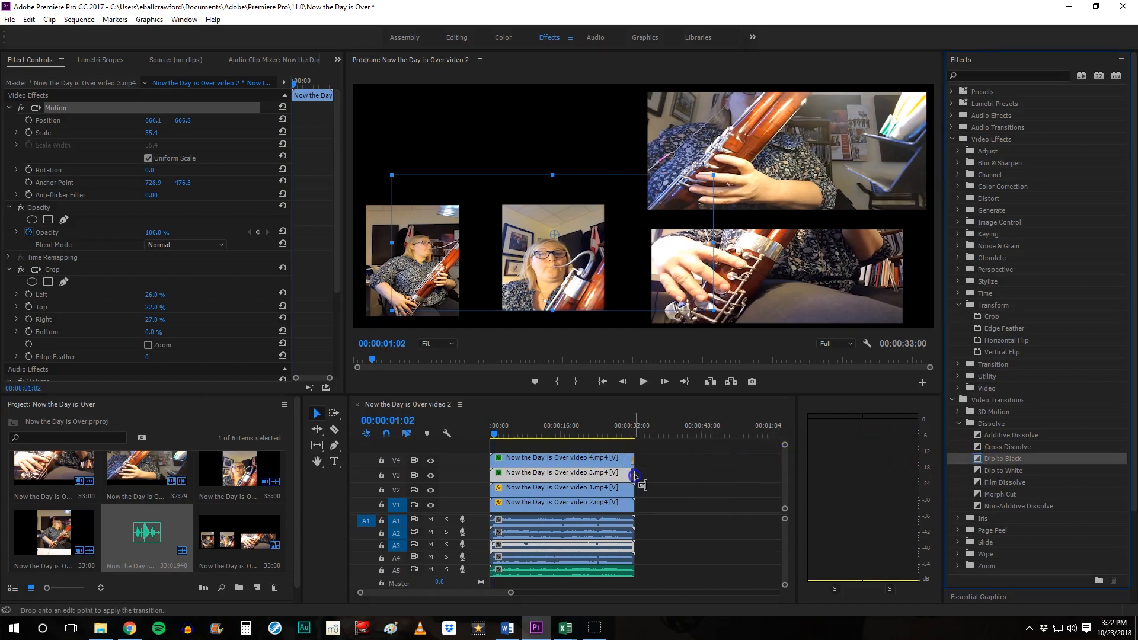
pyautogui.moveTo(646, 493)
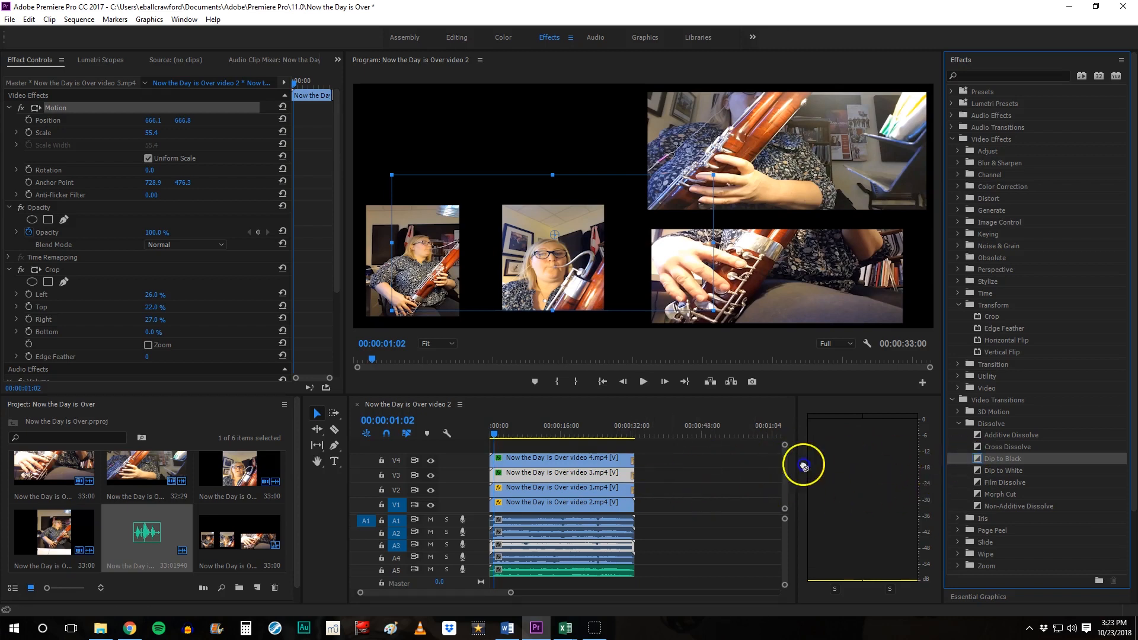
pyautogui.moveTo(629, 503)
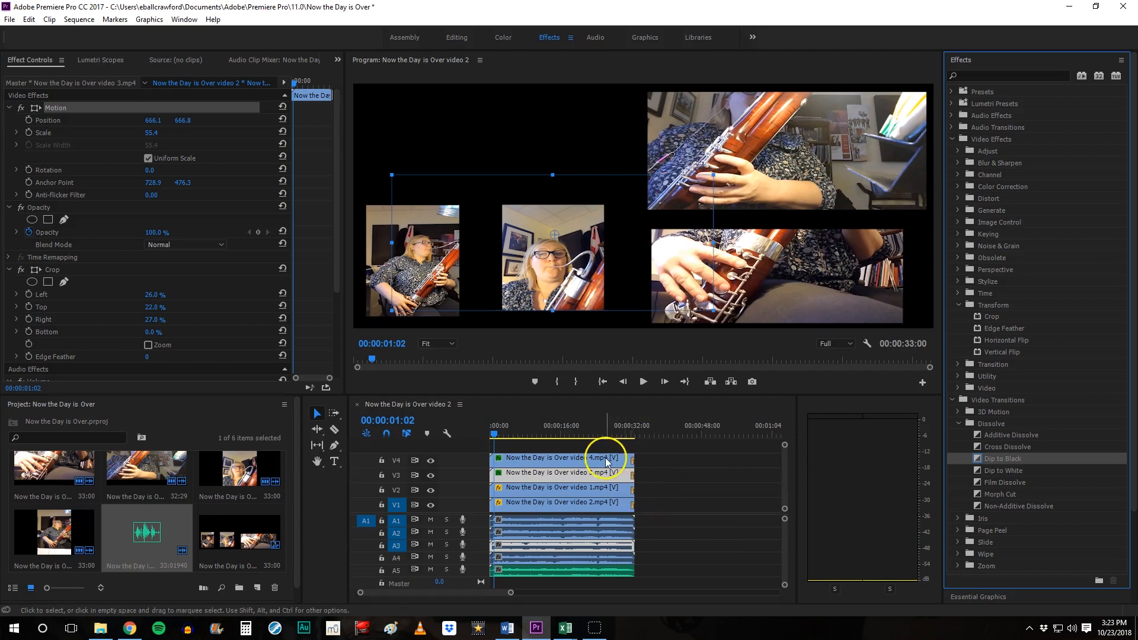
pyautogui.moveTo(628, 457)
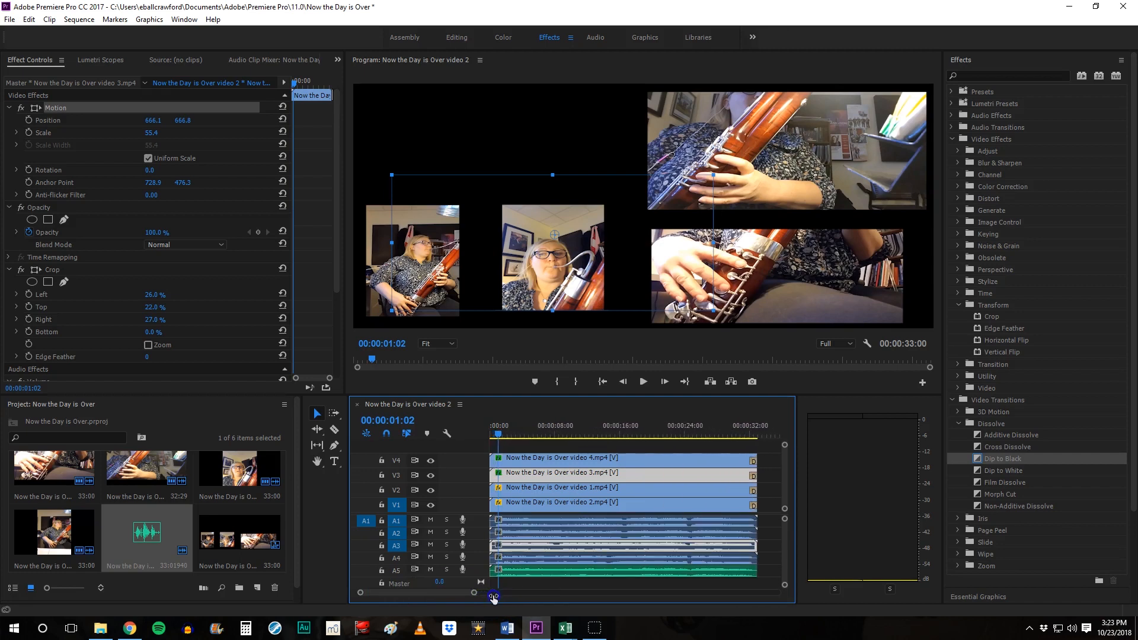
pyautogui.moveTo(492, 462)
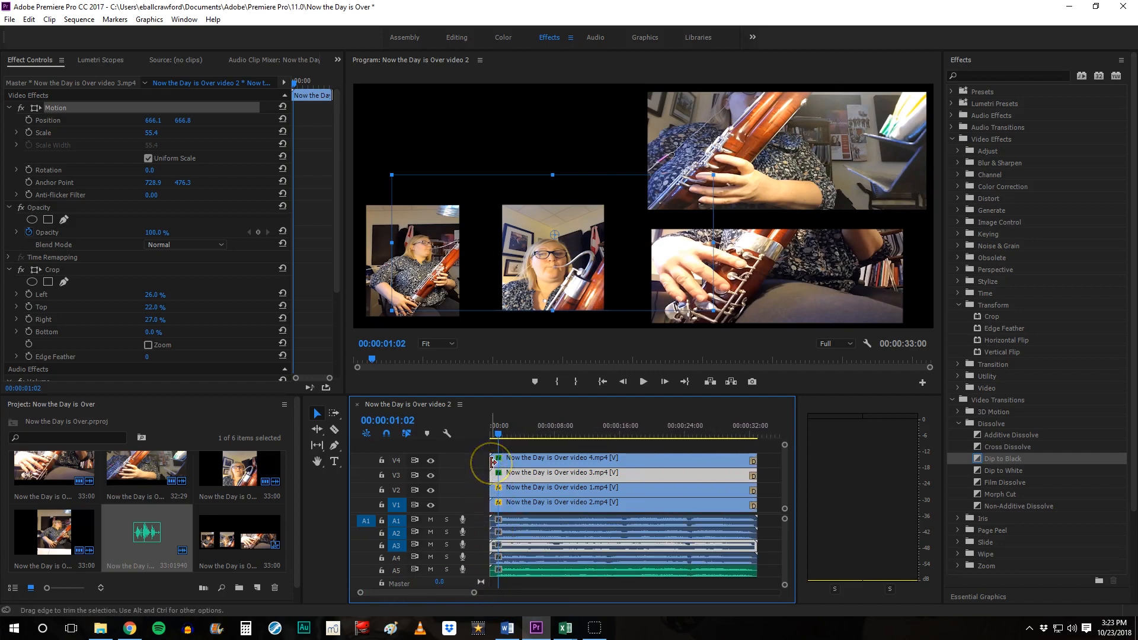
pyautogui.moveTo(540, 487)
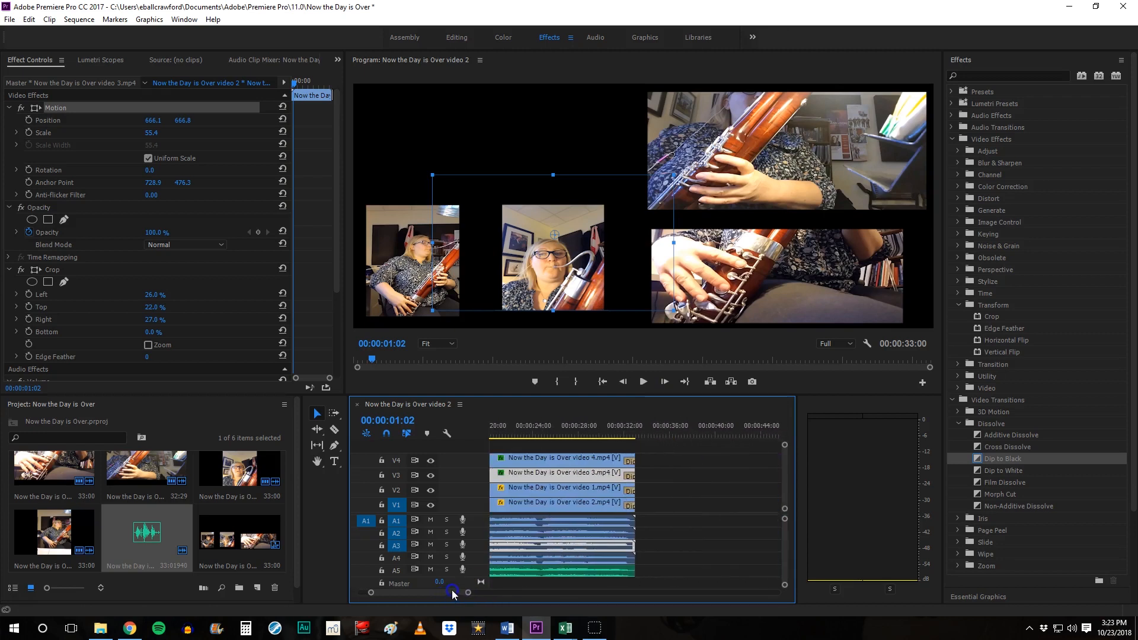
pyautogui.moveTo(626, 461)
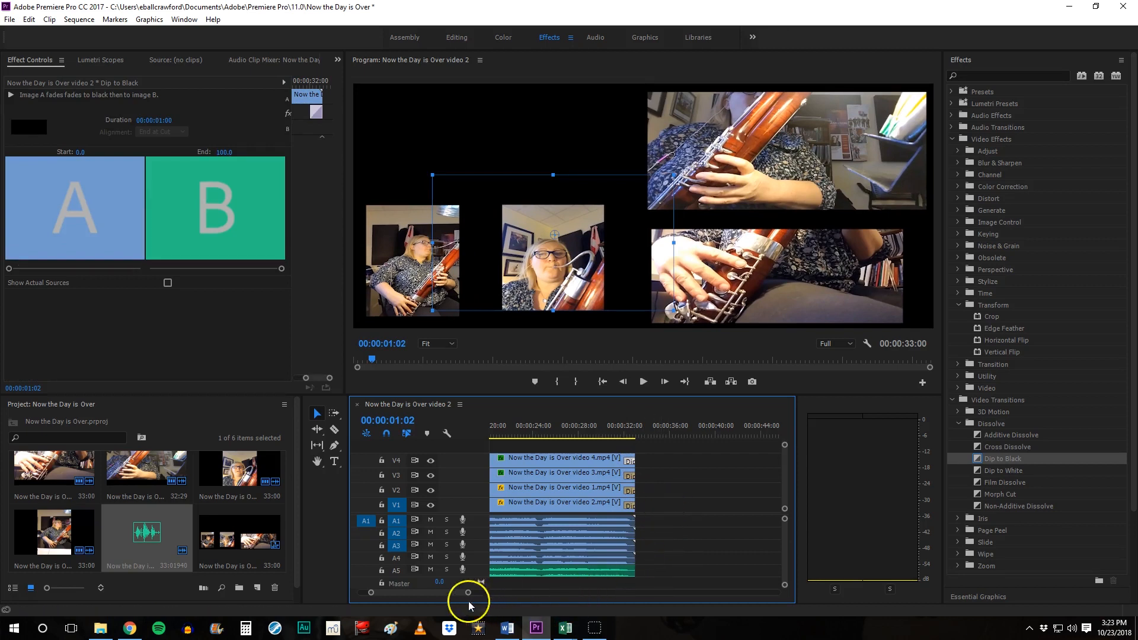
pyautogui.moveTo(632, 465)
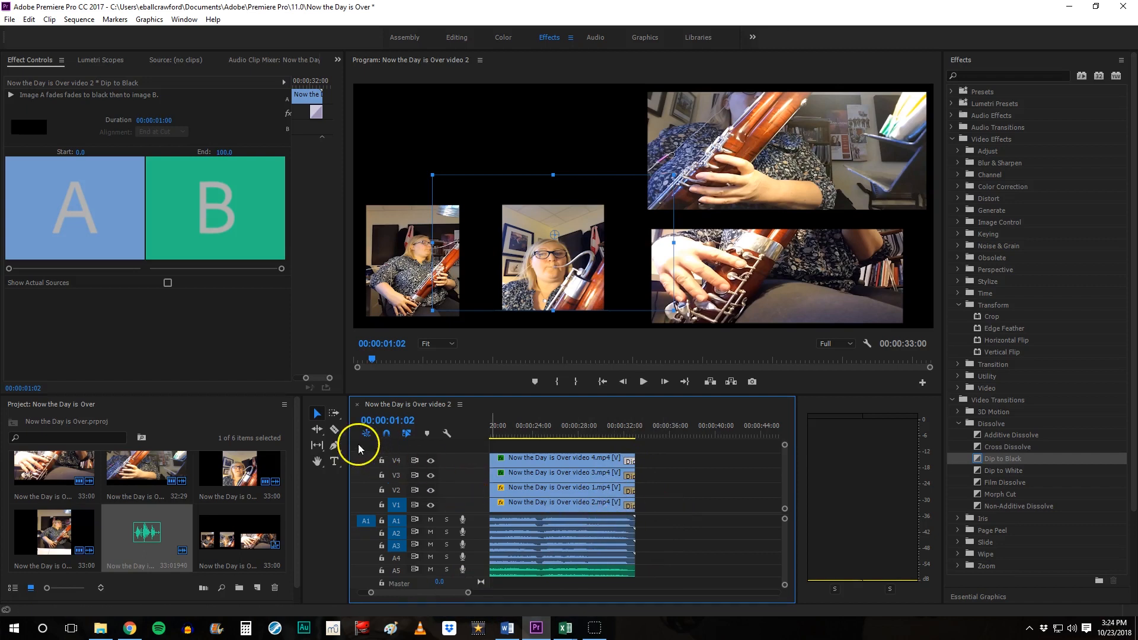
pyautogui.moveTo(333, 429)
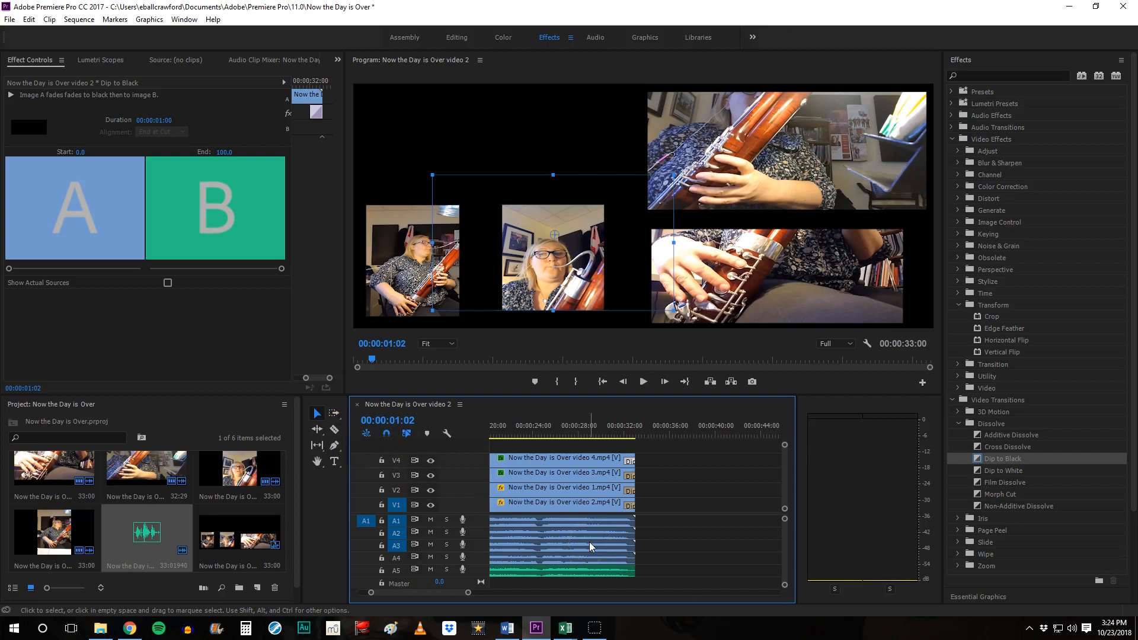
pyautogui.moveTo(590, 546)
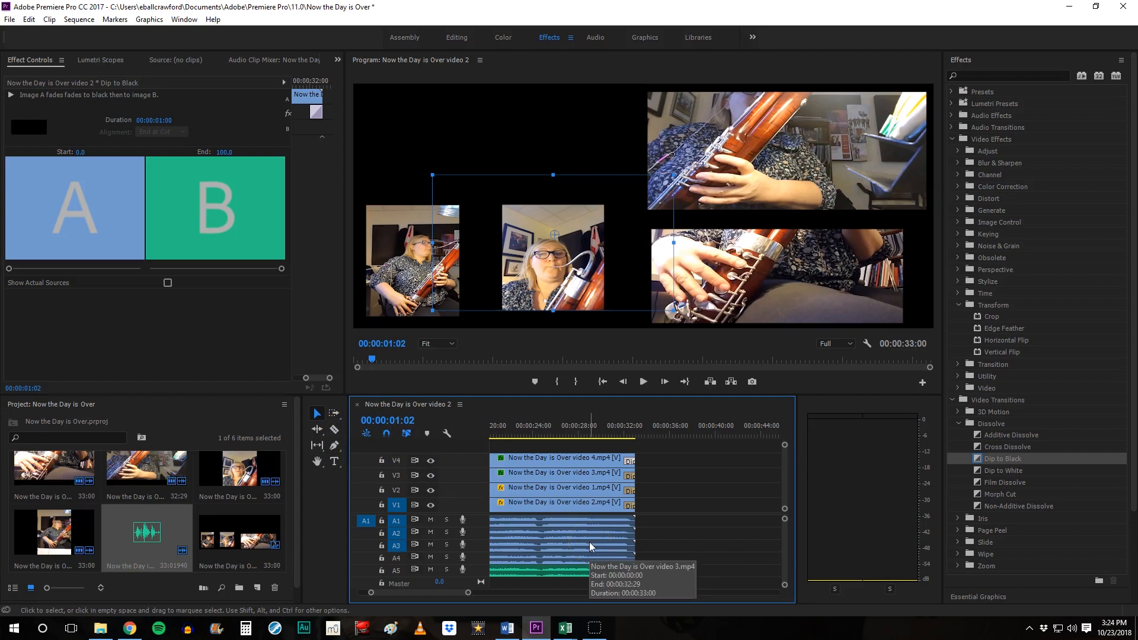
pyautogui.moveTo(337, 432)
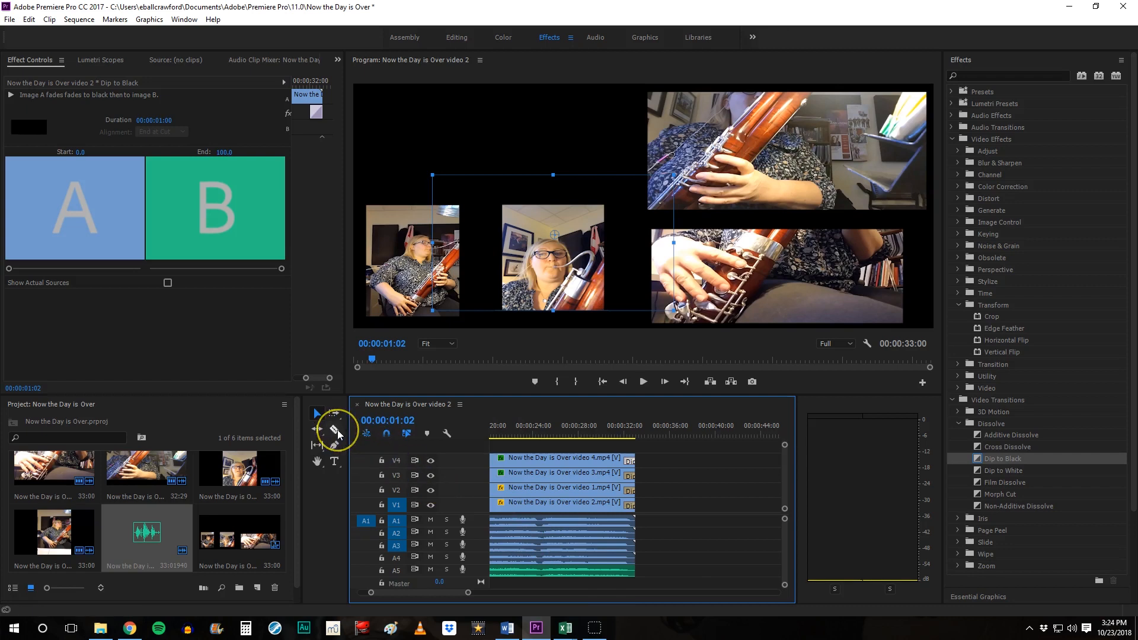
pyautogui.moveTo(334, 428)
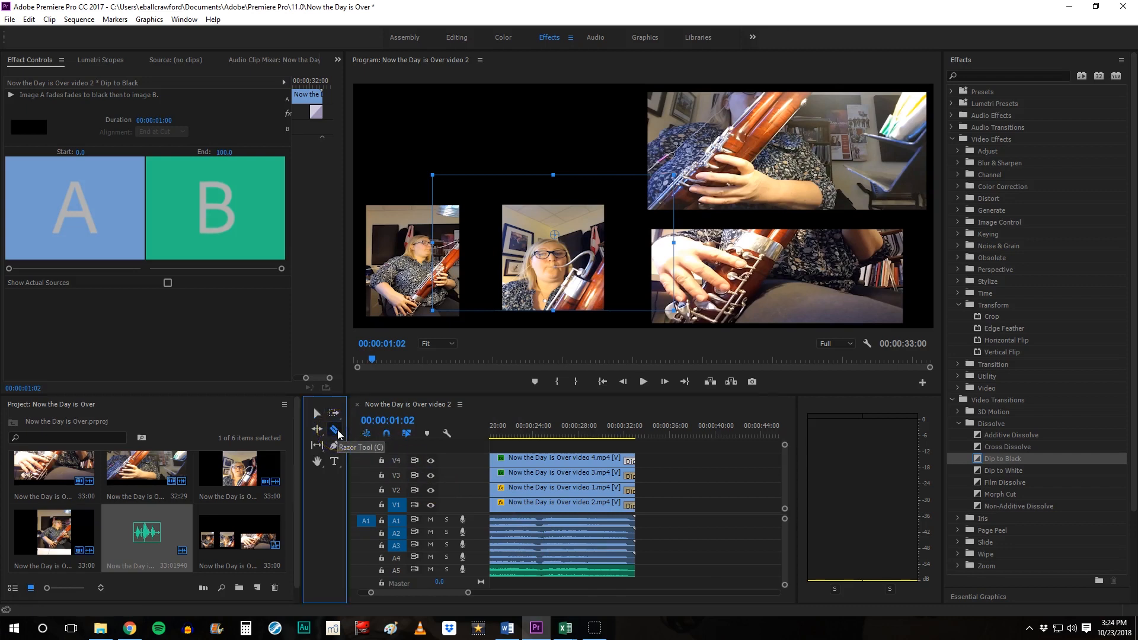
# Razor-cut the video 4 clip near its end, then return to the Selection tool
pyautogui.click(334, 429)
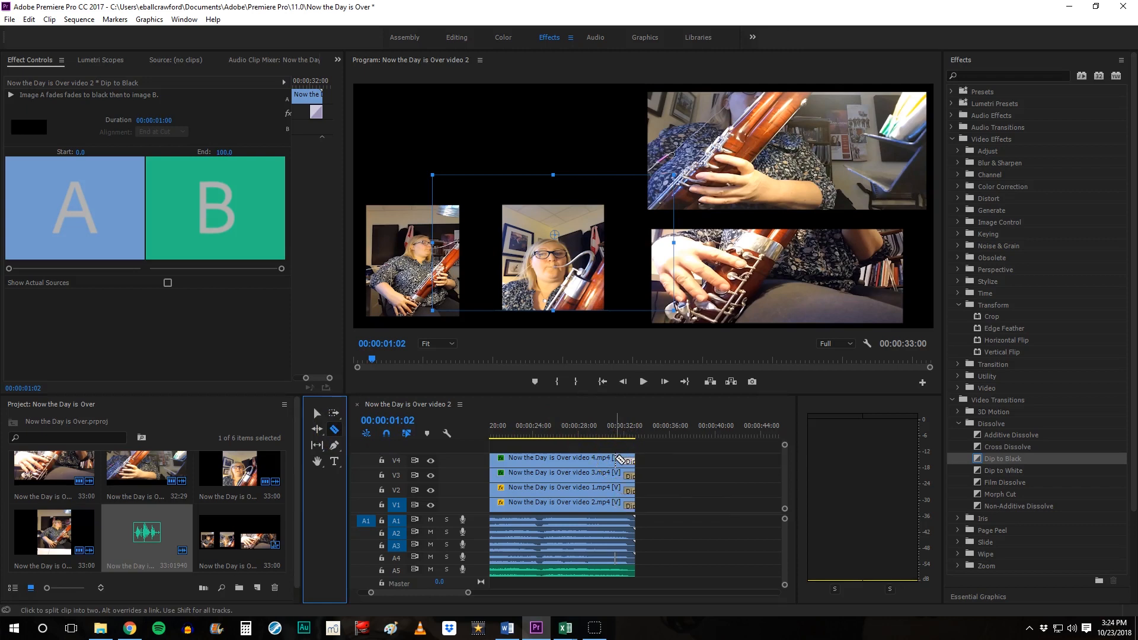
pyautogui.moveTo(613, 459)
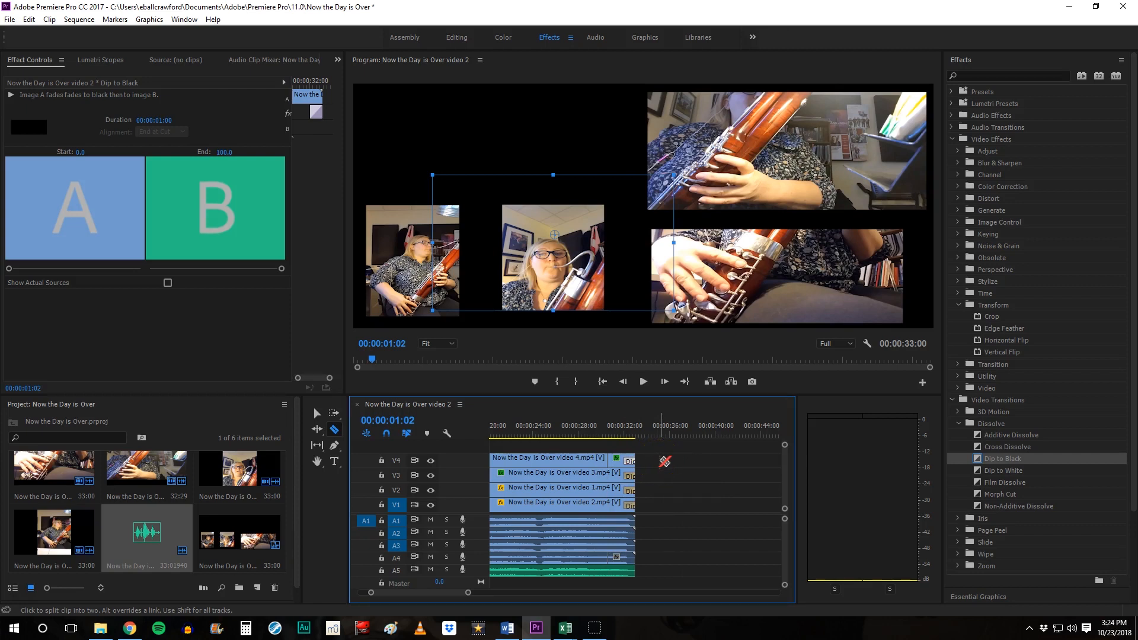
pyautogui.moveTo(316, 413)
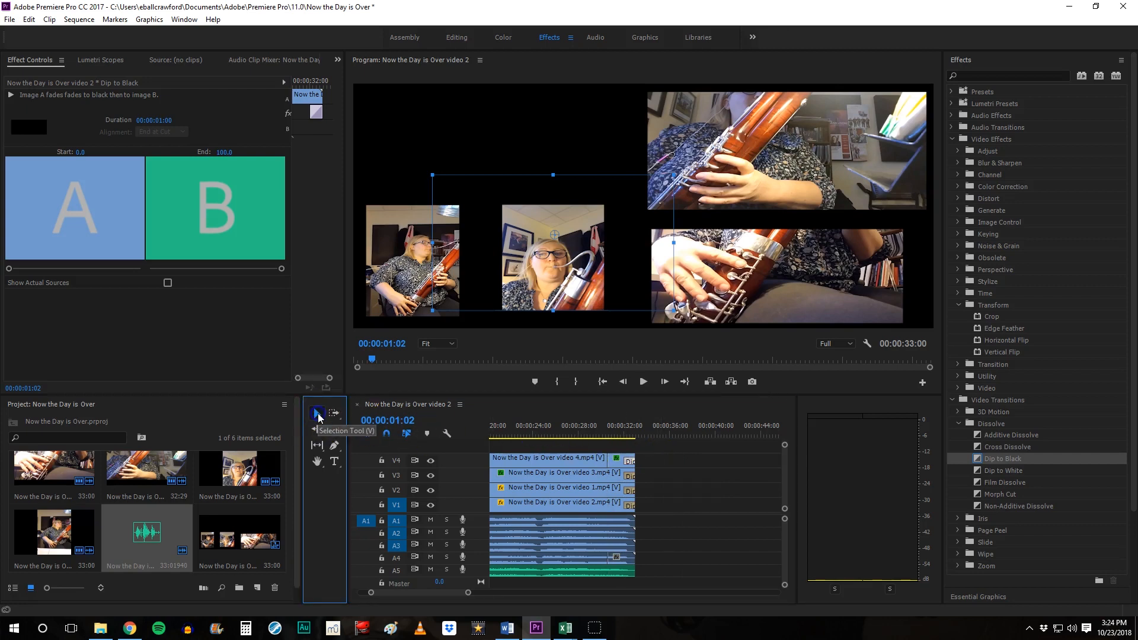
pyautogui.click(548, 458)
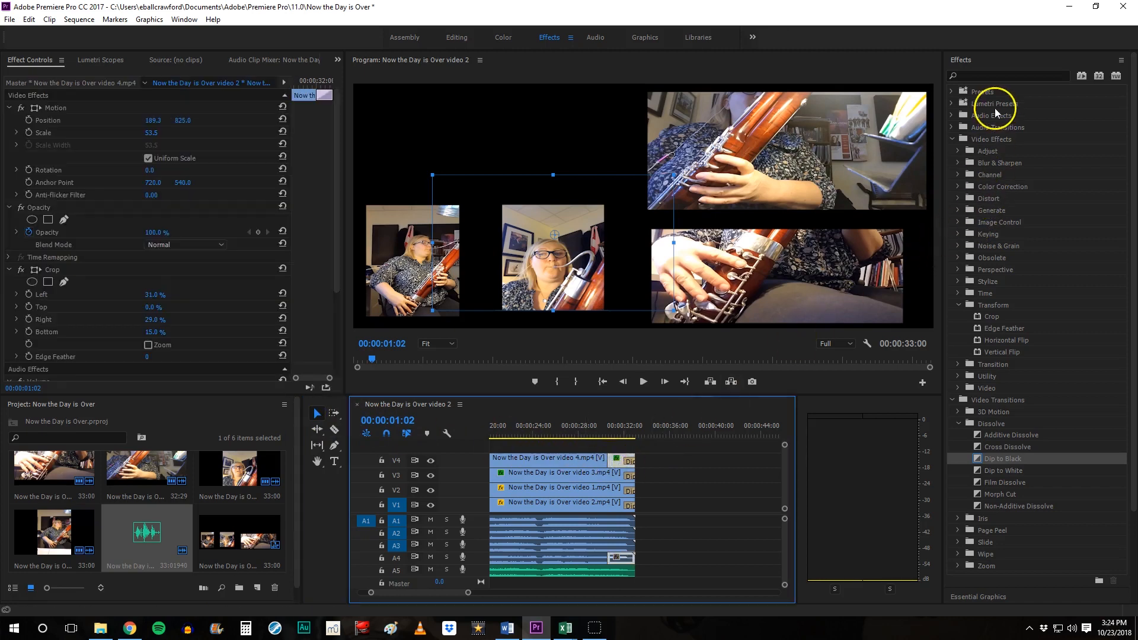
pyautogui.moveTo(606, 511)
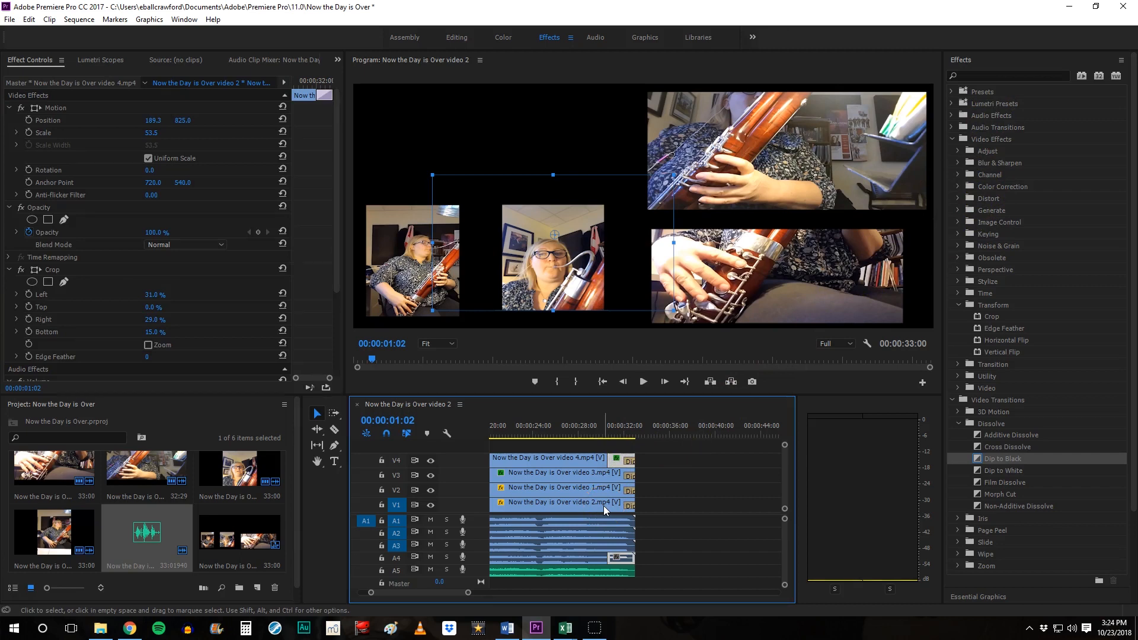
pyautogui.moveTo(605, 509)
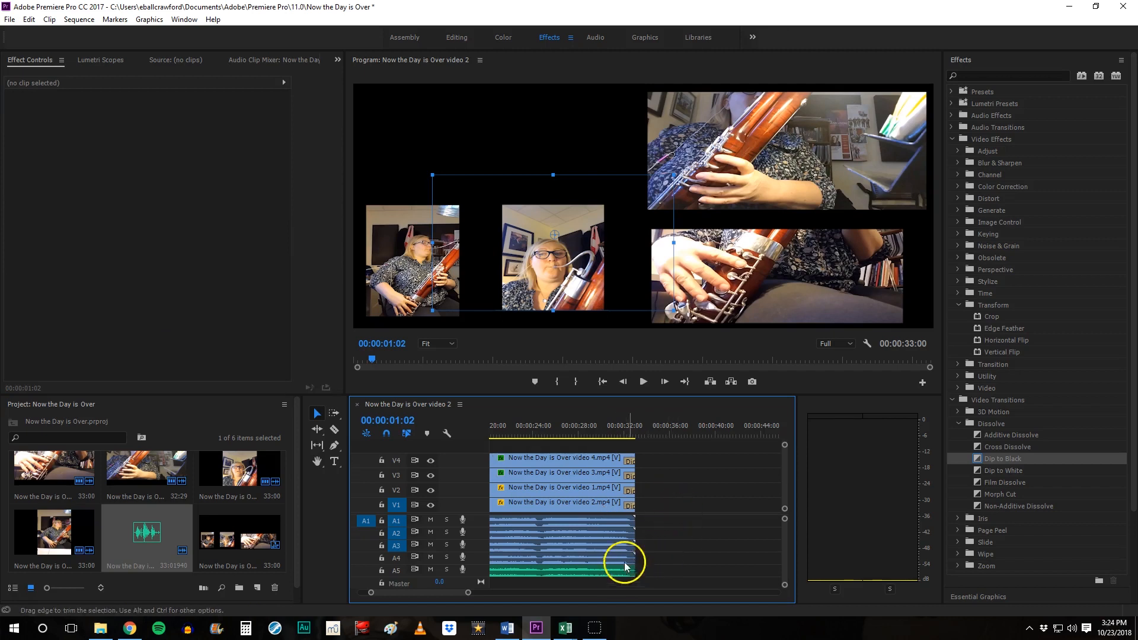
pyautogui.moveTo(671, 543)
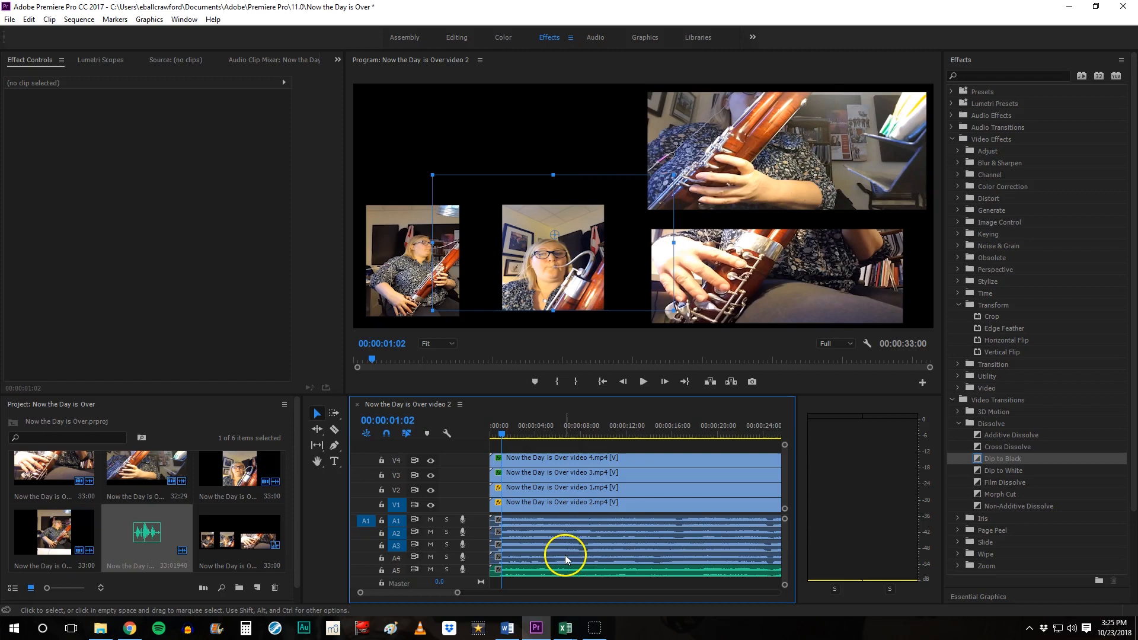
pyautogui.moveTo(514, 461)
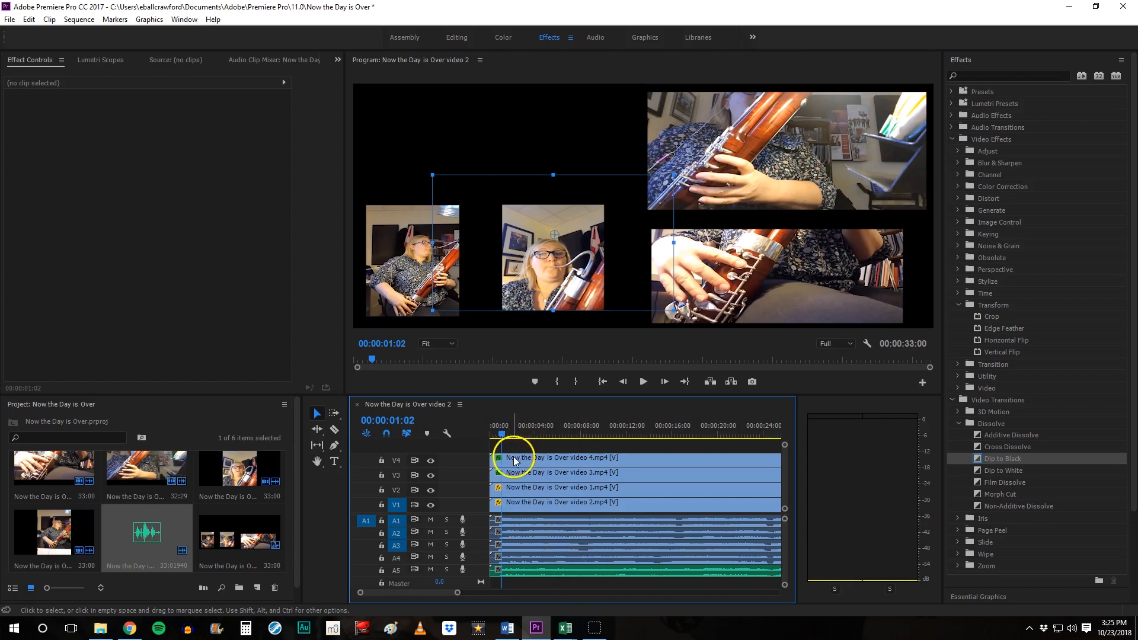
pyautogui.moveTo(514, 464)
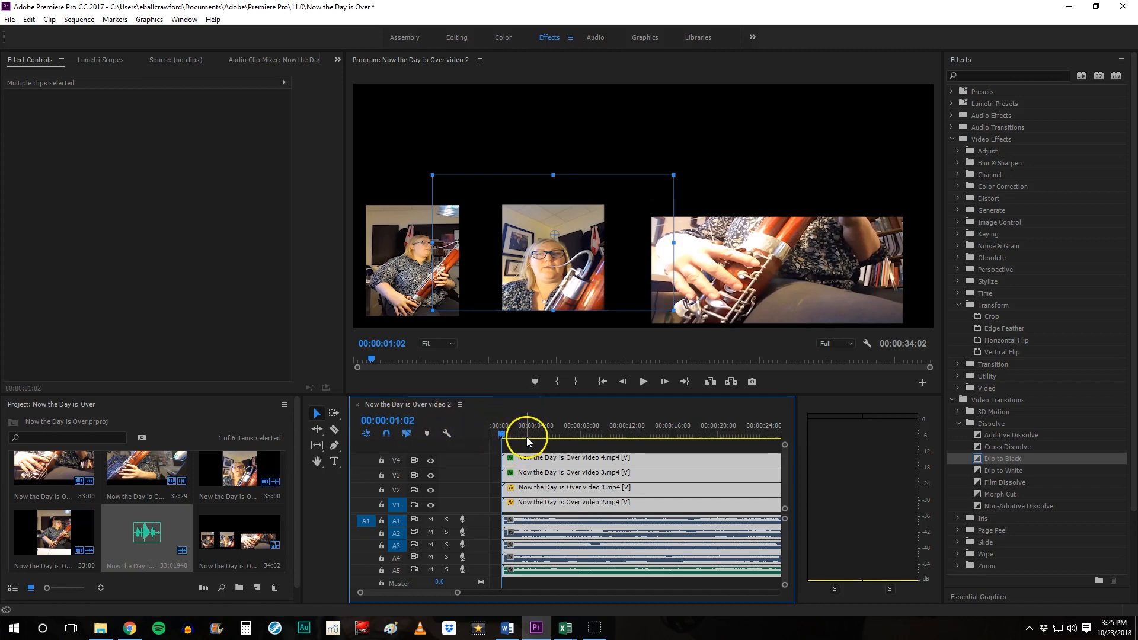
pyautogui.moveTo(396, 358)
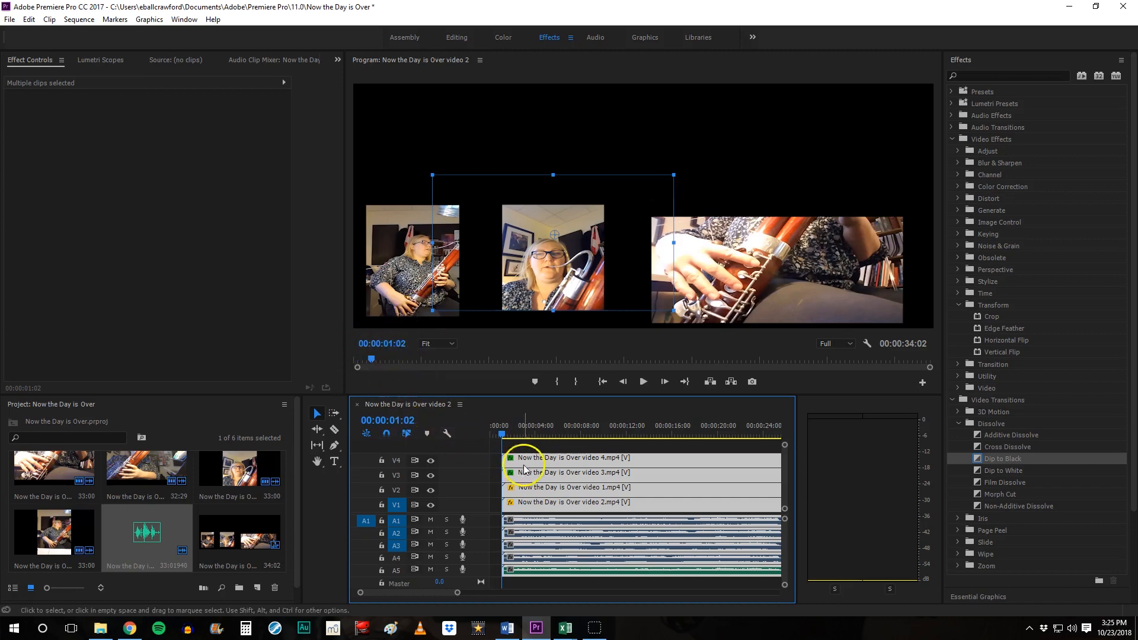
pyautogui.moveTo(490, 548)
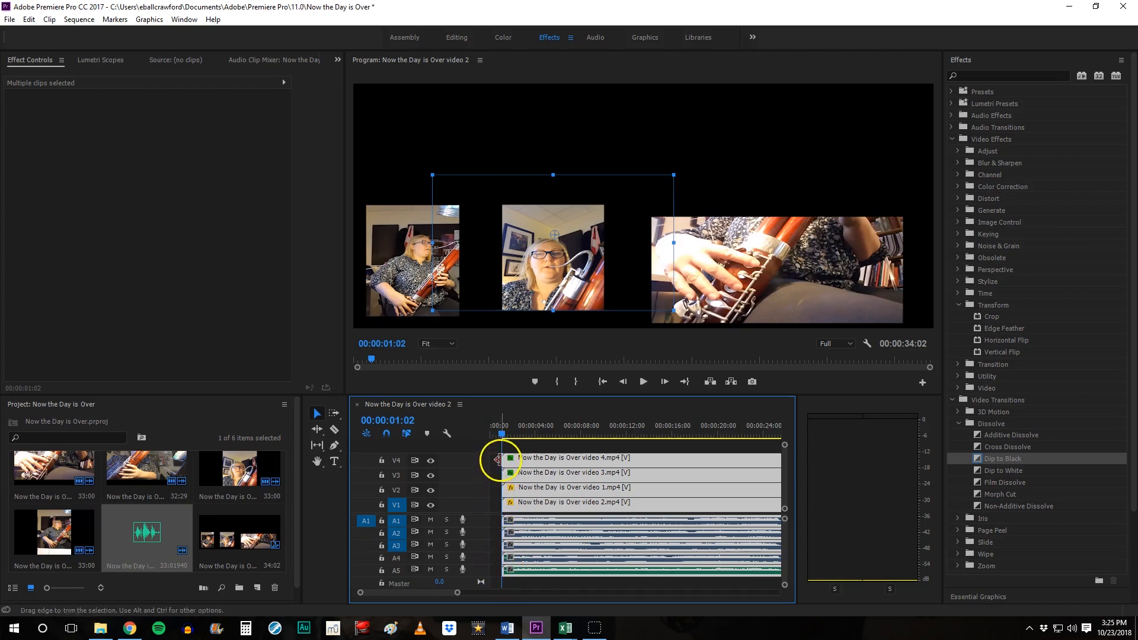
pyautogui.moveTo(457, 593)
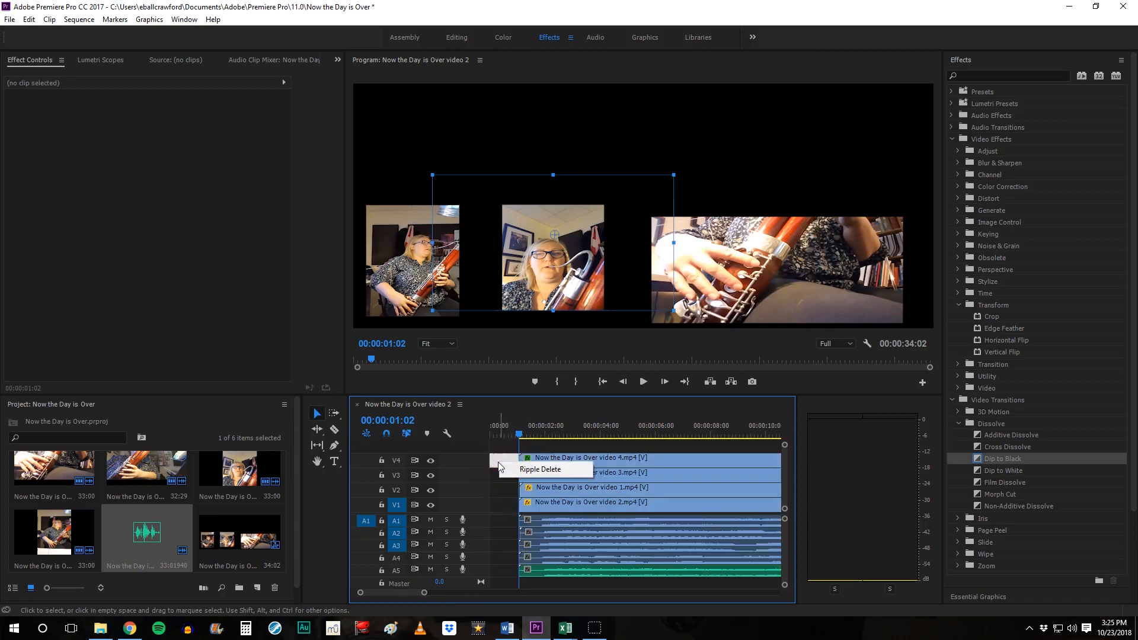
# Ripple delete the gap so the quartet clips begin at zero again
pyautogui.click(540, 469)
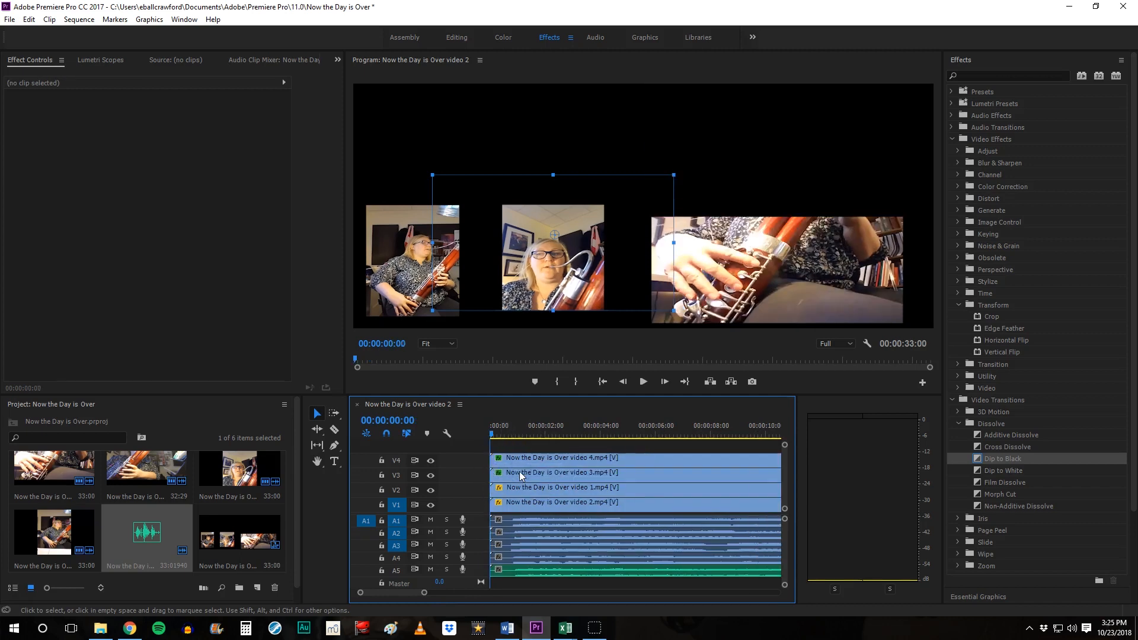
pyautogui.moveTo(551, 473)
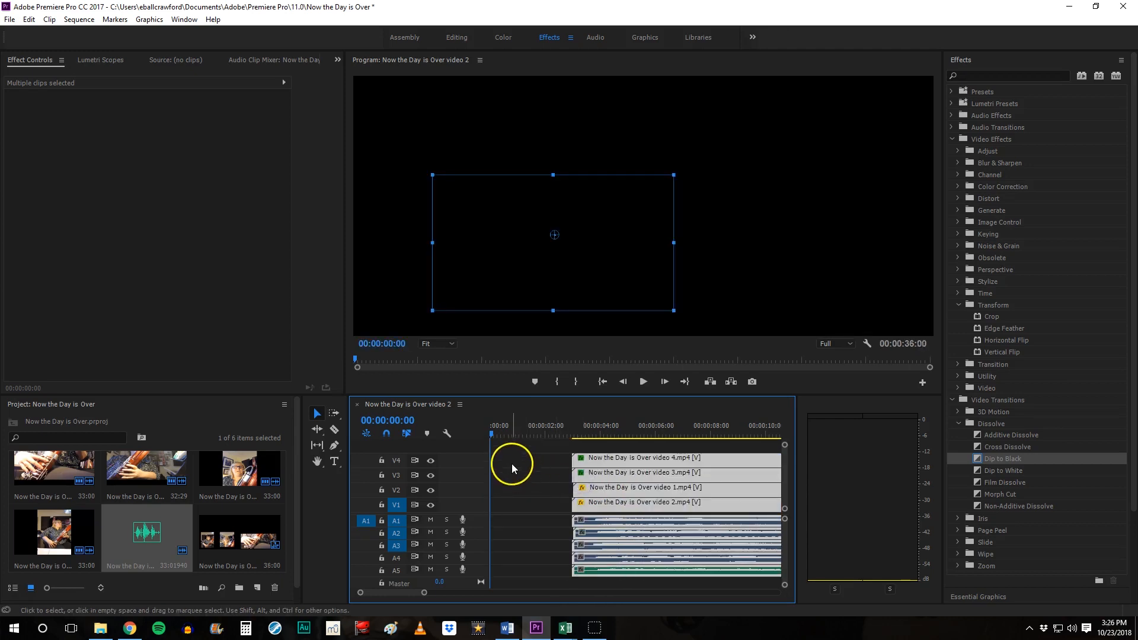
pyautogui.moveTo(518, 478)
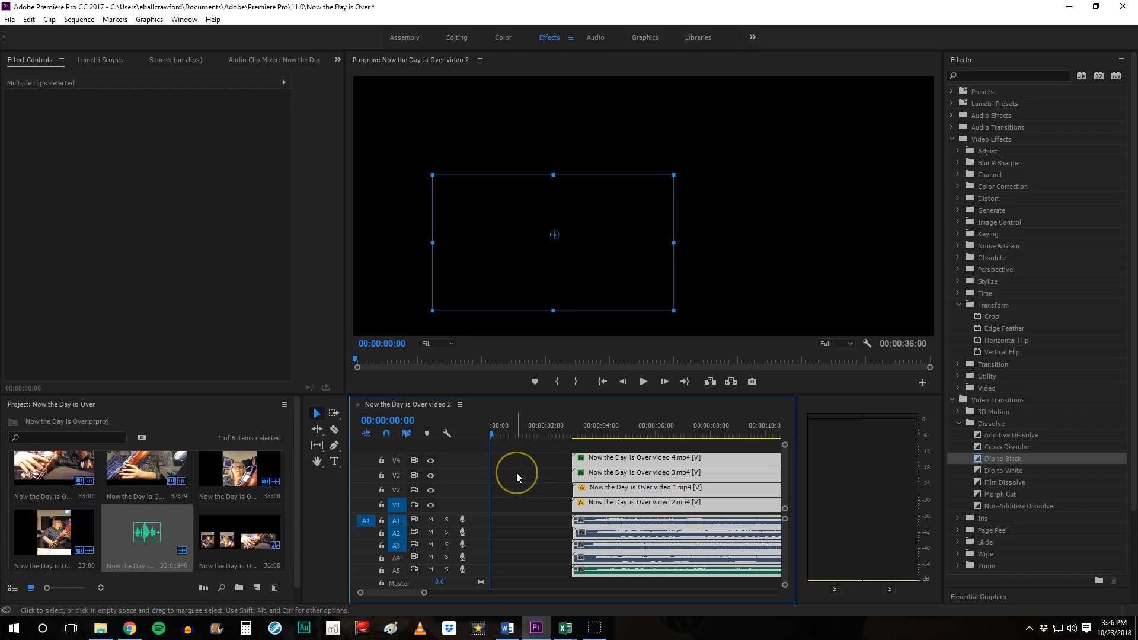
pyautogui.moveTo(331, 474)
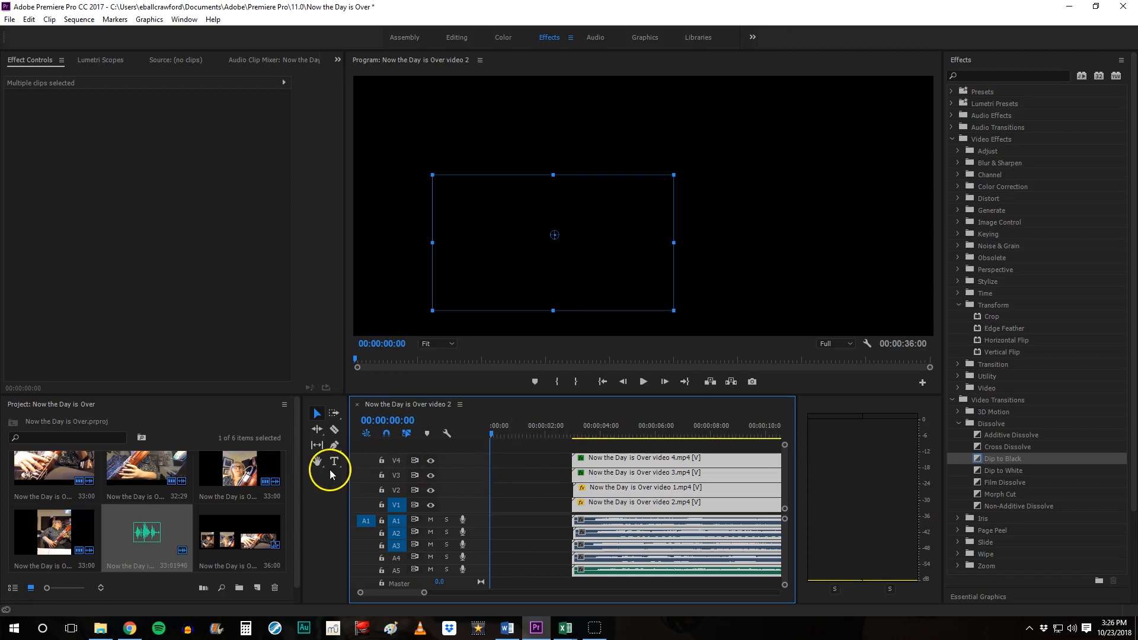
pyautogui.moveTo(333, 462)
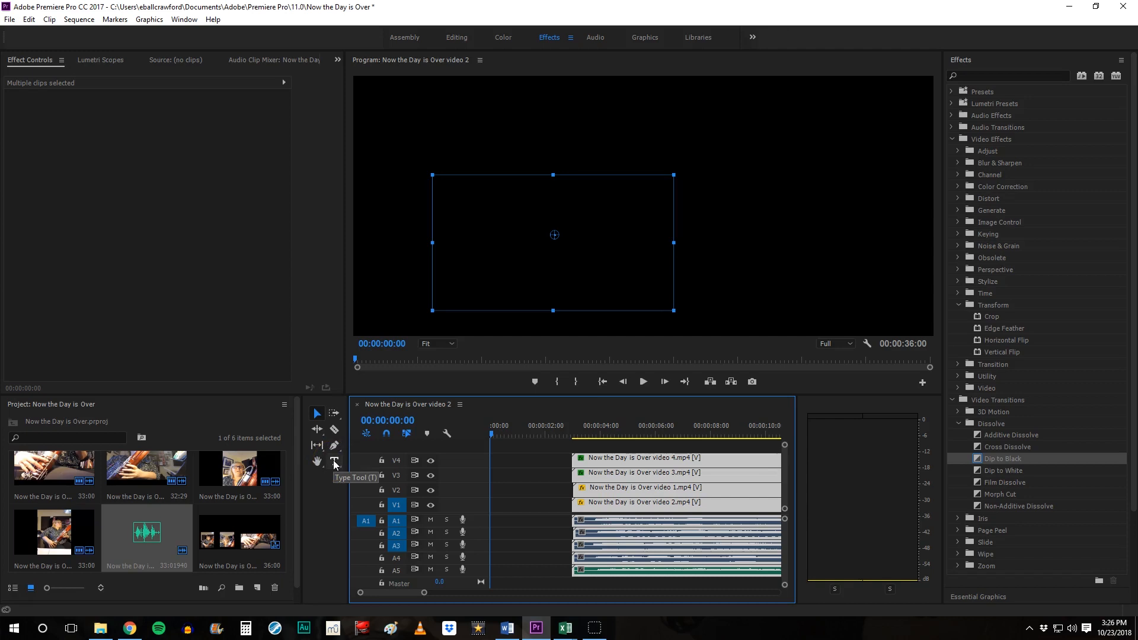
pyautogui.moveTo(333, 463)
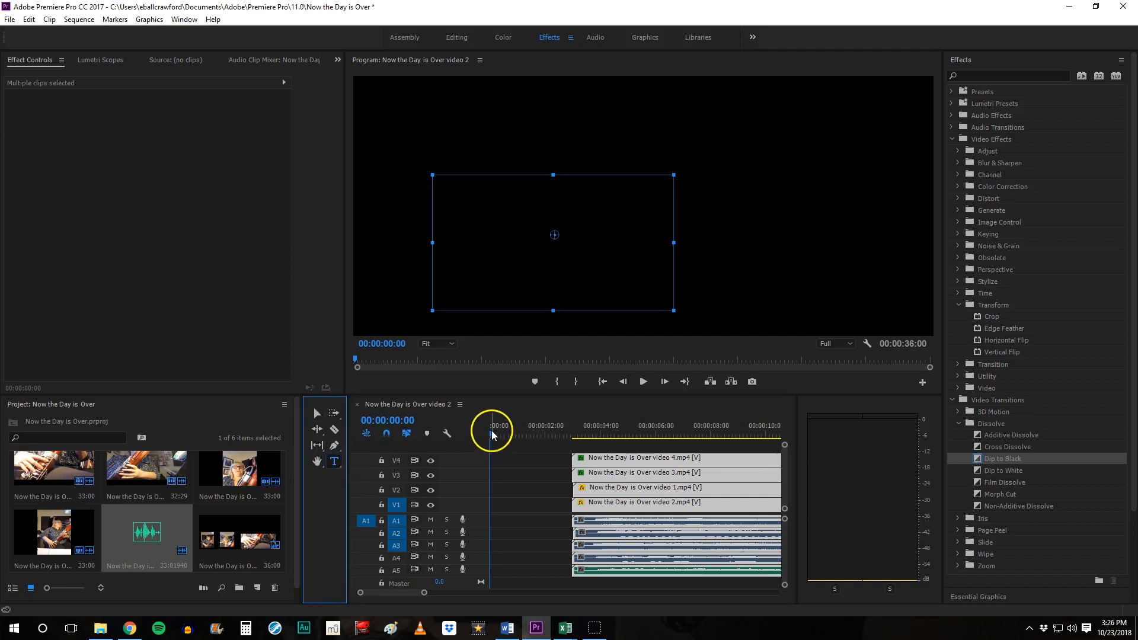
# Start a new title in the Program Monitor and type 'Now'
pyautogui.click(499, 424)
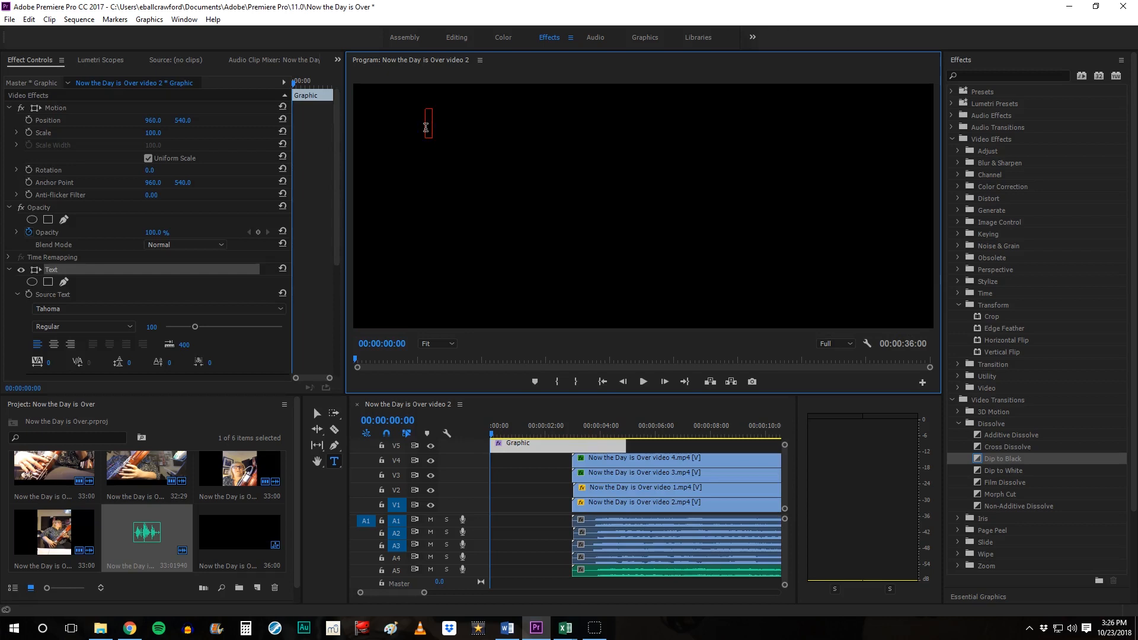
pyautogui.write('Now')
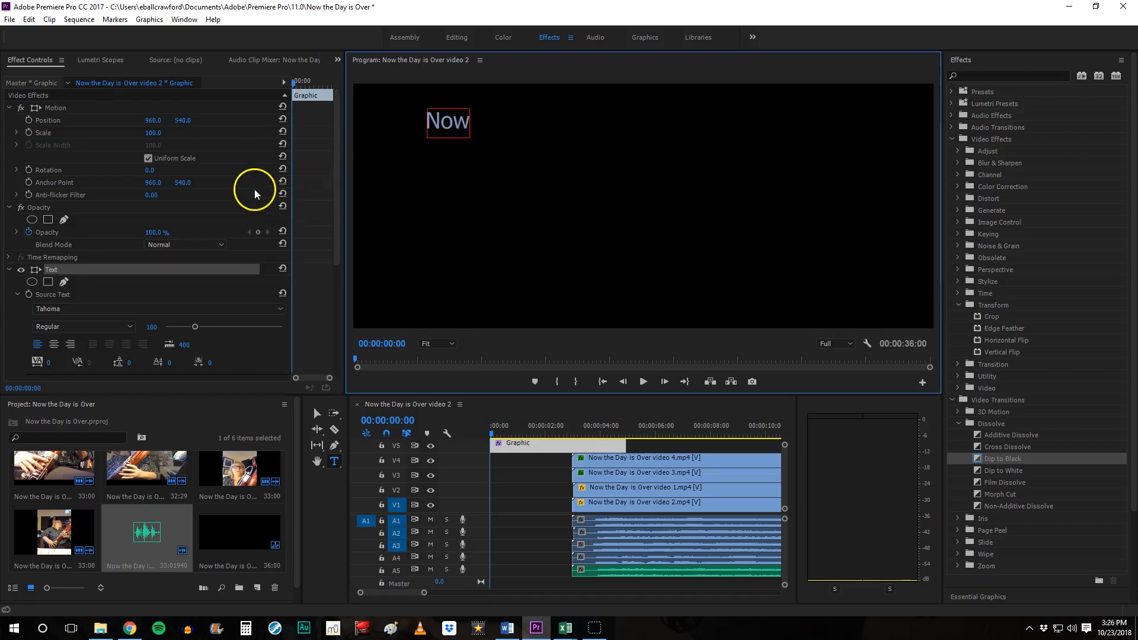
pyautogui.moveTo(203, 138)
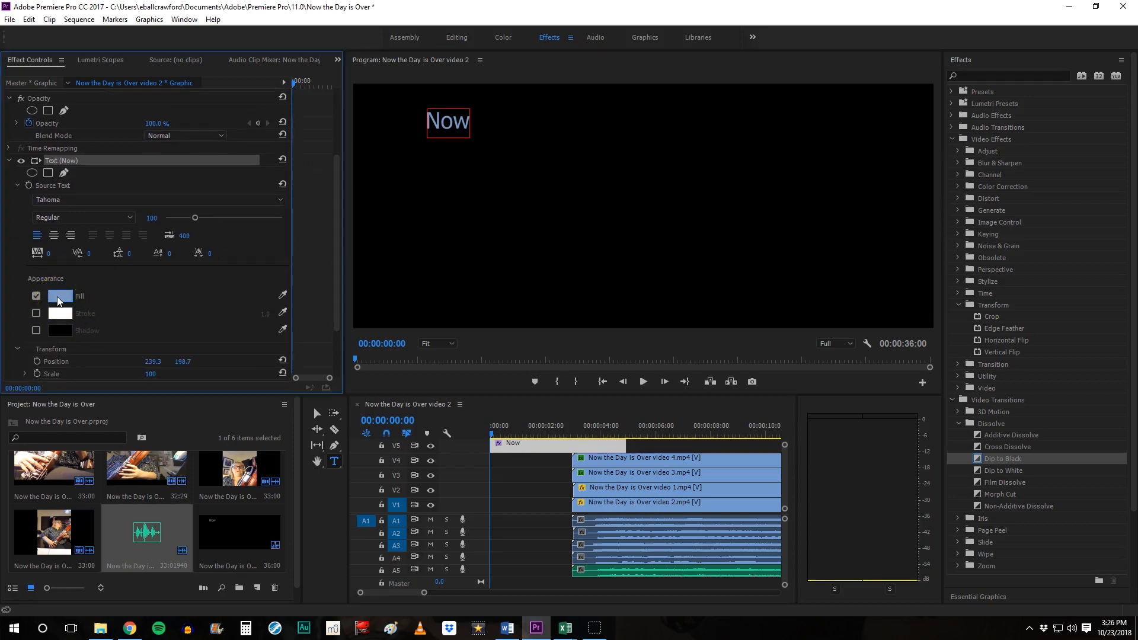
# Set the title fill to a darker teal in the Color Picker and return to editing the text
pyautogui.click(60, 296)
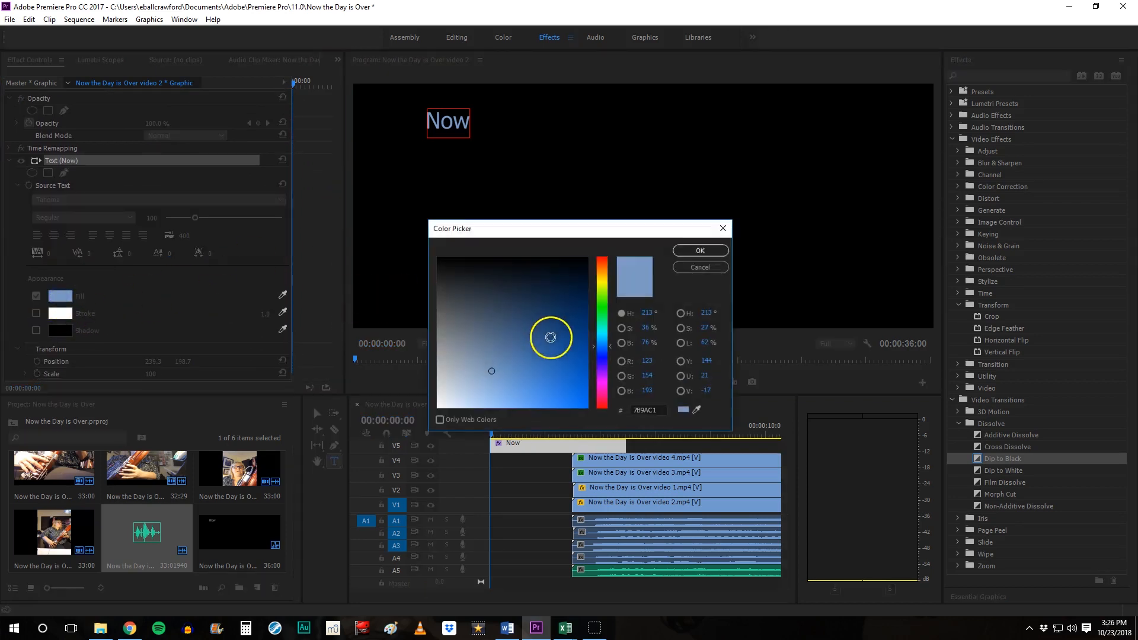
pyautogui.click(600, 331)
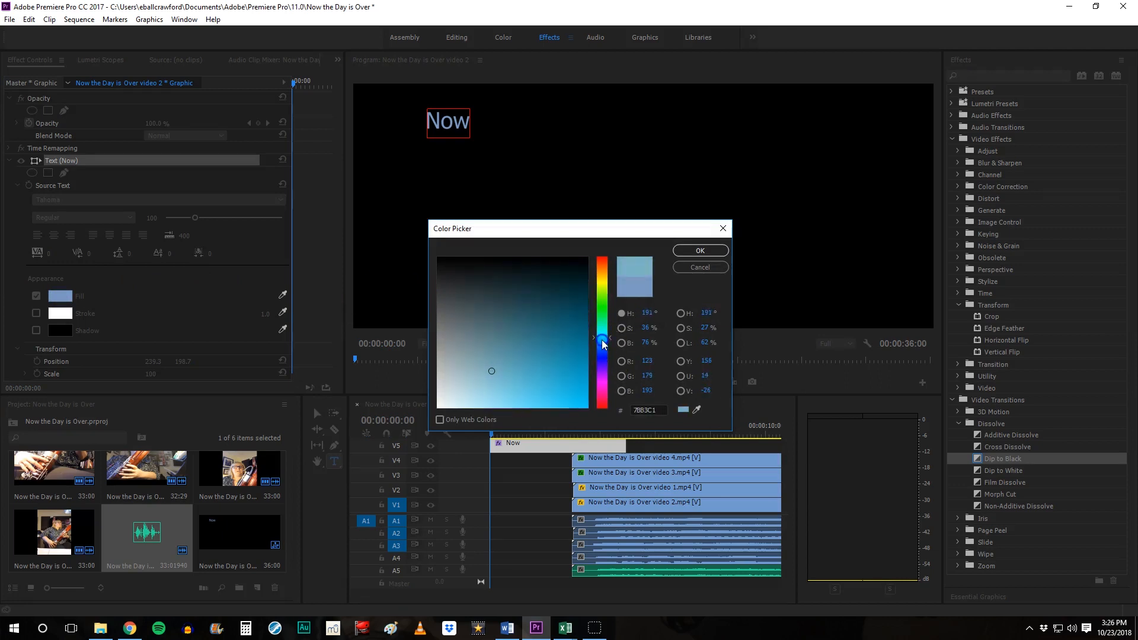
pyautogui.click(557, 339)
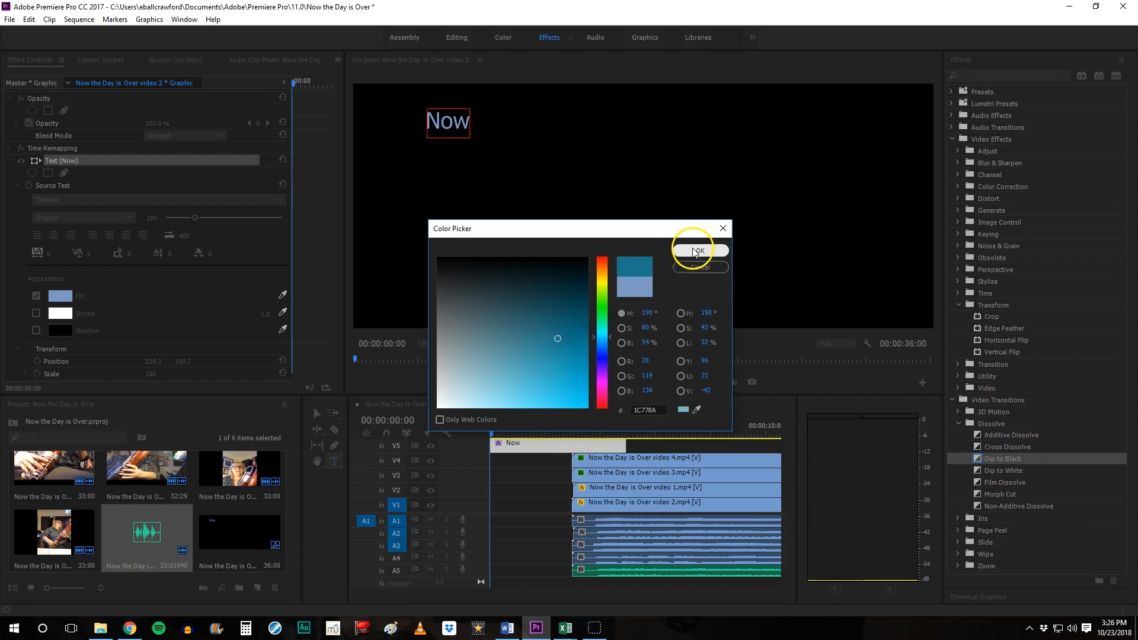
pyautogui.click(697, 250)
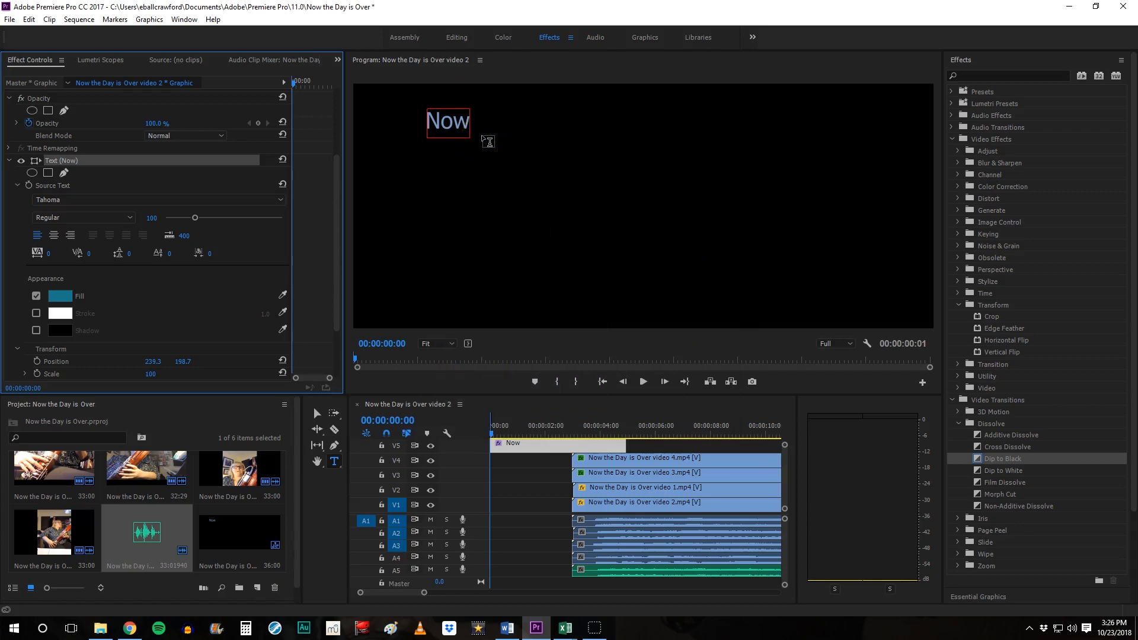
pyautogui.click(451, 121)
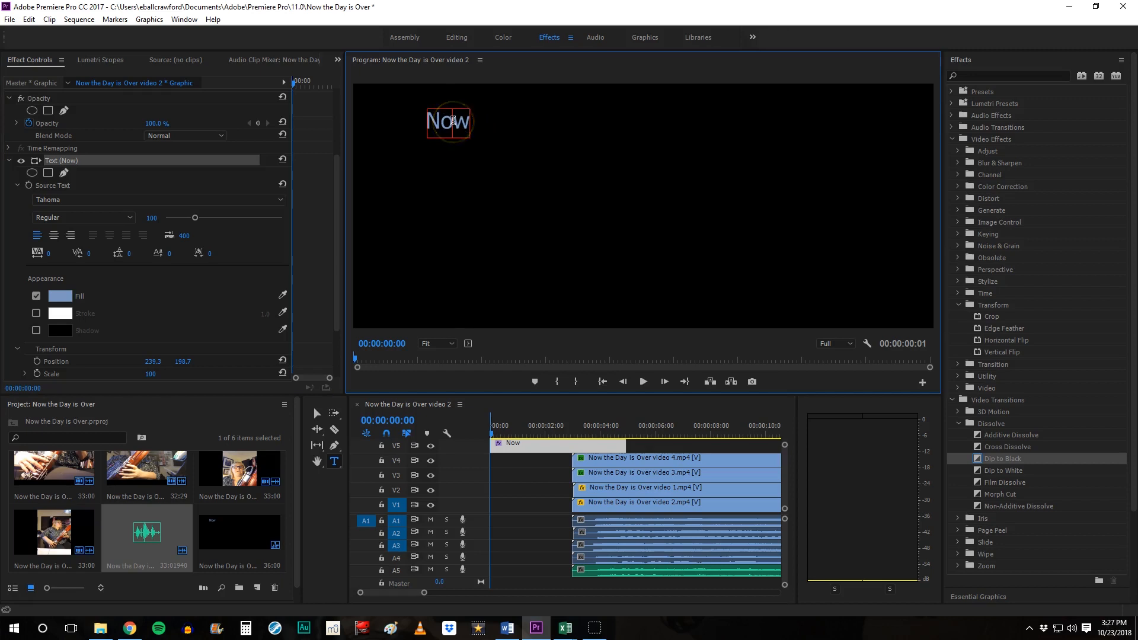
# Correct the last letter and finish typing 'Now the Day is Over'
pyautogui.press('backspace')
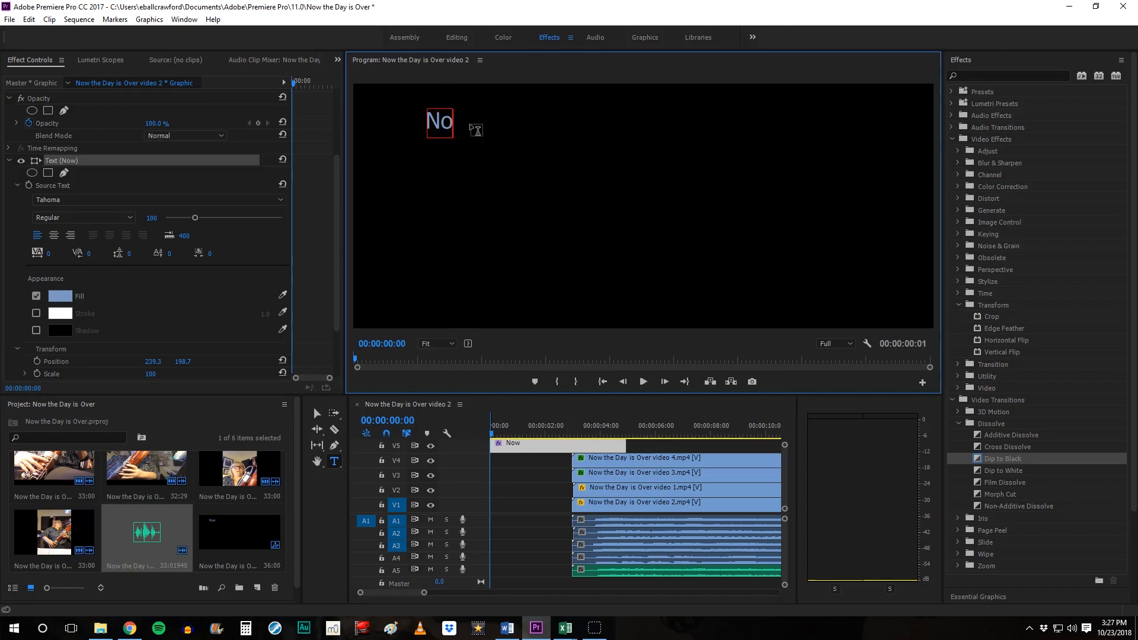
pyautogui.write('w')
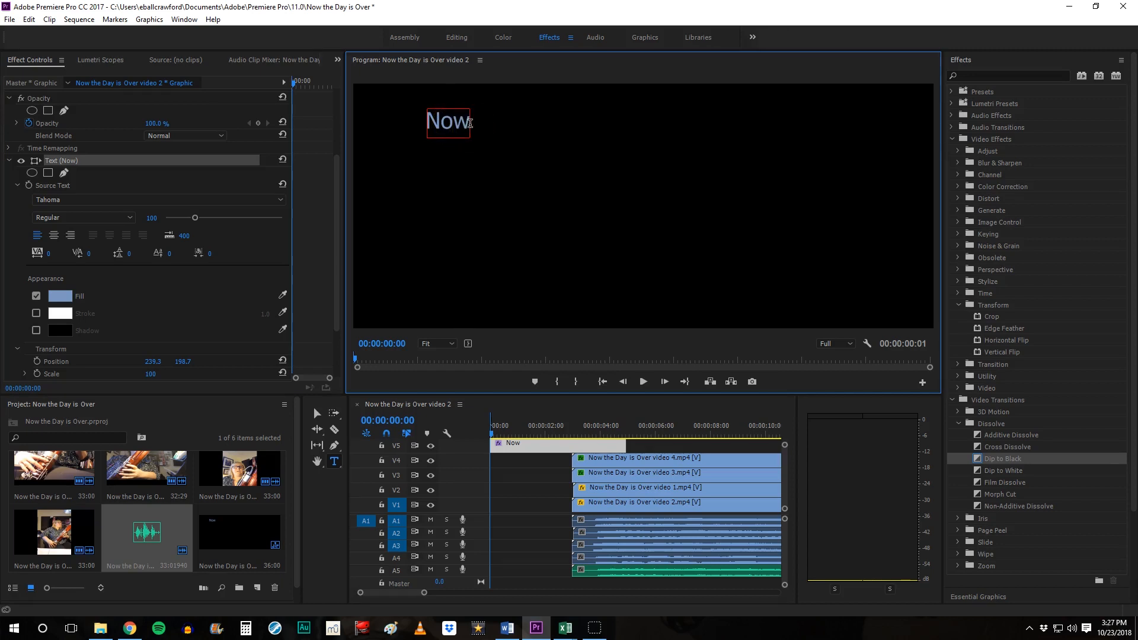
pyautogui.write('the Day is')
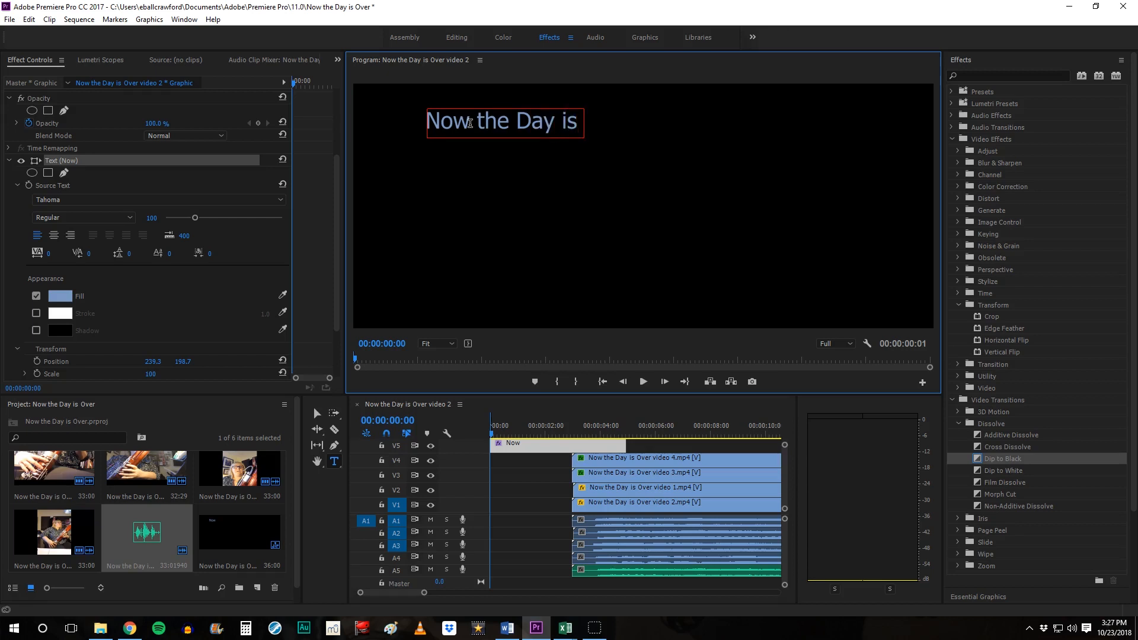
pyautogui.write('Over')
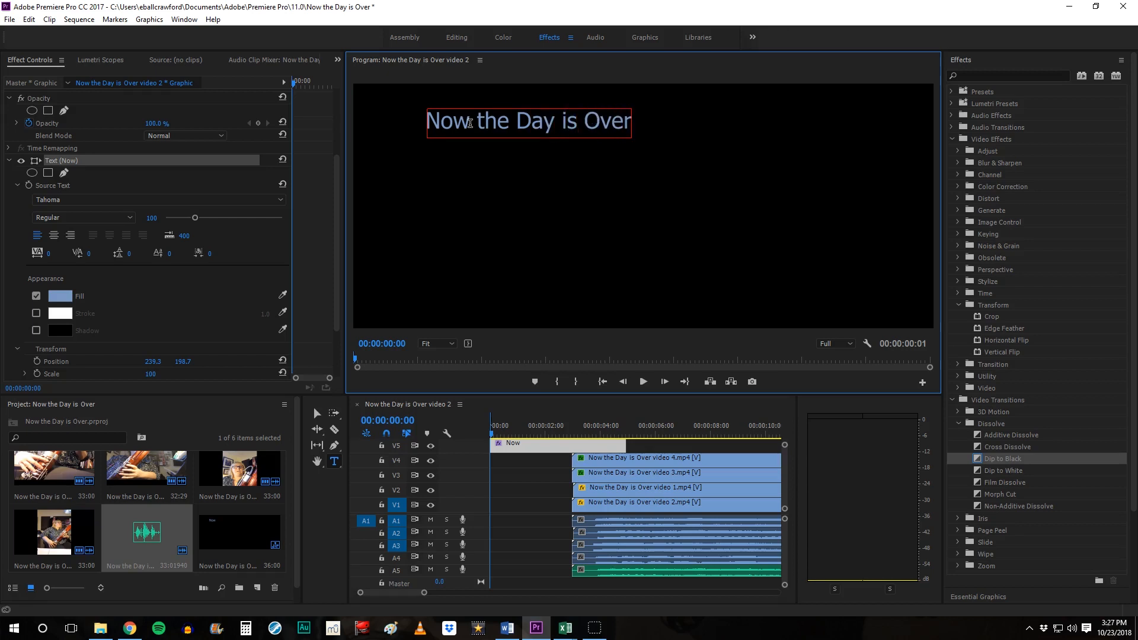
pyautogui.moveTo(319, 412)
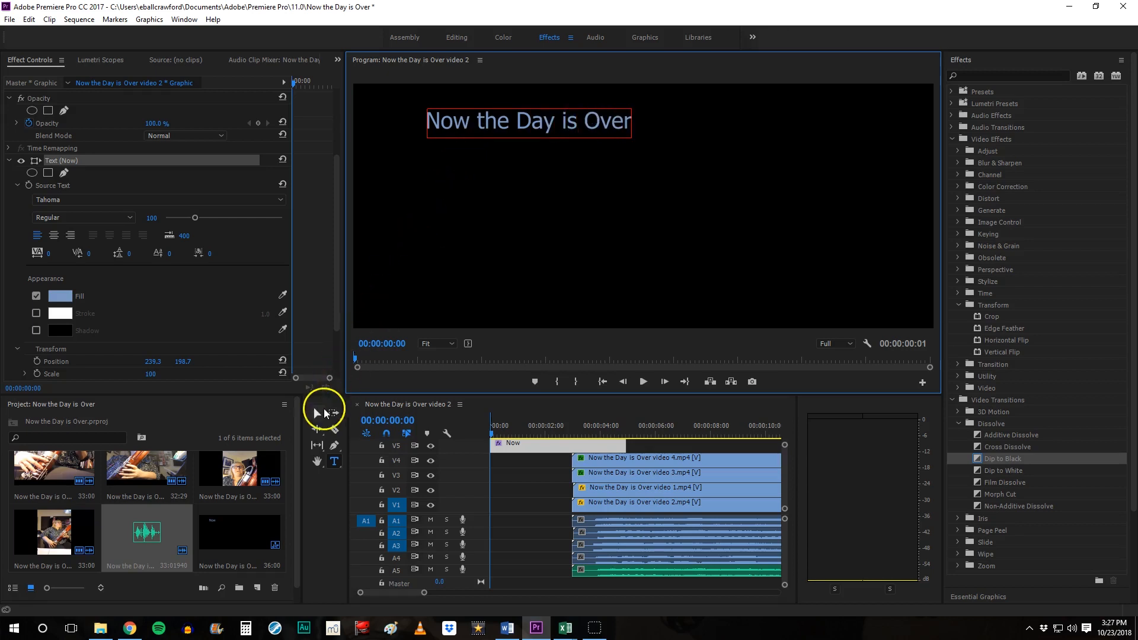
pyautogui.moveTo(317, 414)
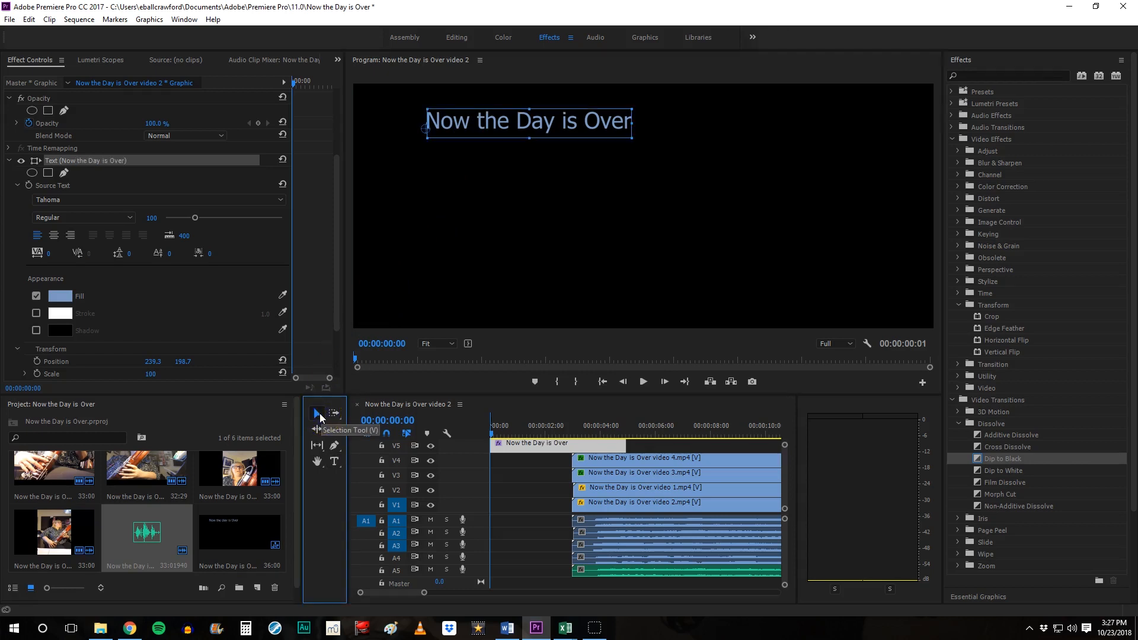
pyautogui.moveTo(492, 119)
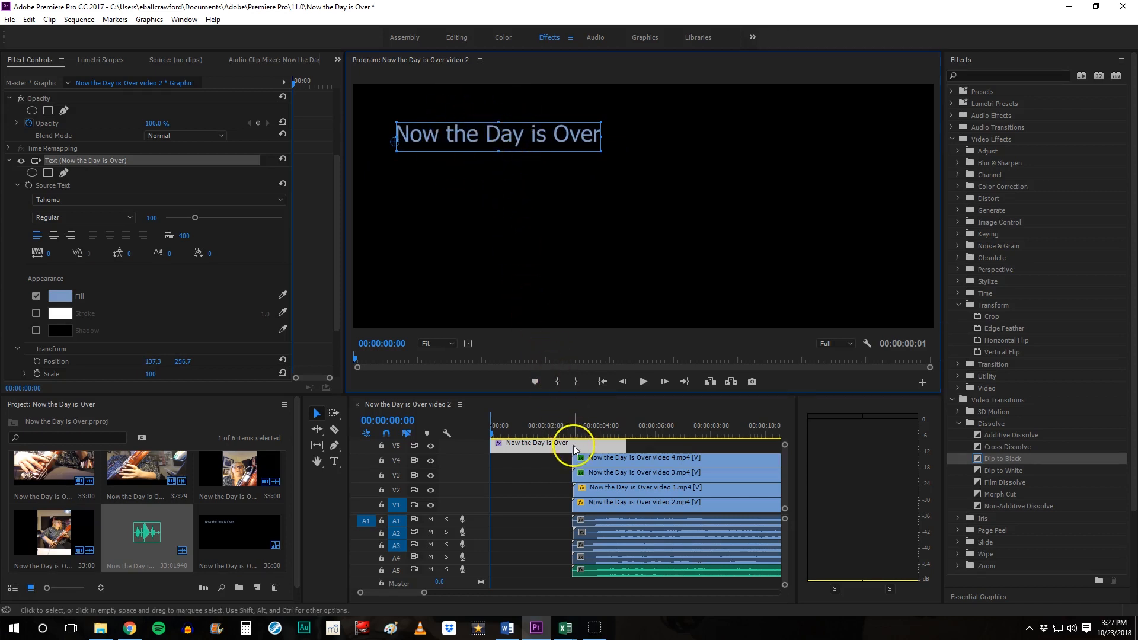
pyautogui.moveTo(570, 441)
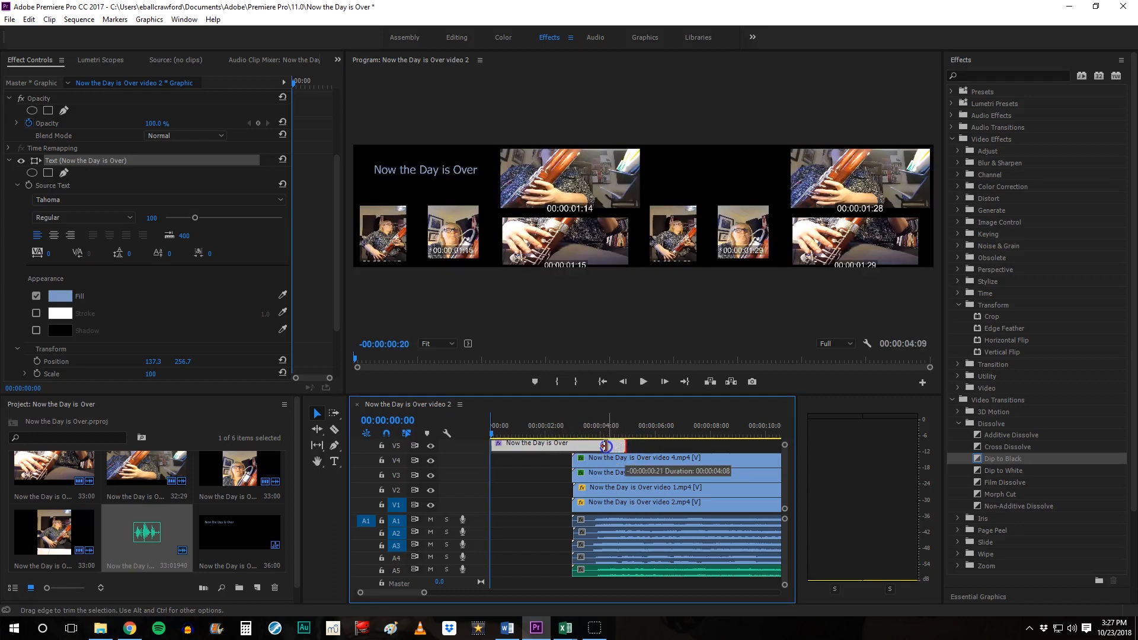
# Trim the title clip's end edge on V5 so it extends past the quartet clips' start
pyautogui.click(551, 442)
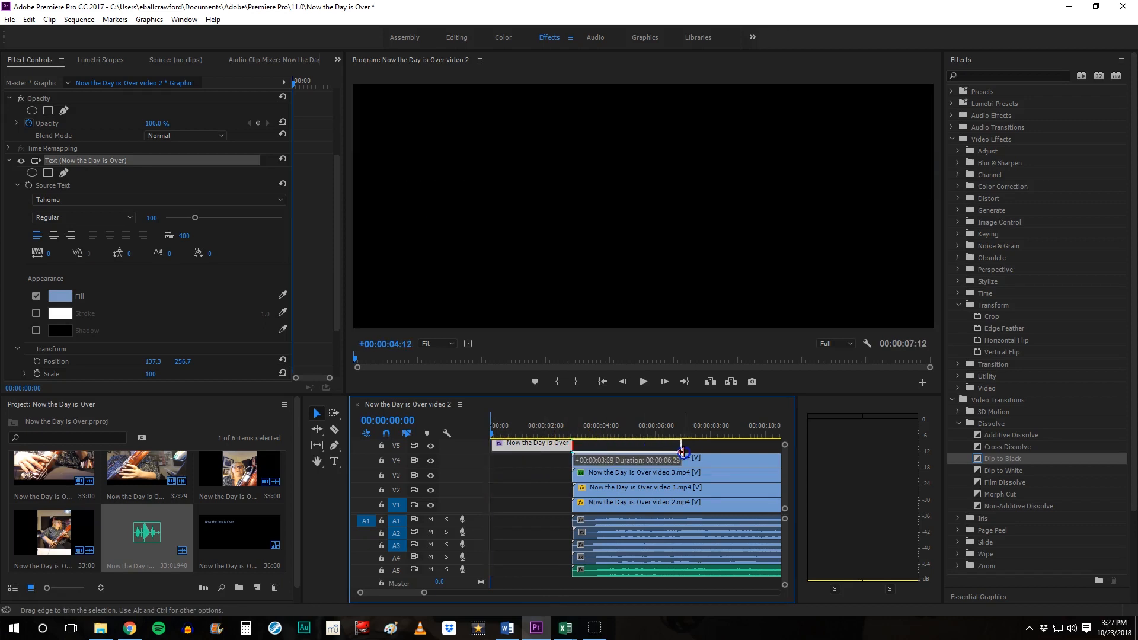
pyautogui.click(597, 425)
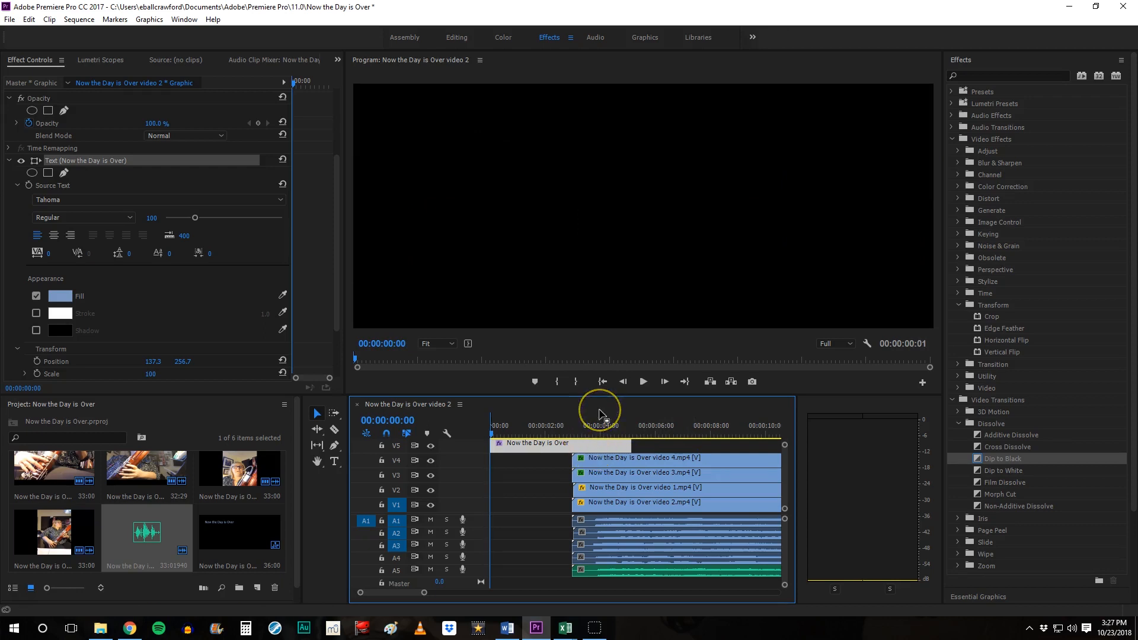
pyautogui.moveTo(558, 450)
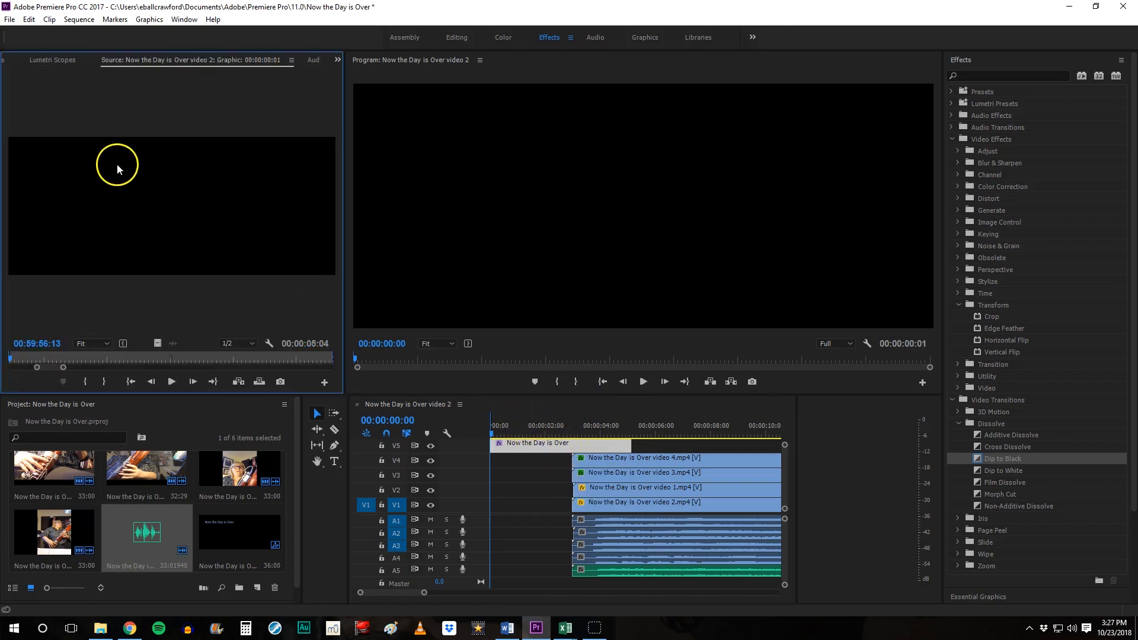
# Switch the panel back to Effect Controls for the title graphic
pyautogui.click(335, 59)
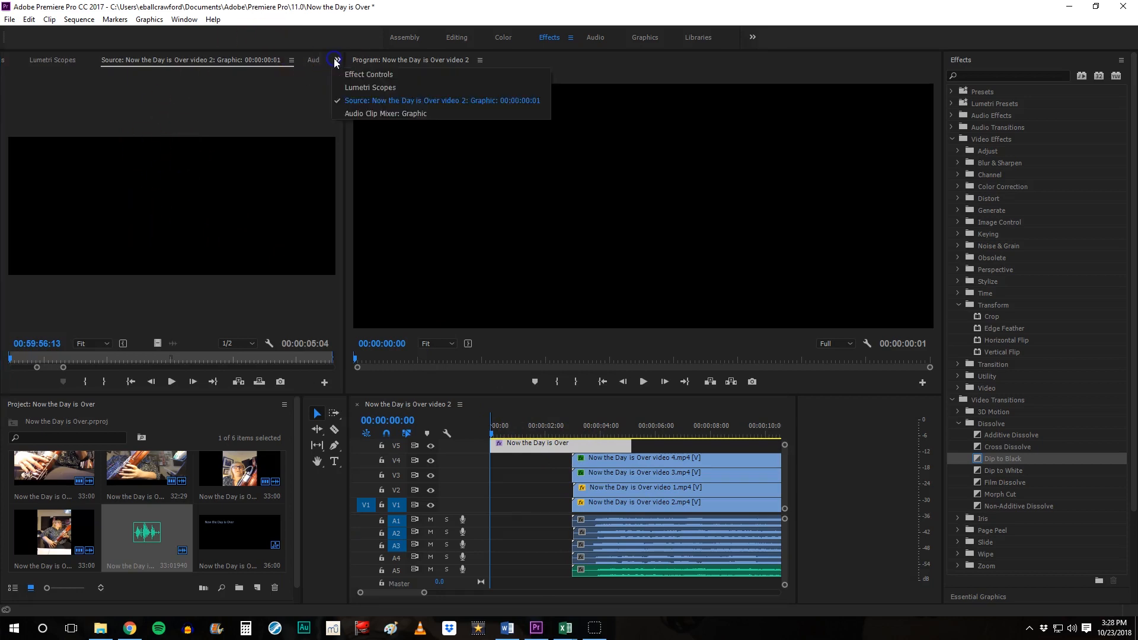
pyautogui.click(369, 74)
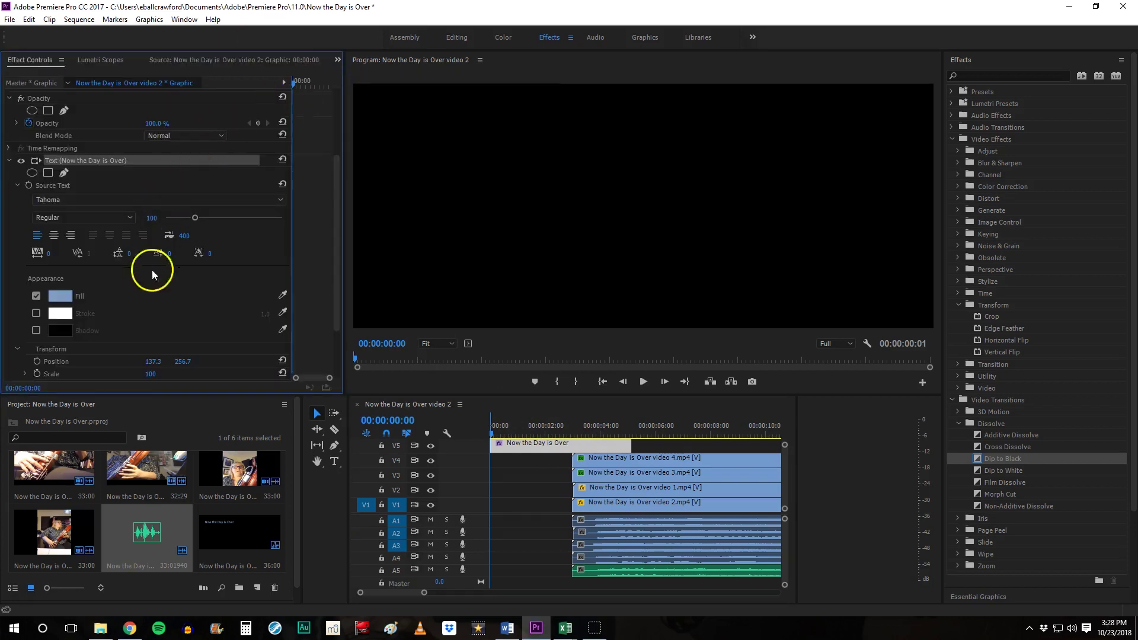
pyautogui.moveTo(331, 206)
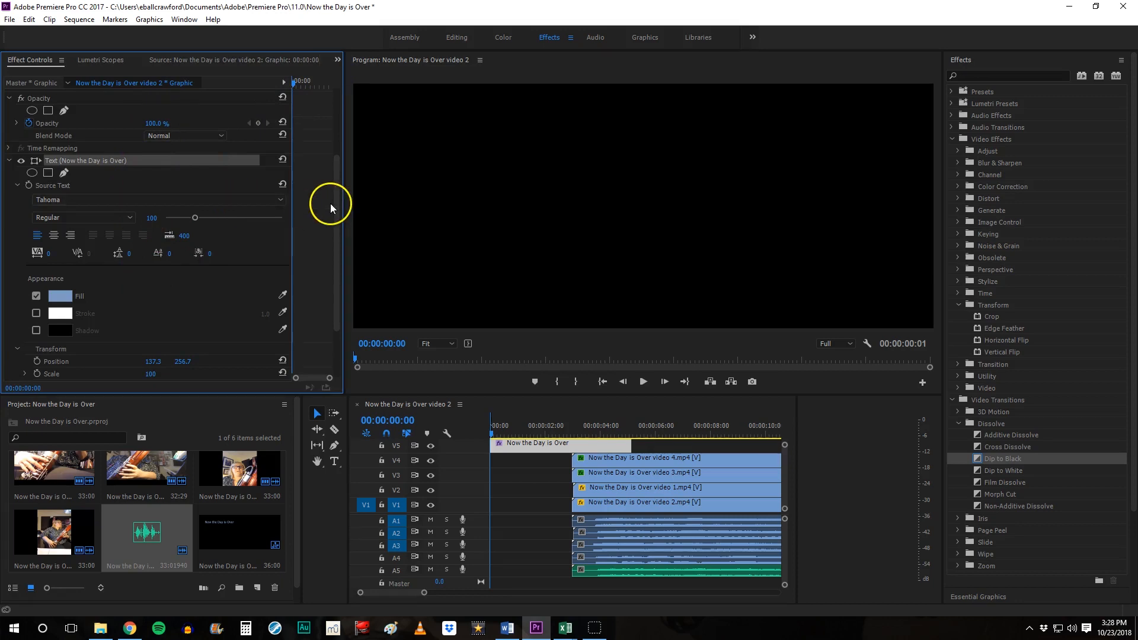
pyautogui.moveTo(1005, 424)
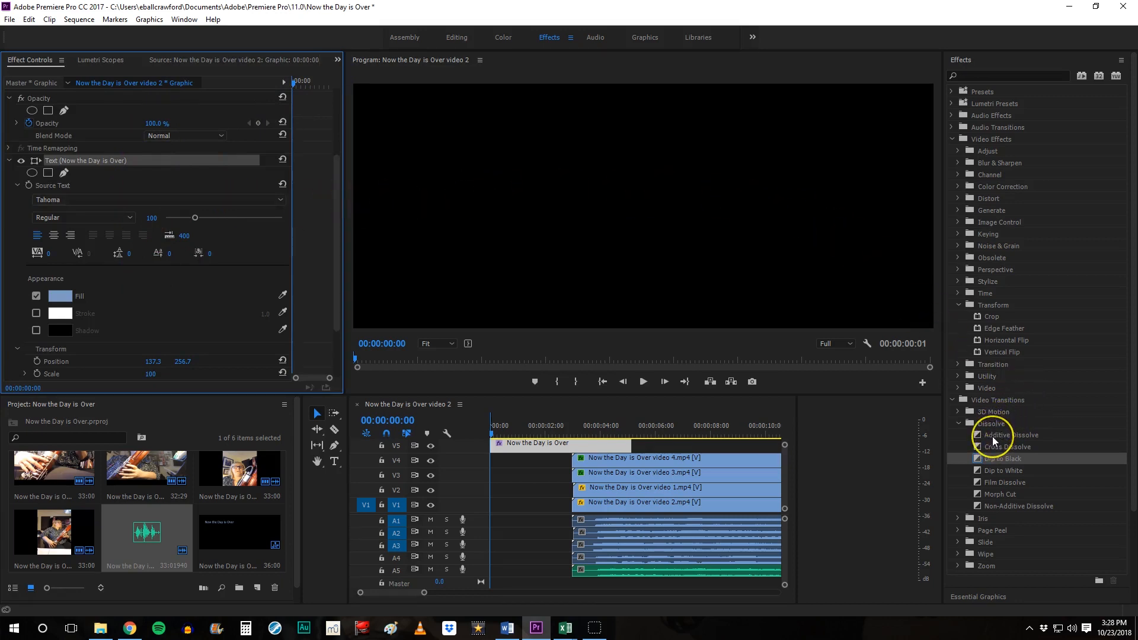
pyautogui.moveTo(995, 435)
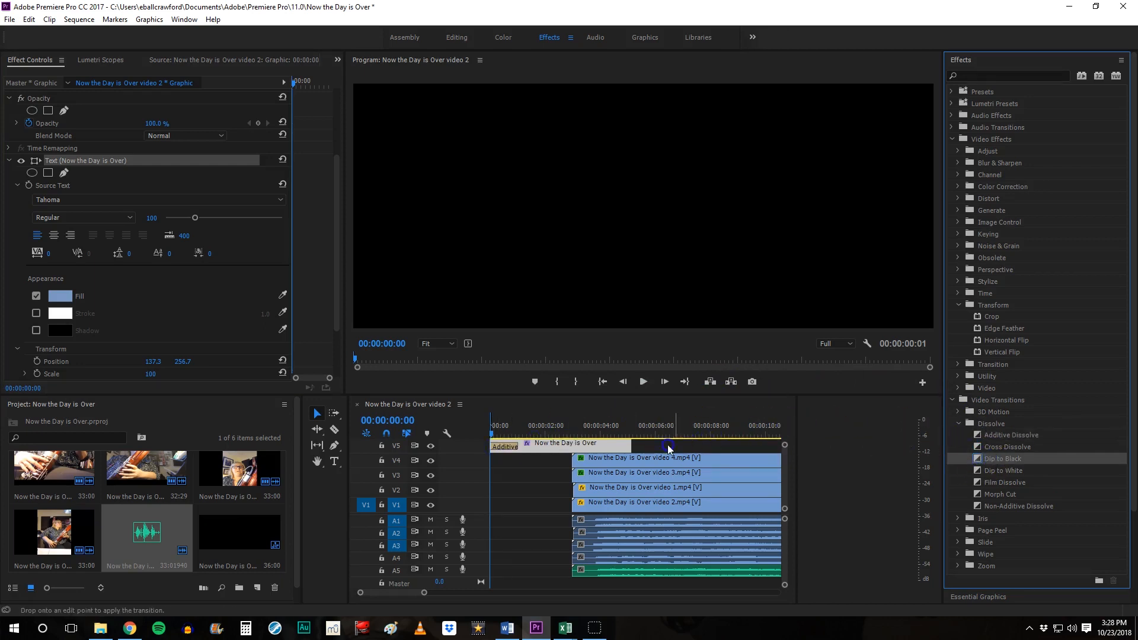
pyautogui.moveTo(637, 447)
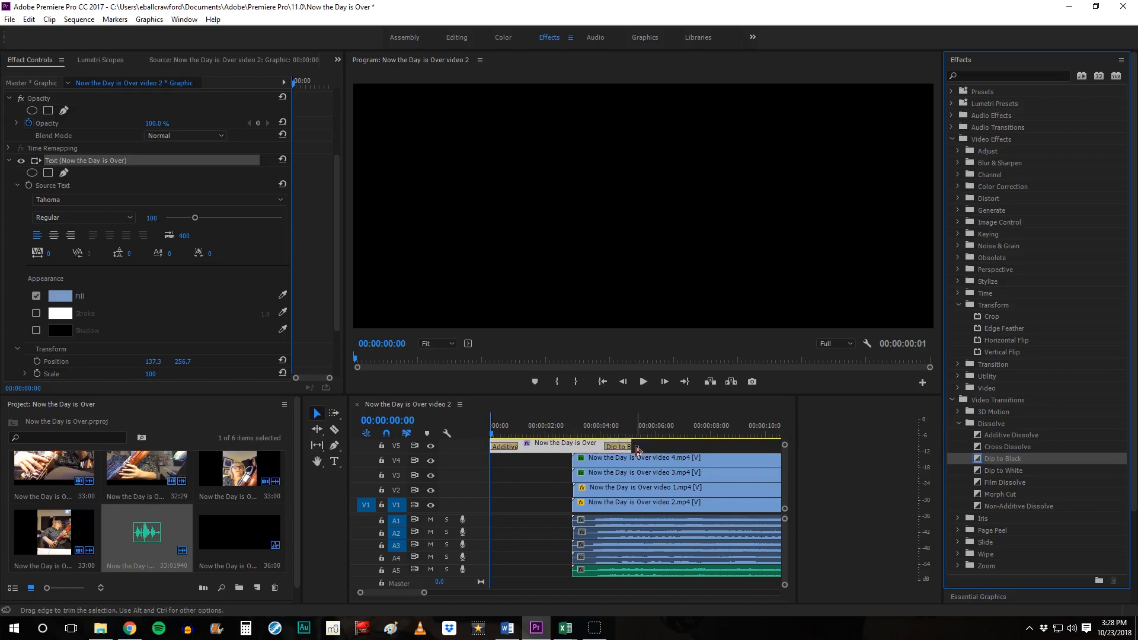
pyautogui.moveTo(612, 445)
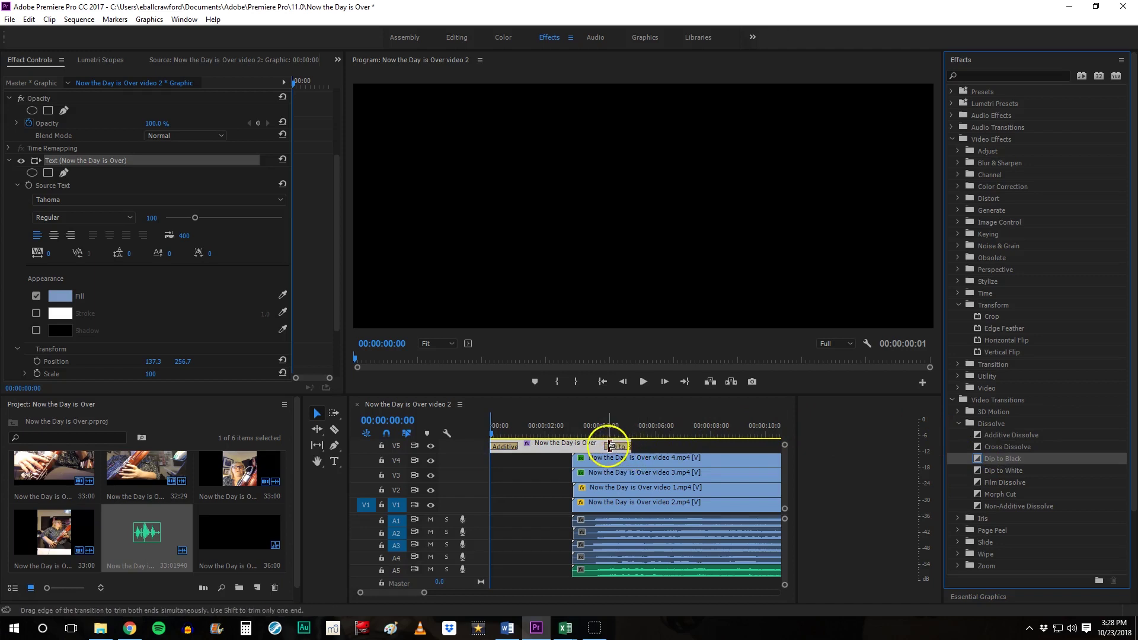
pyautogui.moveTo(535, 435)
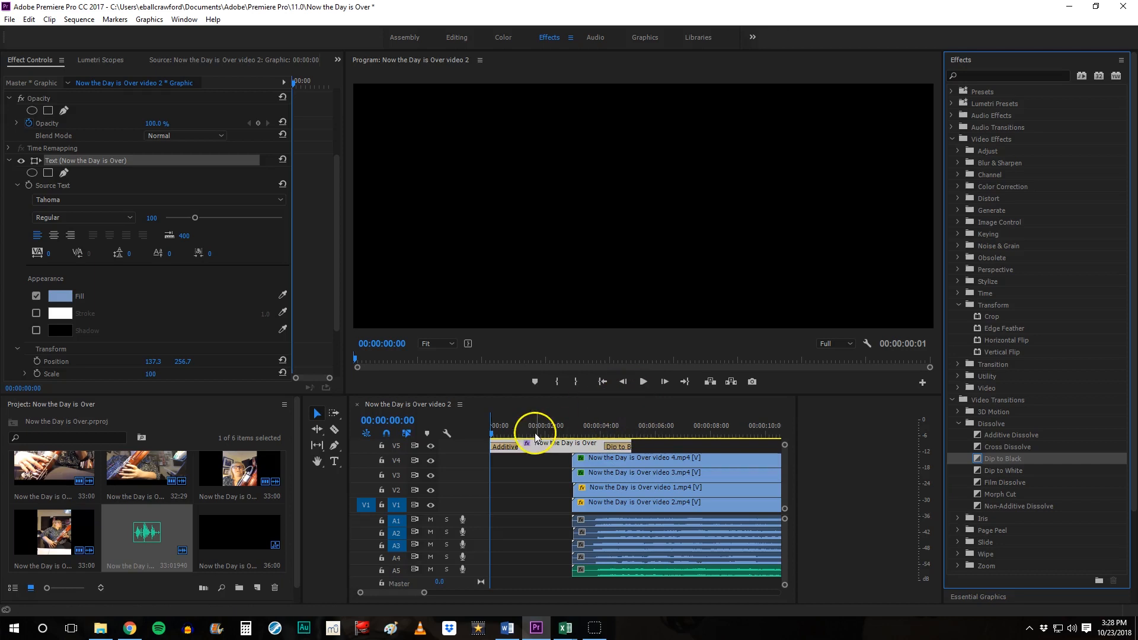
pyautogui.moveTo(602, 383)
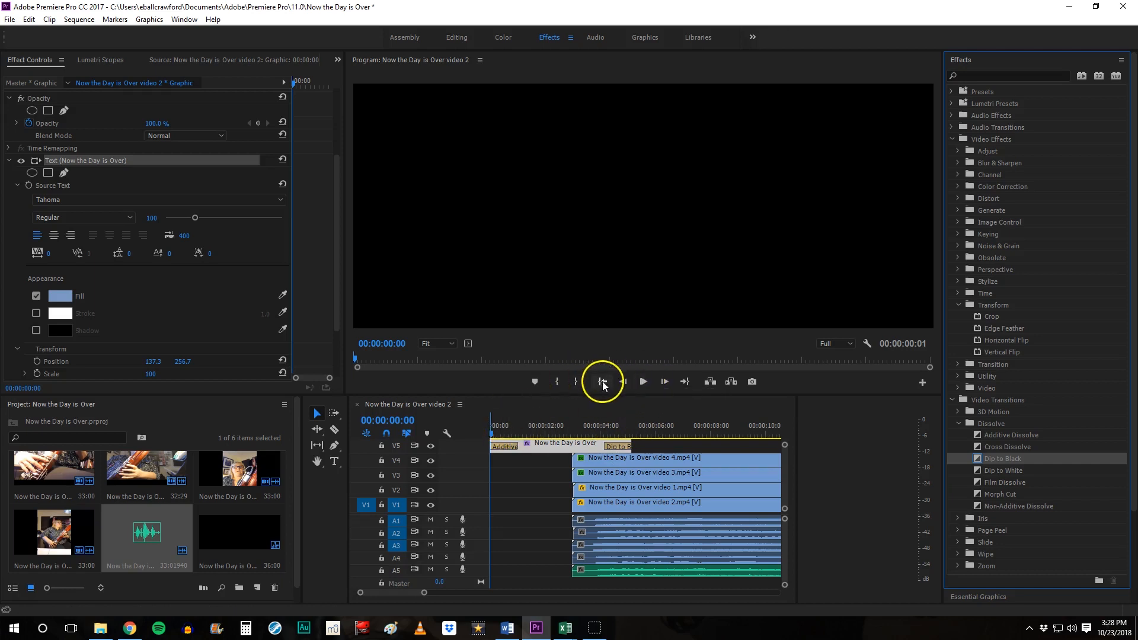
# Play the opening from the start to check the title fade-in, then stop
pyautogui.click(643, 380)
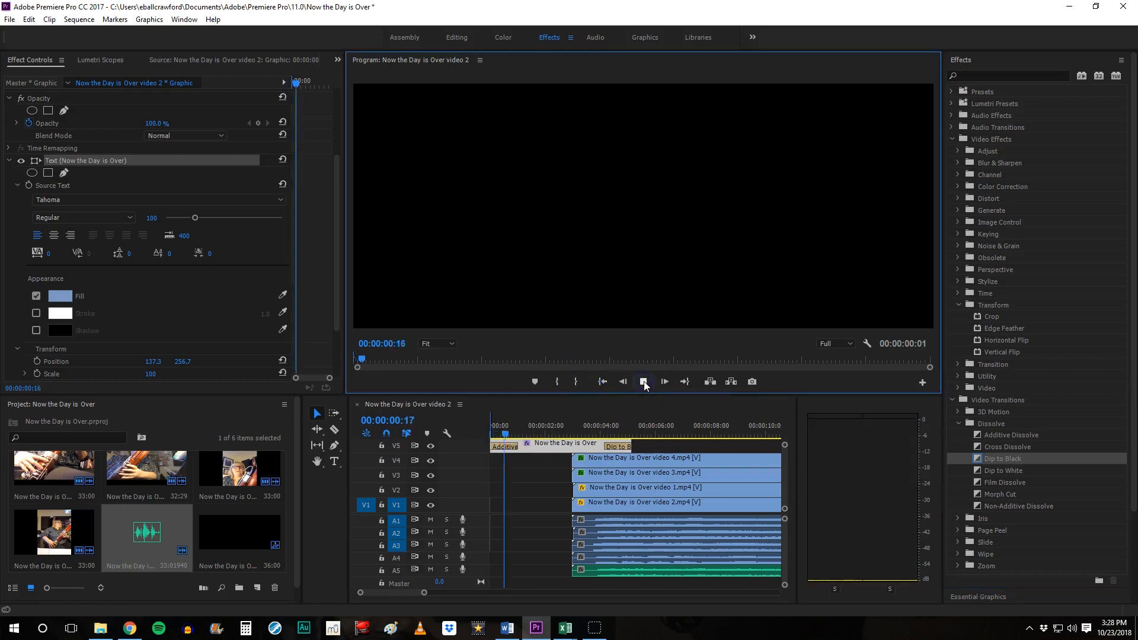
pyautogui.click(644, 382)
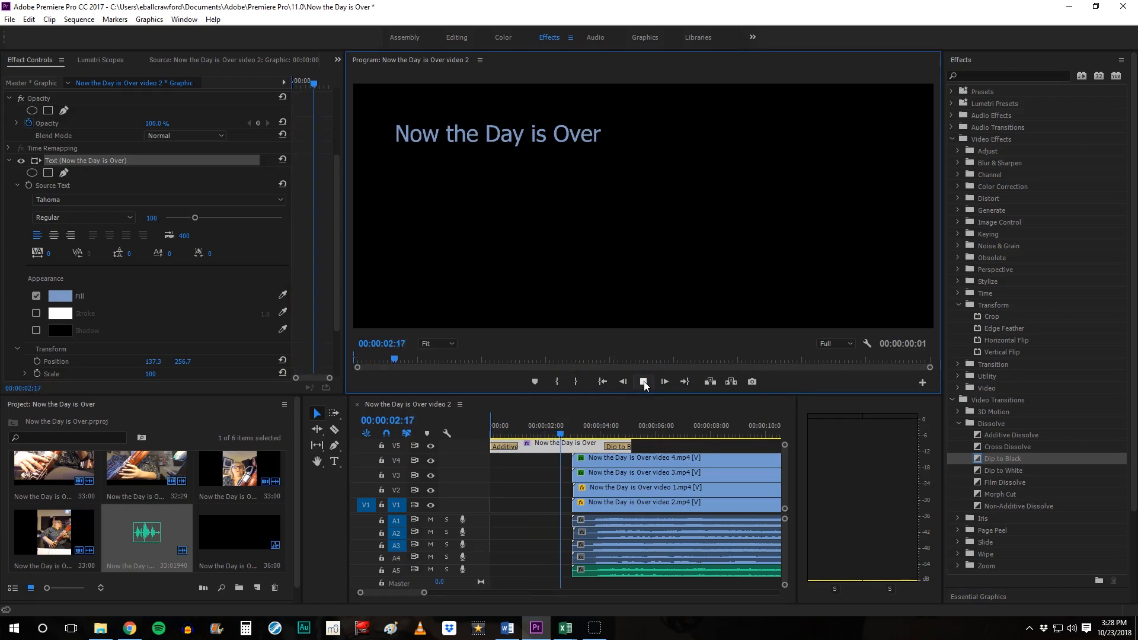
pyautogui.click(644, 382)
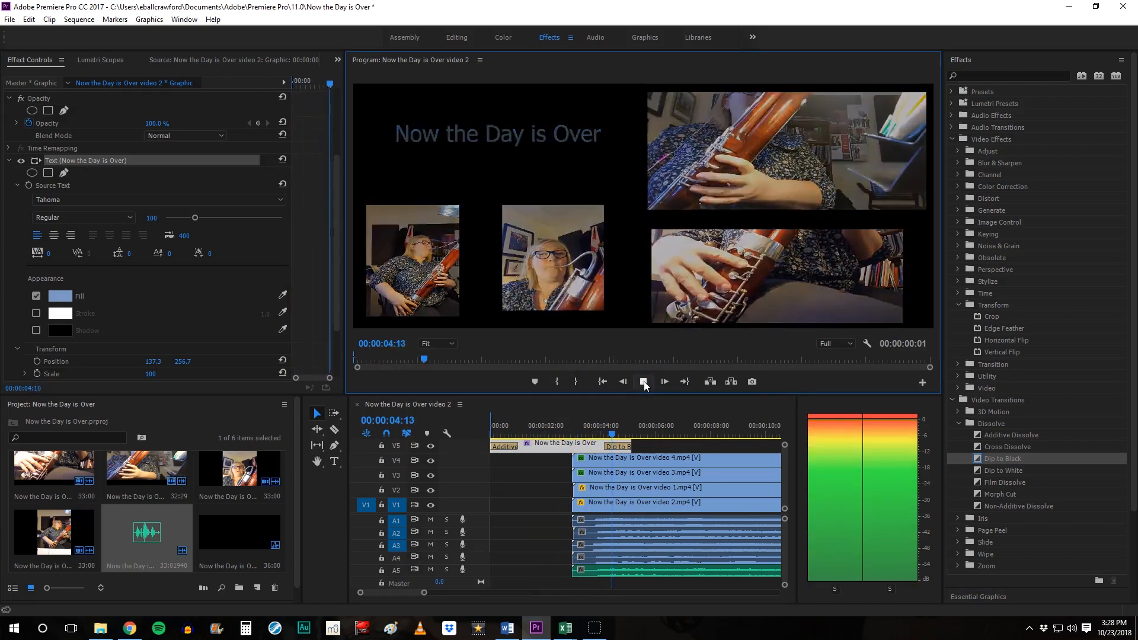
pyautogui.click(643, 381)
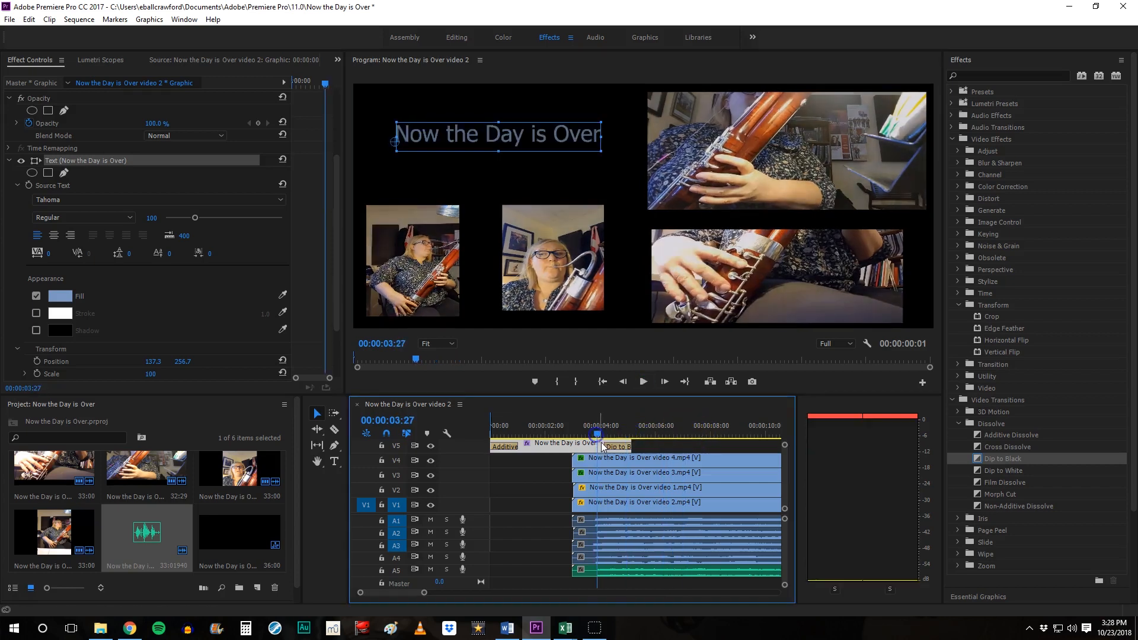
pyautogui.moveTo(626, 445)
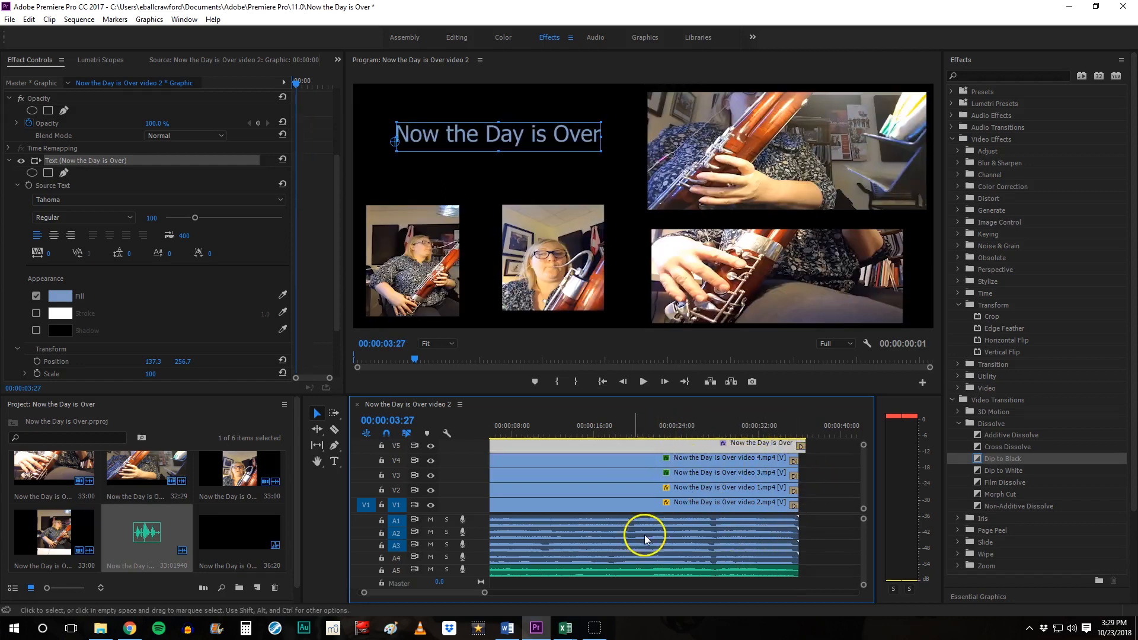
# Jump near the sequence end and play through the fade to black
pyautogui.click(773, 439)
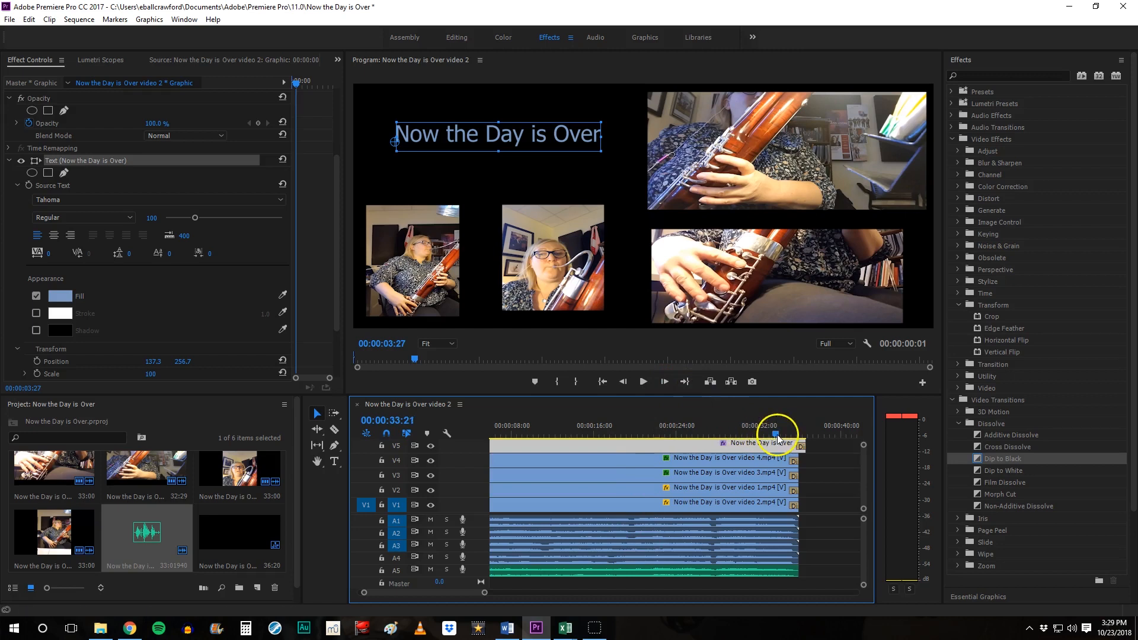
pyautogui.click(641, 380)
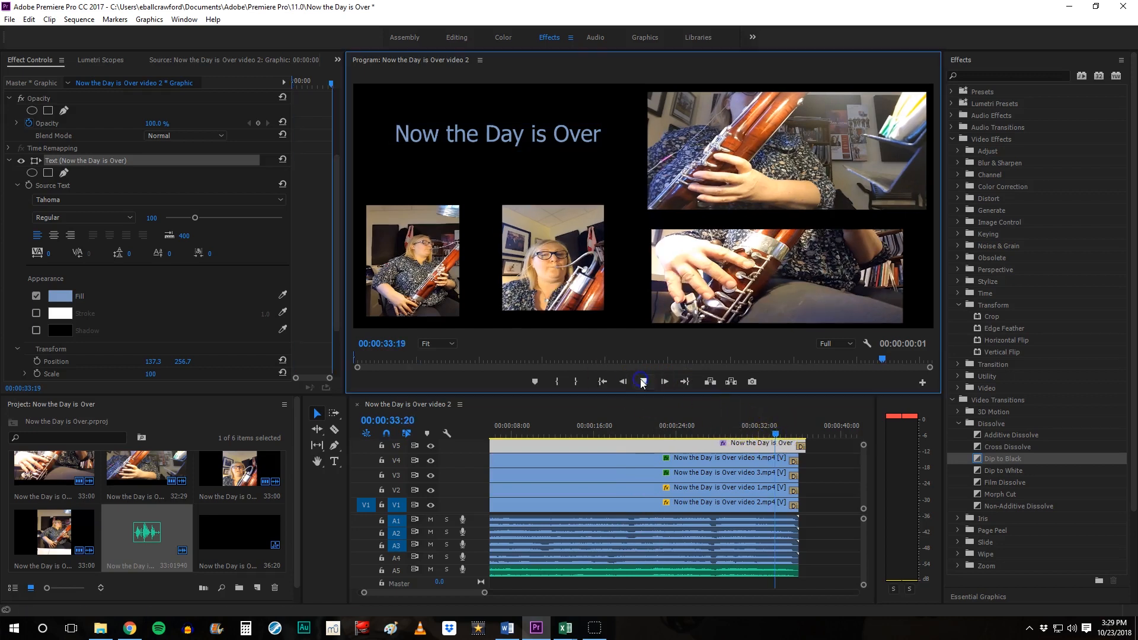
pyautogui.click(641, 381)
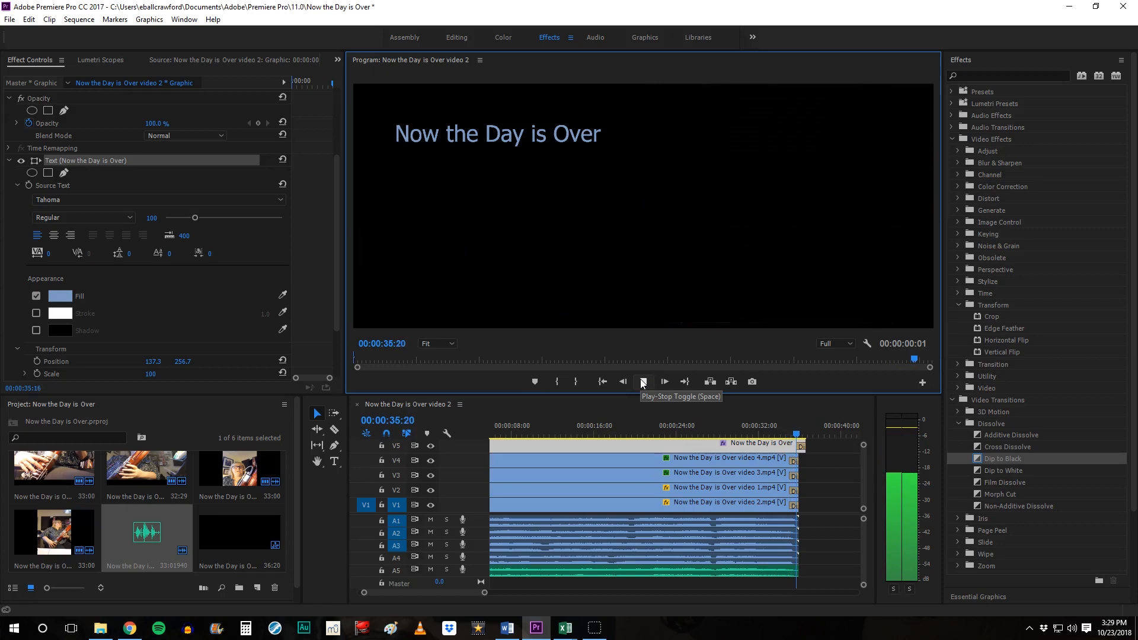
pyautogui.click(641, 382)
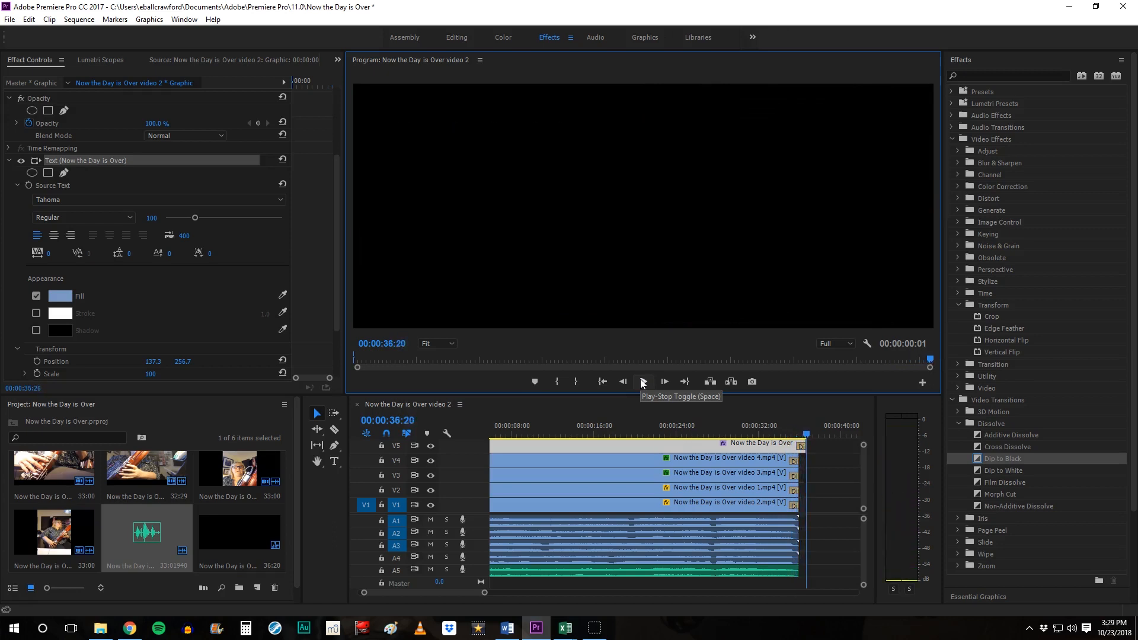
pyautogui.moveTo(872, 499)
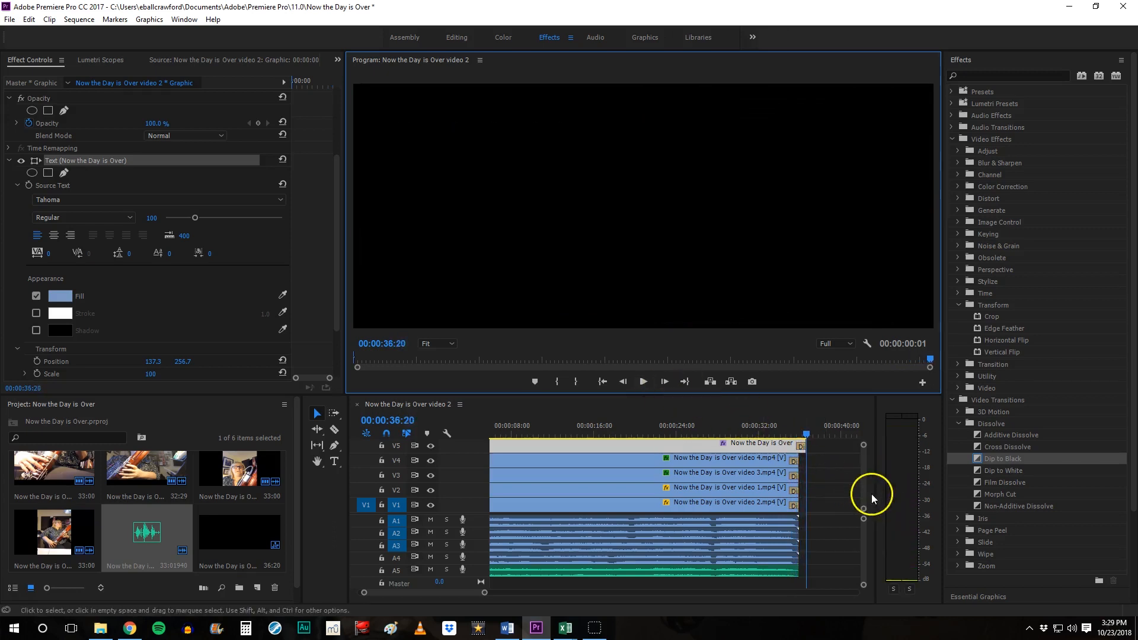
pyautogui.moveTo(897, 458)
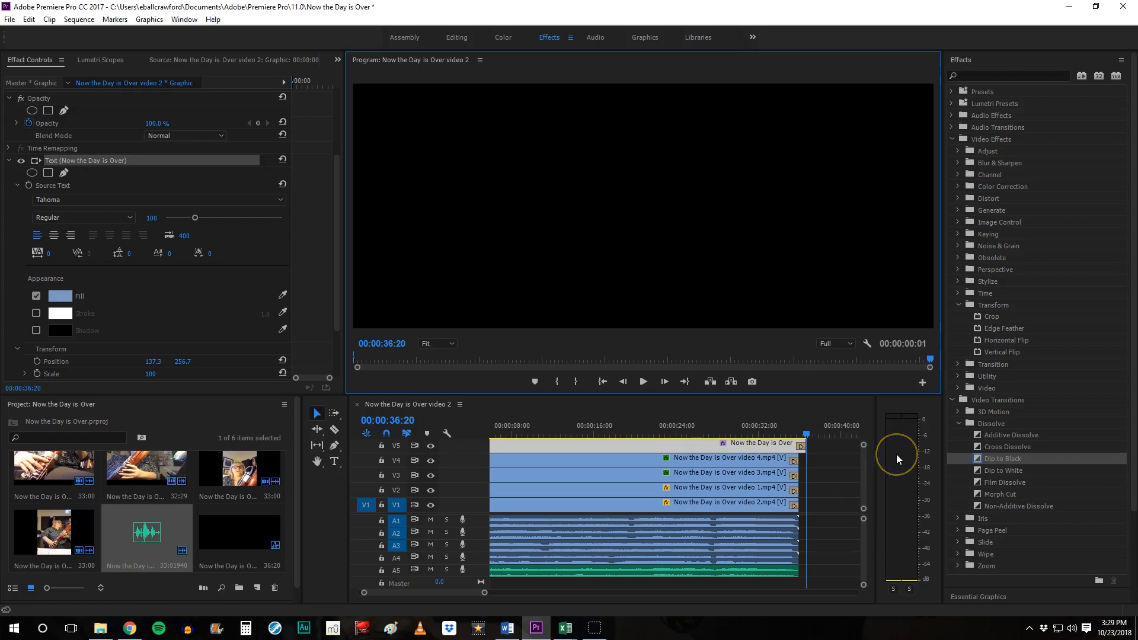
pyautogui.moveTo(853, 541)
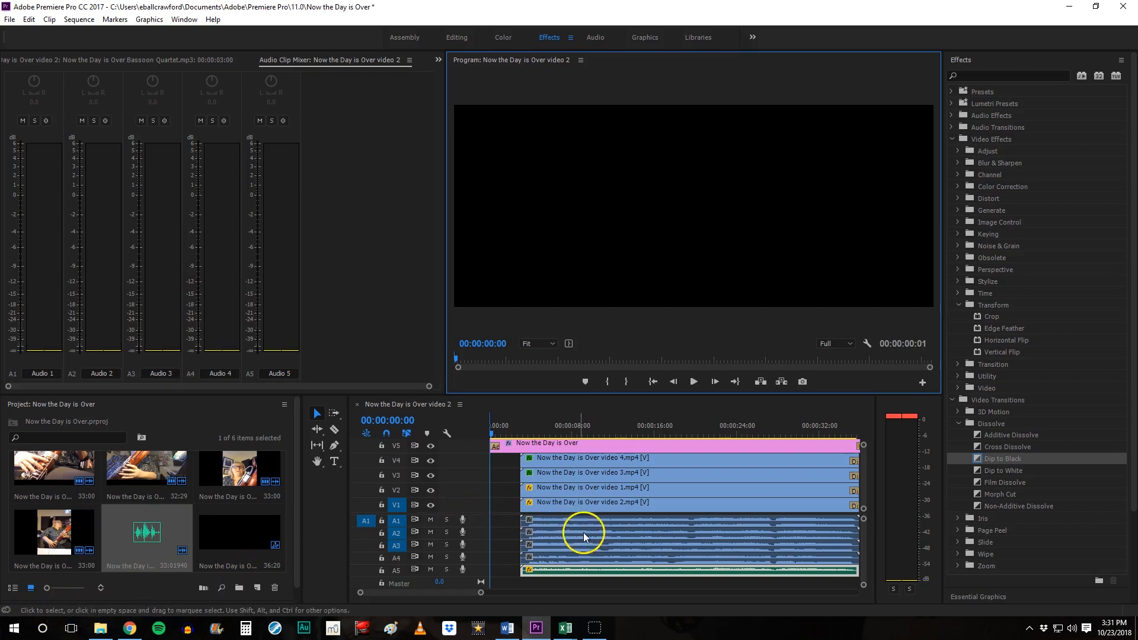
pyautogui.moveTo(399, 65)
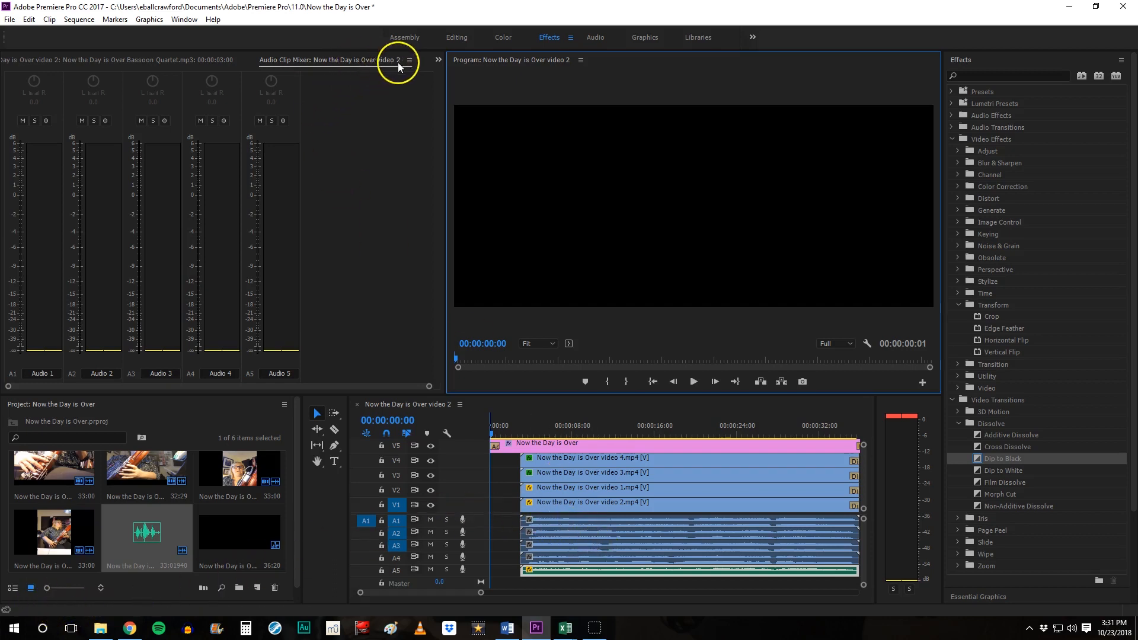
pyautogui.moveTo(316, 59)
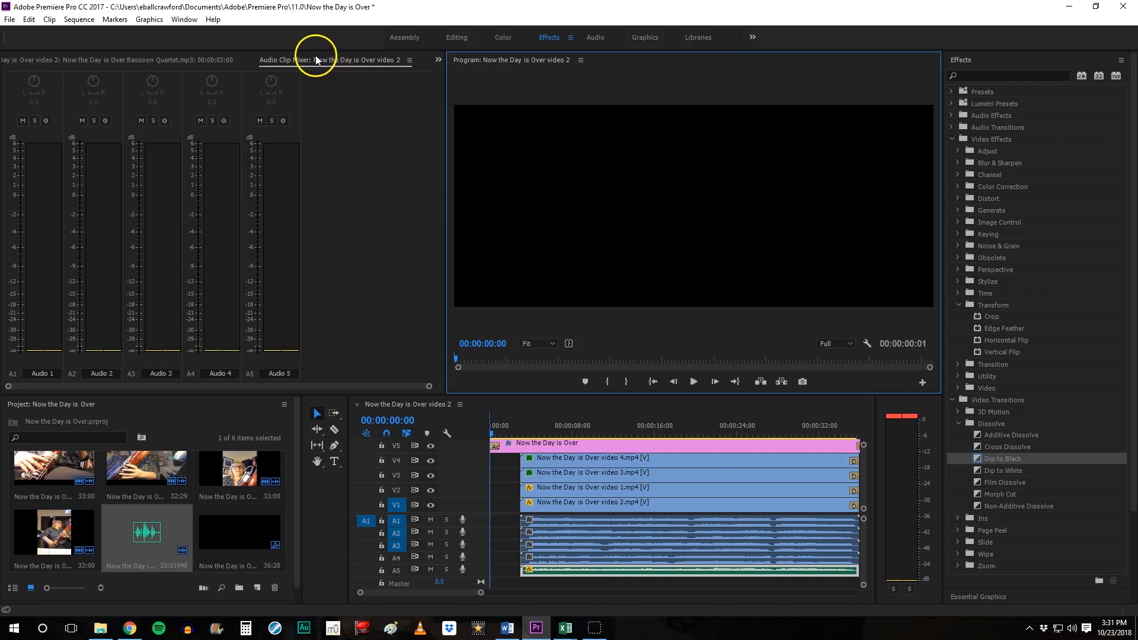
pyautogui.moveTo(309, 64)
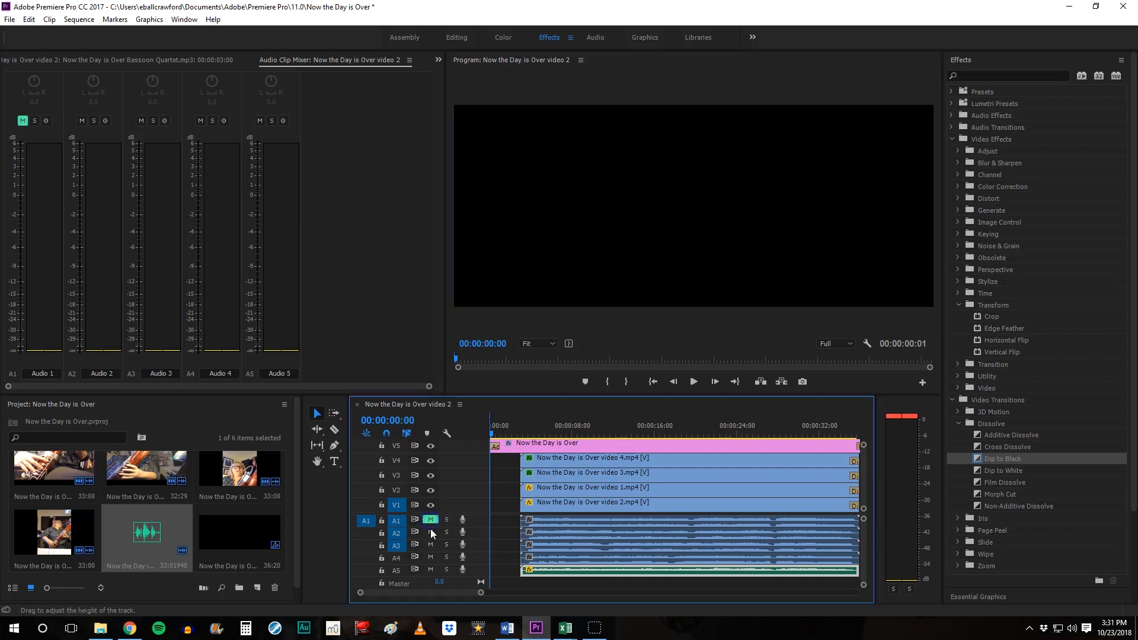
# Mute the remaining camera audio tracks and play the sequence from 00:00
pyautogui.click(429, 545)
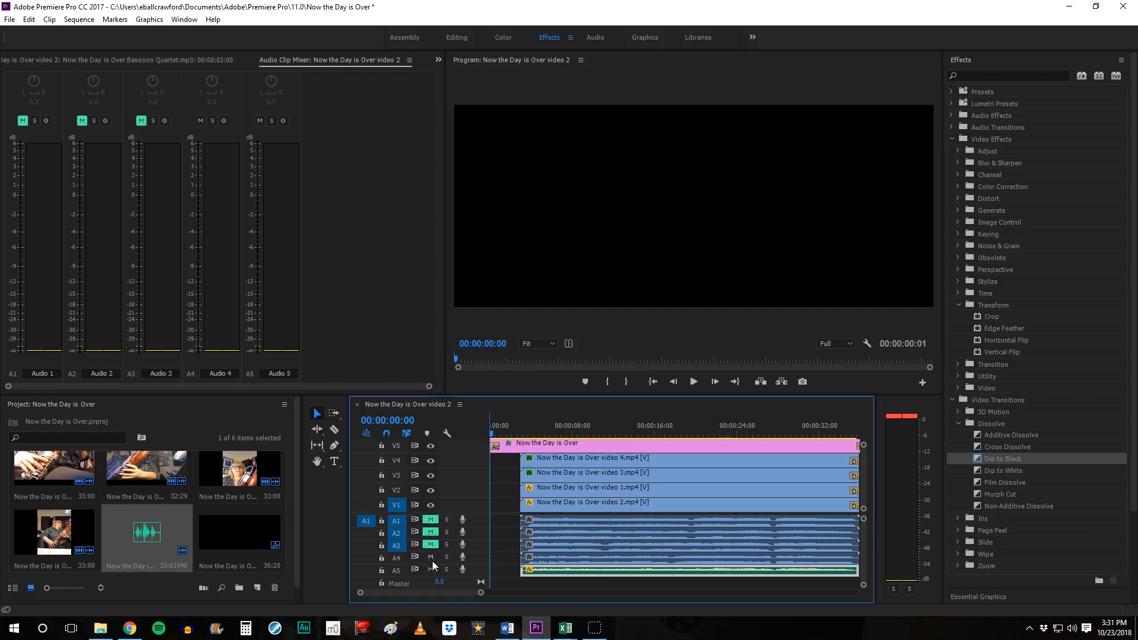
pyautogui.click(429, 557)
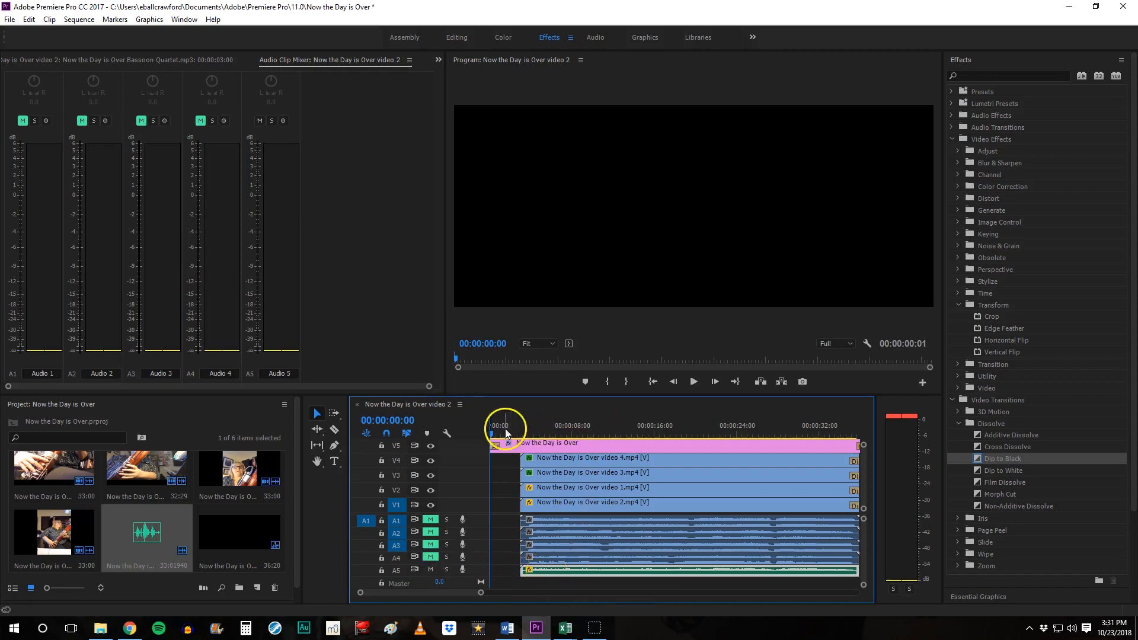
pyautogui.click(692, 380)
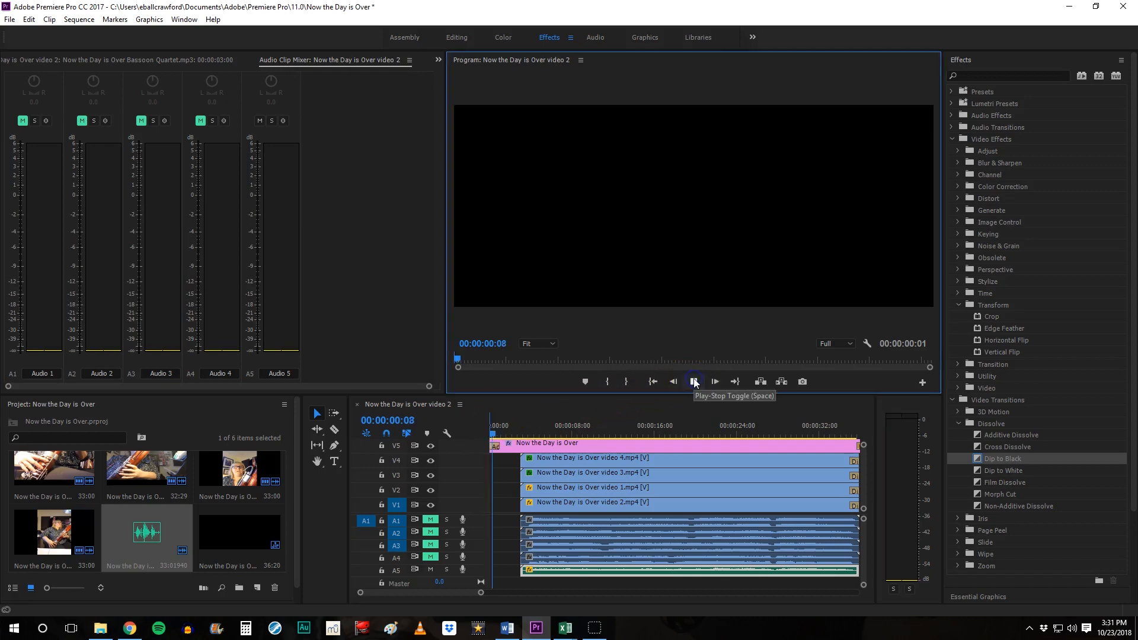
pyautogui.click(693, 380)
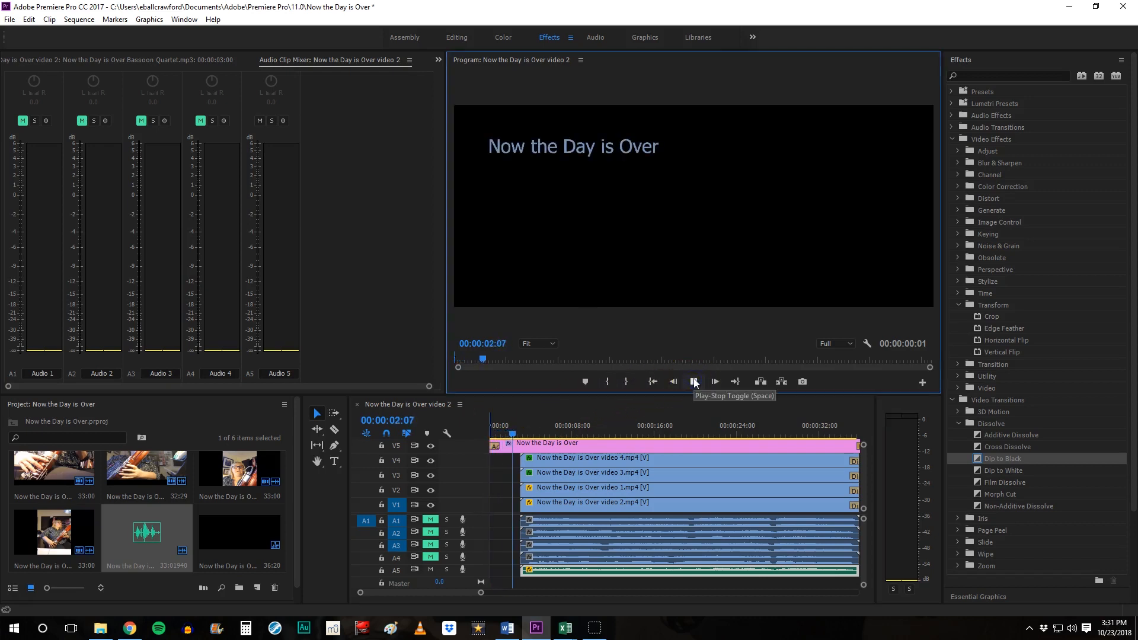
# Stop playback and switch to the Audio workspace
pyautogui.click(694, 380)
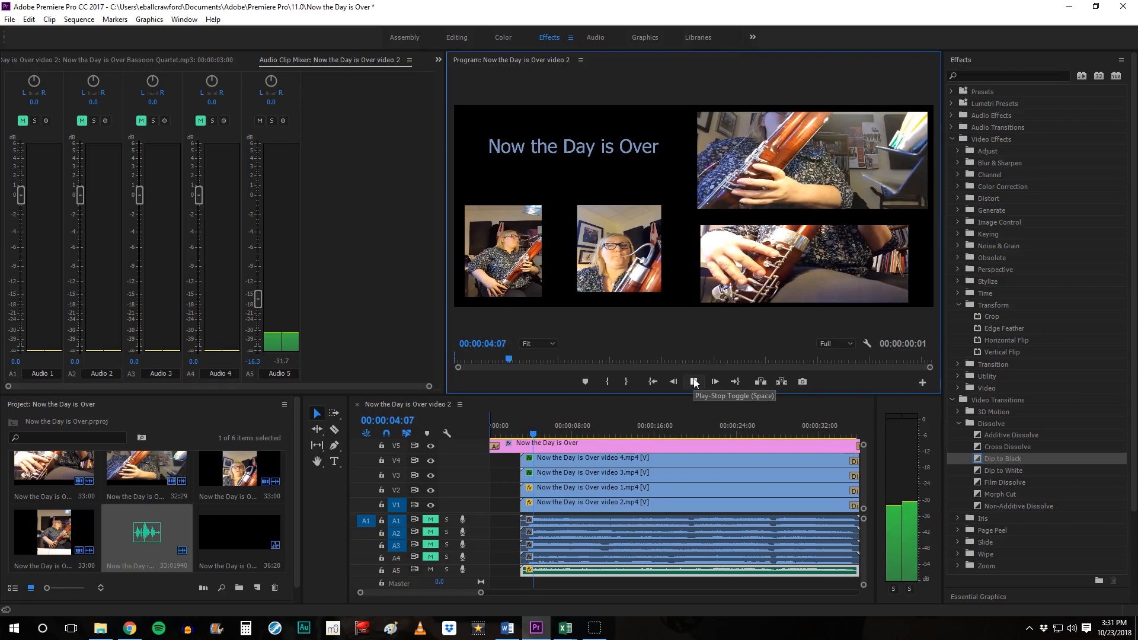
pyautogui.click(693, 380)
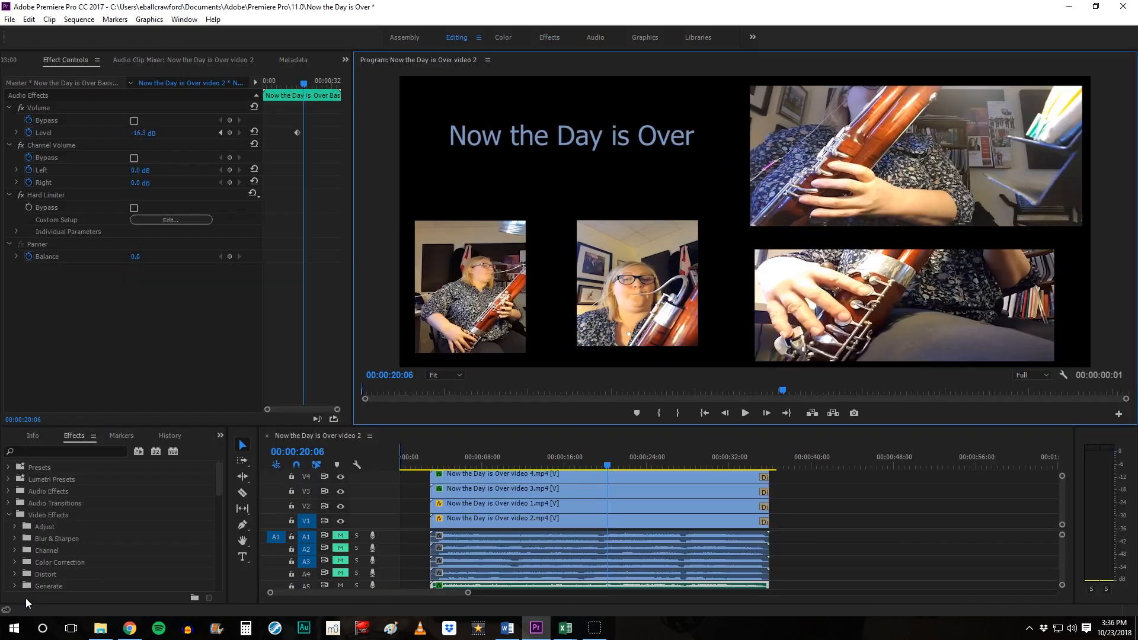
pyautogui.click(594, 37)
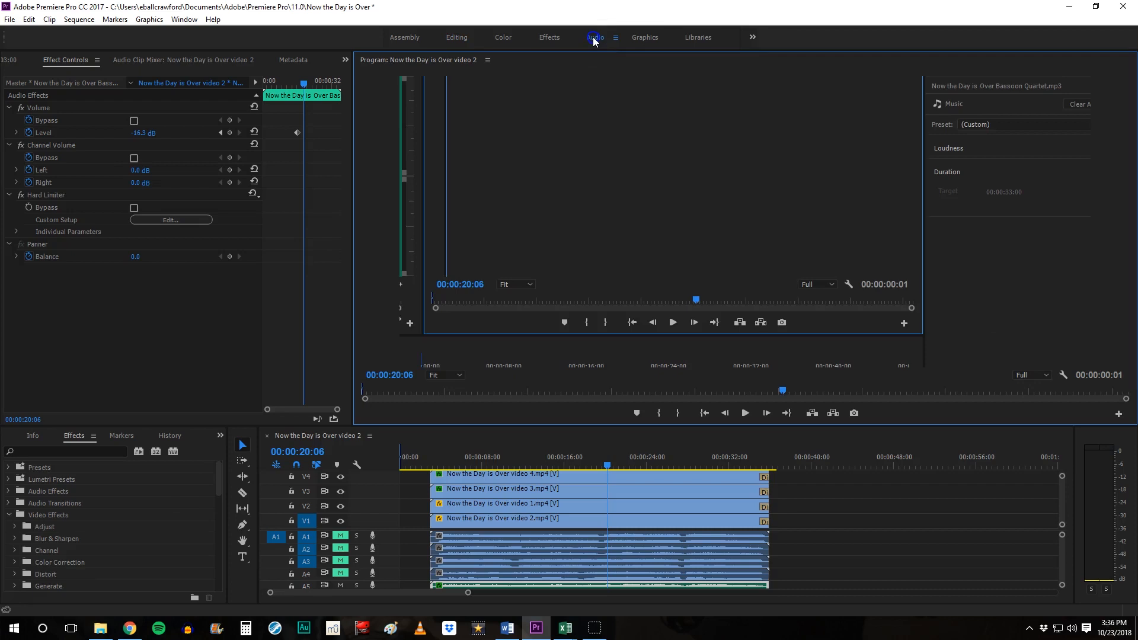
# Review the Essential Sound panel for Bassoon Quartet.mp3 in the Audio workspace
pyautogui.click(594, 37)
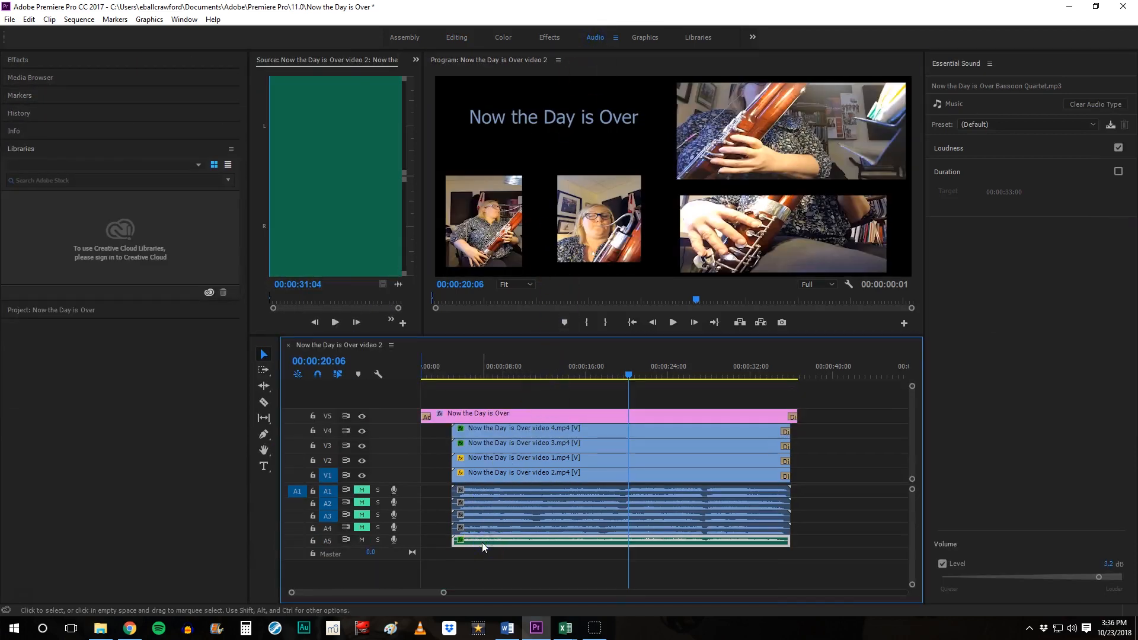
pyautogui.moveTo(1002, 102)
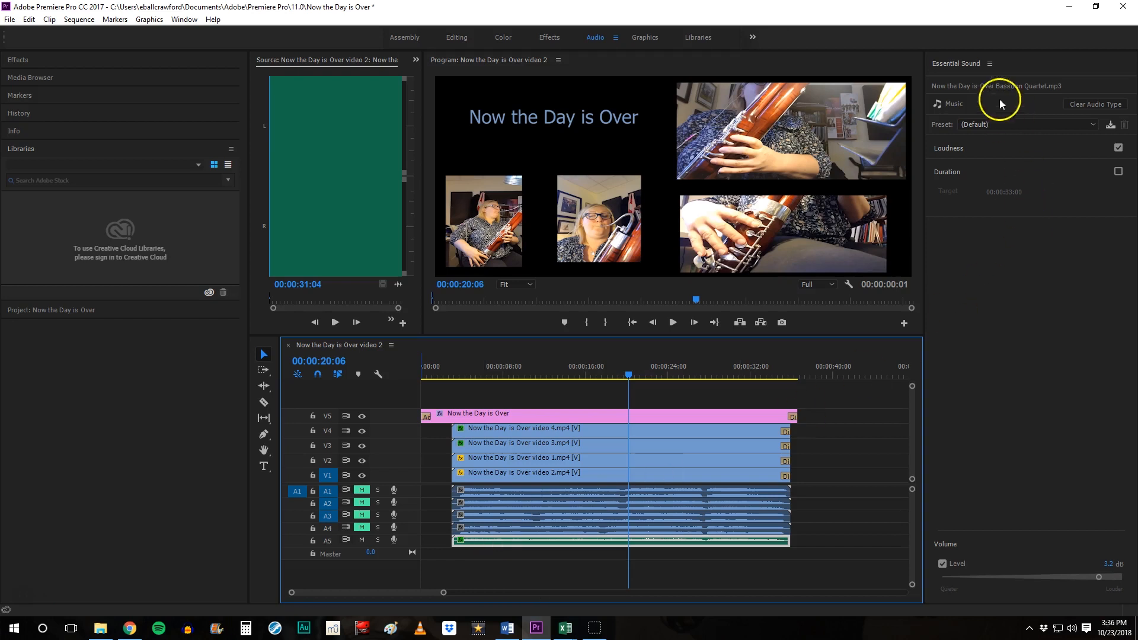
pyautogui.moveTo(968, 78)
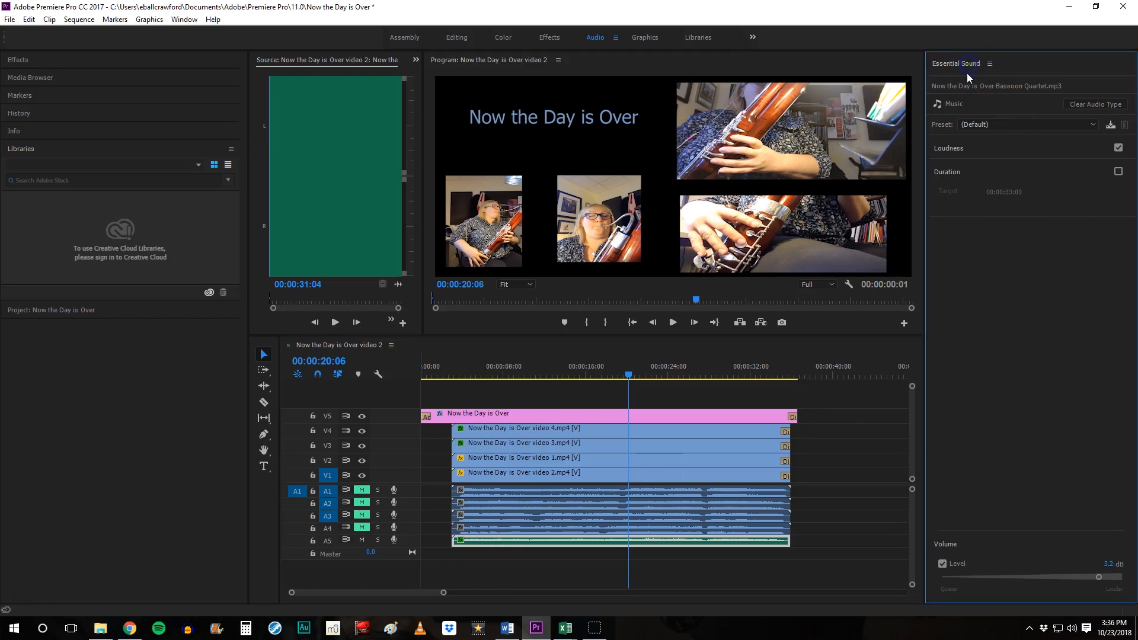
pyautogui.moveTo(976, 108)
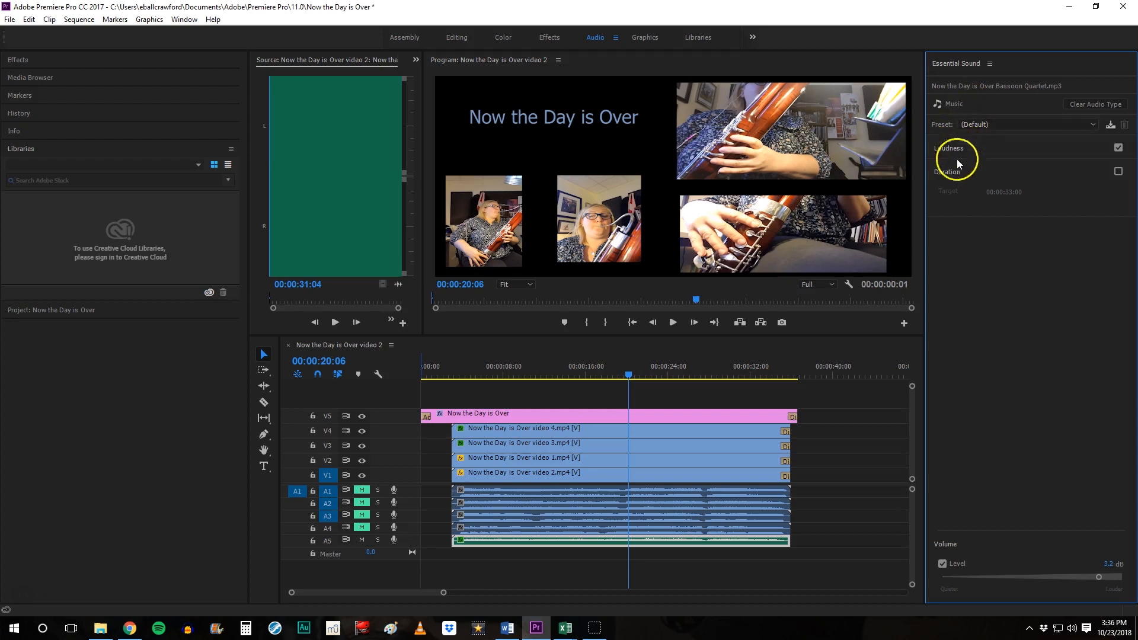
pyautogui.moveTo(1100, 578)
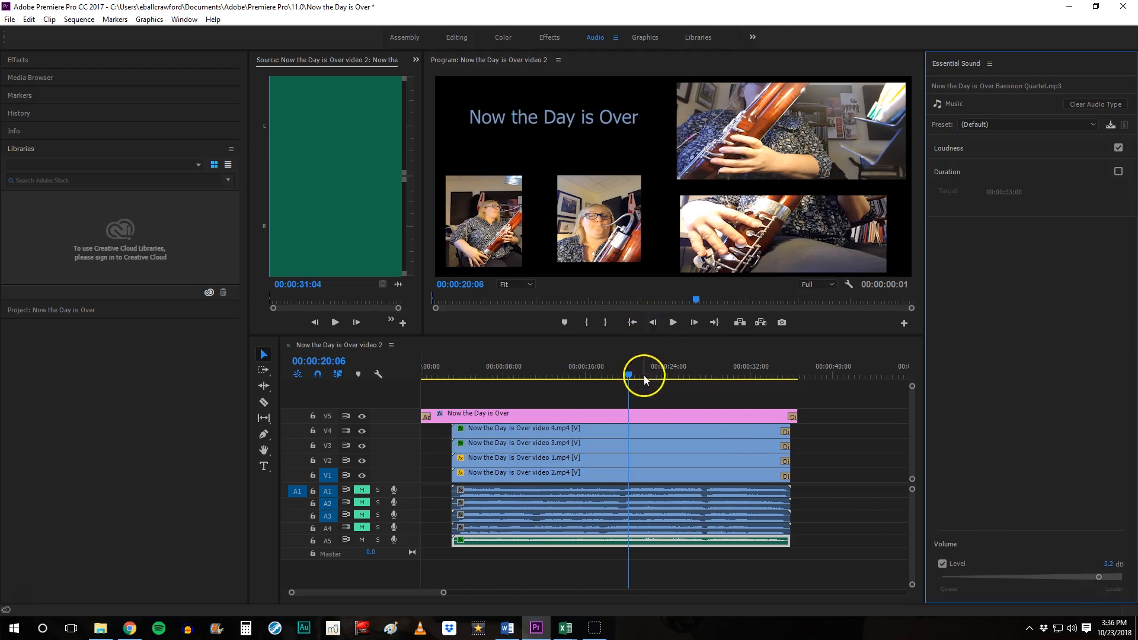
pyautogui.click(464, 377)
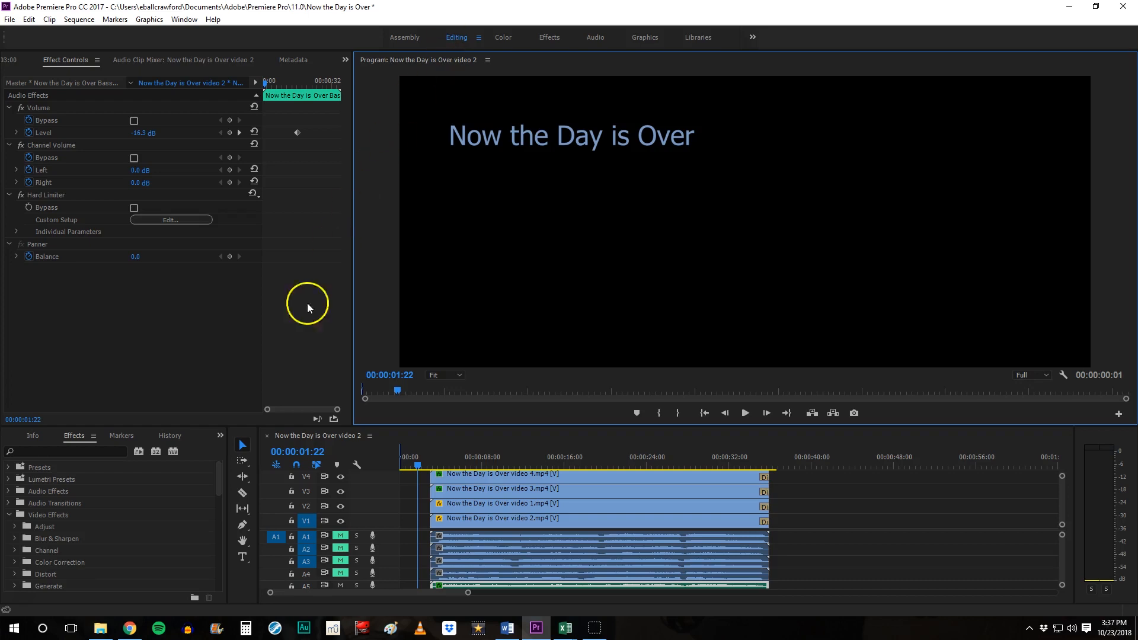
pyautogui.moveTo(243, 493)
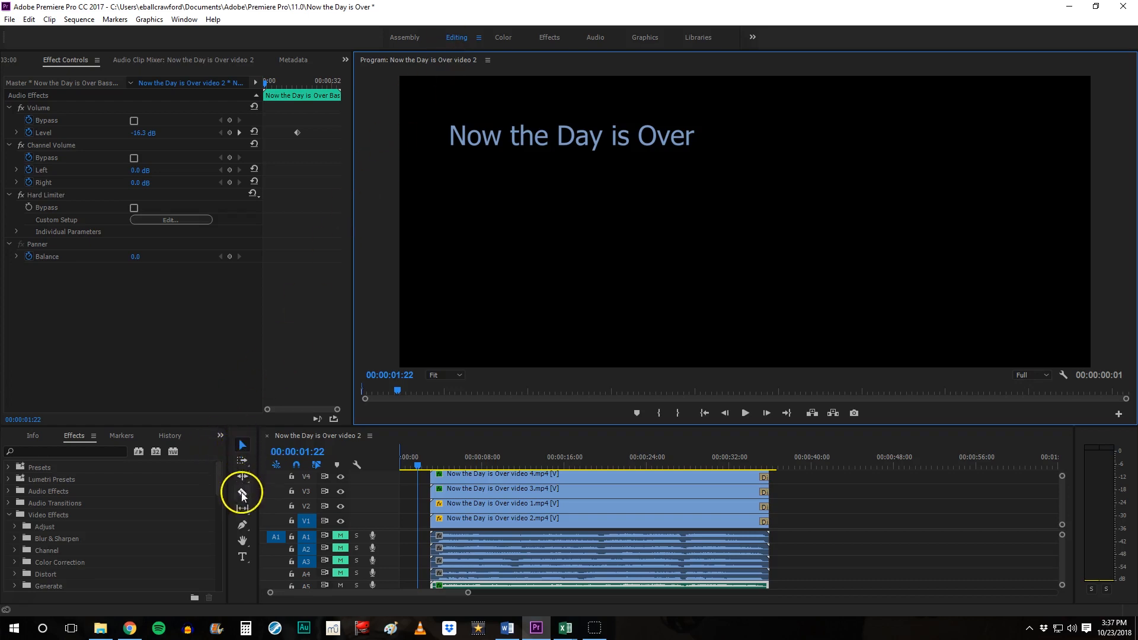
pyautogui.moveTo(341, 96)
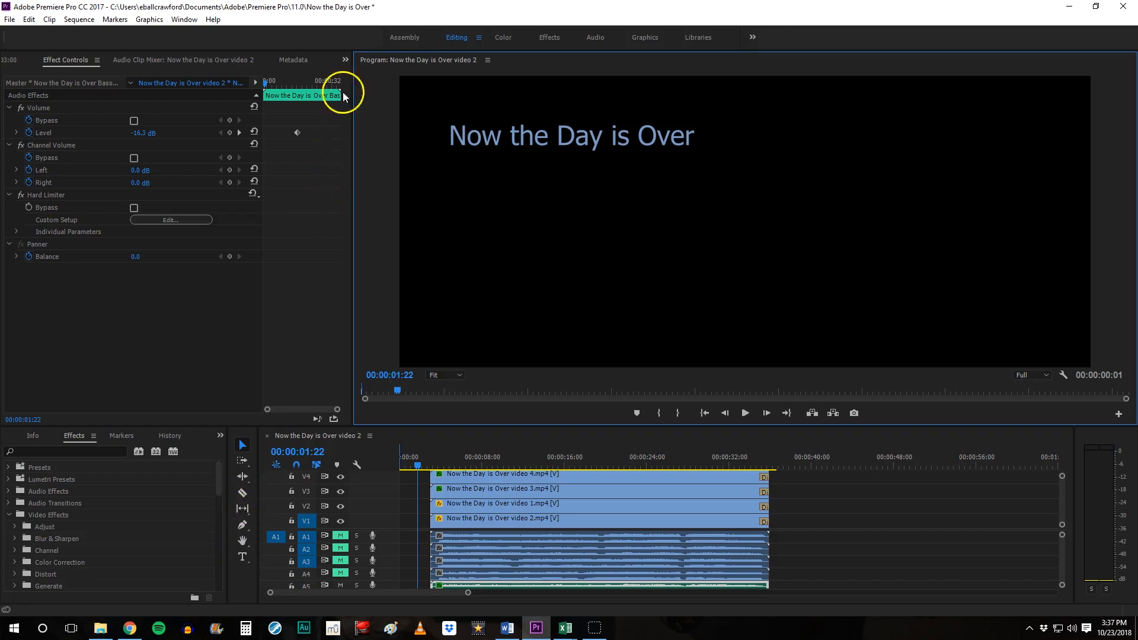
pyautogui.moveTo(692, 36)
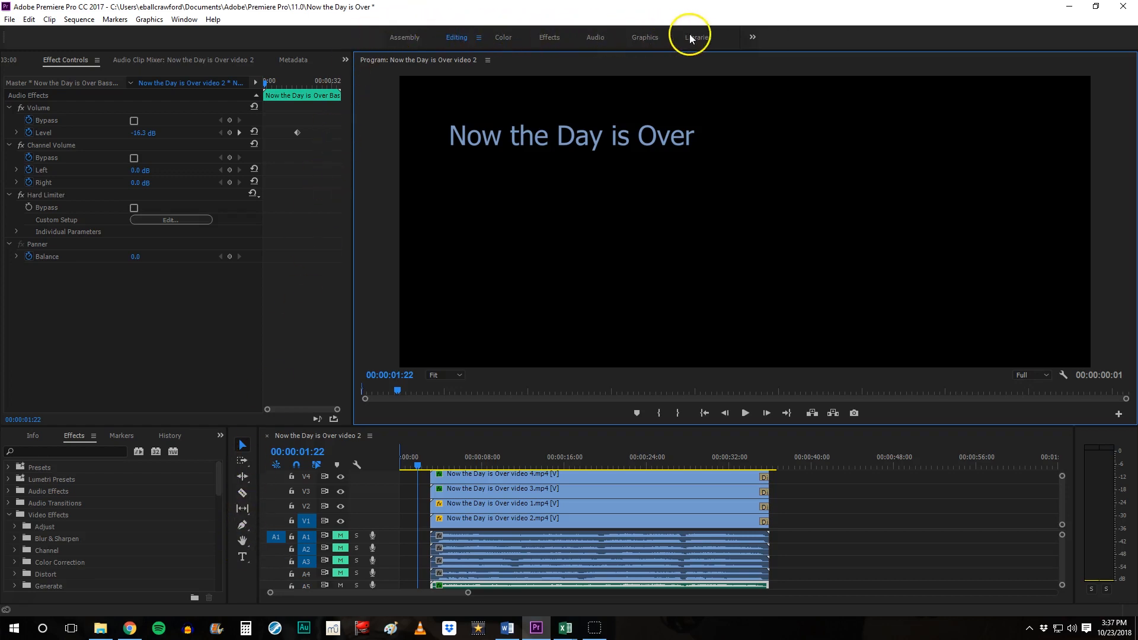
# Cycle through Graphics, Audio and Assembly workspaces and settle back on Editing
pyautogui.click(644, 36)
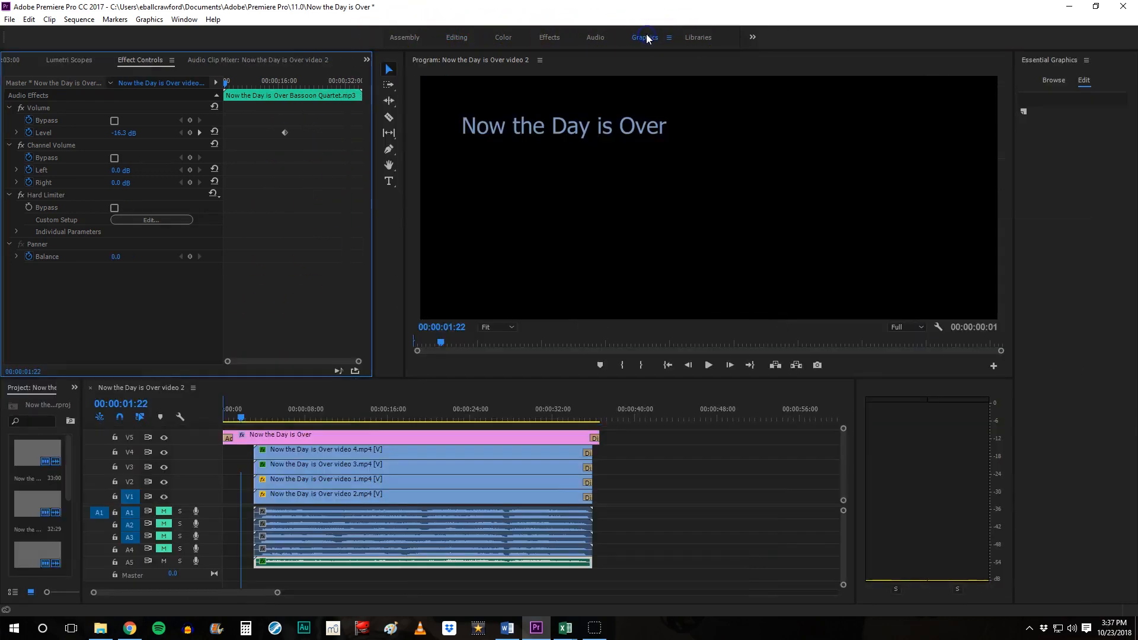
pyautogui.click(594, 37)
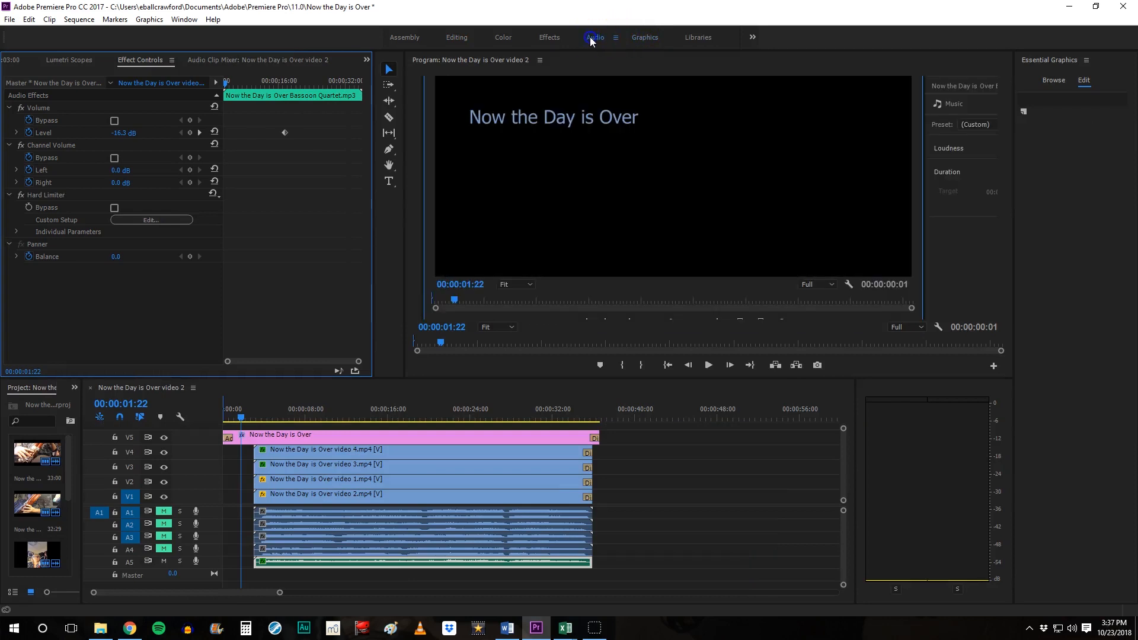
pyautogui.click(455, 37)
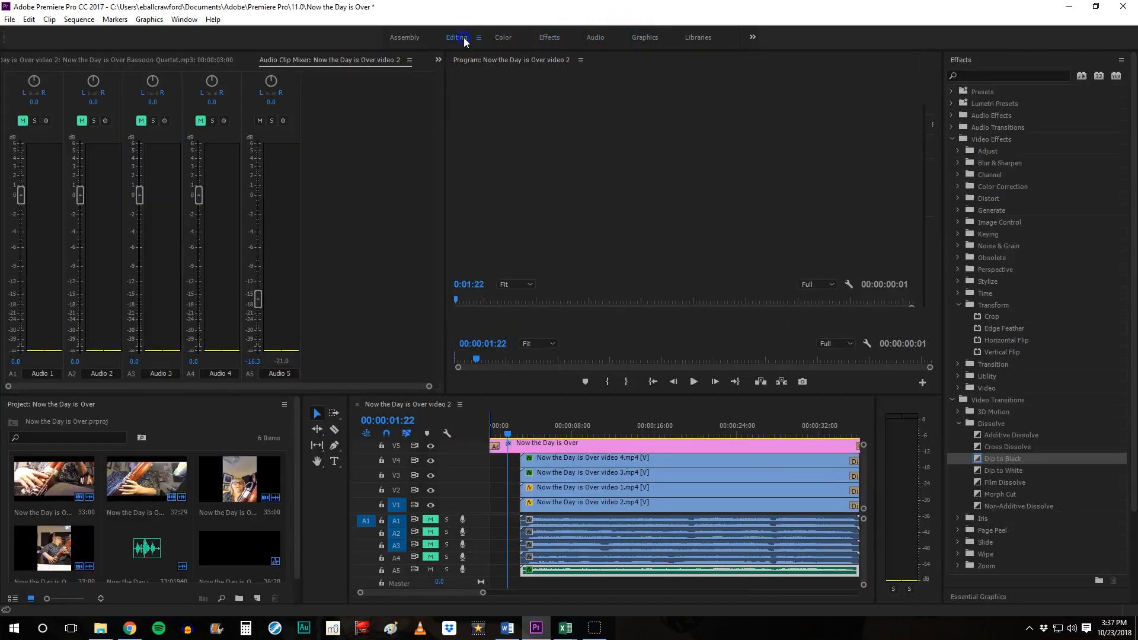
pyautogui.click(403, 37)
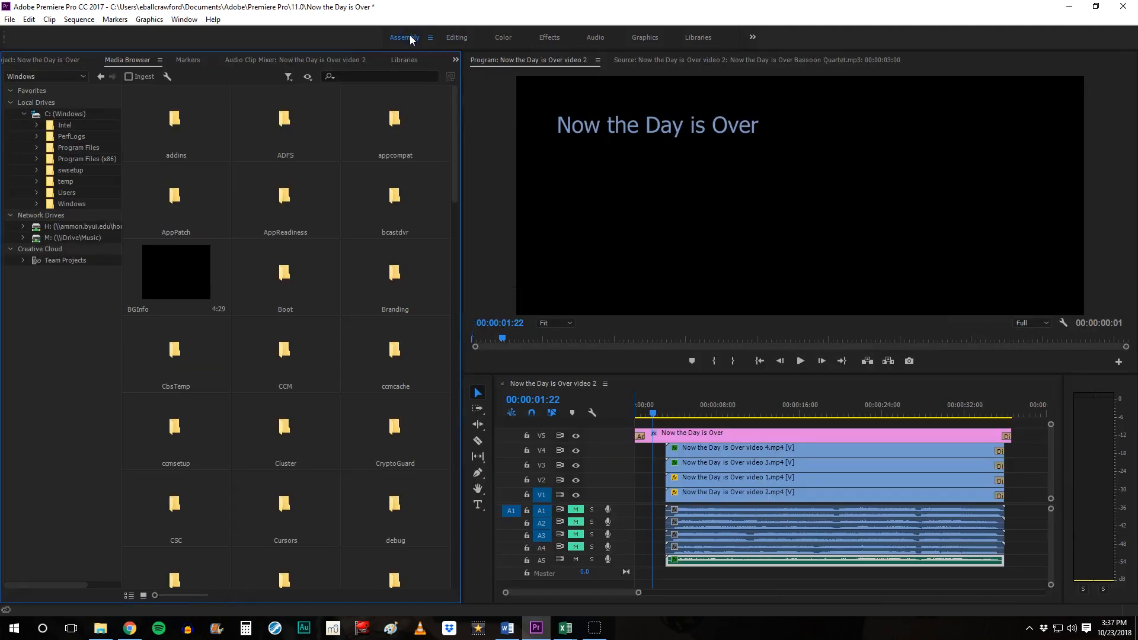
pyautogui.click(456, 37)
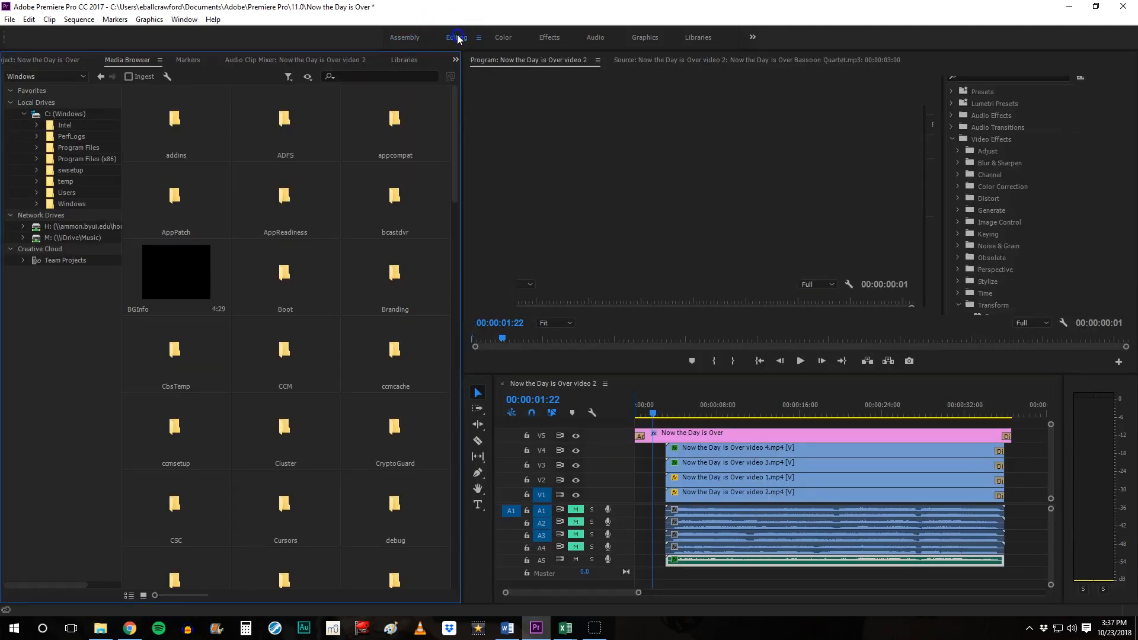
pyautogui.click(455, 37)
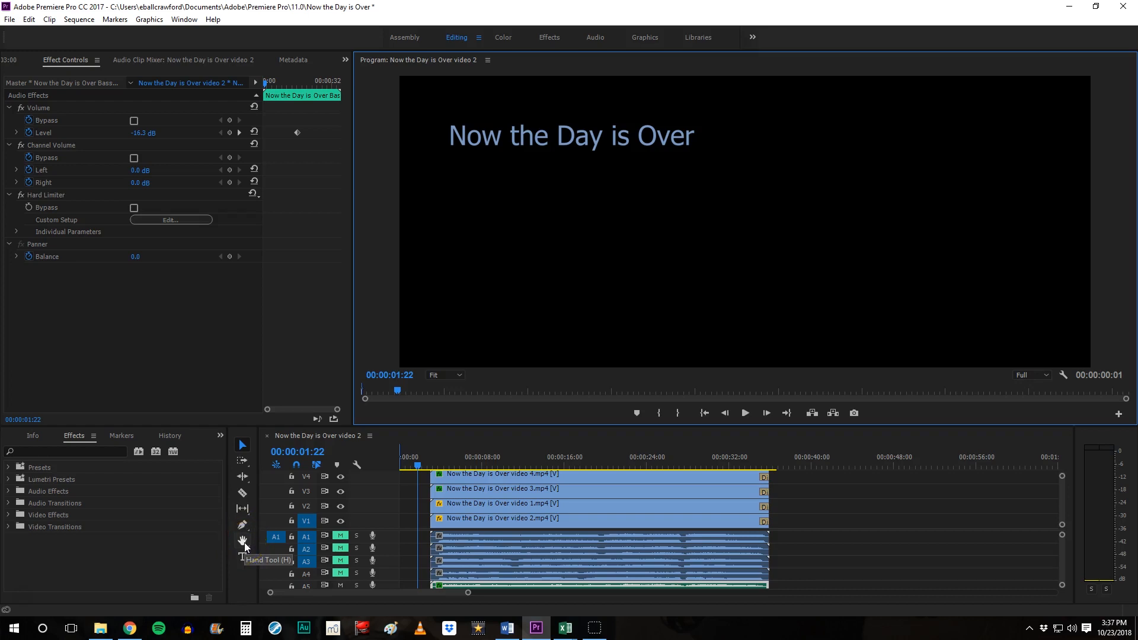
pyautogui.moveTo(241, 445)
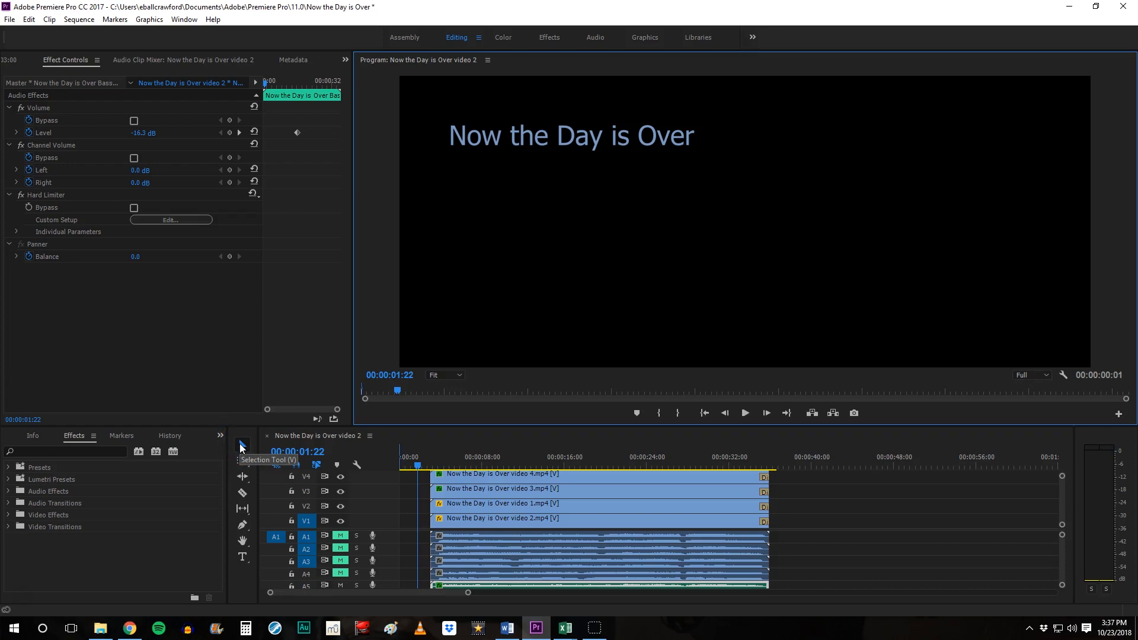
pyautogui.moveTo(241, 446)
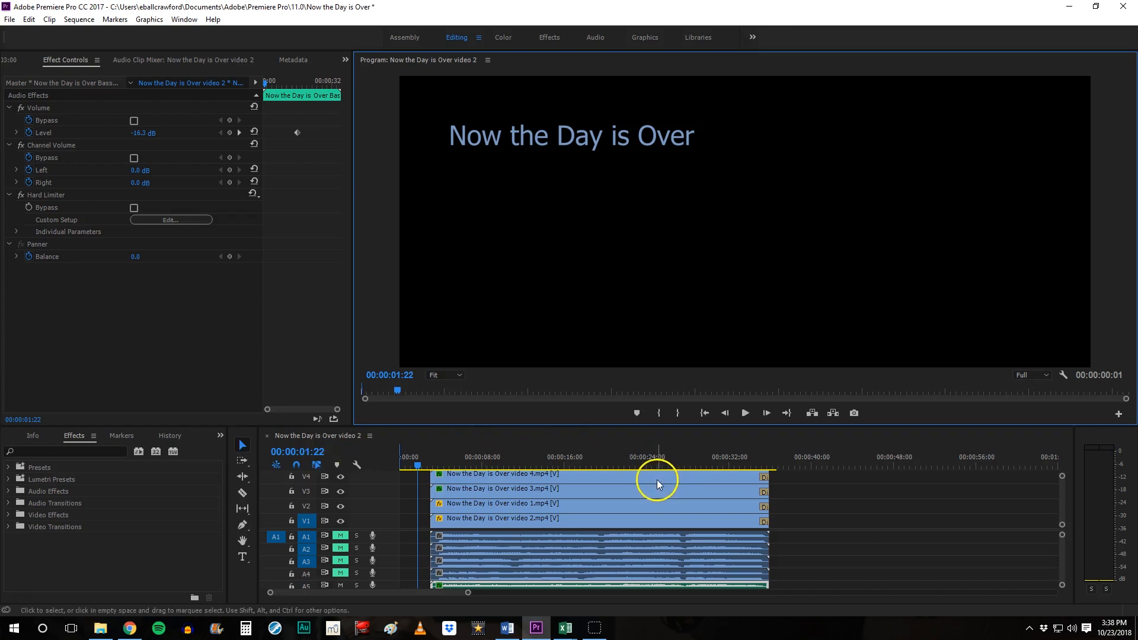
pyautogui.moveTo(662, 479)
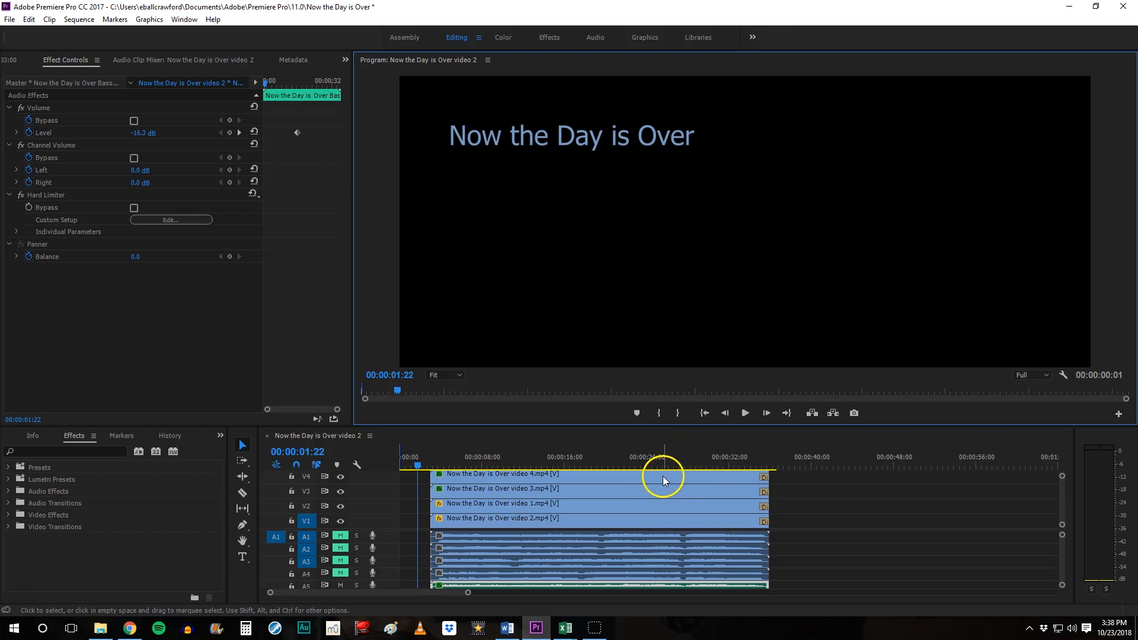
pyautogui.rightClick(660, 475)
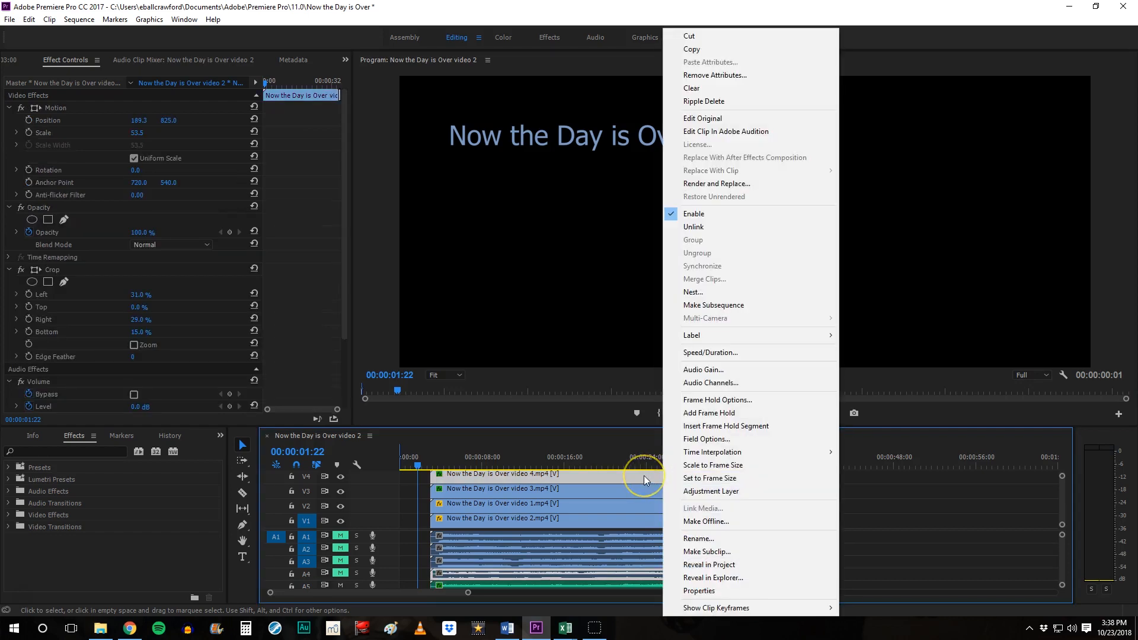
pyautogui.moveTo(645, 489)
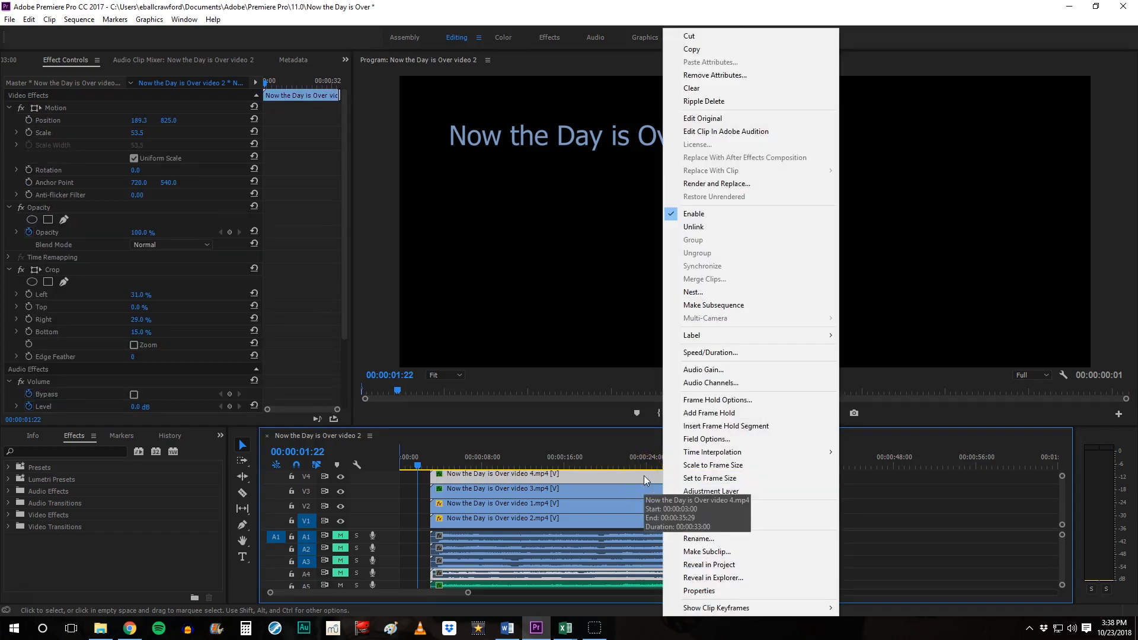
pyautogui.moveTo(701, 413)
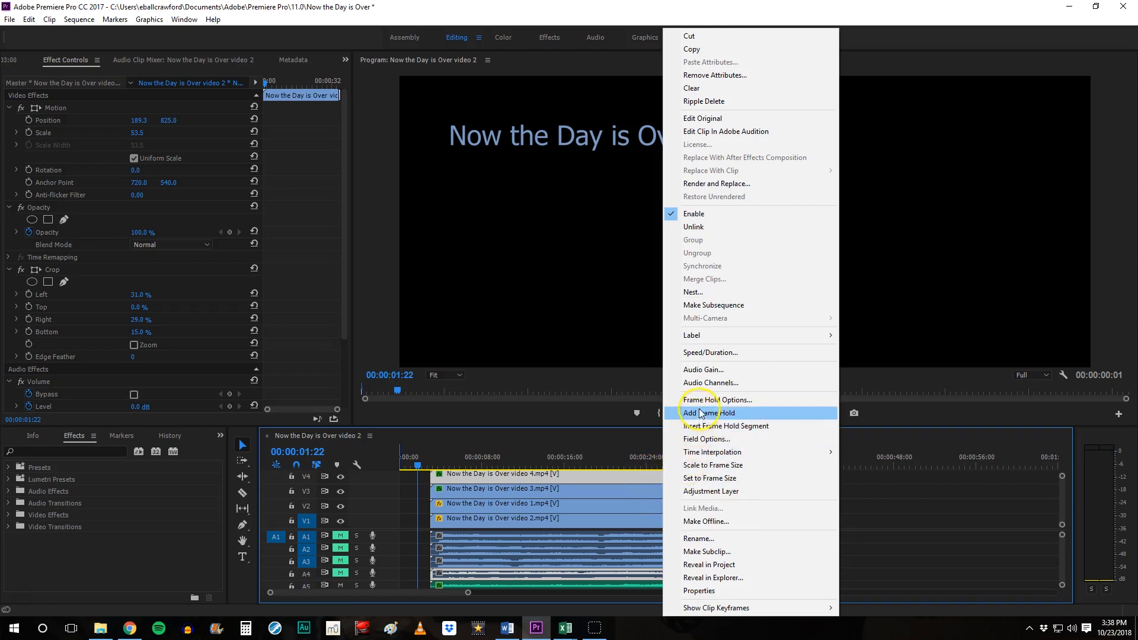
pyautogui.moveTo(702, 438)
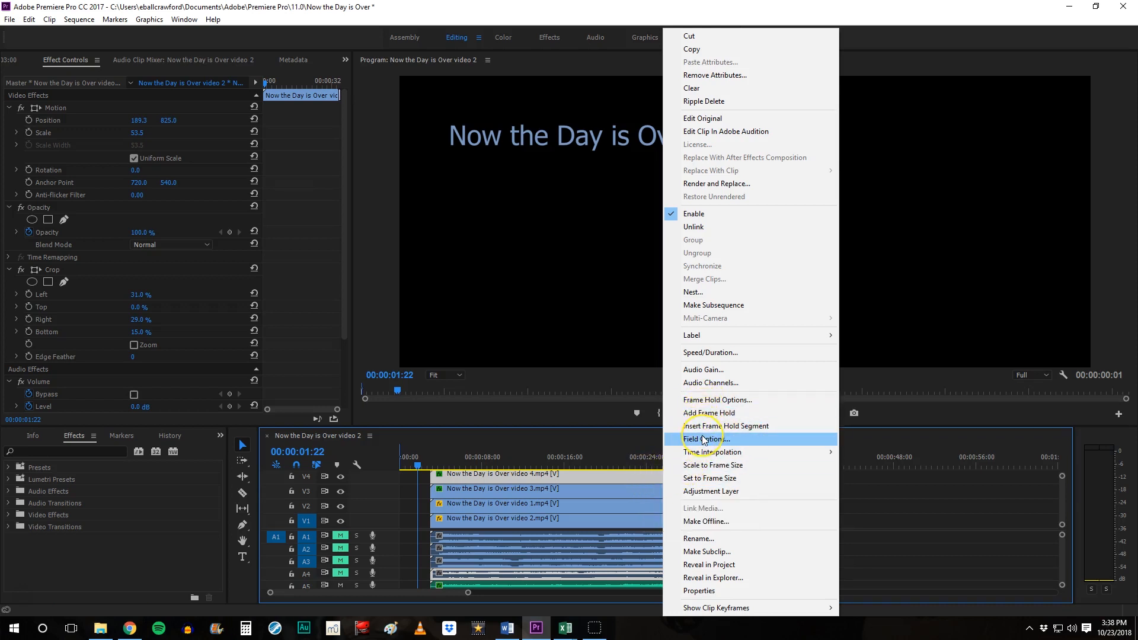
pyautogui.moveTo(710, 357)
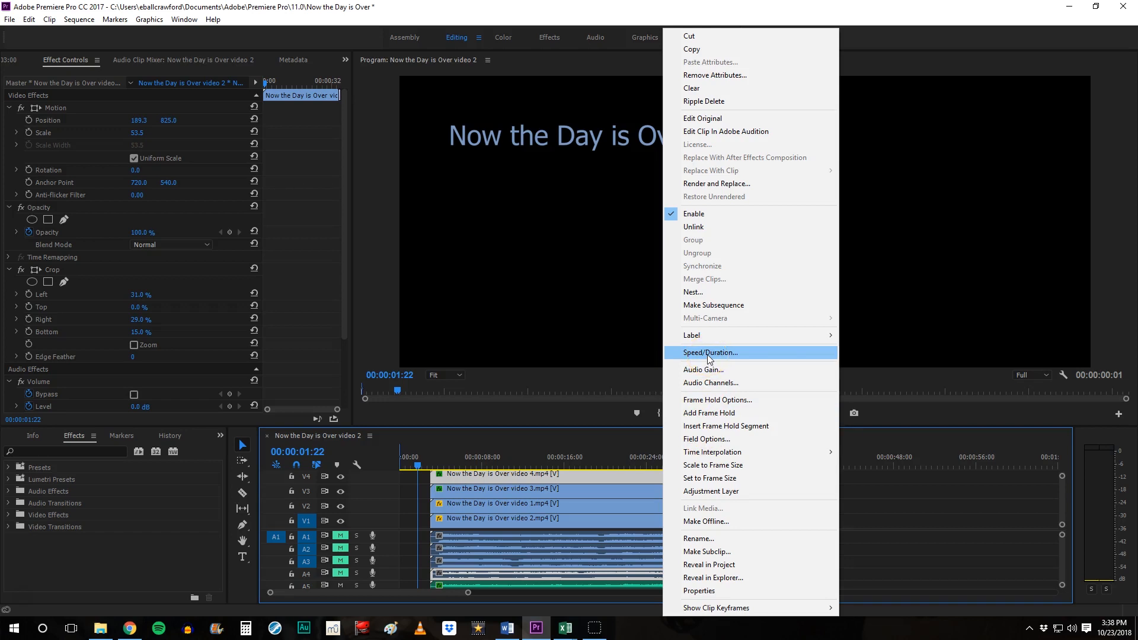
pyautogui.moveTo(390, 487)
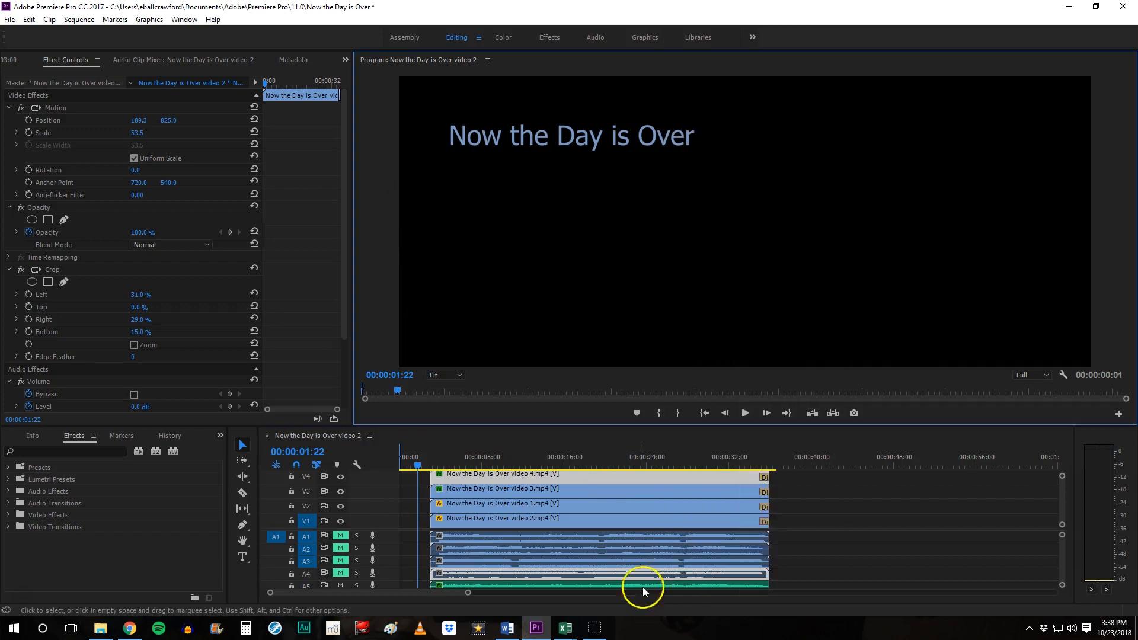
pyautogui.moveTo(414, 561)
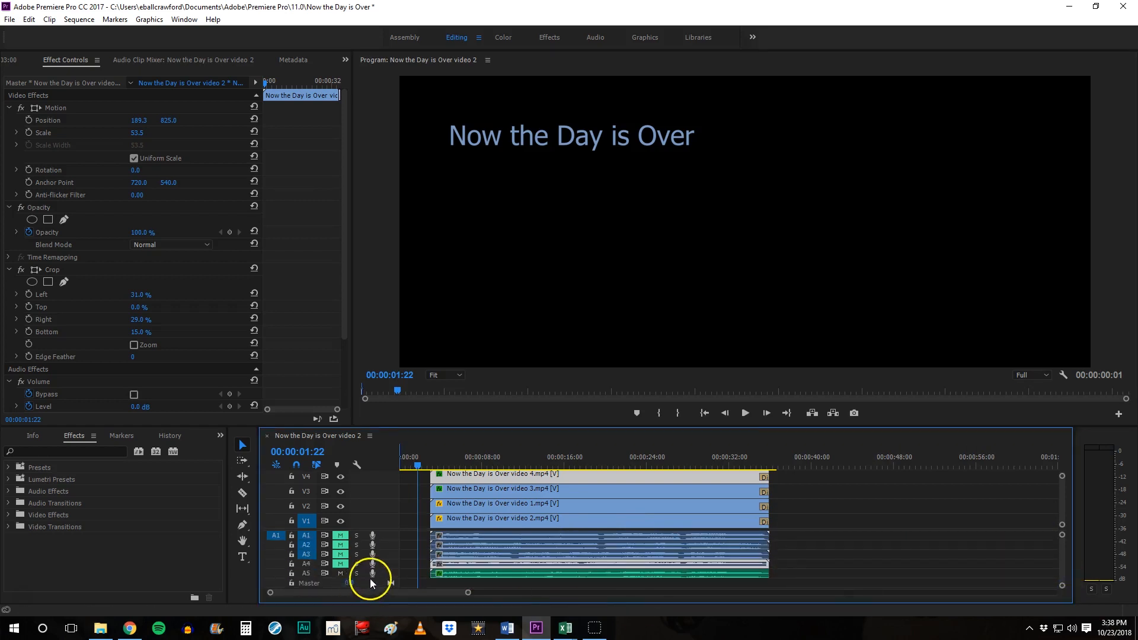
pyautogui.moveTo(371, 577)
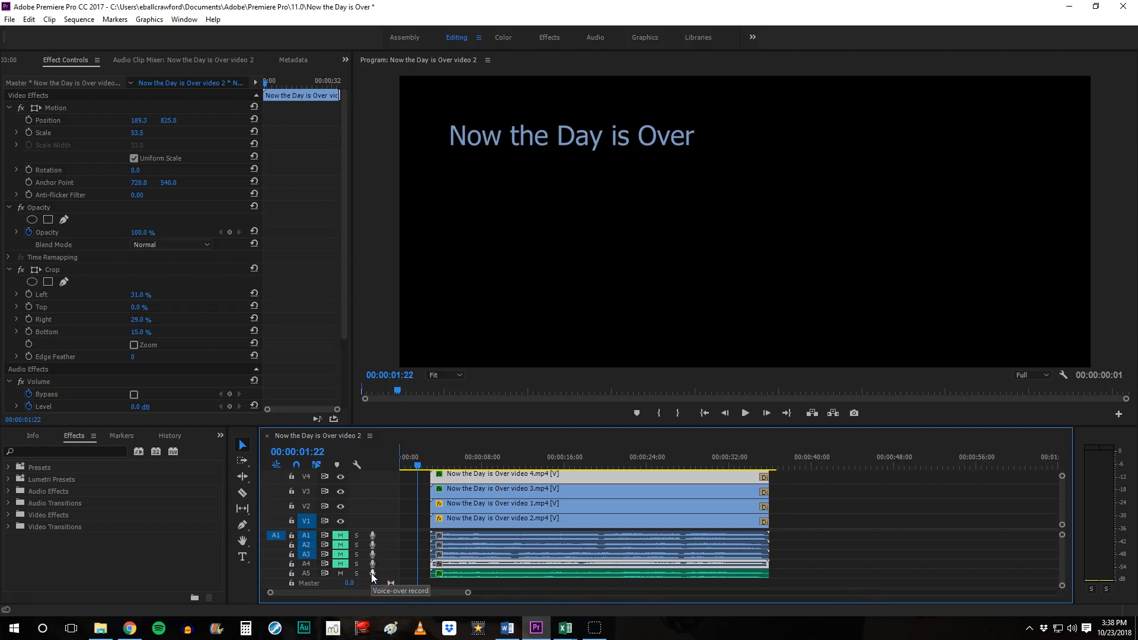
pyautogui.moveTo(371, 577)
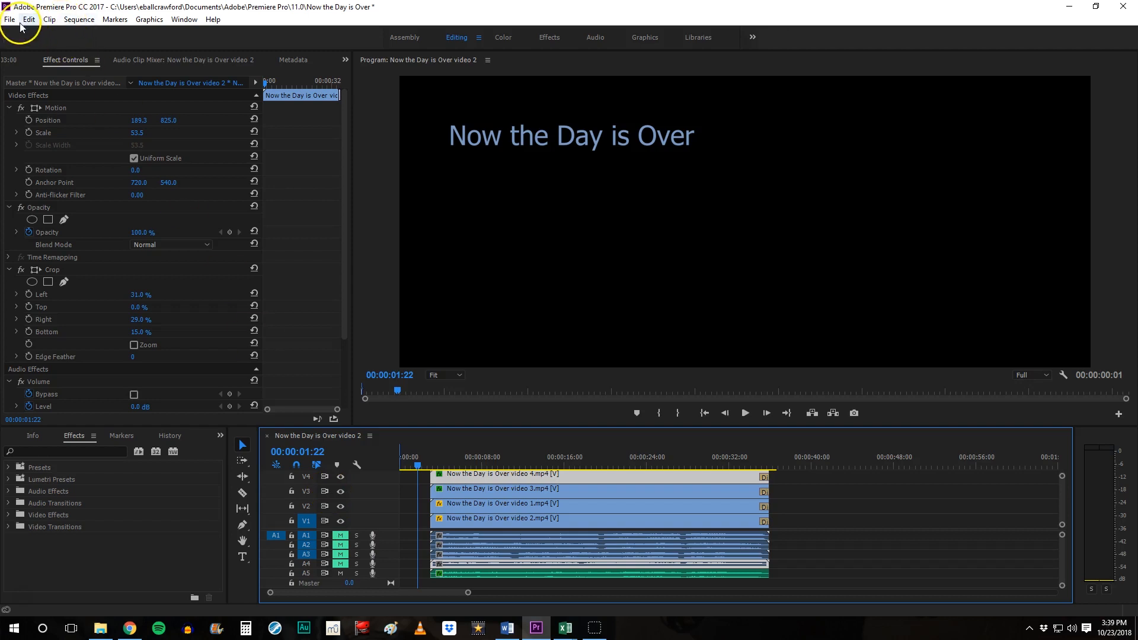
pyautogui.moveTo(10, 20)
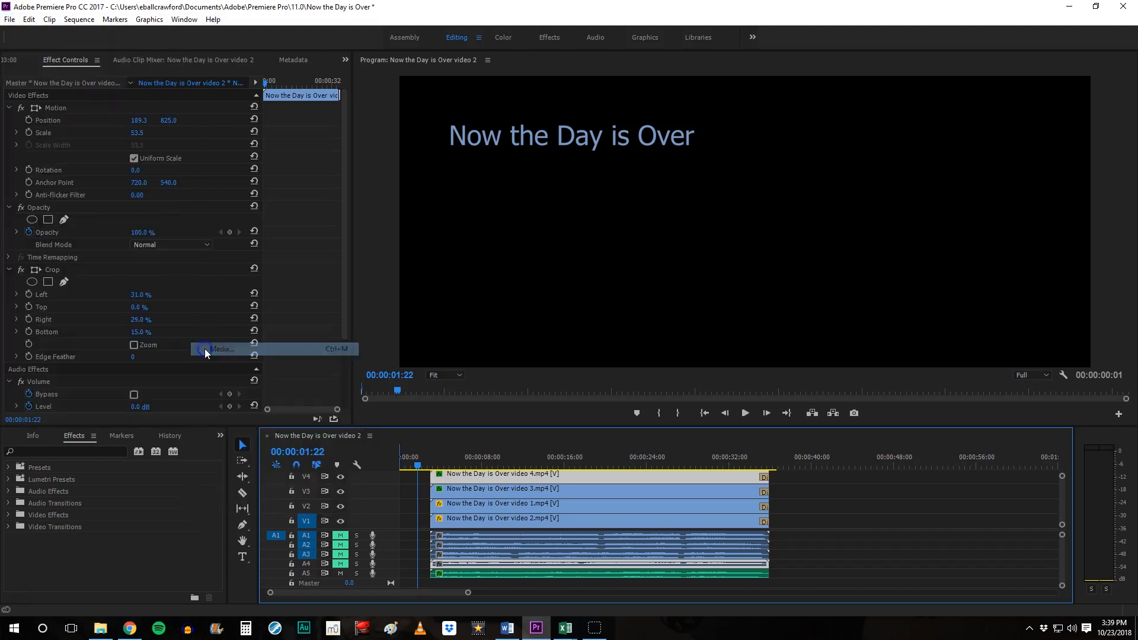
# Start a Media export of the sequence keeping H.264 as the format
pyautogui.click(220, 349)
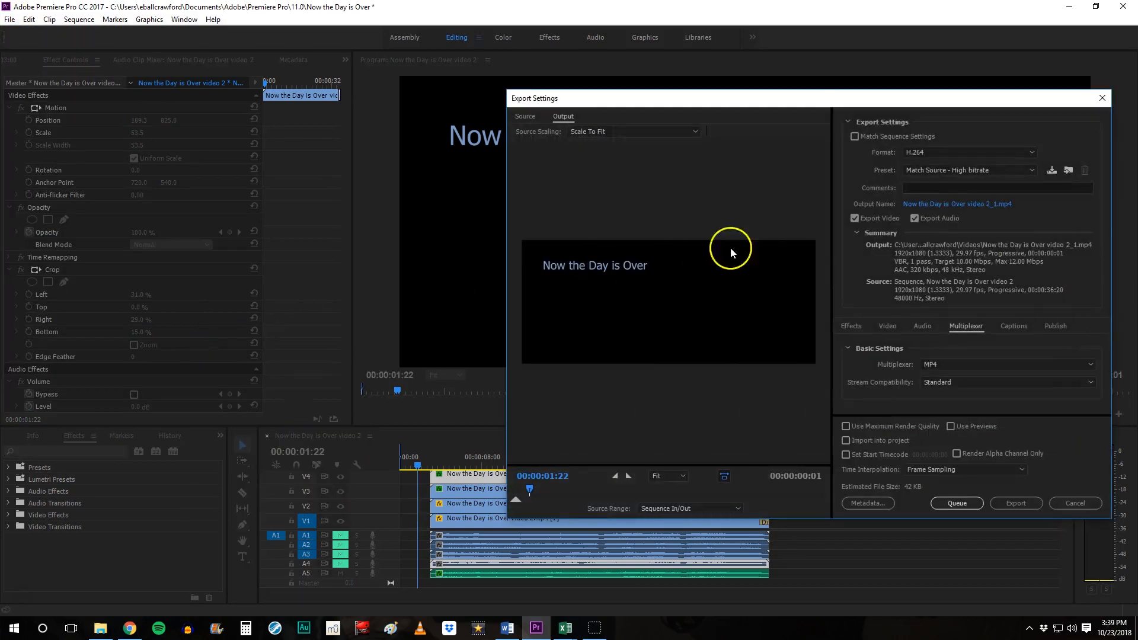
pyautogui.click(1030, 153)
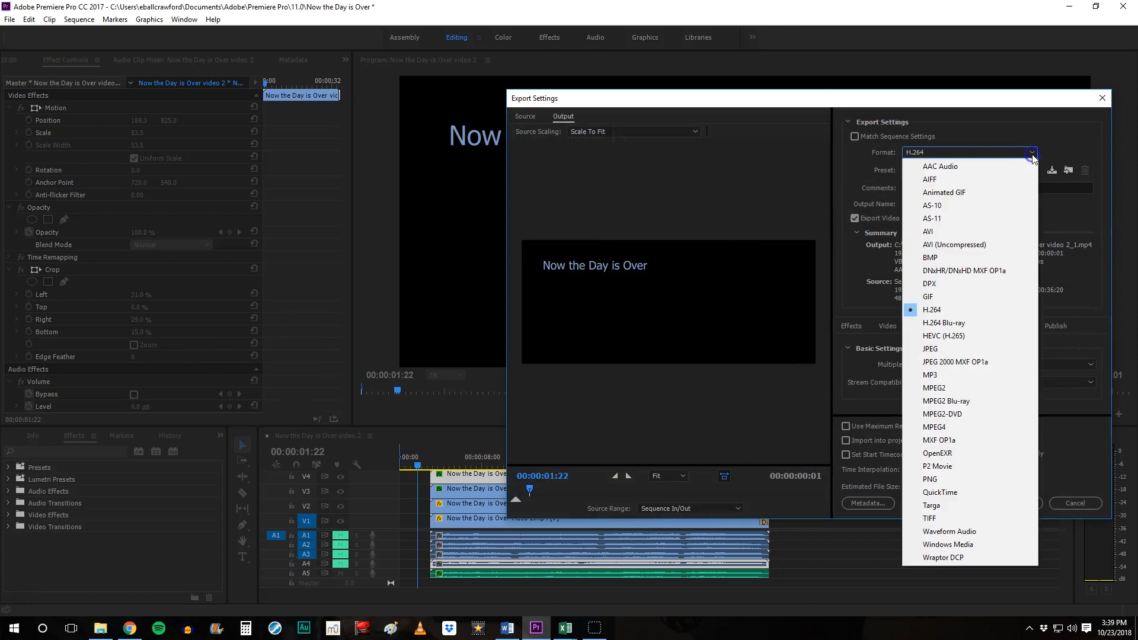
pyautogui.moveTo(976, 319)
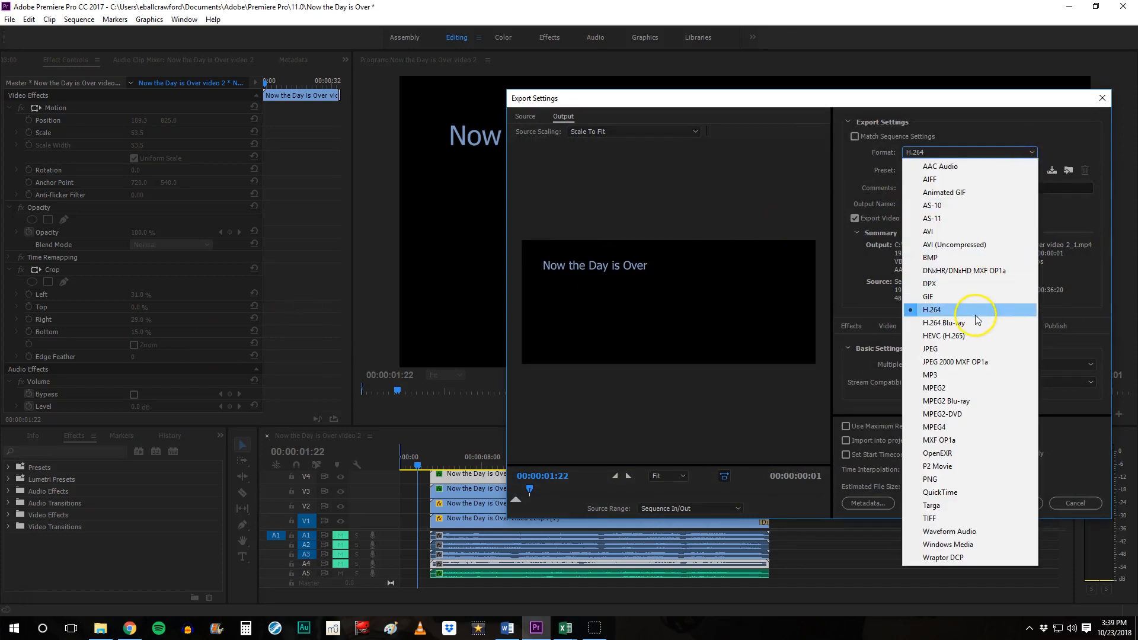
pyautogui.click(932, 310)
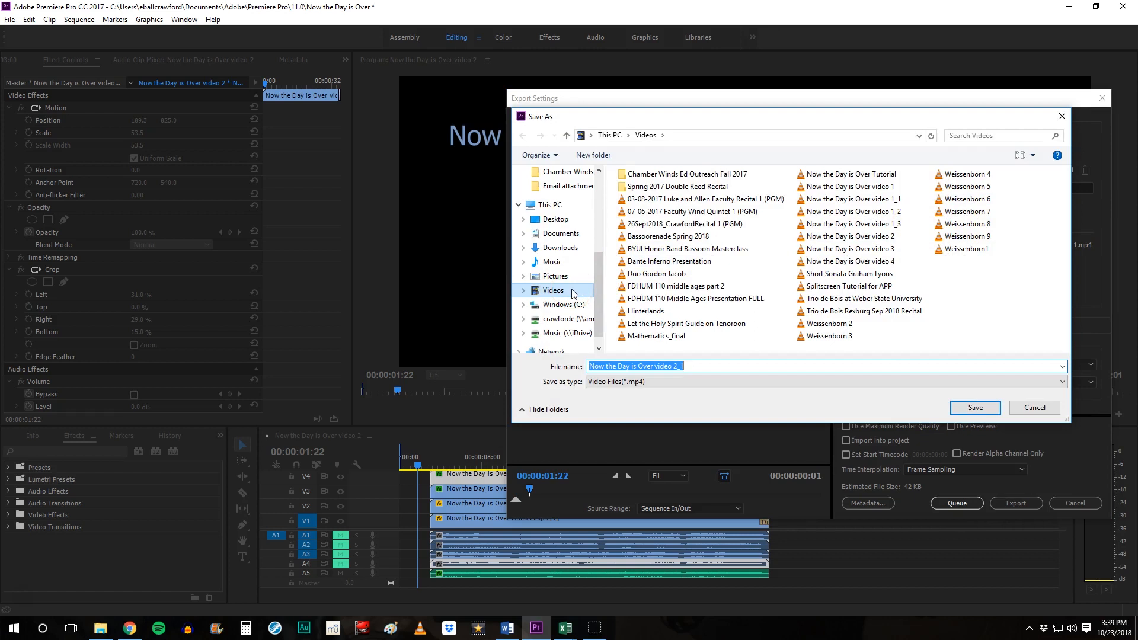
# Name the export 'Now the Day is Over video tutorial.mp4' in the Videos folder
pyautogui.click(697, 366)
pyautogui.write('tutorial')
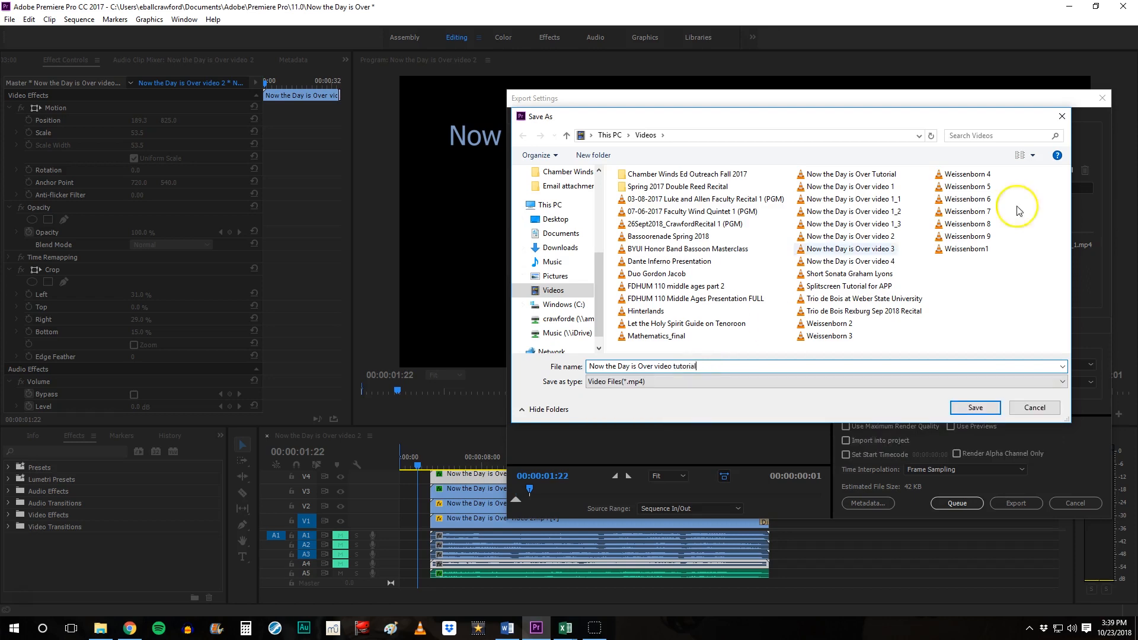
pyautogui.click(974, 406)
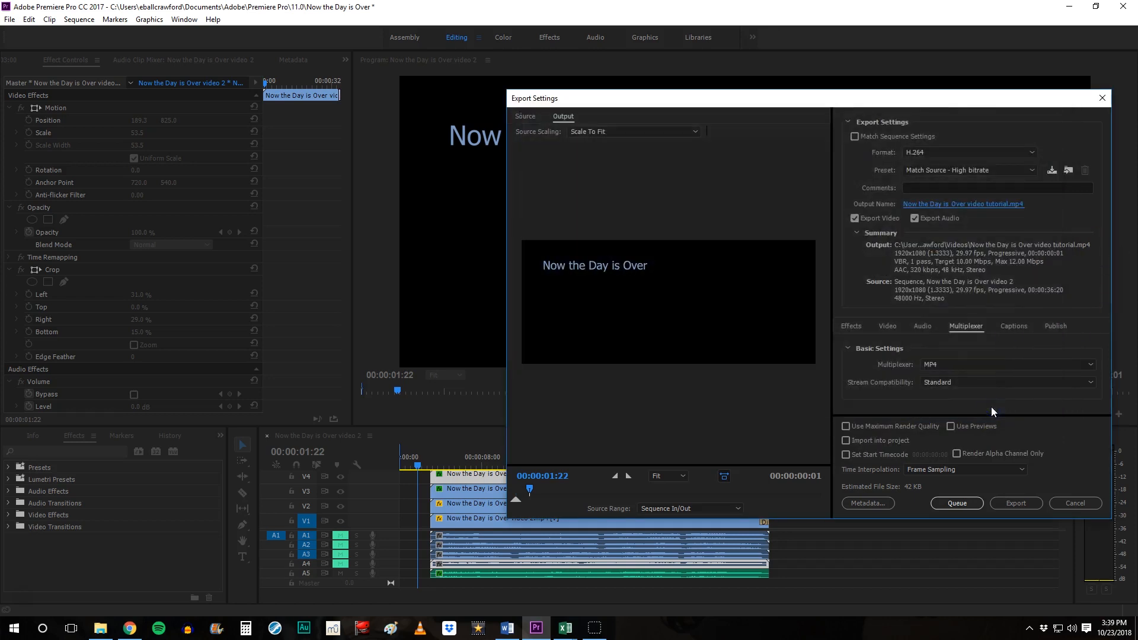